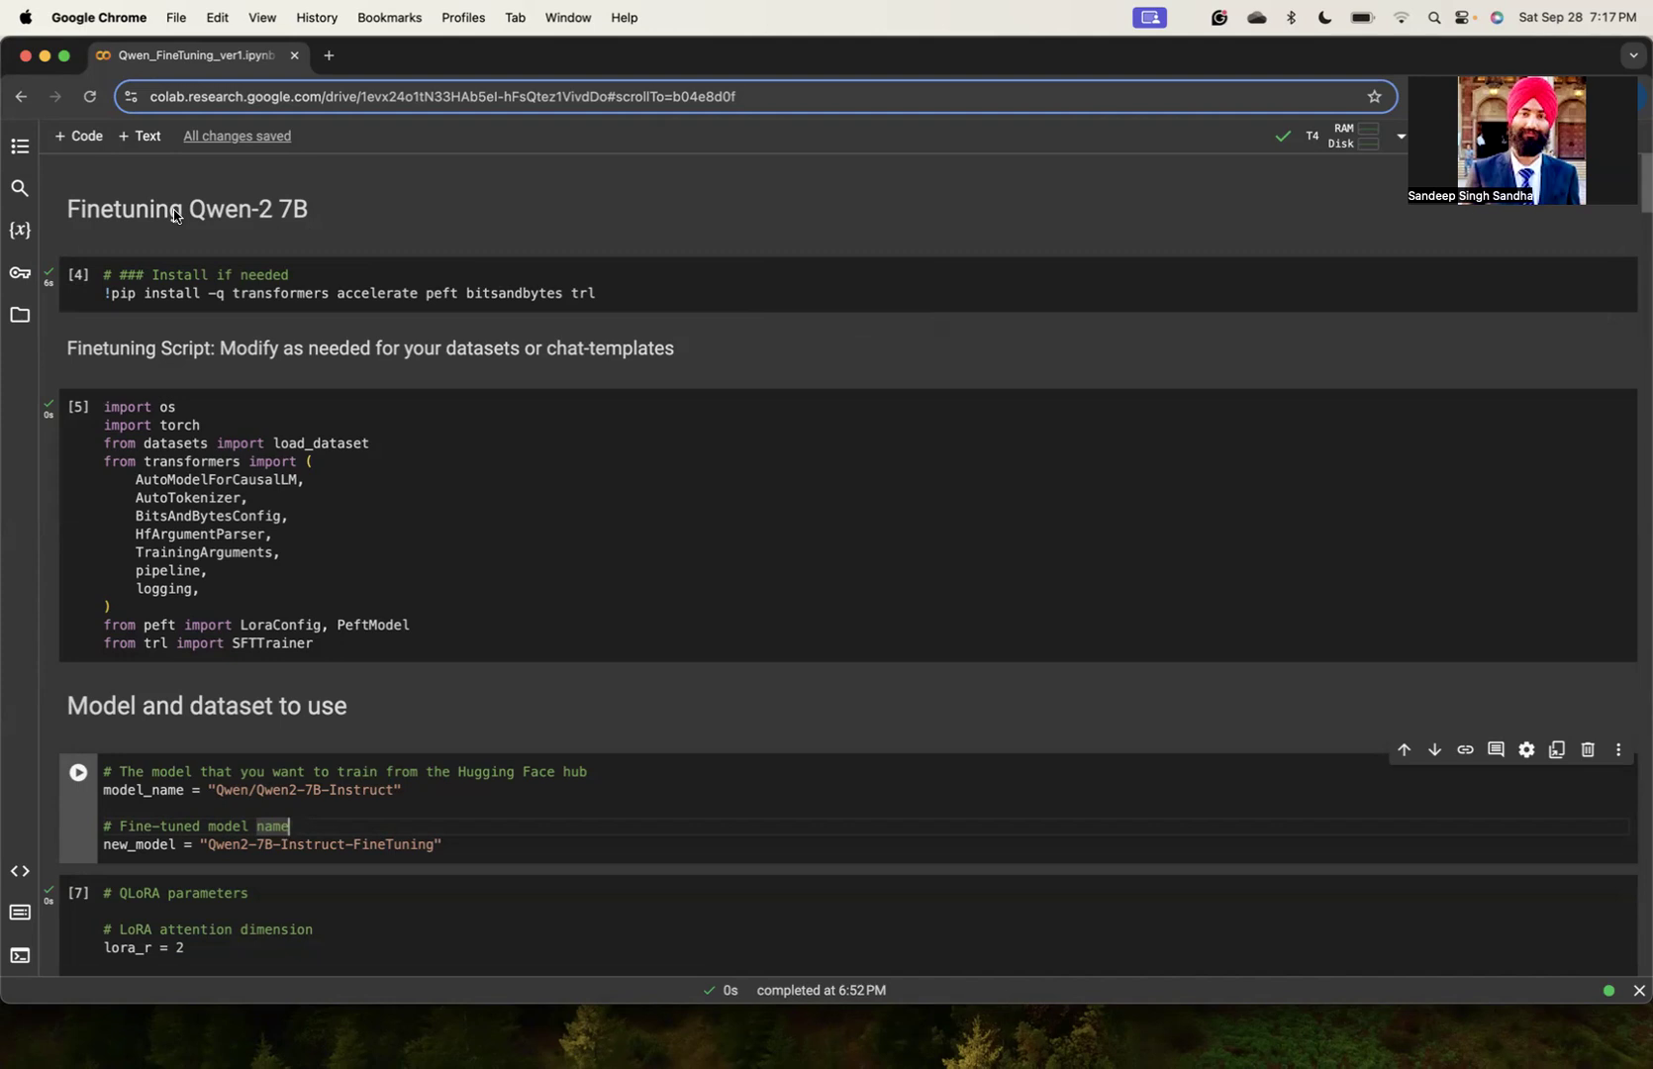
{"action": "mouse_move", "coordinate": [292, 222]}
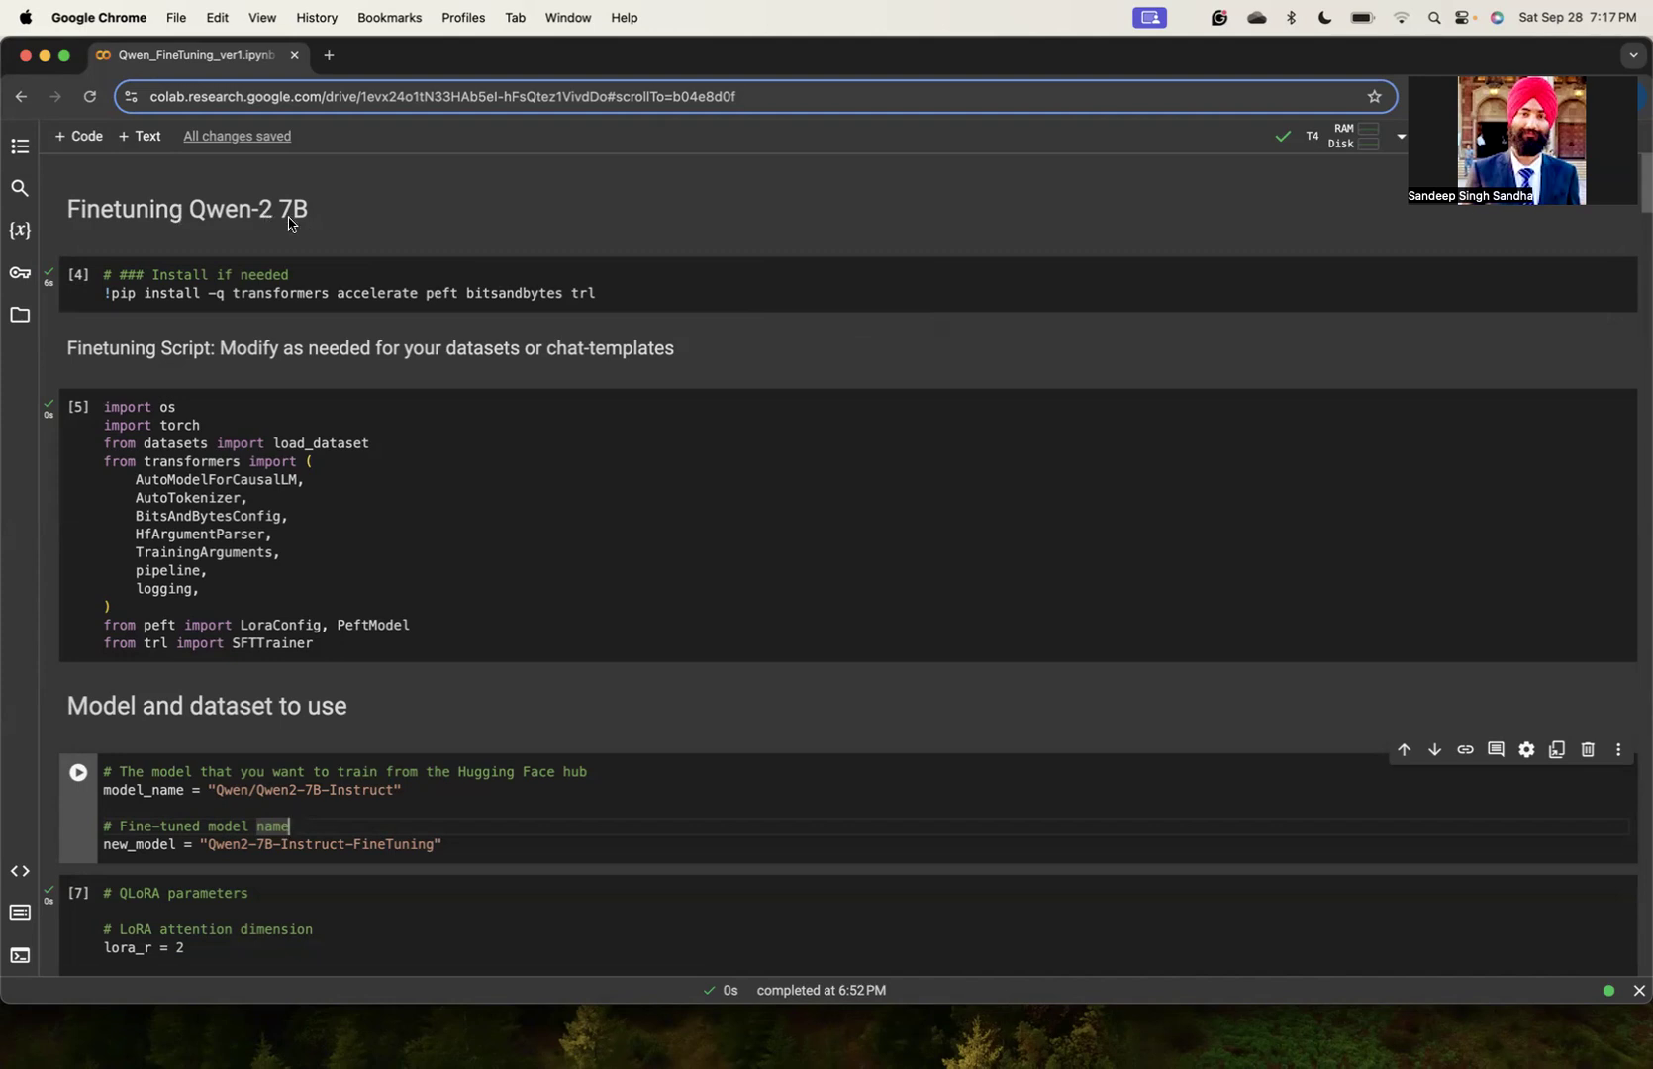
{"action": "mouse_move", "coordinate": [334, 216]}
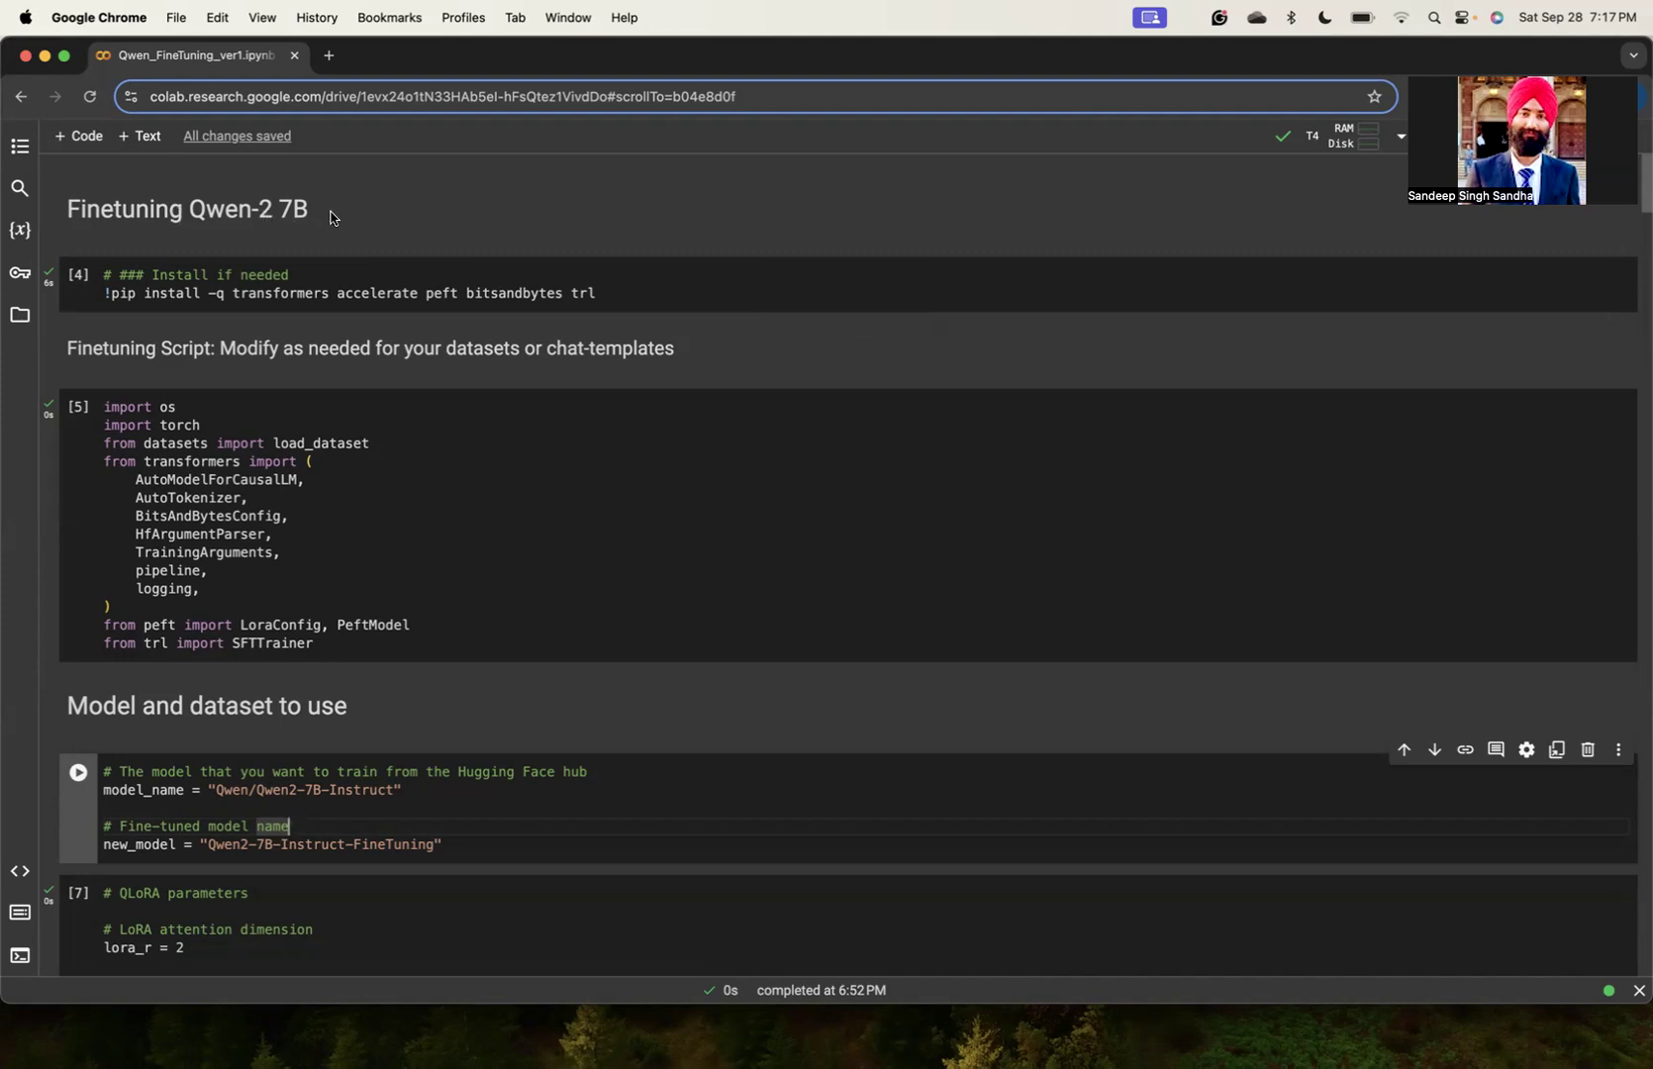
{"action": "mouse_move", "coordinate": [292, 223]}
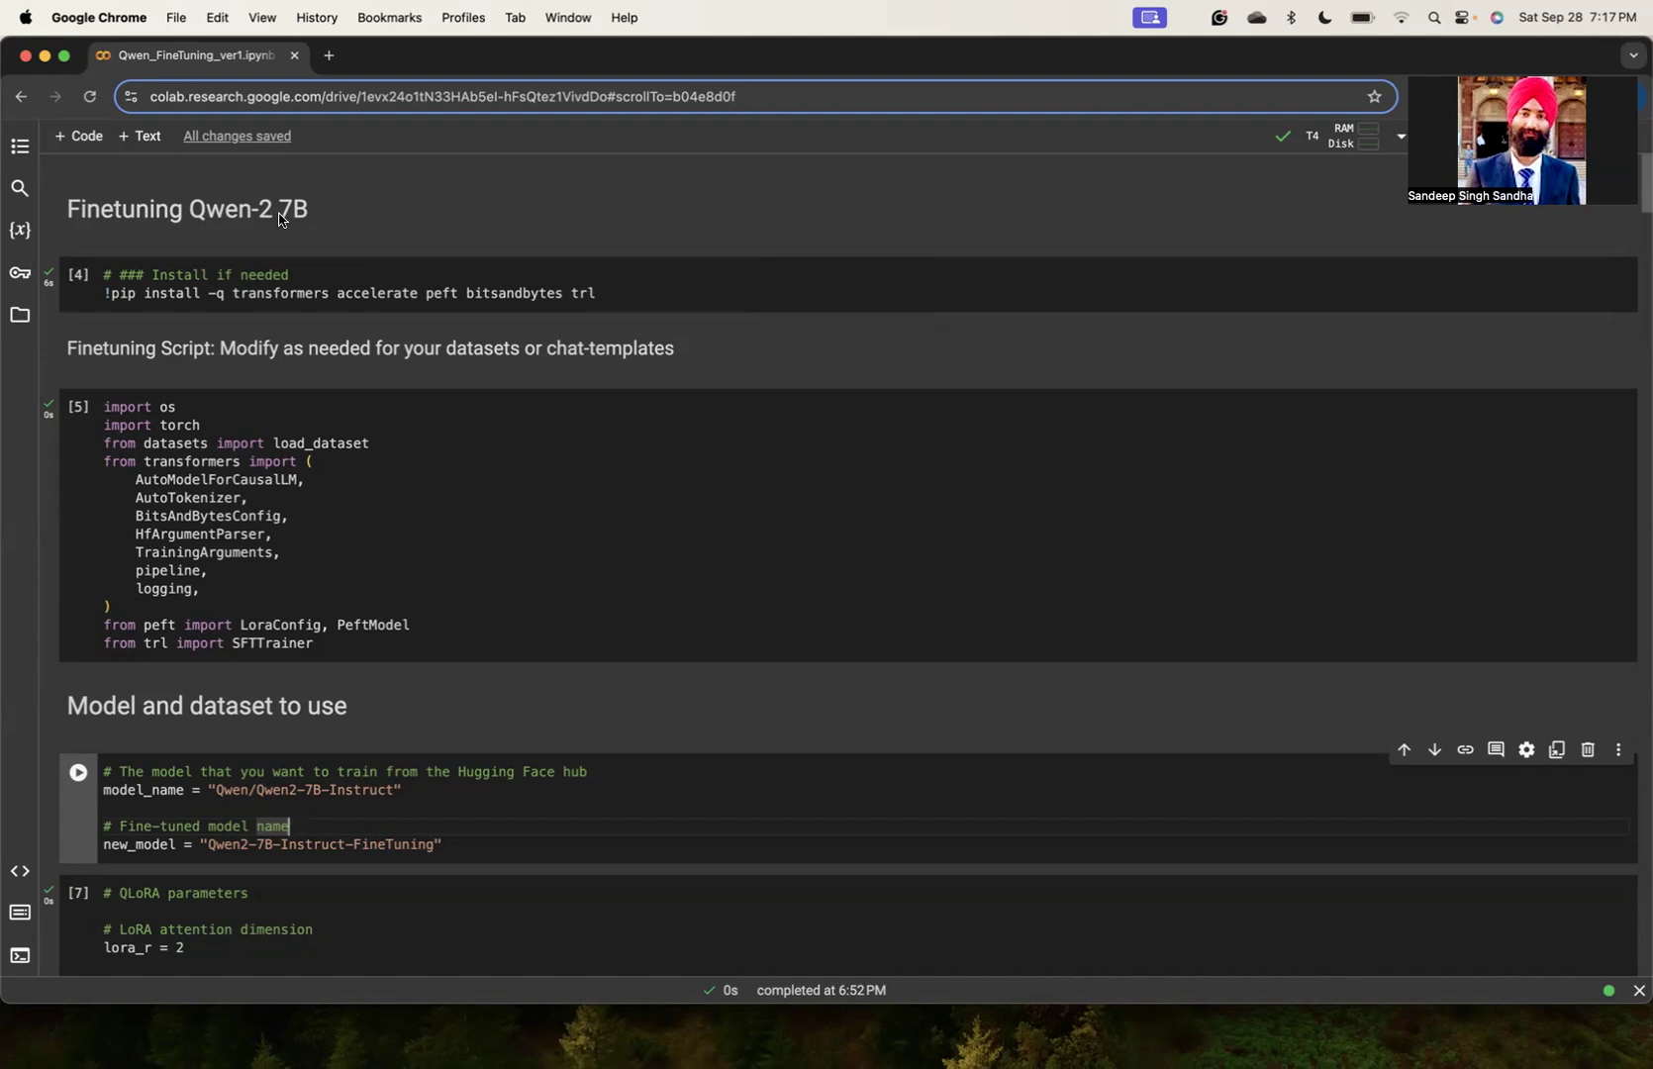
{"action": "mouse_move", "coordinate": [317, 218]}
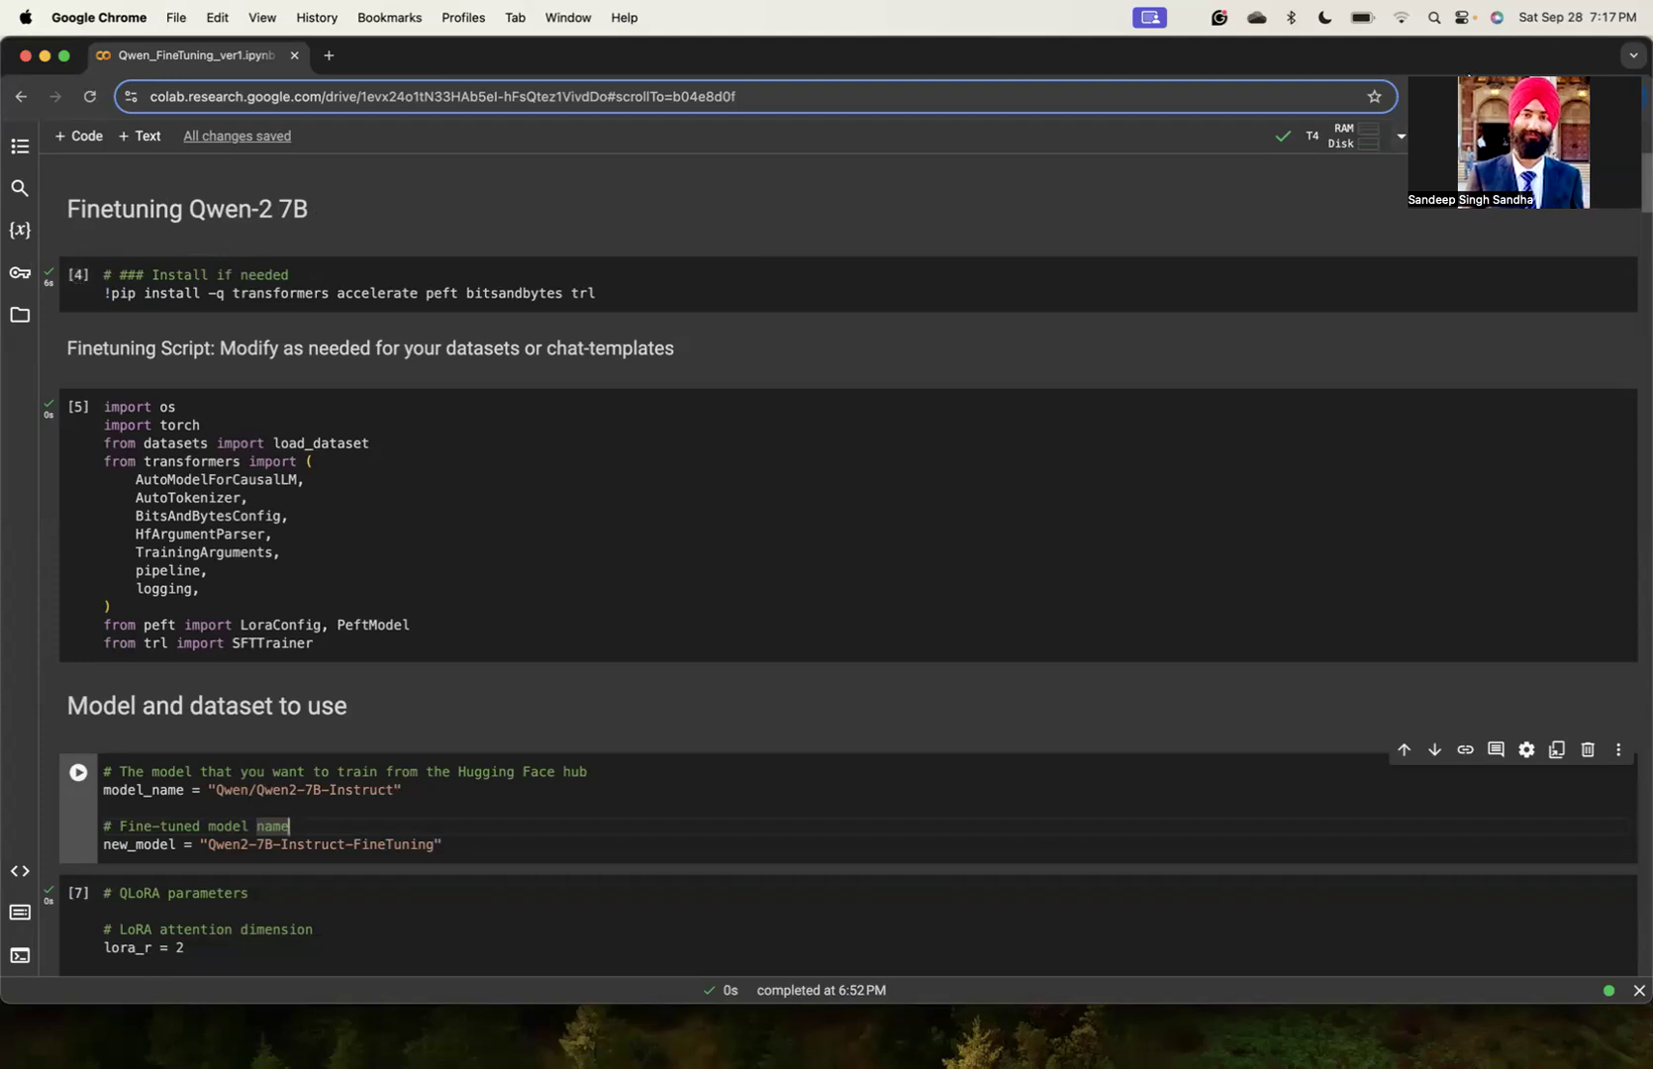
Show runtime resources: system RAM 5.5/12.7 GB, GPU RAM 14.4/15 GB, disk 51.5/112.6 GB.
{"action": "left_click", "coordinate": [1399, 136]}
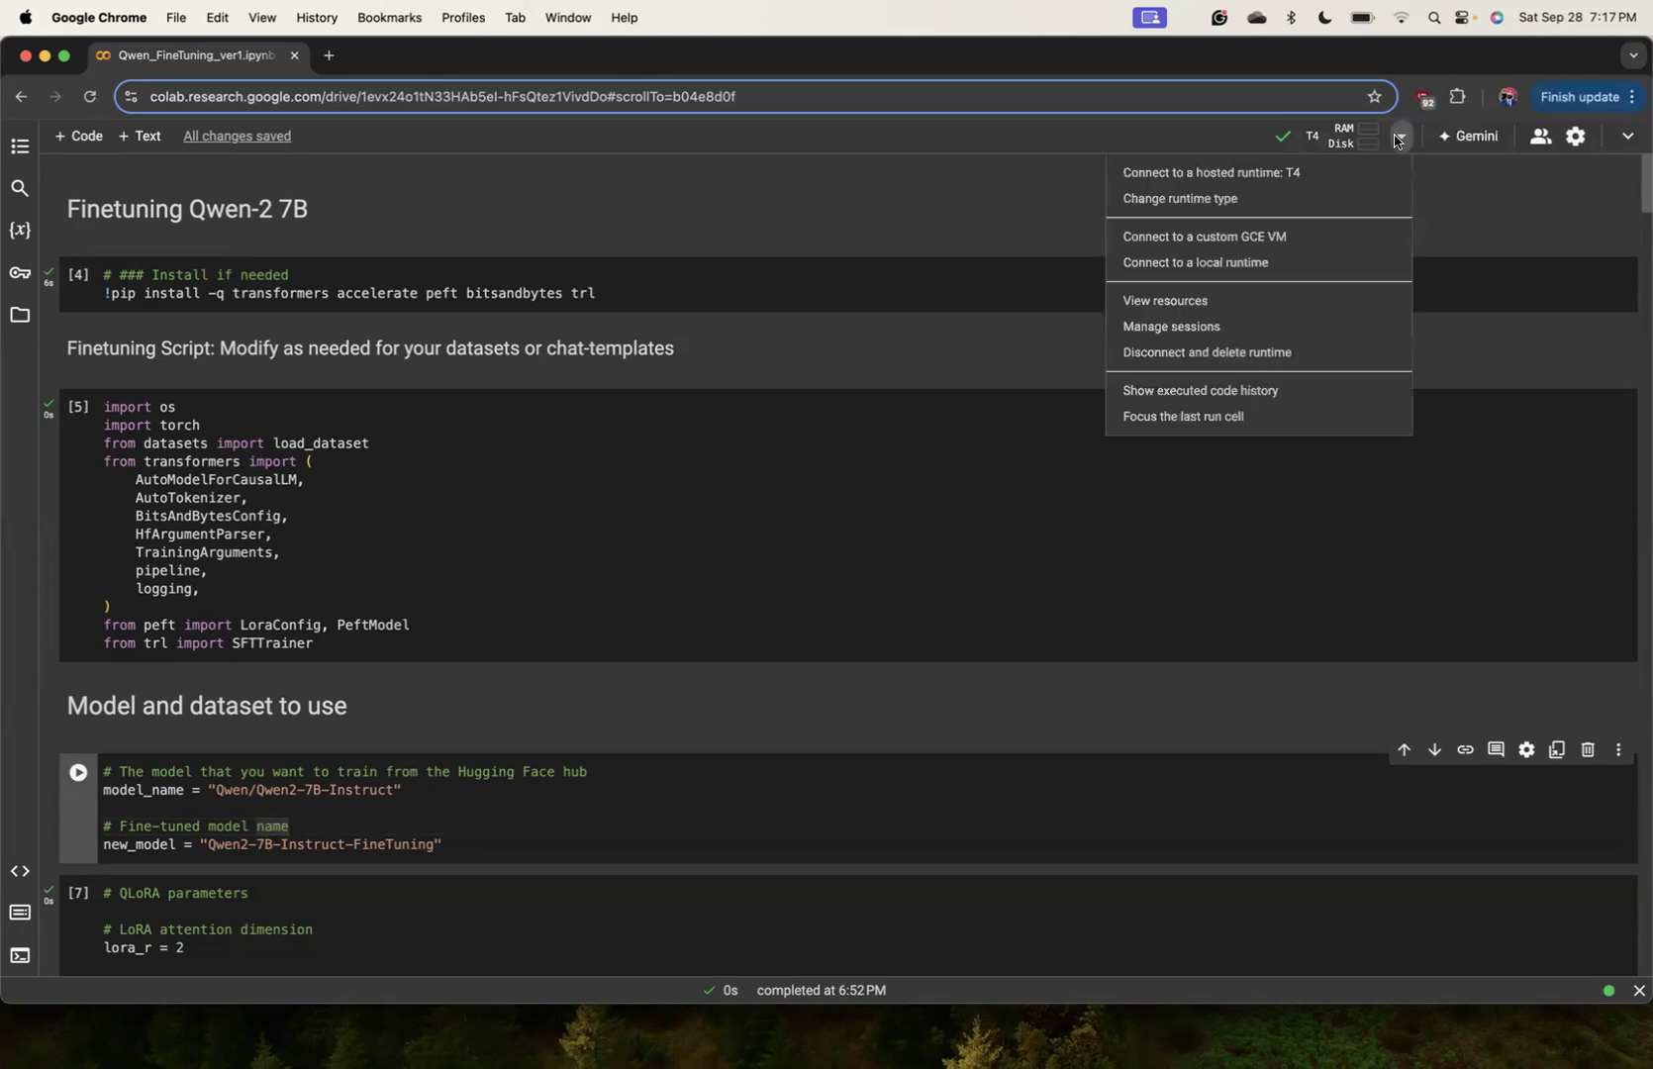
{"action": "left_click", "coordinate": [1164, 300]}
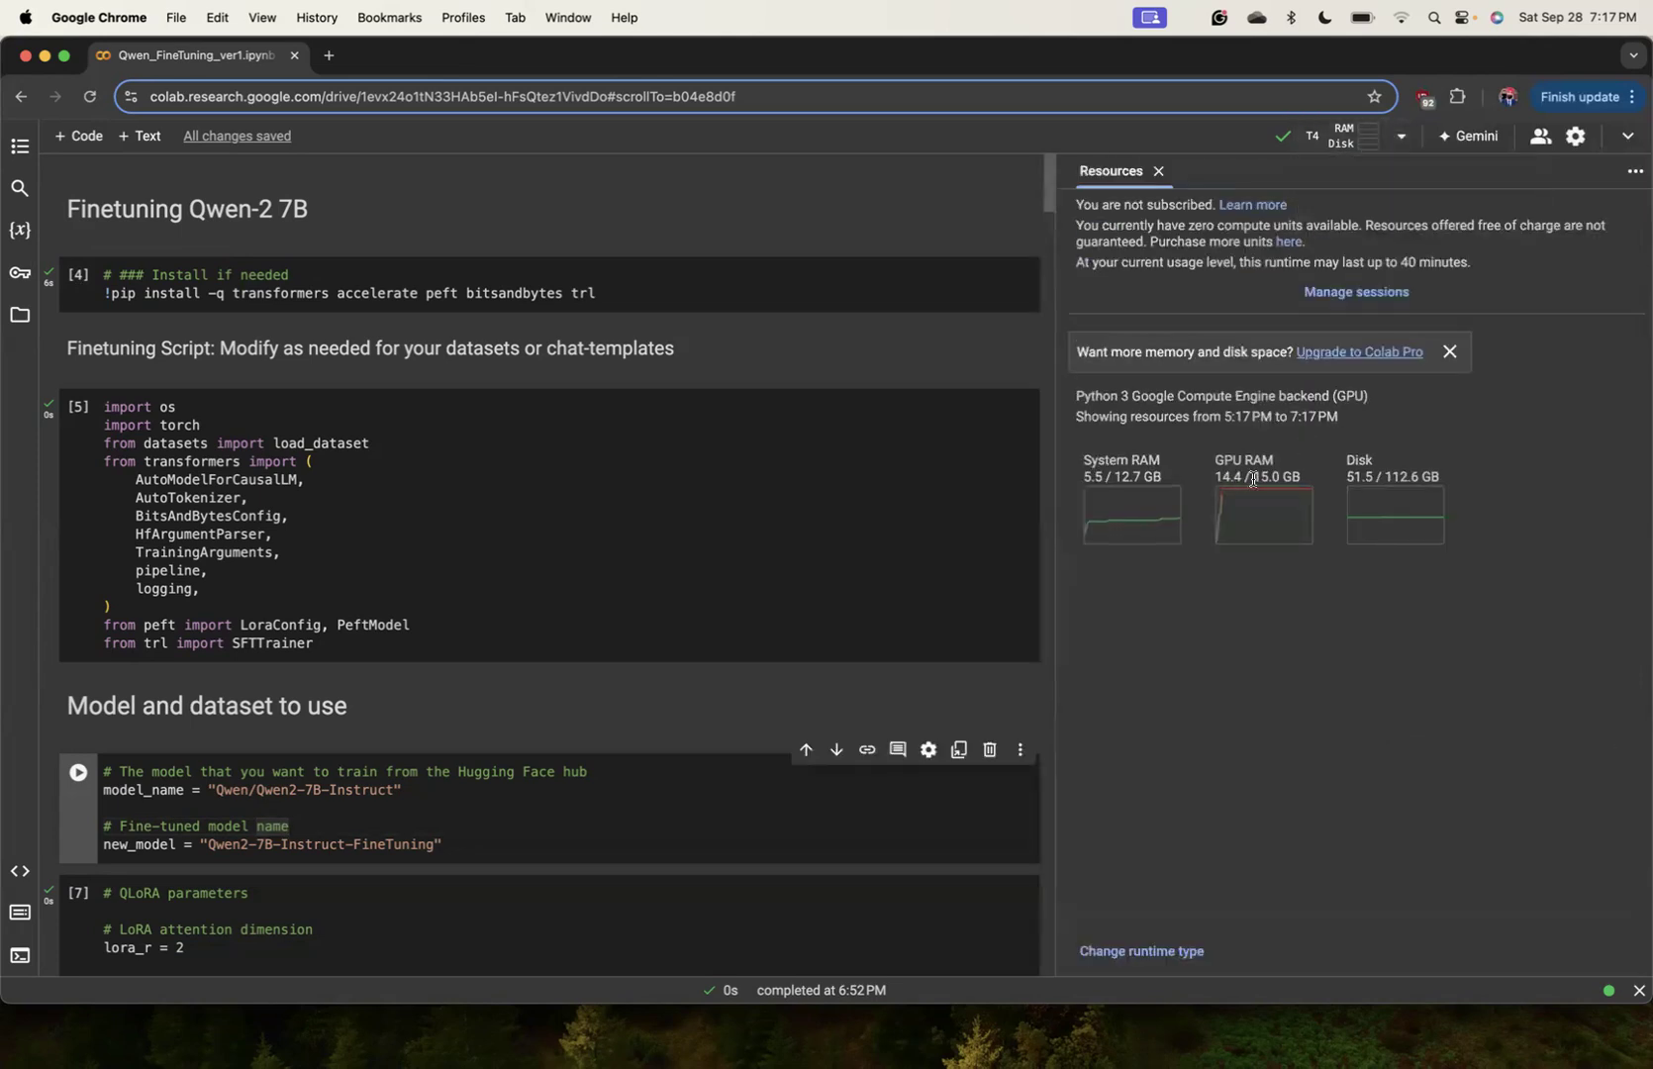
{"action": "mouse_move", "coordinate": [1292, 474]}
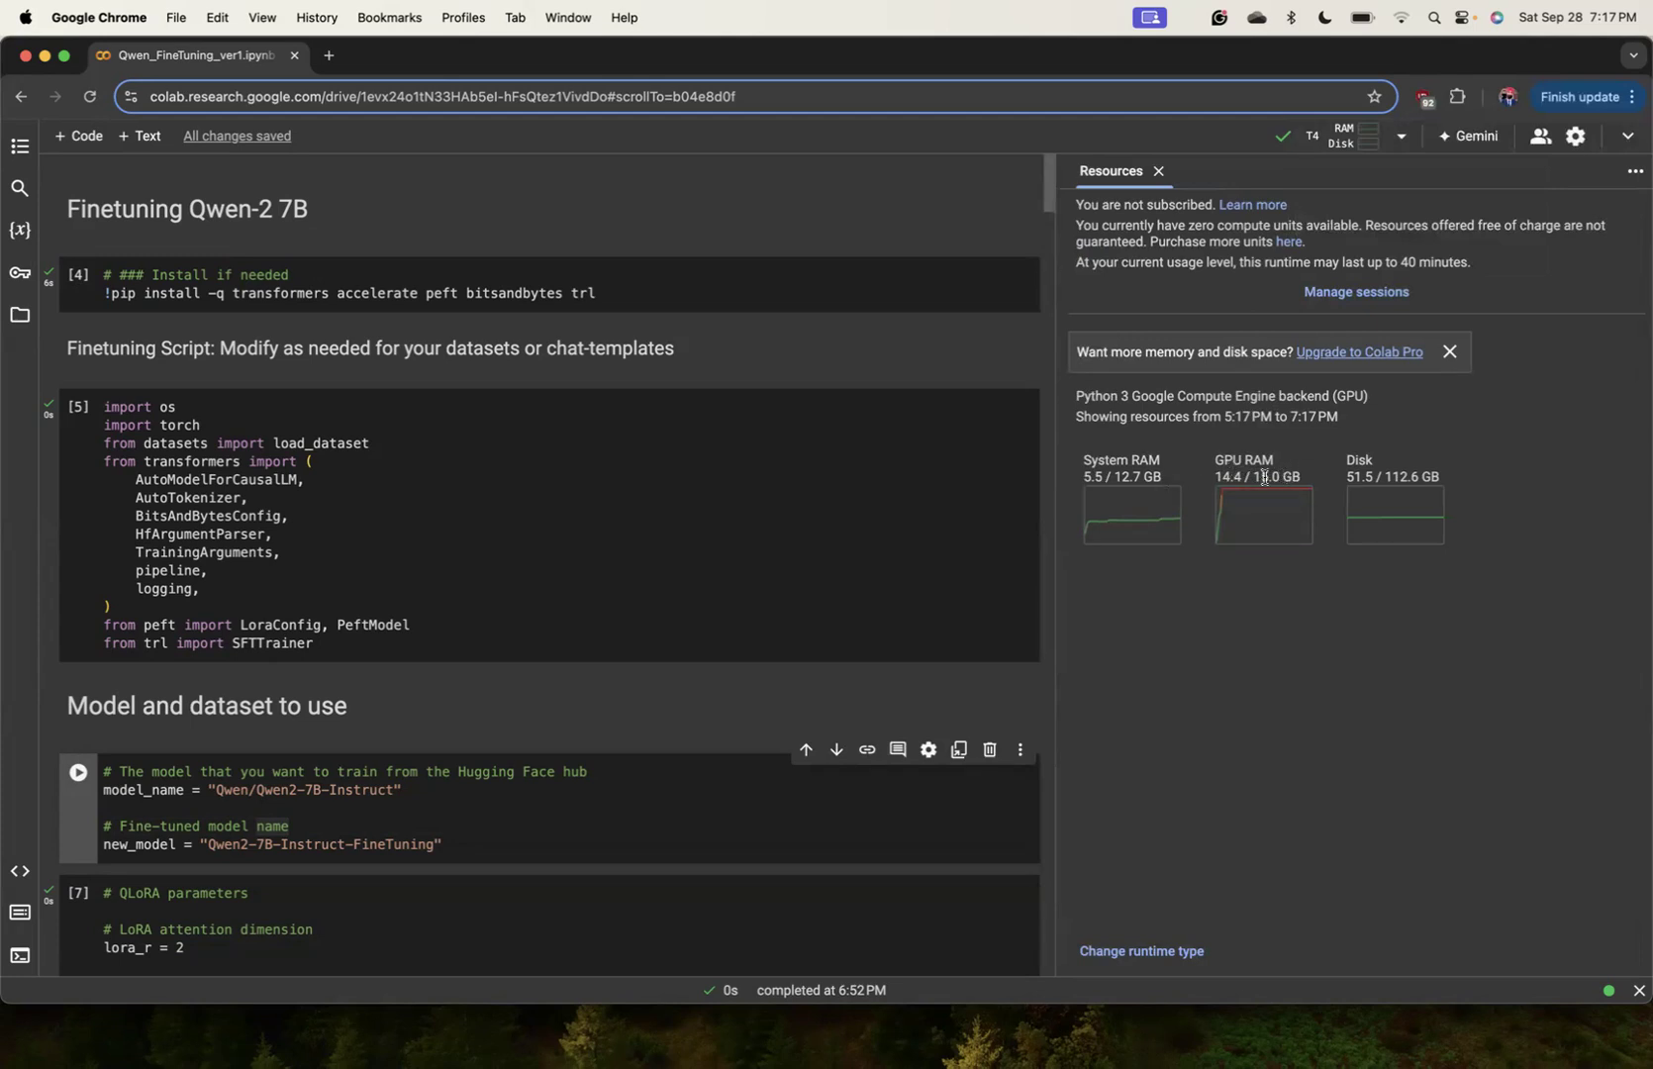
{"action": "mouse_move", "coordinate": [1192, 484]}
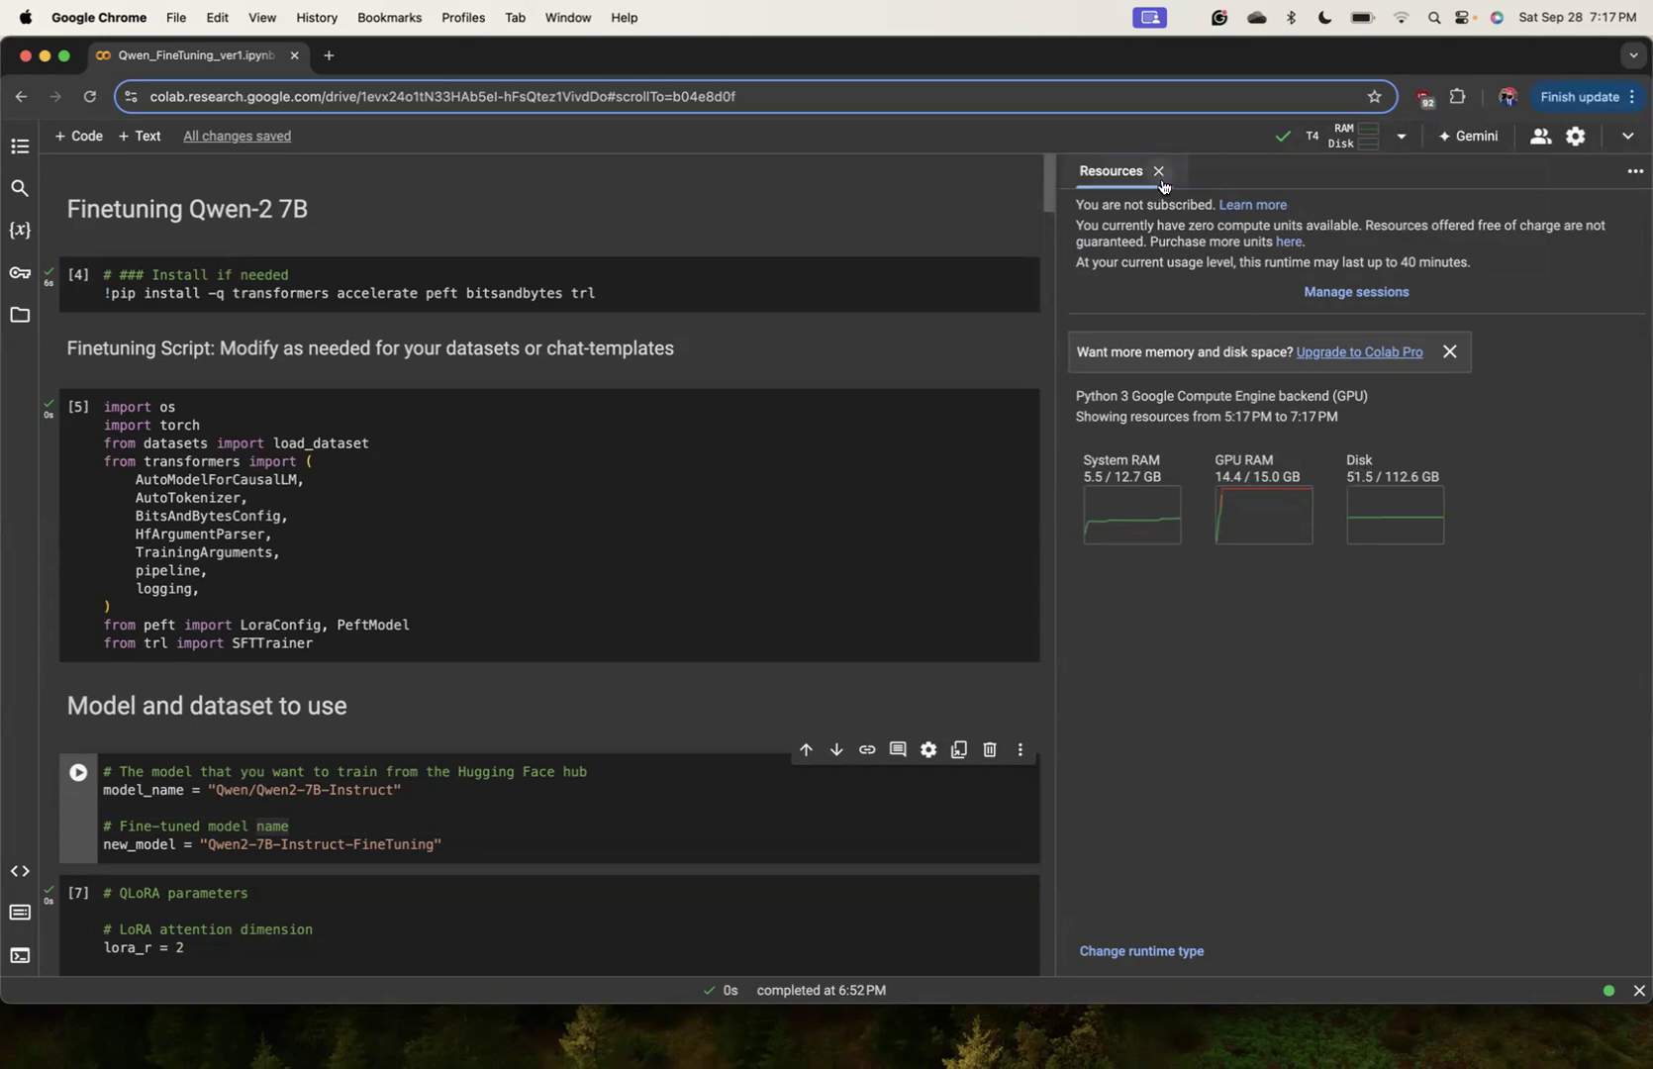
Close the Resources side panel to show the fine-tuning notebook's setup cells in full.
{"action": "left_click", "coordinate": [1159, 172]}
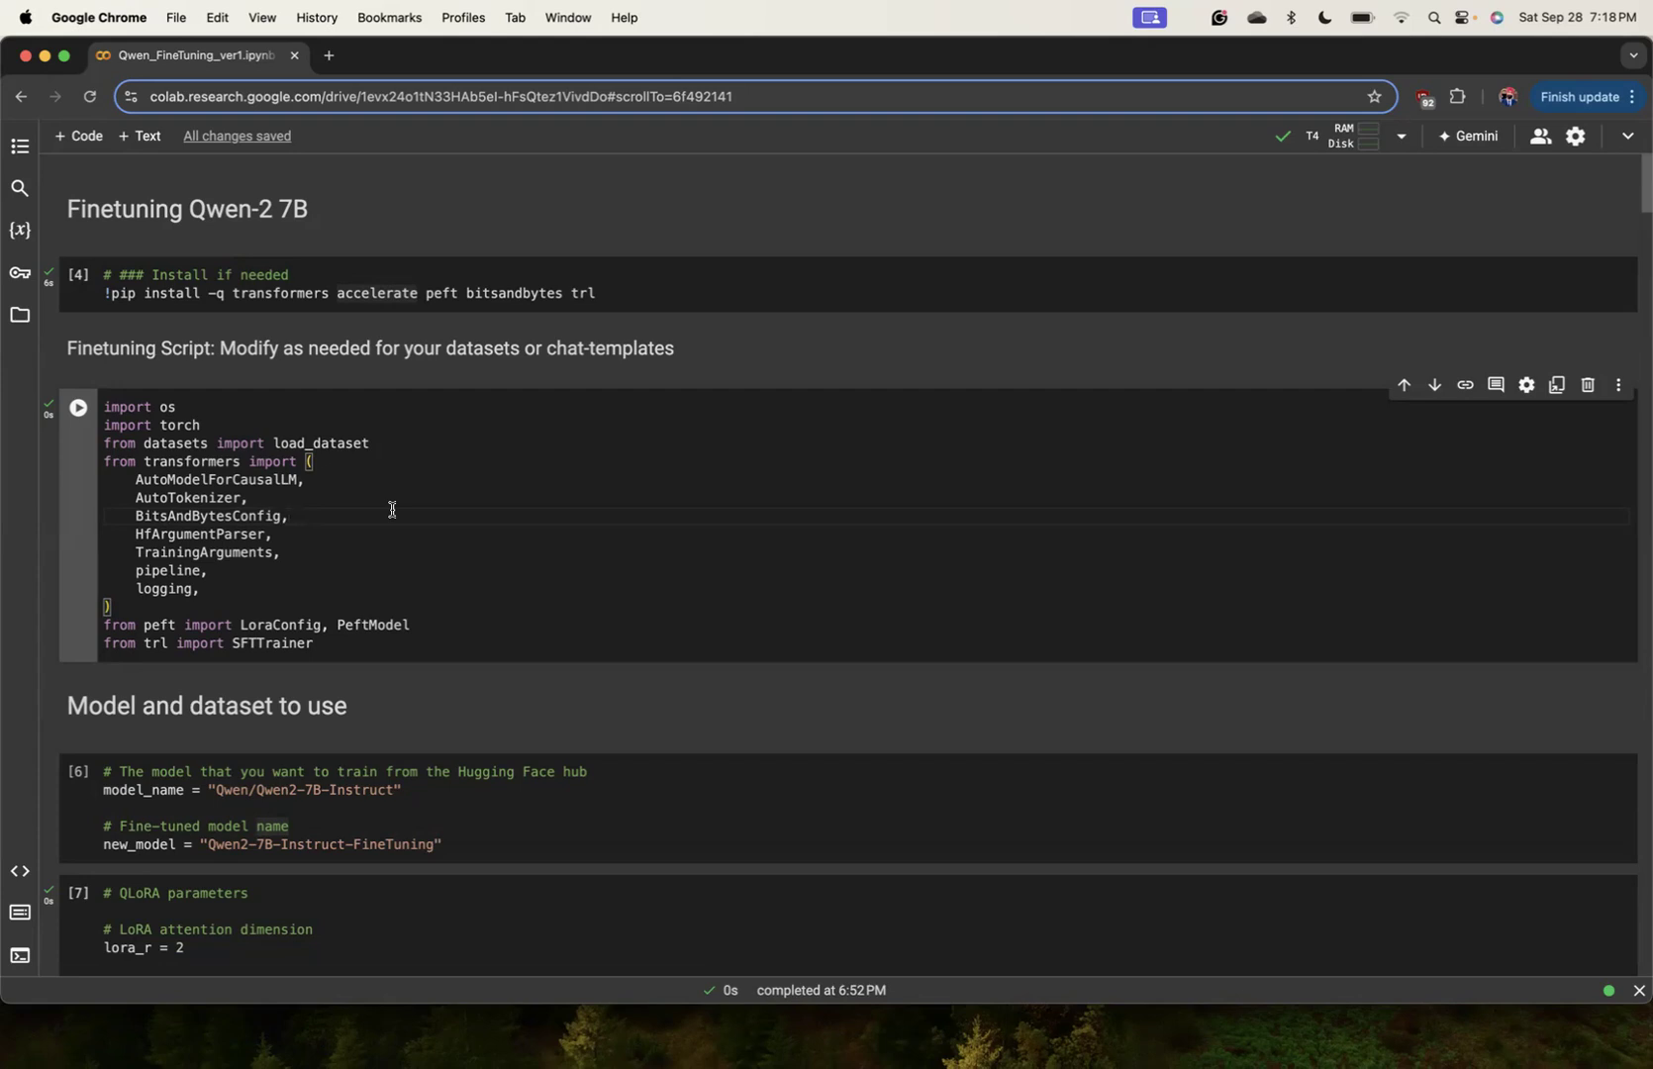
{"action": "mouse_move", "coordinate": [218, 440]}
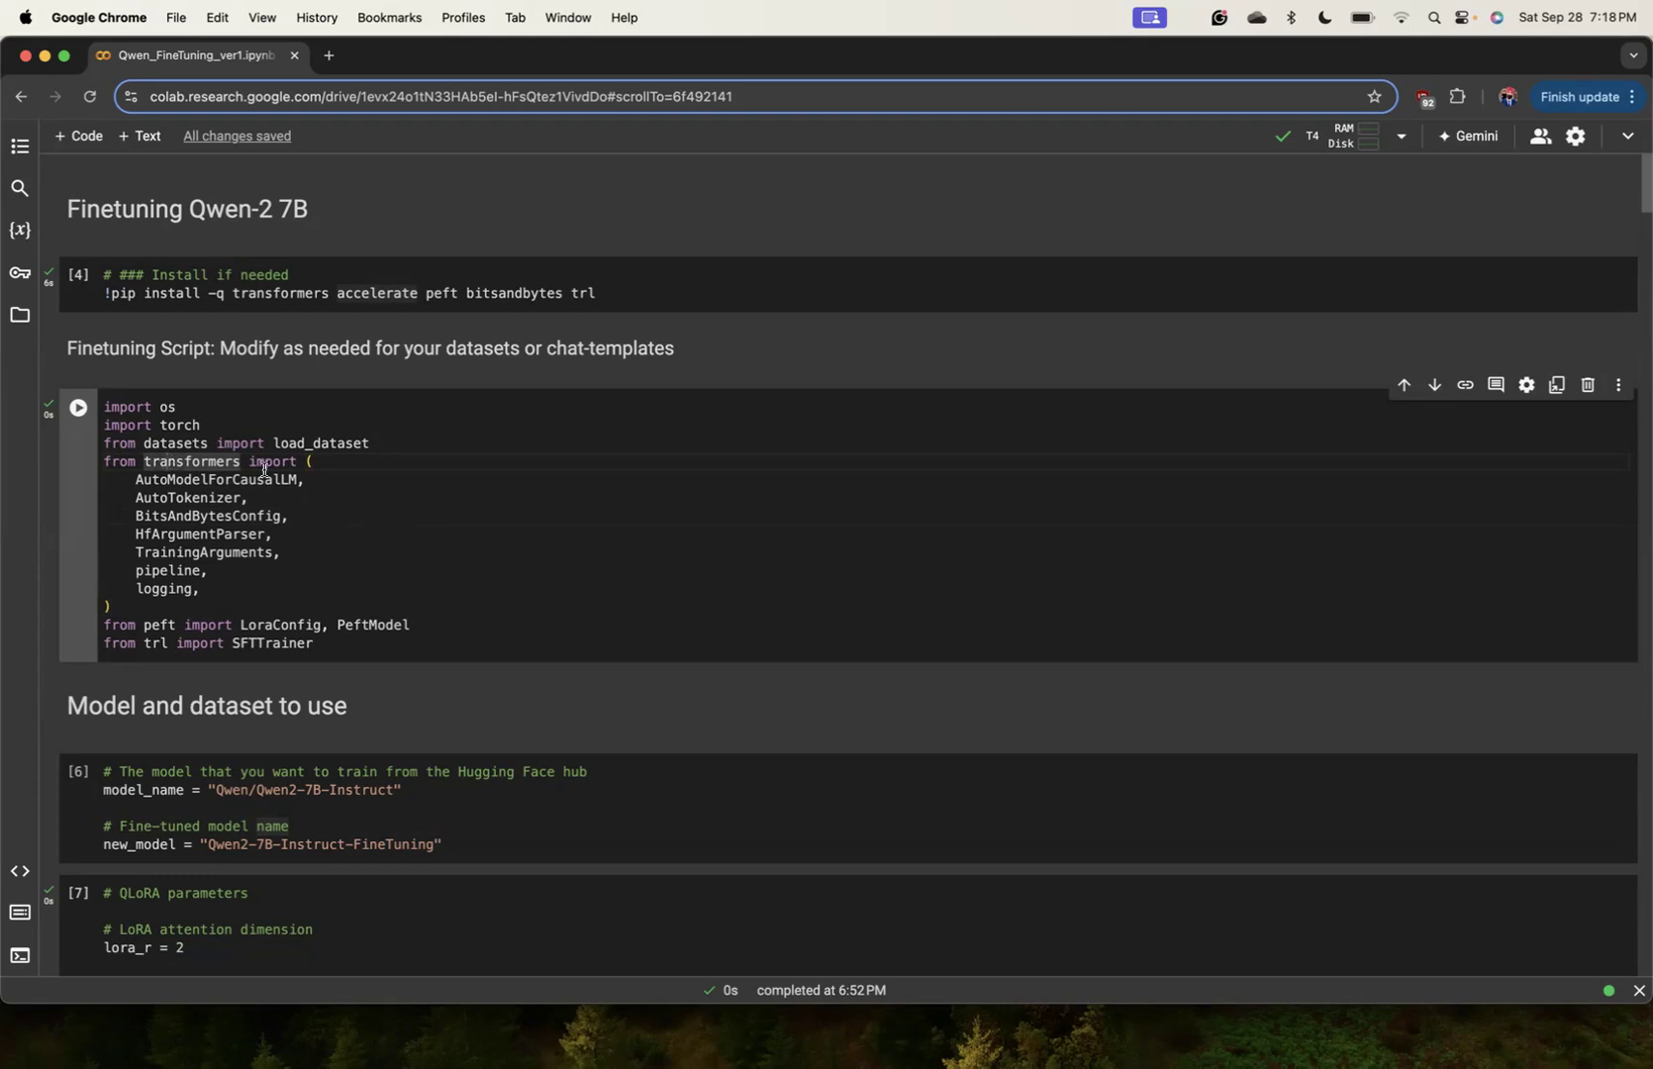
{"action": "mouse_move", "coordinate": [395, 481]}
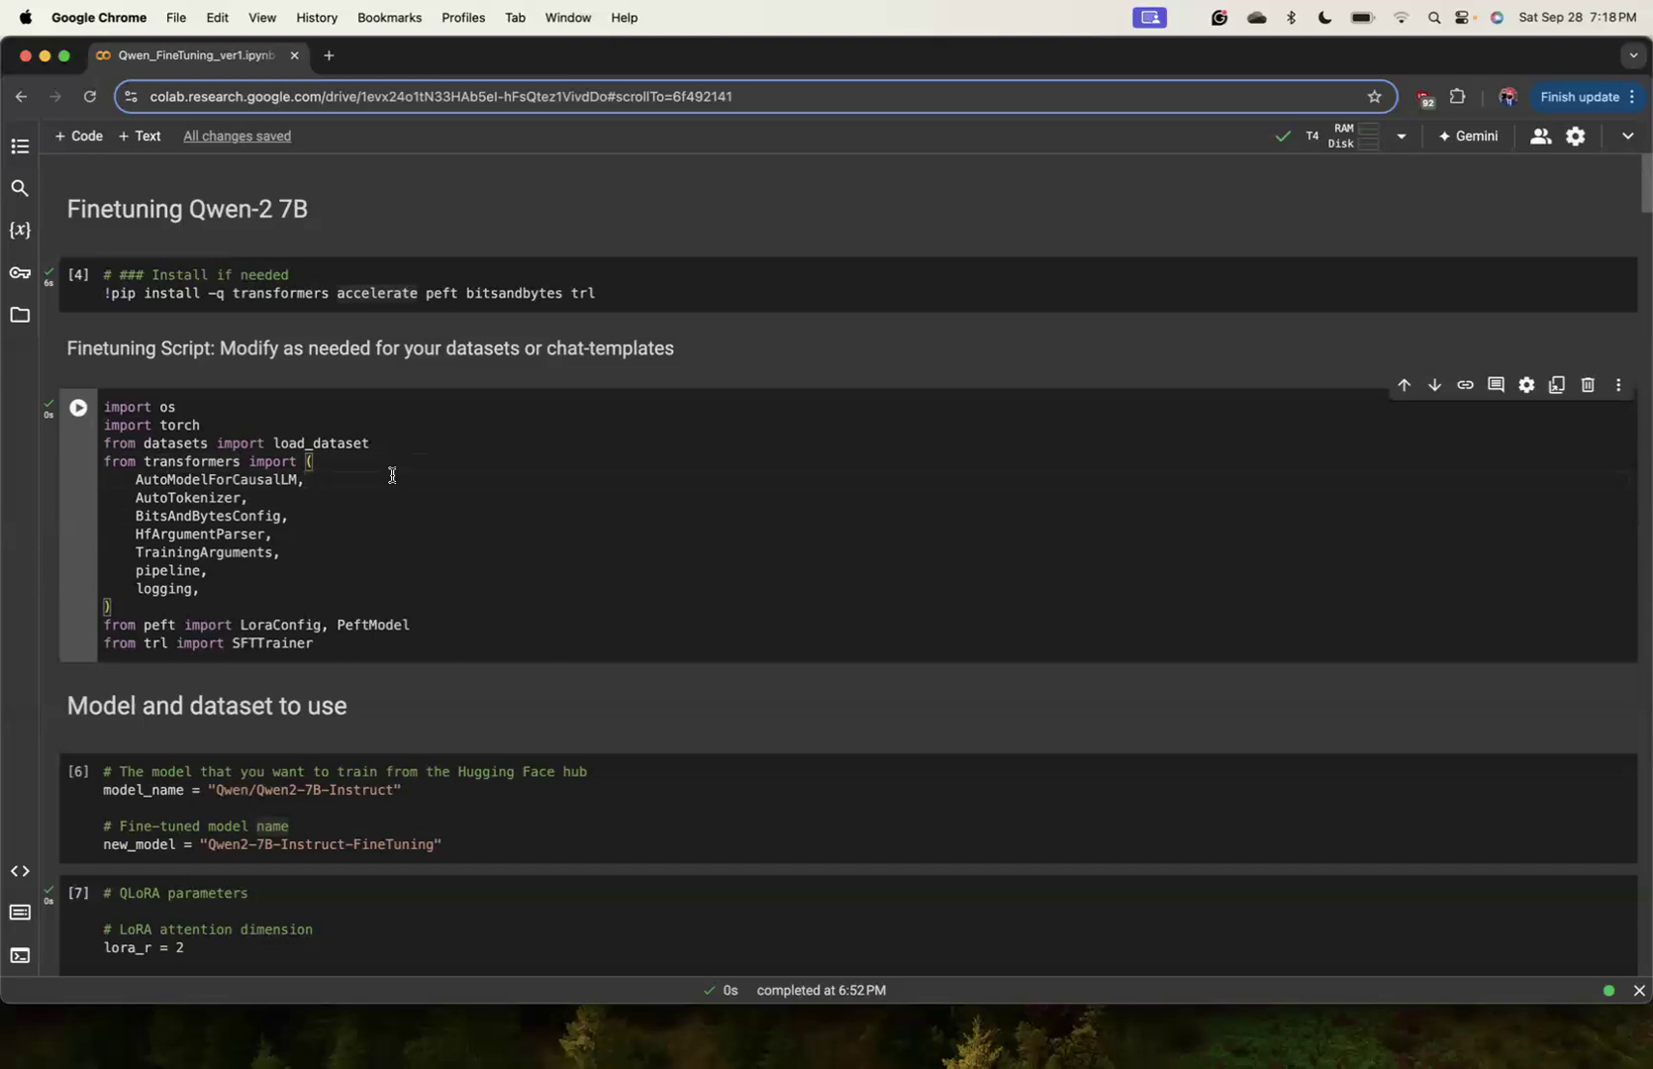
{"action": "scroll", "scroll_direction": "down", "scroll_amount": 3}
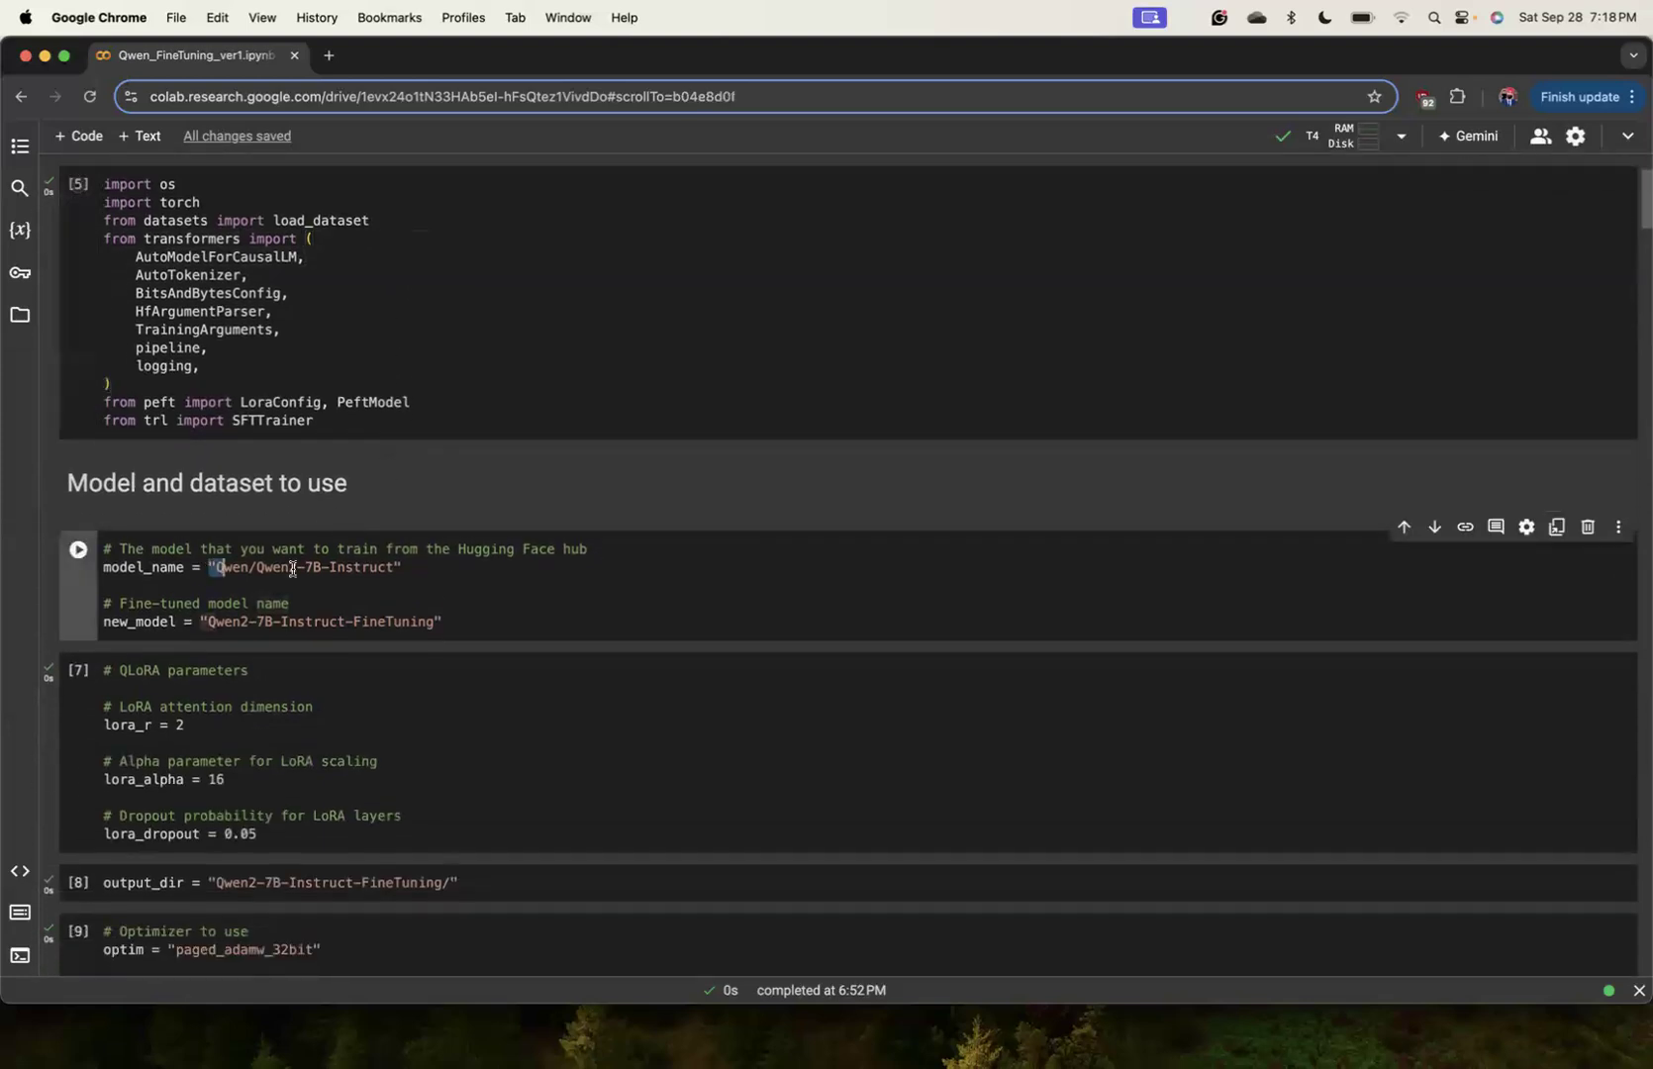
{"action": "left_click", "coordinate": [395, 567]}
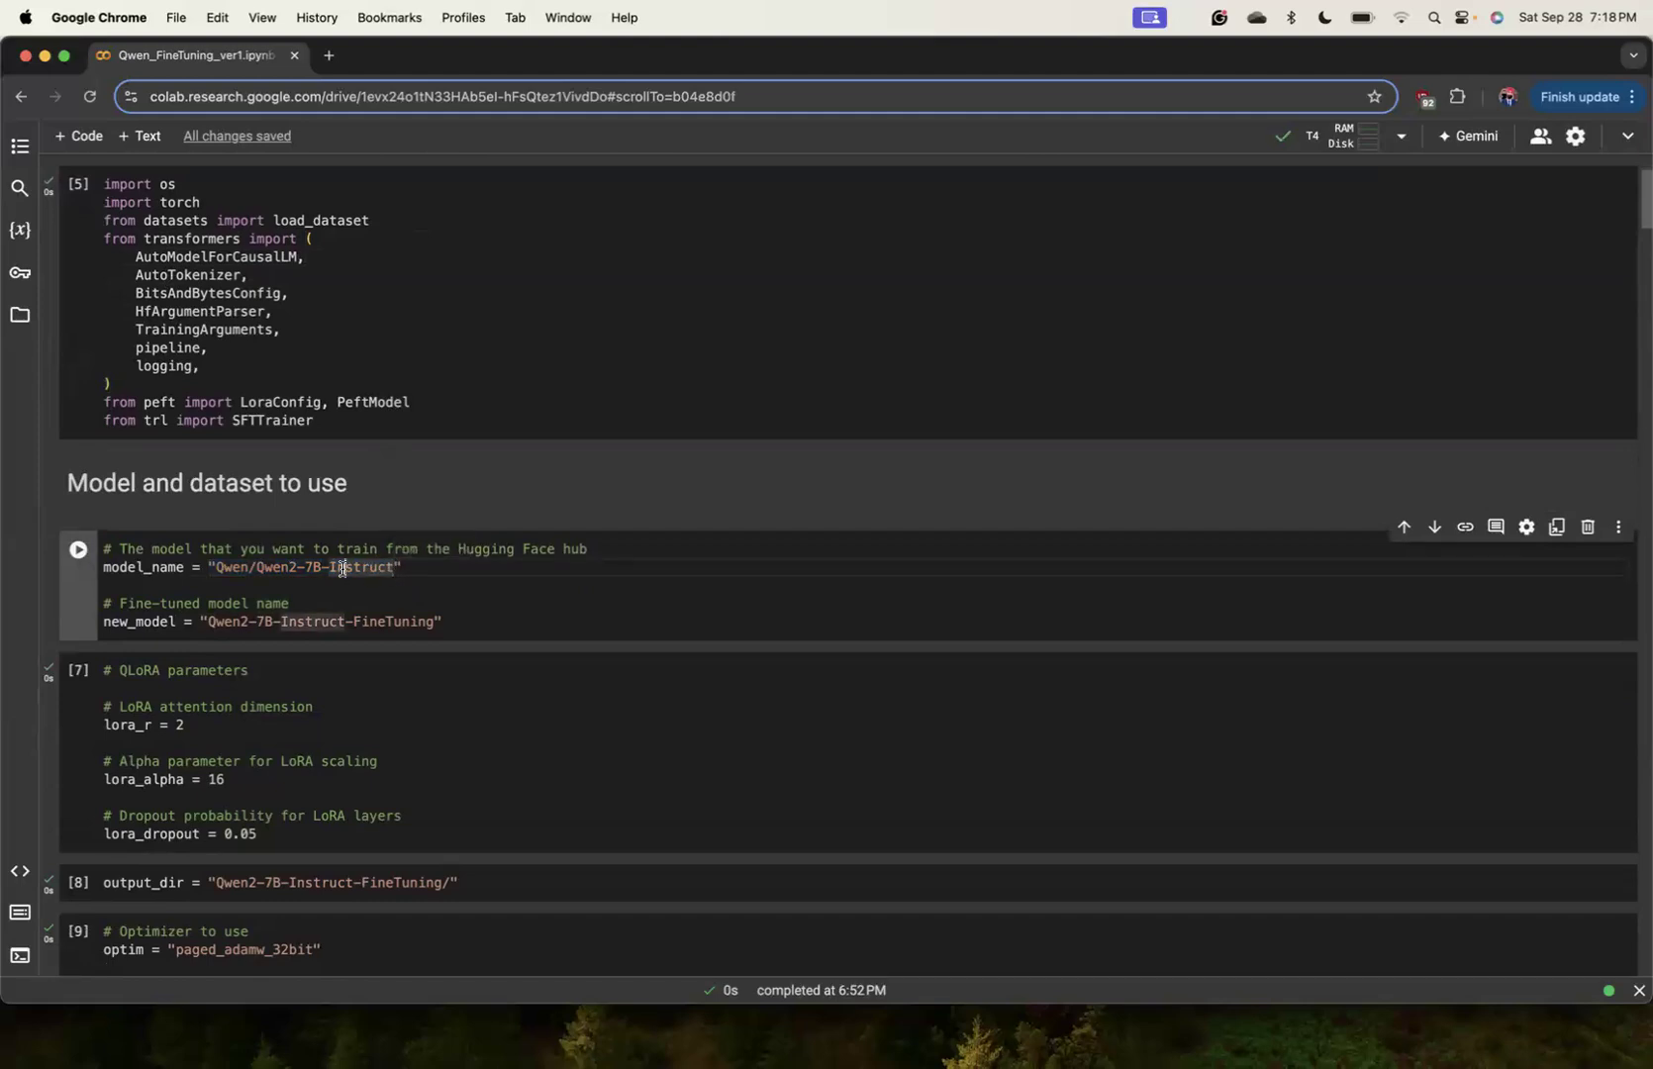
{"action": "scroll", "scroll_direction": "down", "scroll_amount": 3}
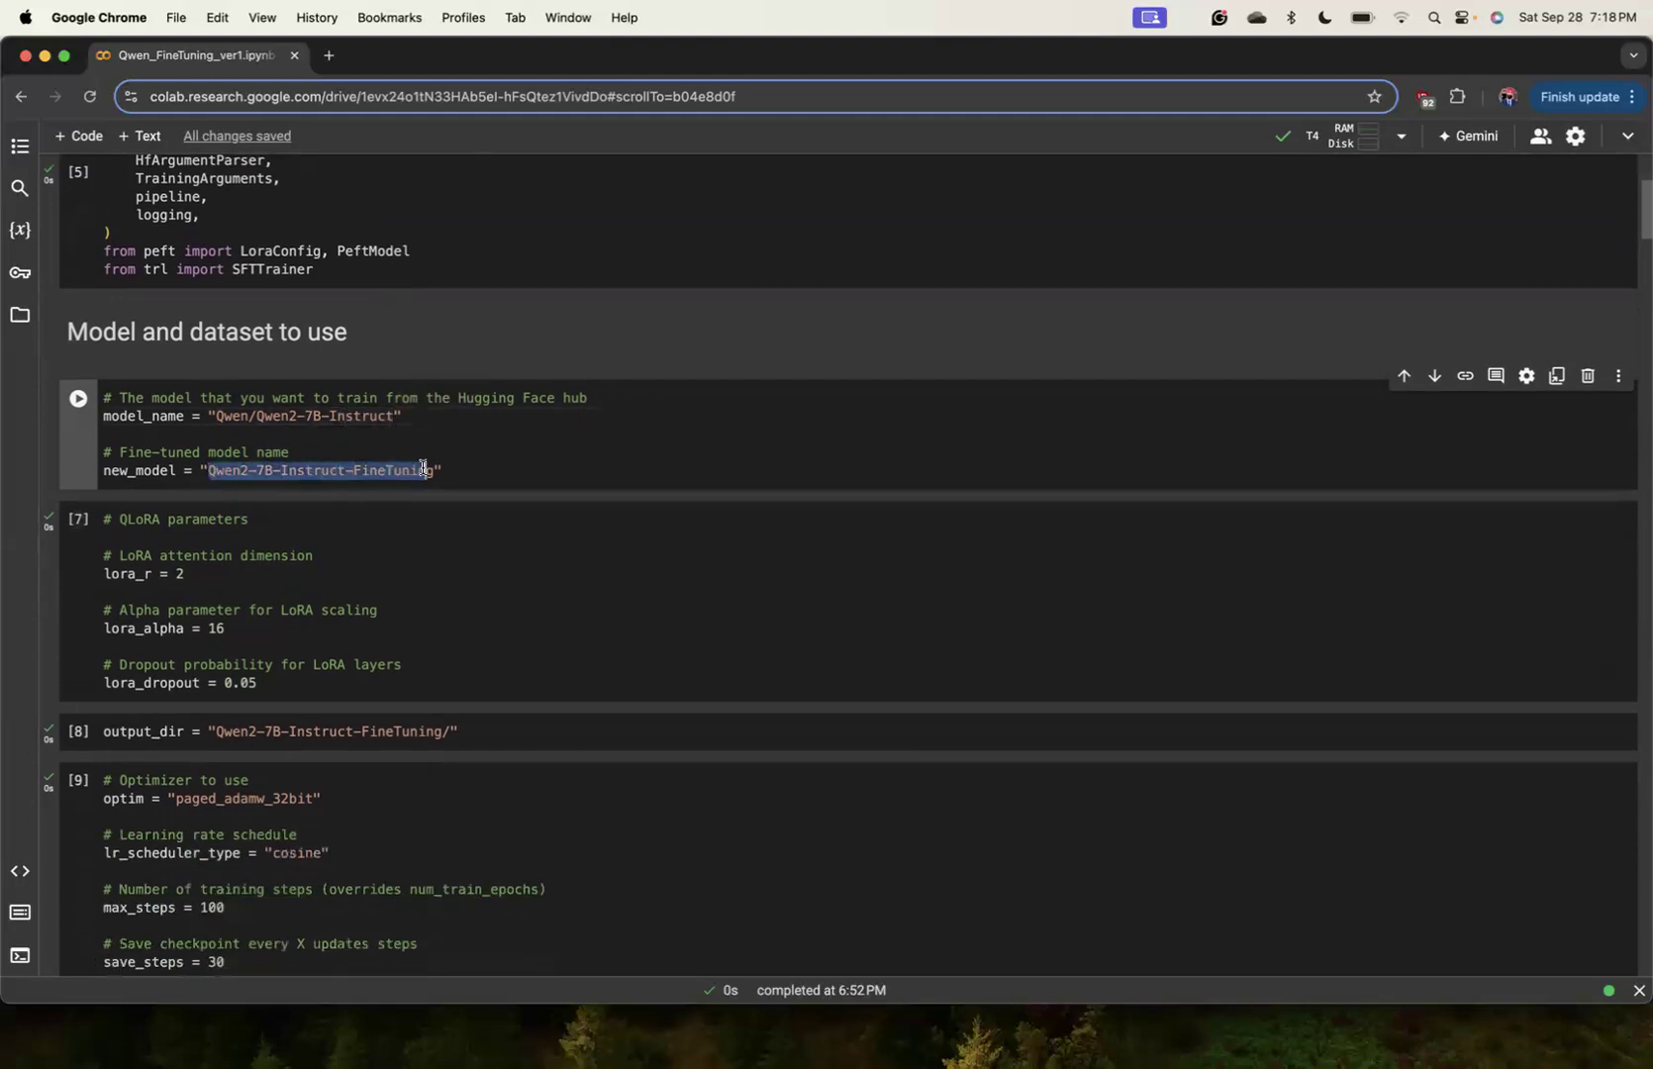
{"action": "scroll", "scroll_direction": "down", "scroll_amount": 3}
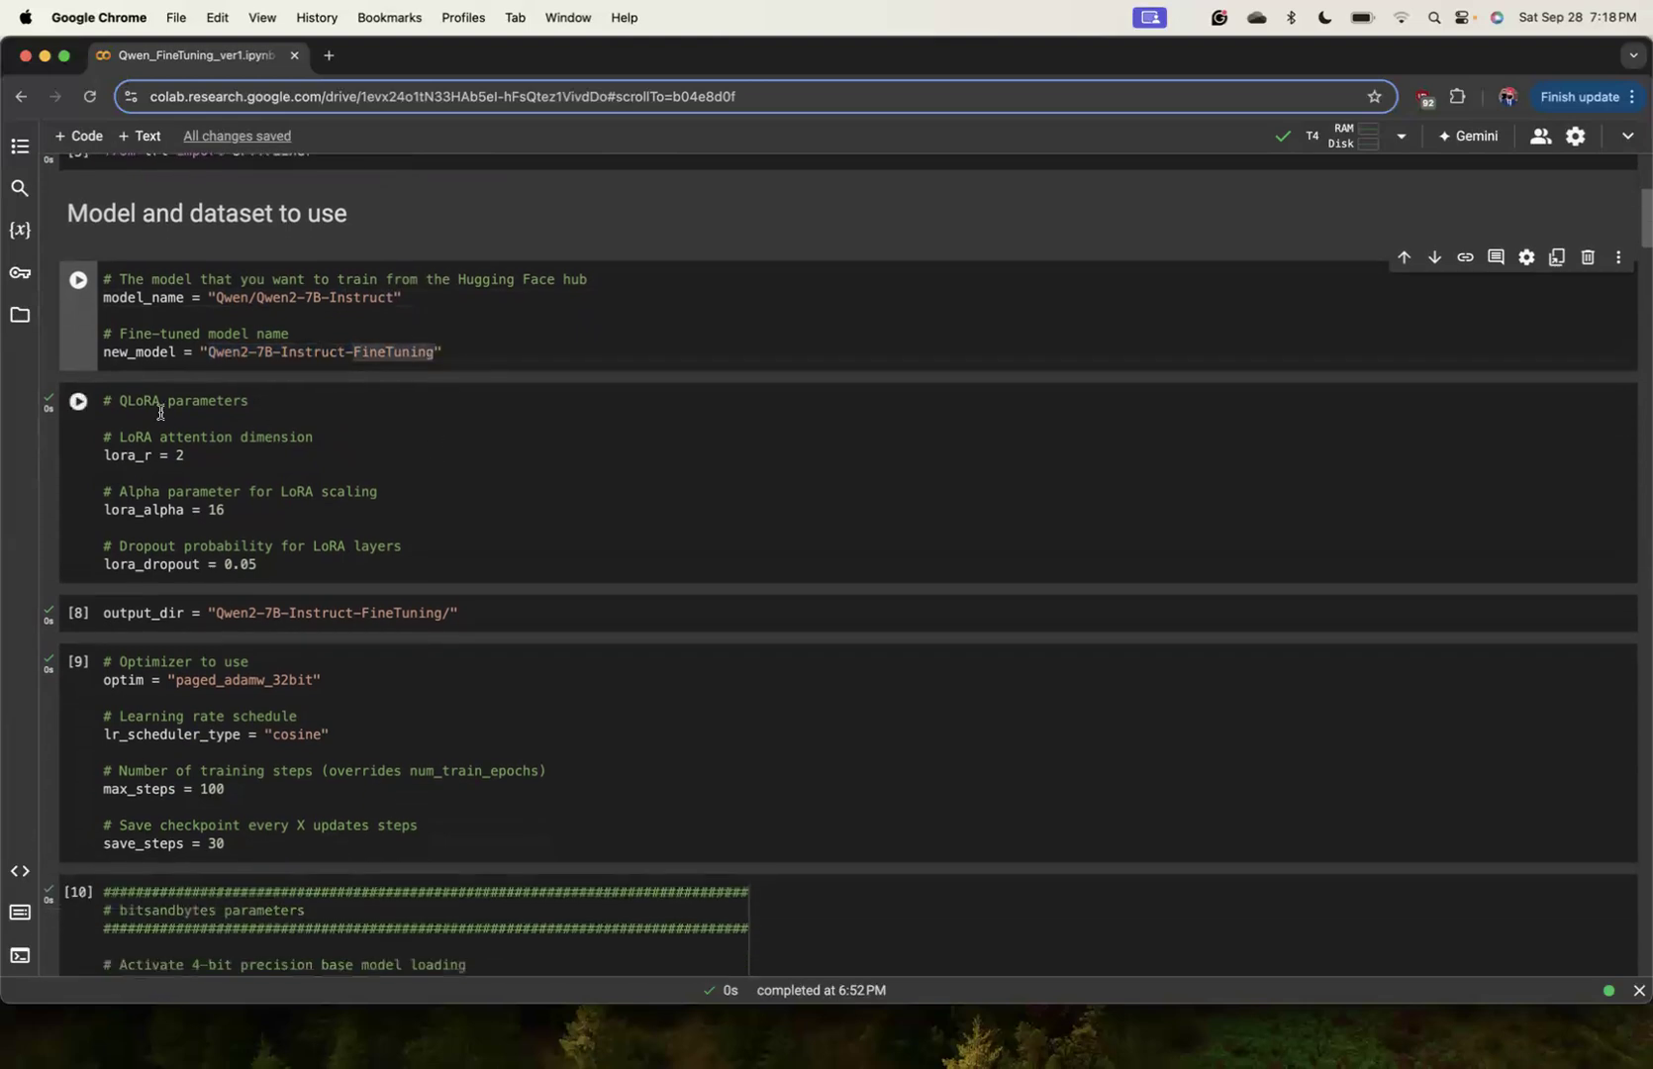
Add the comment '# 8 and 16' beside lora_r = 2 in the QLoRA parameters cell.
{"action": "double_click", "coordinate": [139, 401]}
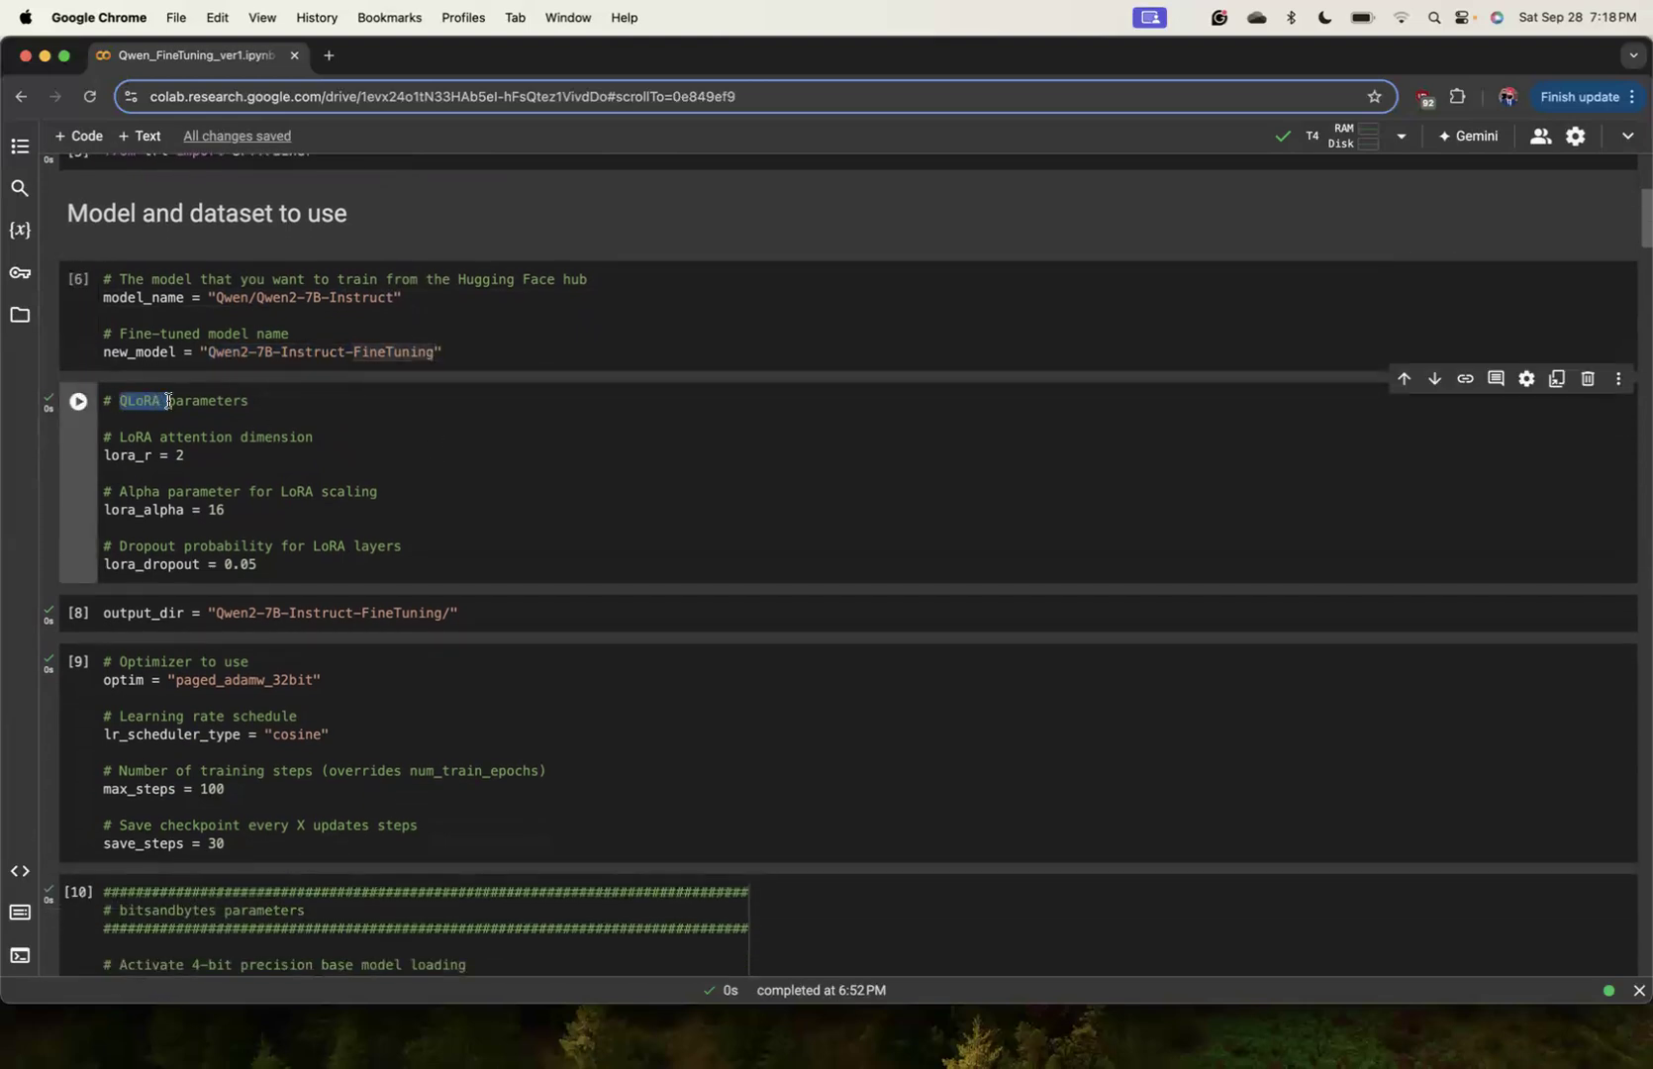
{"action": "left_click", "coordinate": [184, 455]}
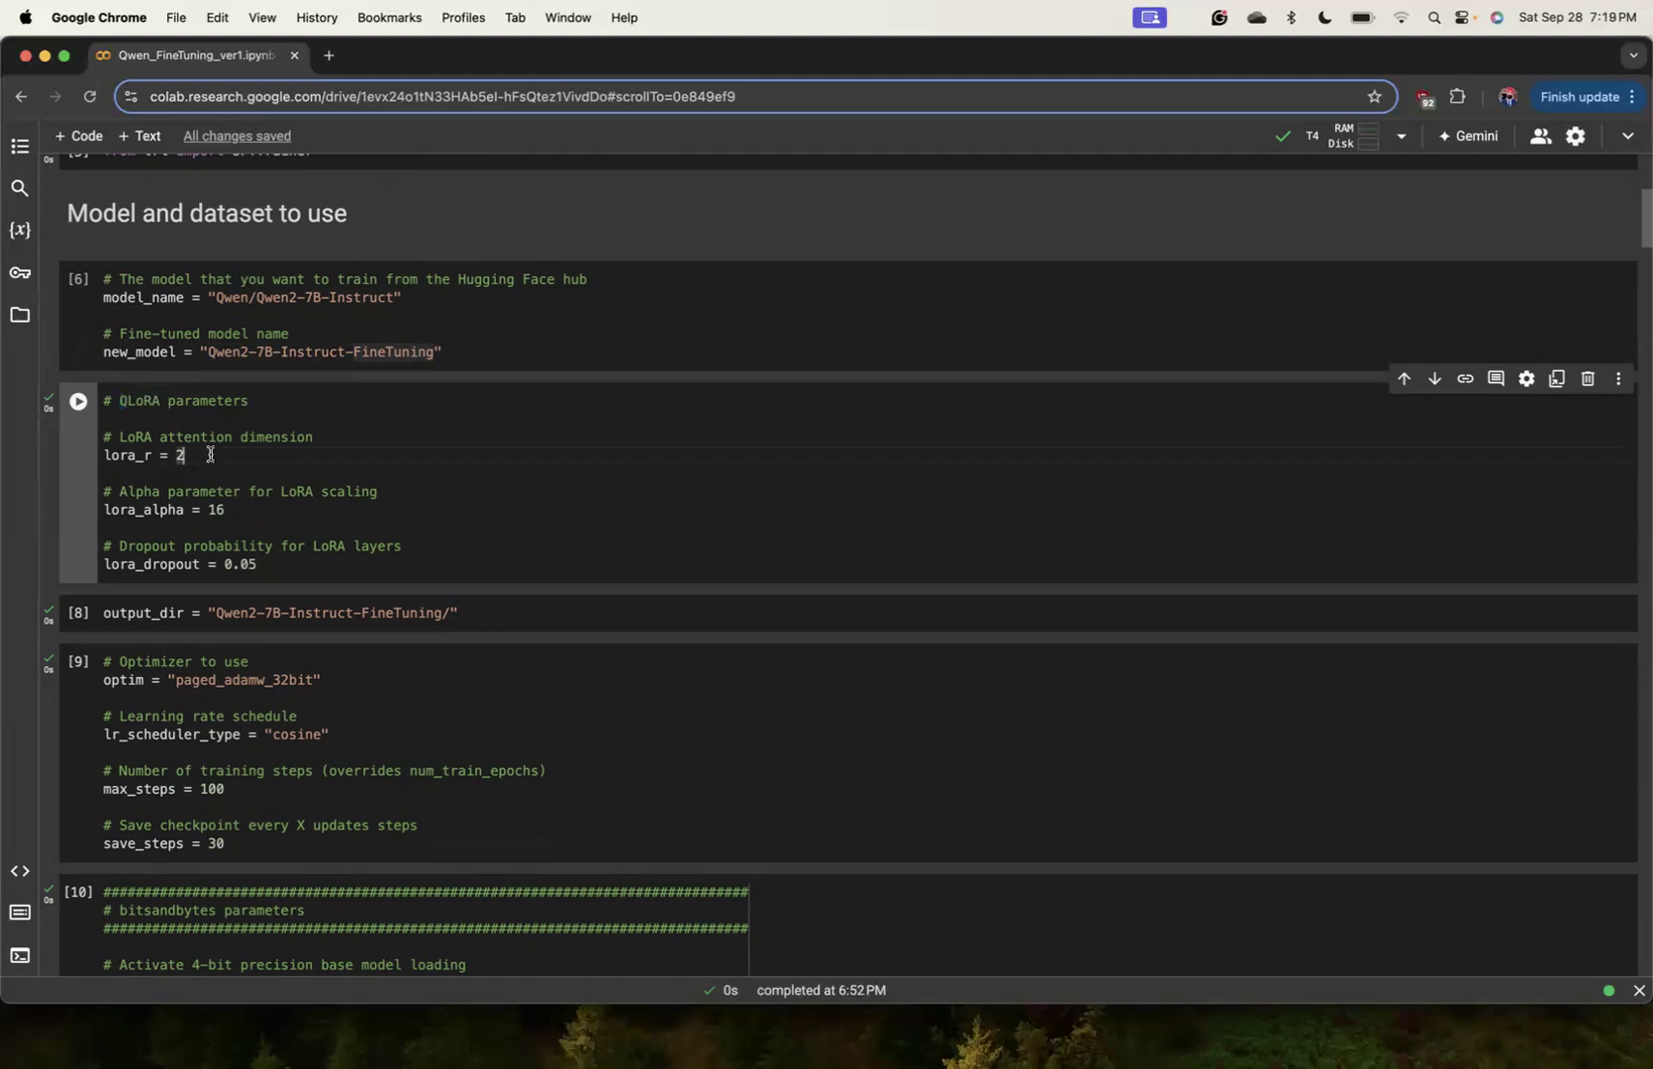
{"action": "mouse_move", "coordinate": [324, 418]}
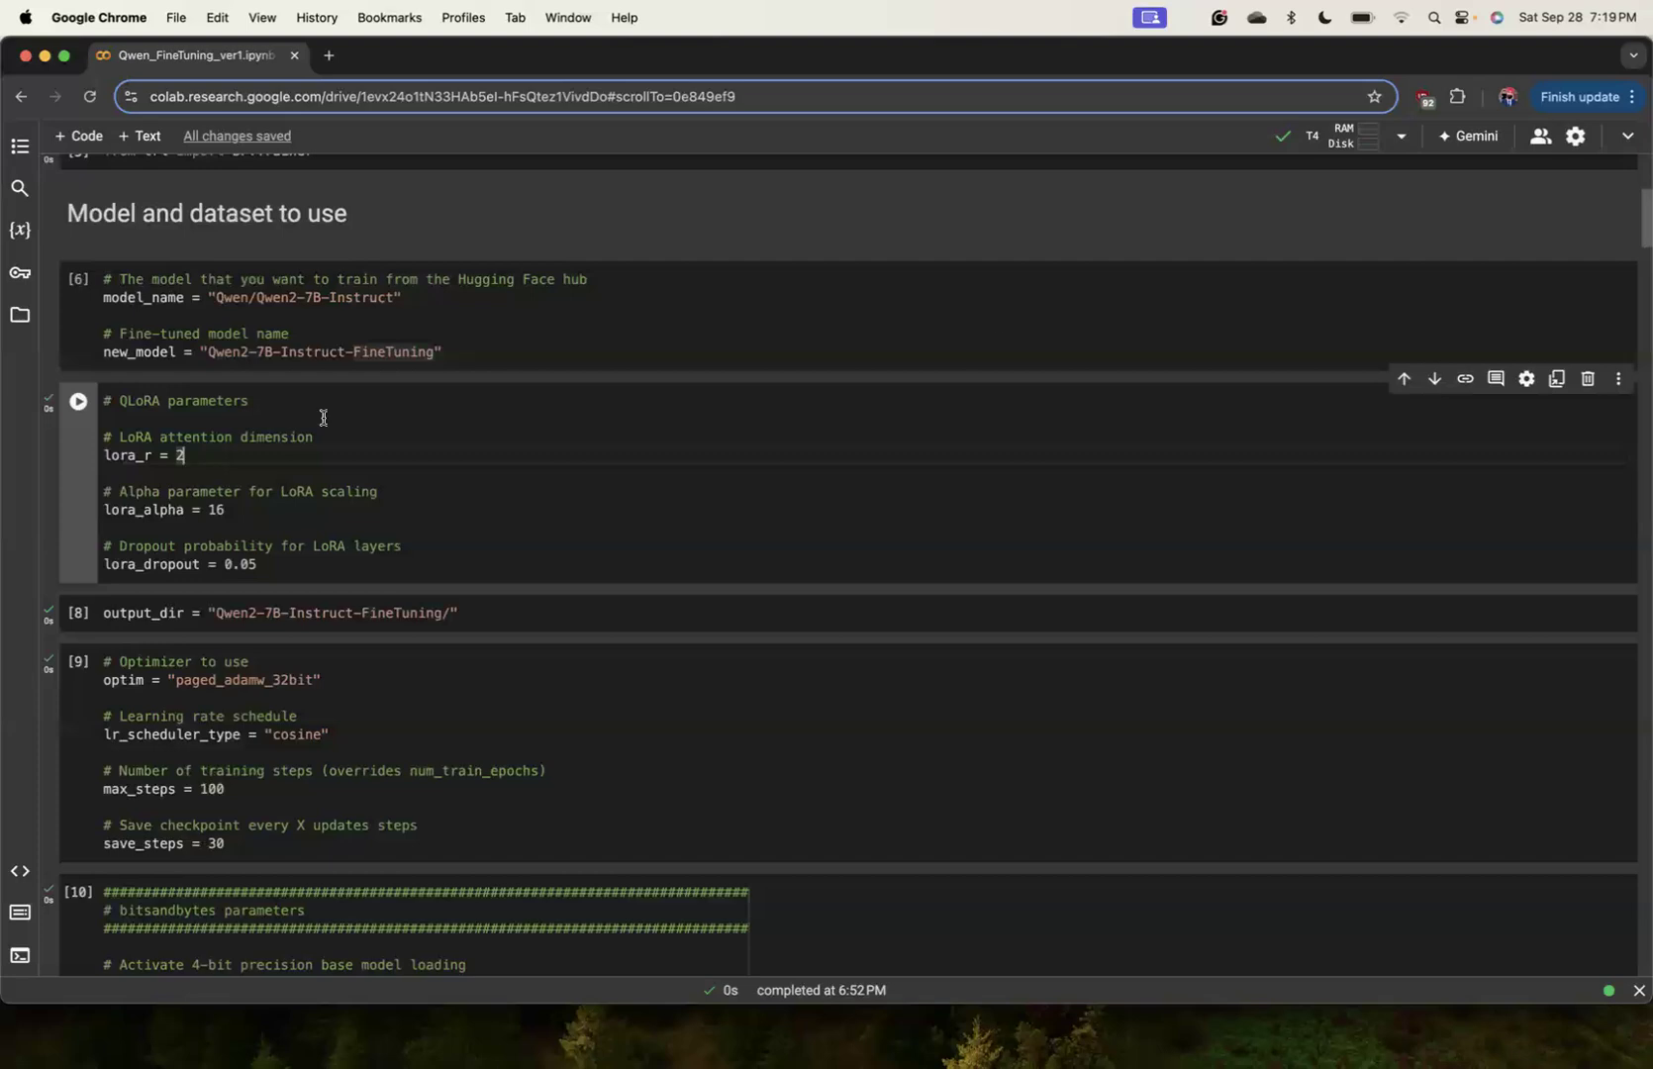
{"action": "mouse_move", "coordinate": [998, 322]}
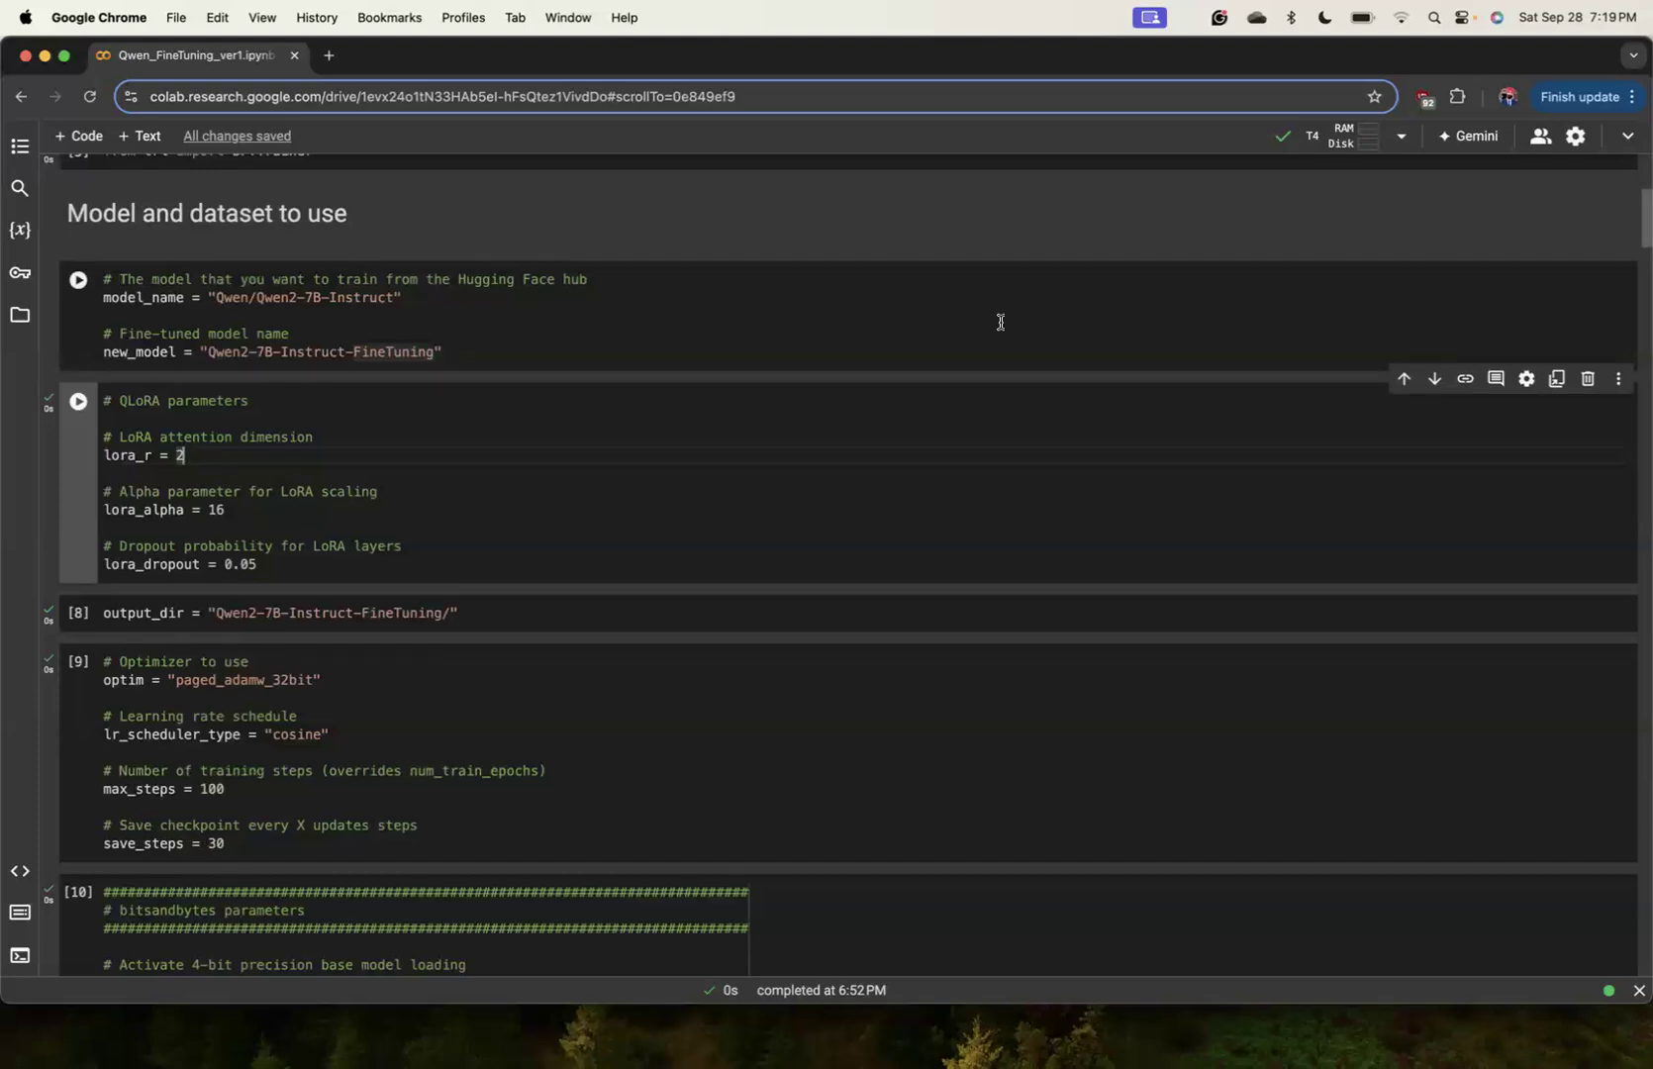
{"action": "type", "text": "."}
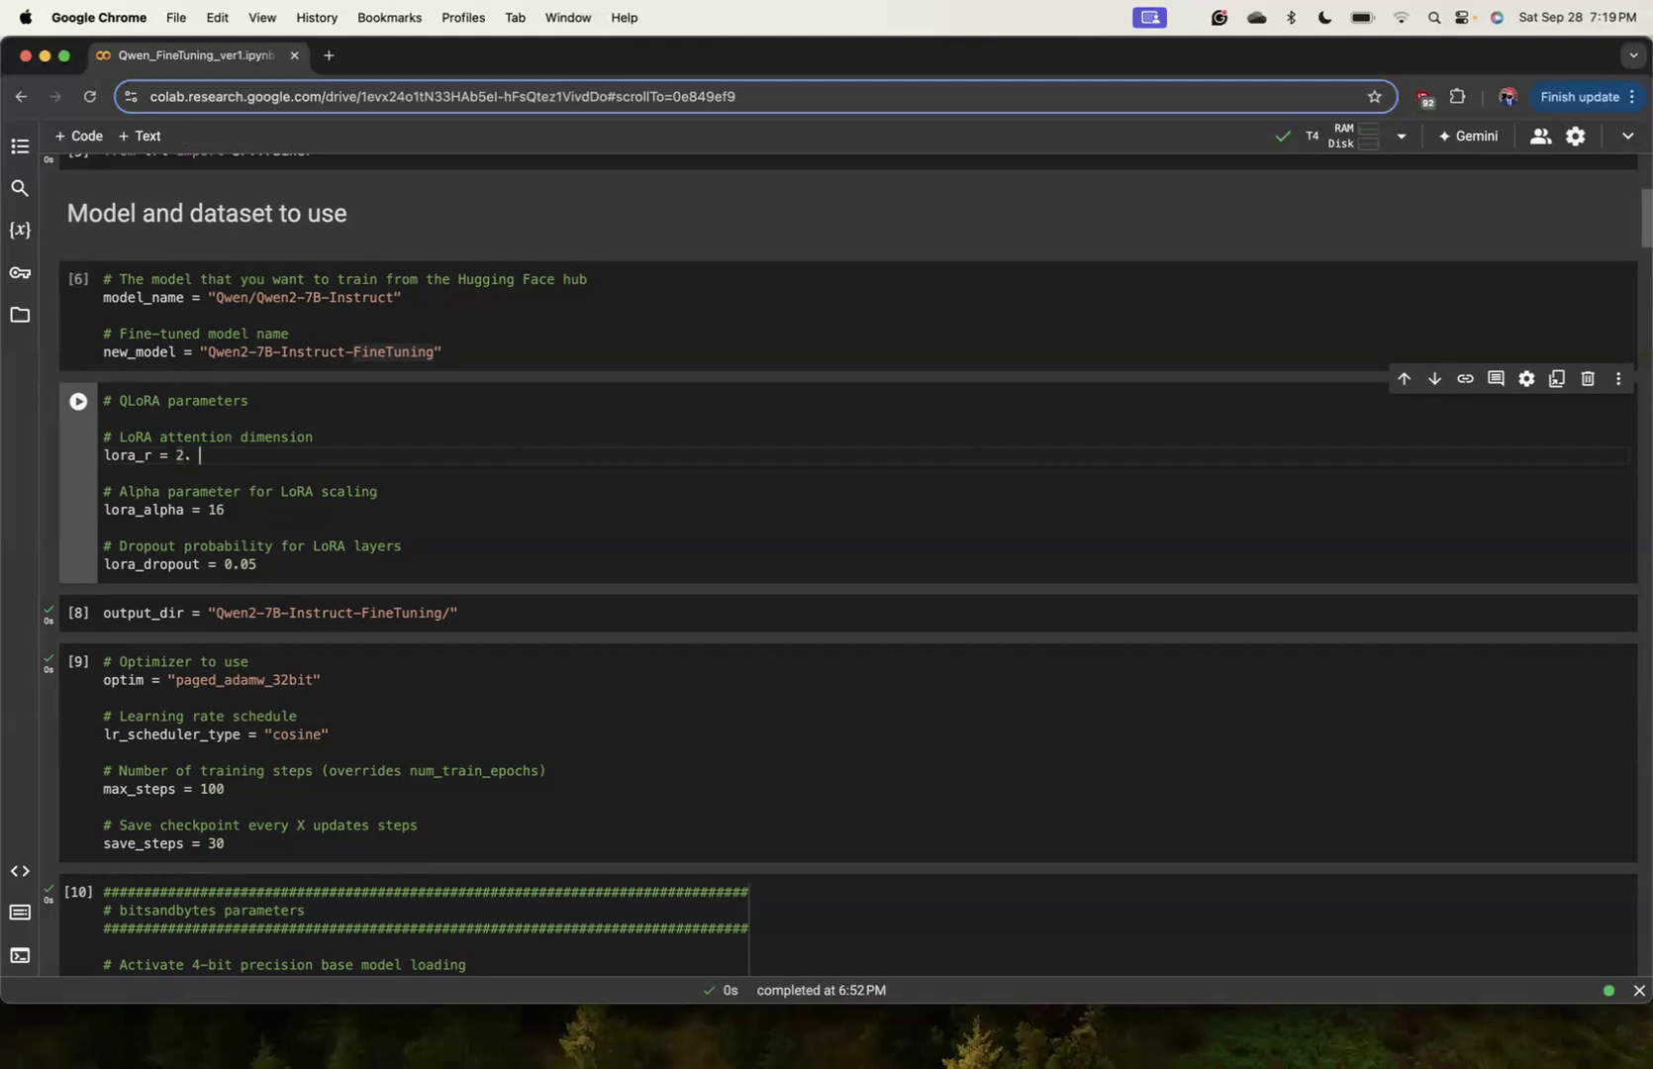
{"action": "type", "text": "# 8 and 16"}
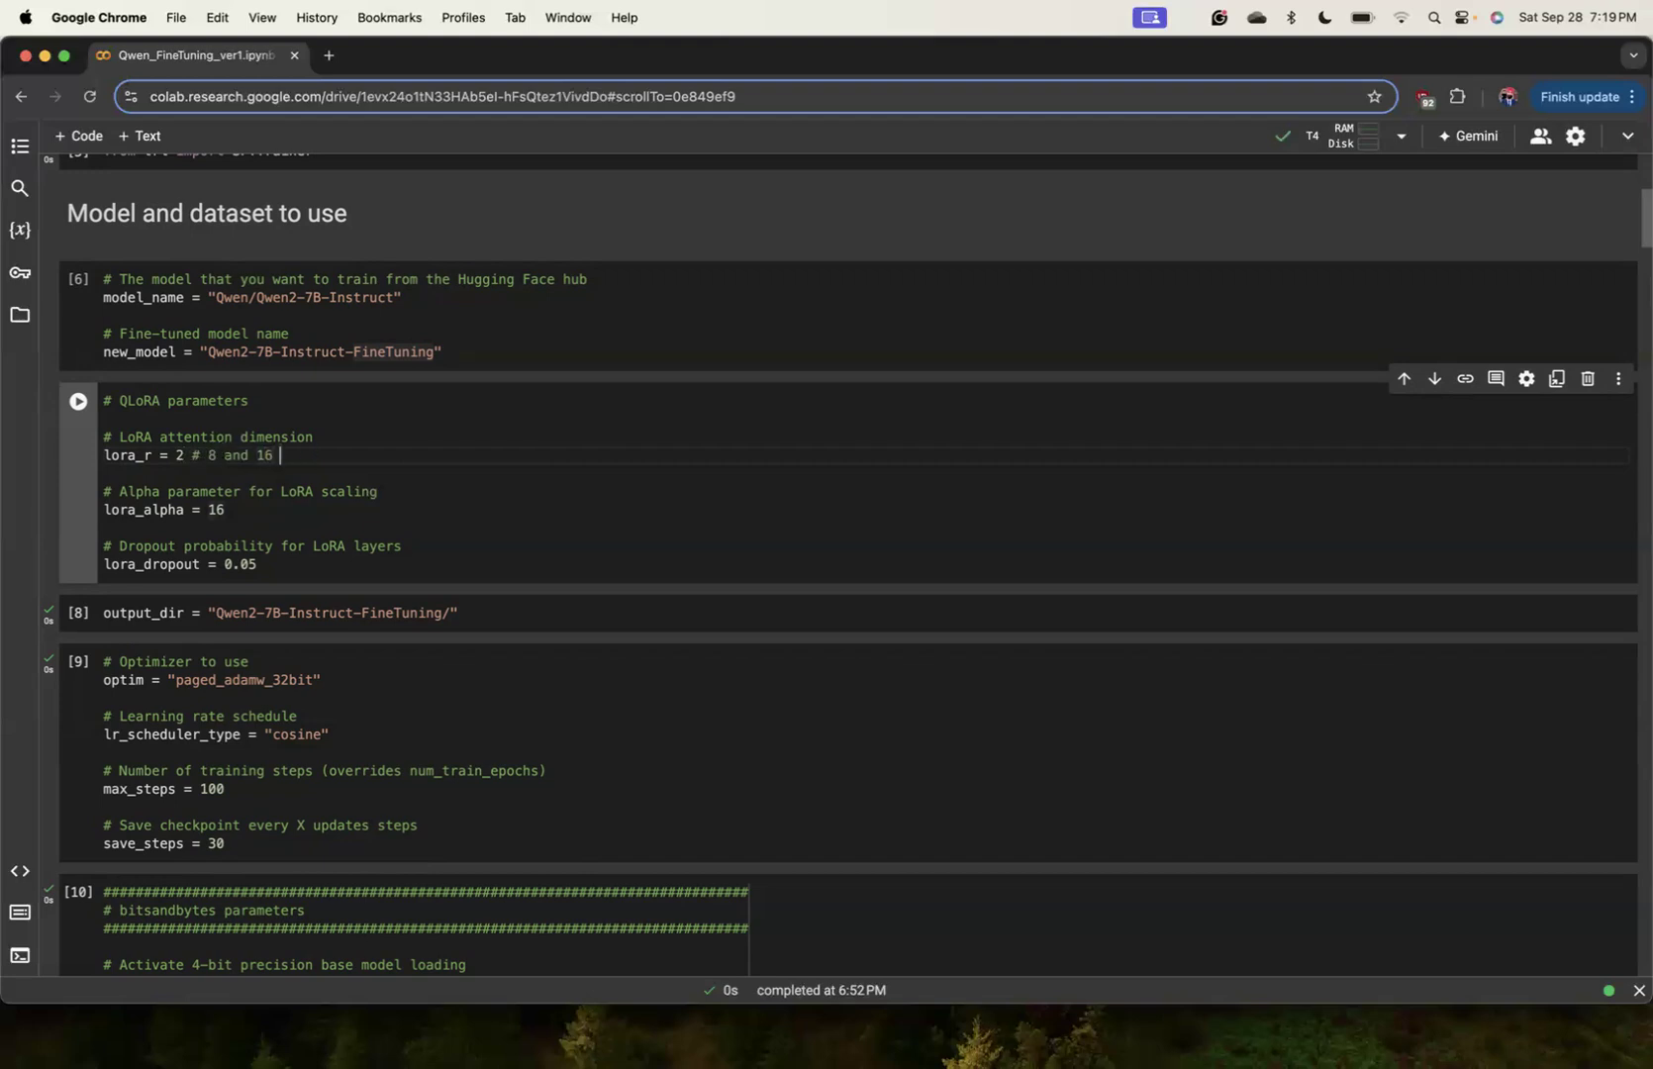
{"action": "left_click", "coordinate": [231, 510]}
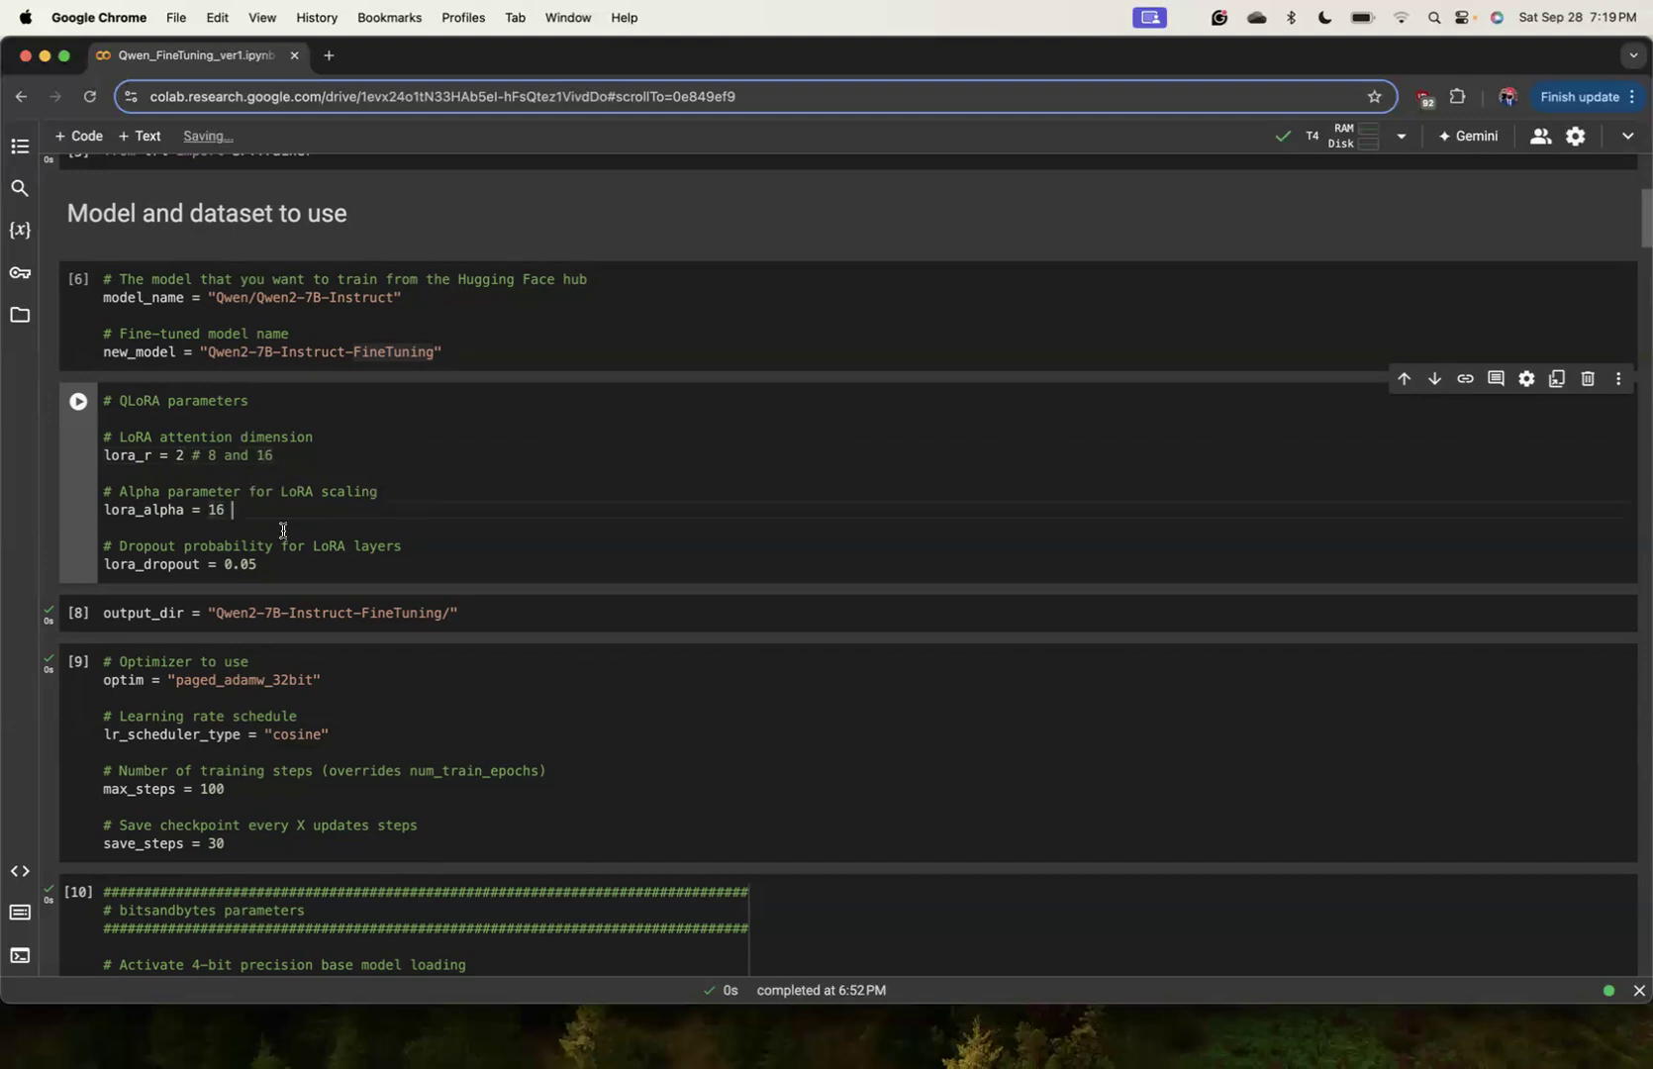
{"action": "mouse_move", "coordinate": [262, 514]}
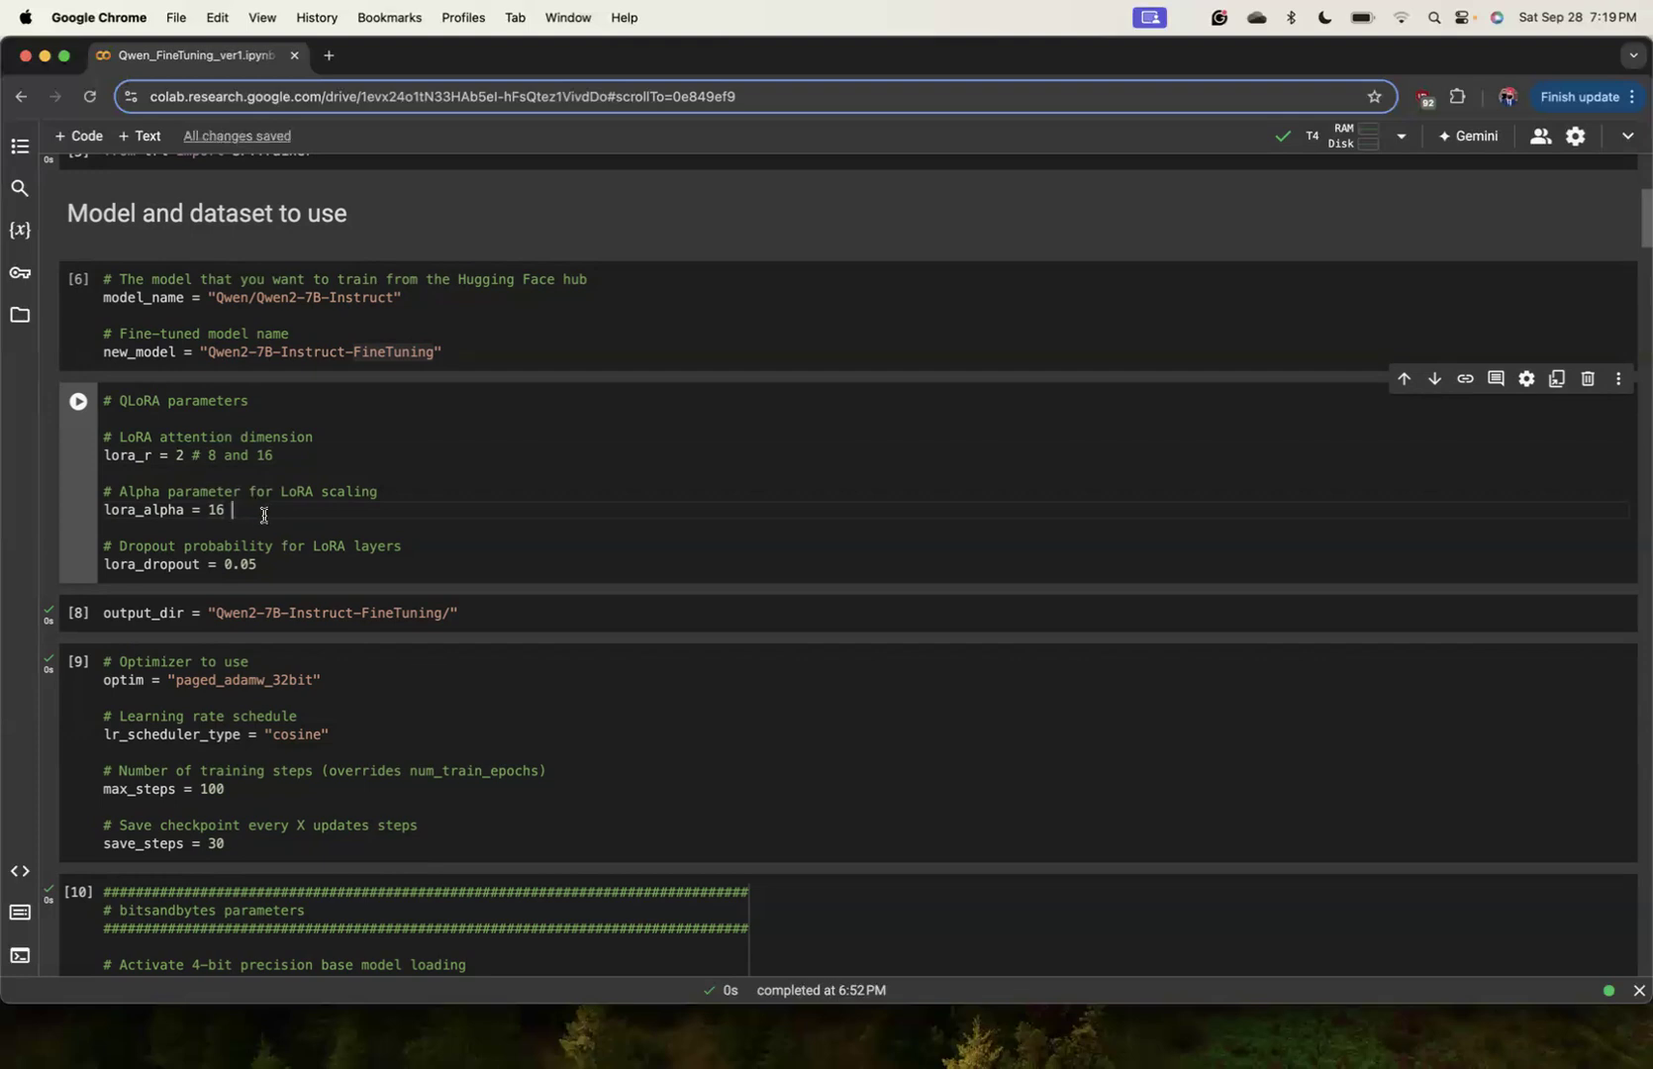
{"action": "scroll", "scroll_direction": "down", "scroll_amount": 3}
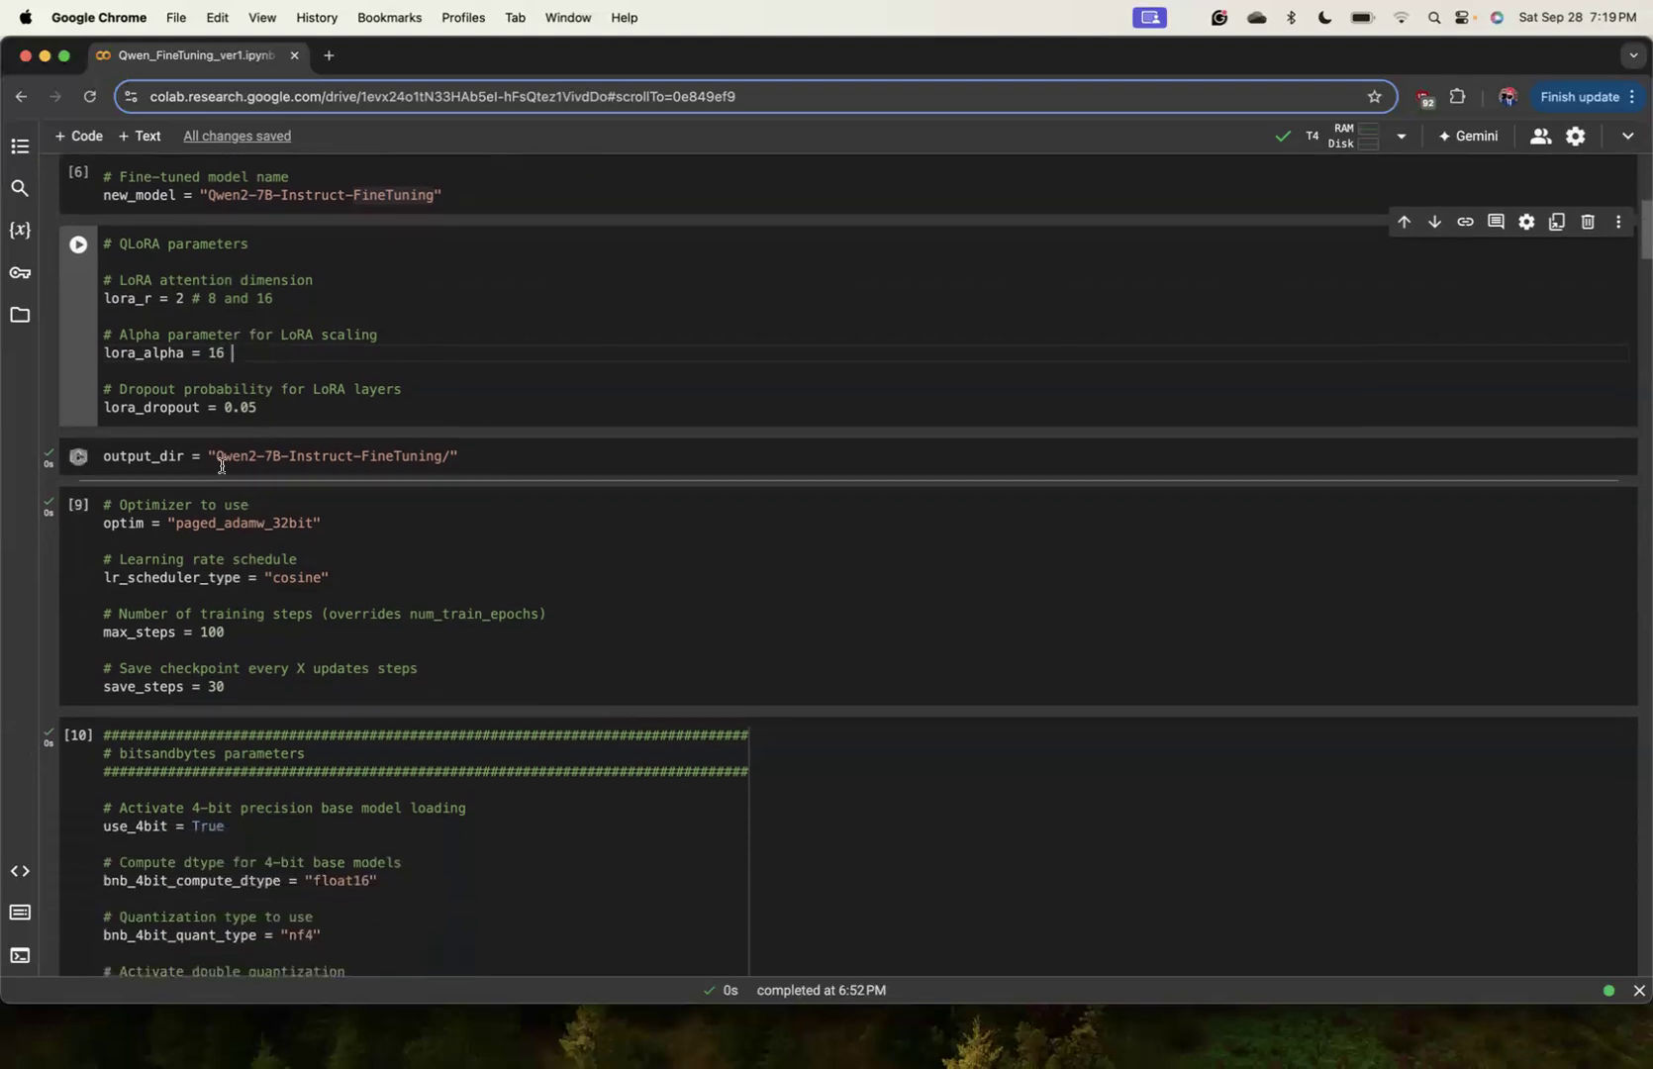
{"action": "double_click", "coordinate": [327, 456]}
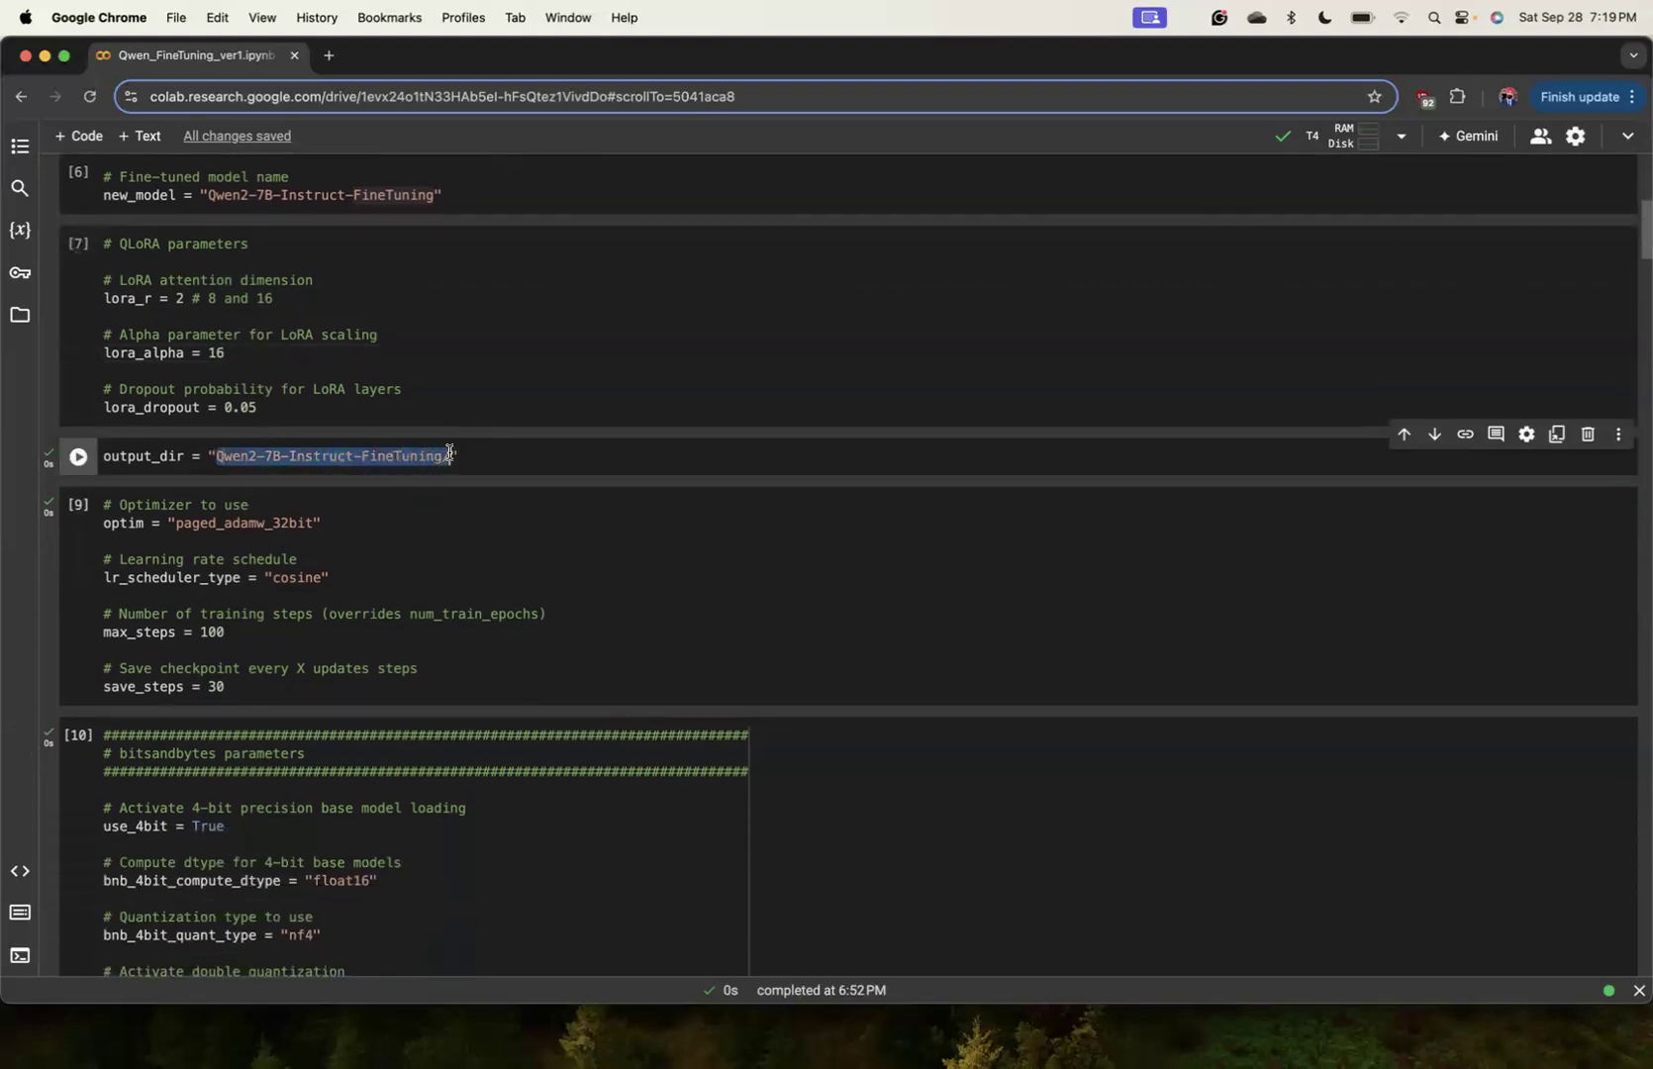
{"action": "left_click", "coordinate": [454, 455]}
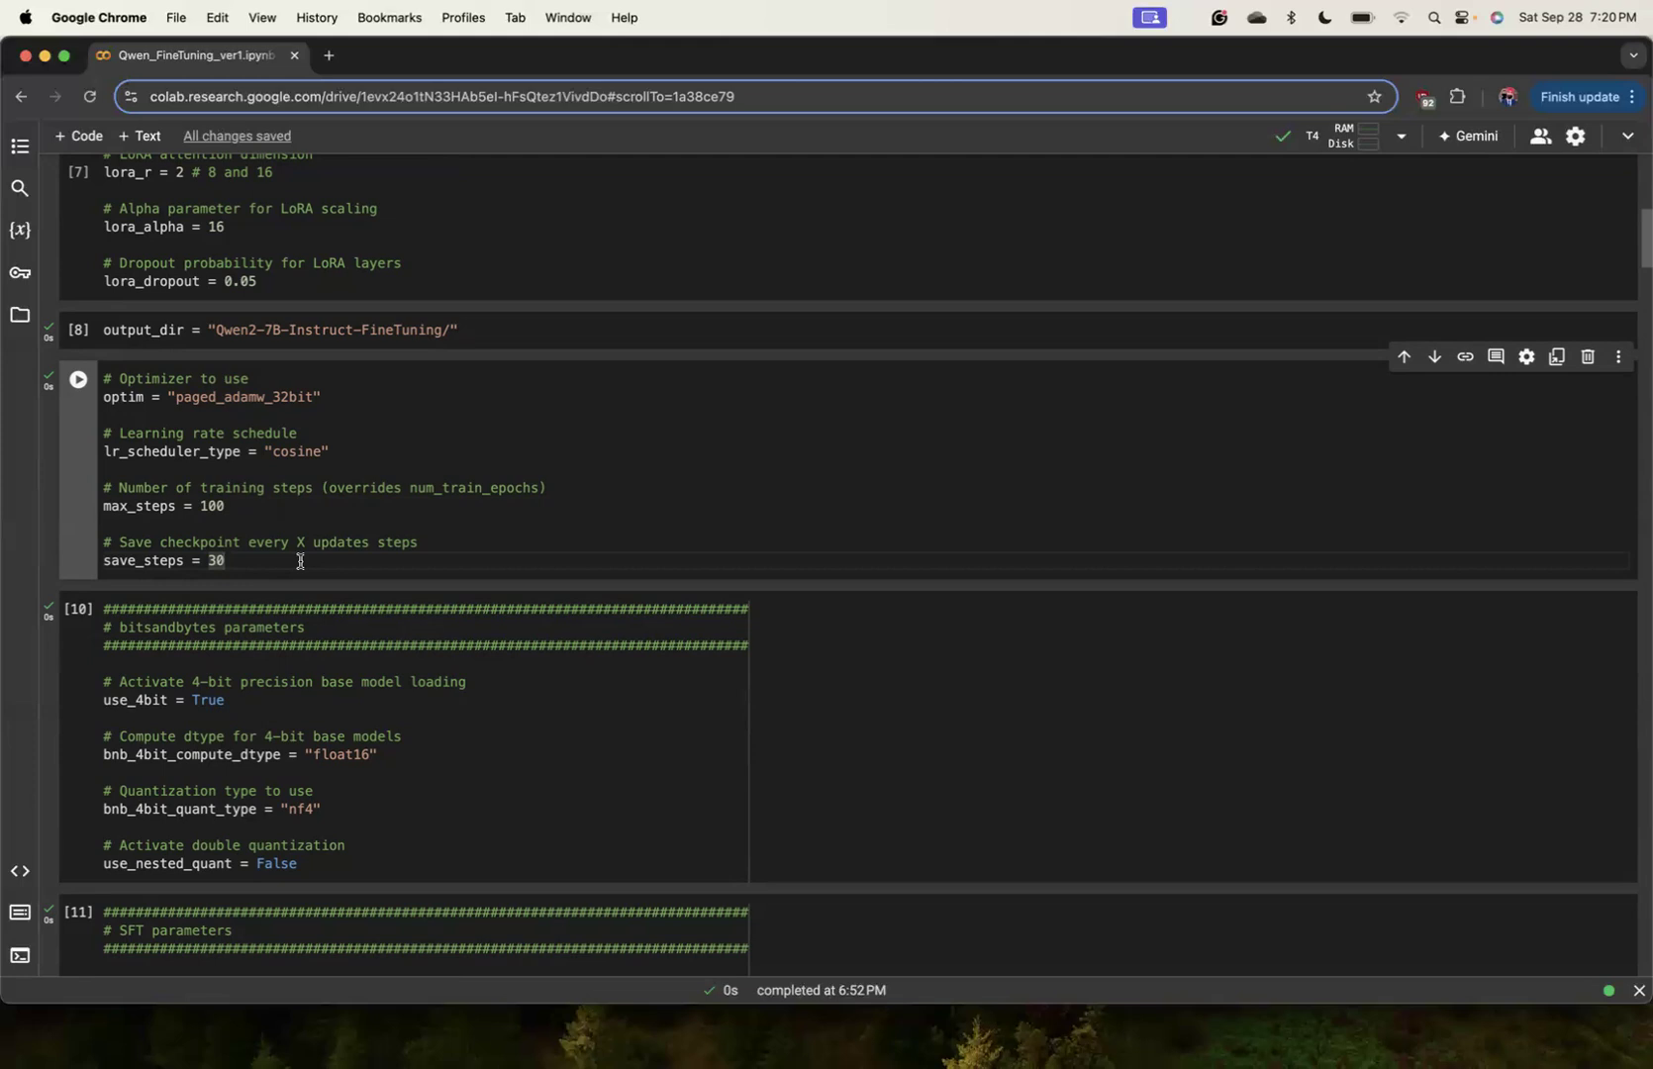
{"action": "scroll", "scroll_direction": "down", "scroll_amount": 3}
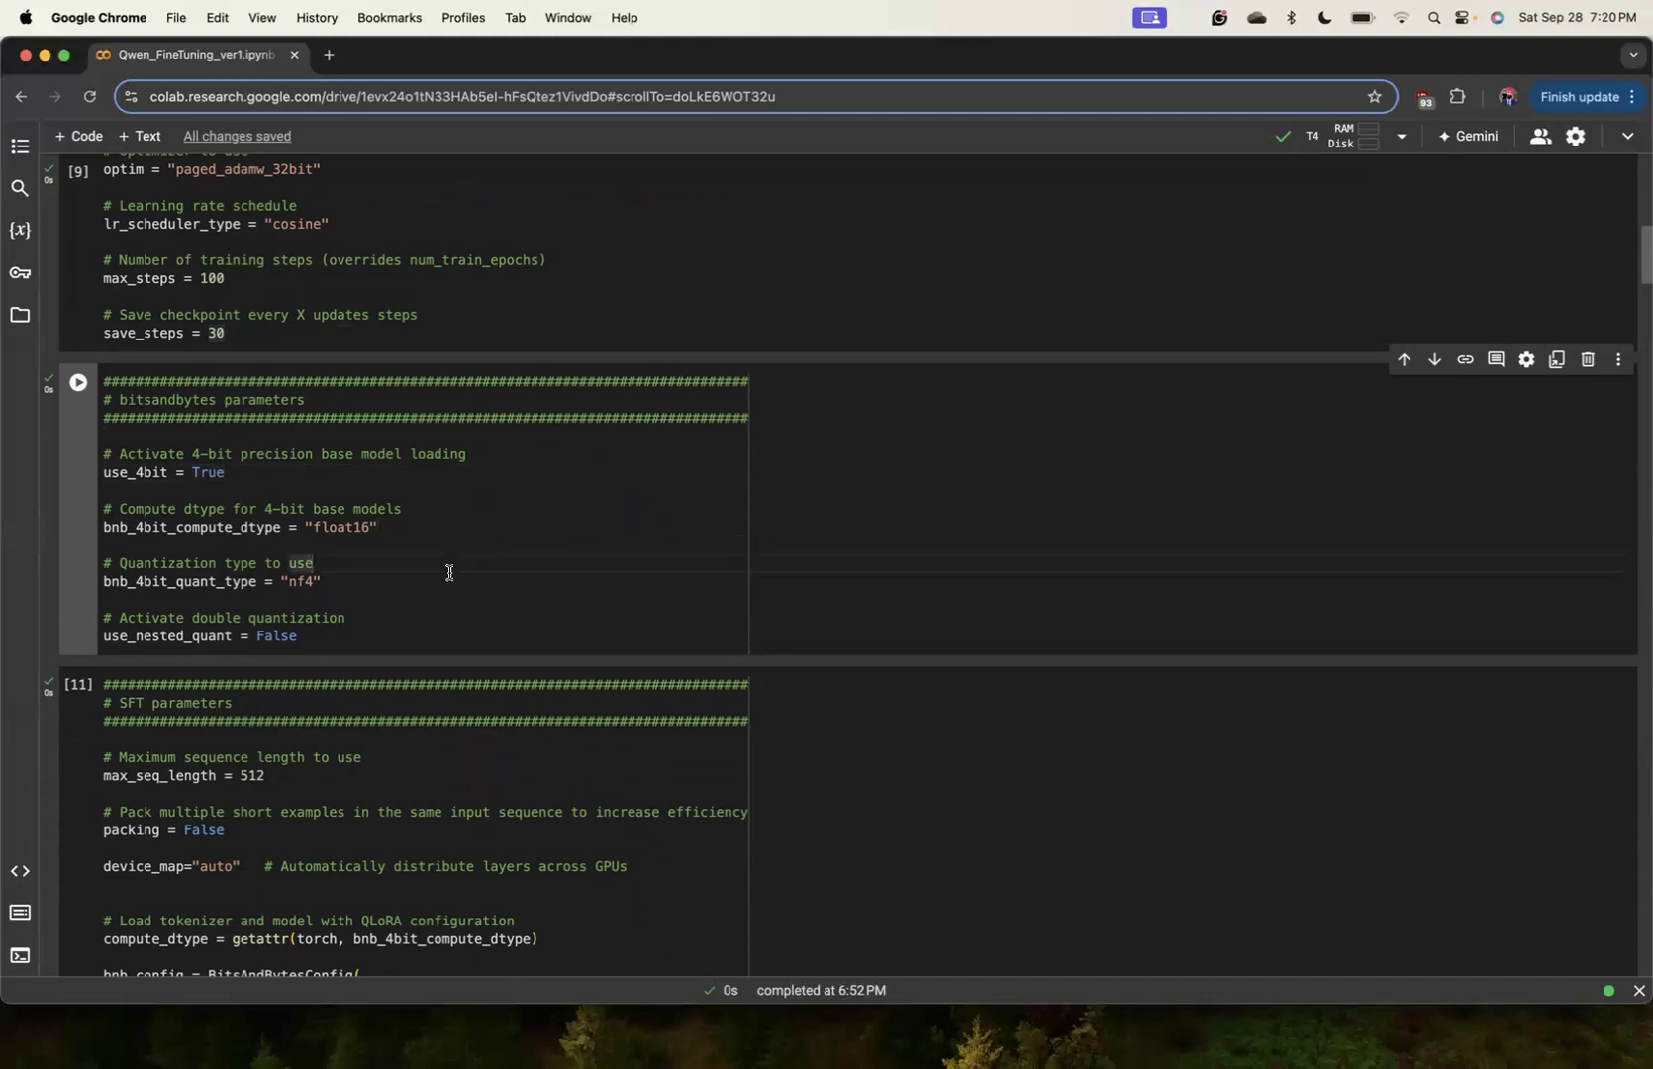
{"action": "double_click", "coordinate": [208, 472]}
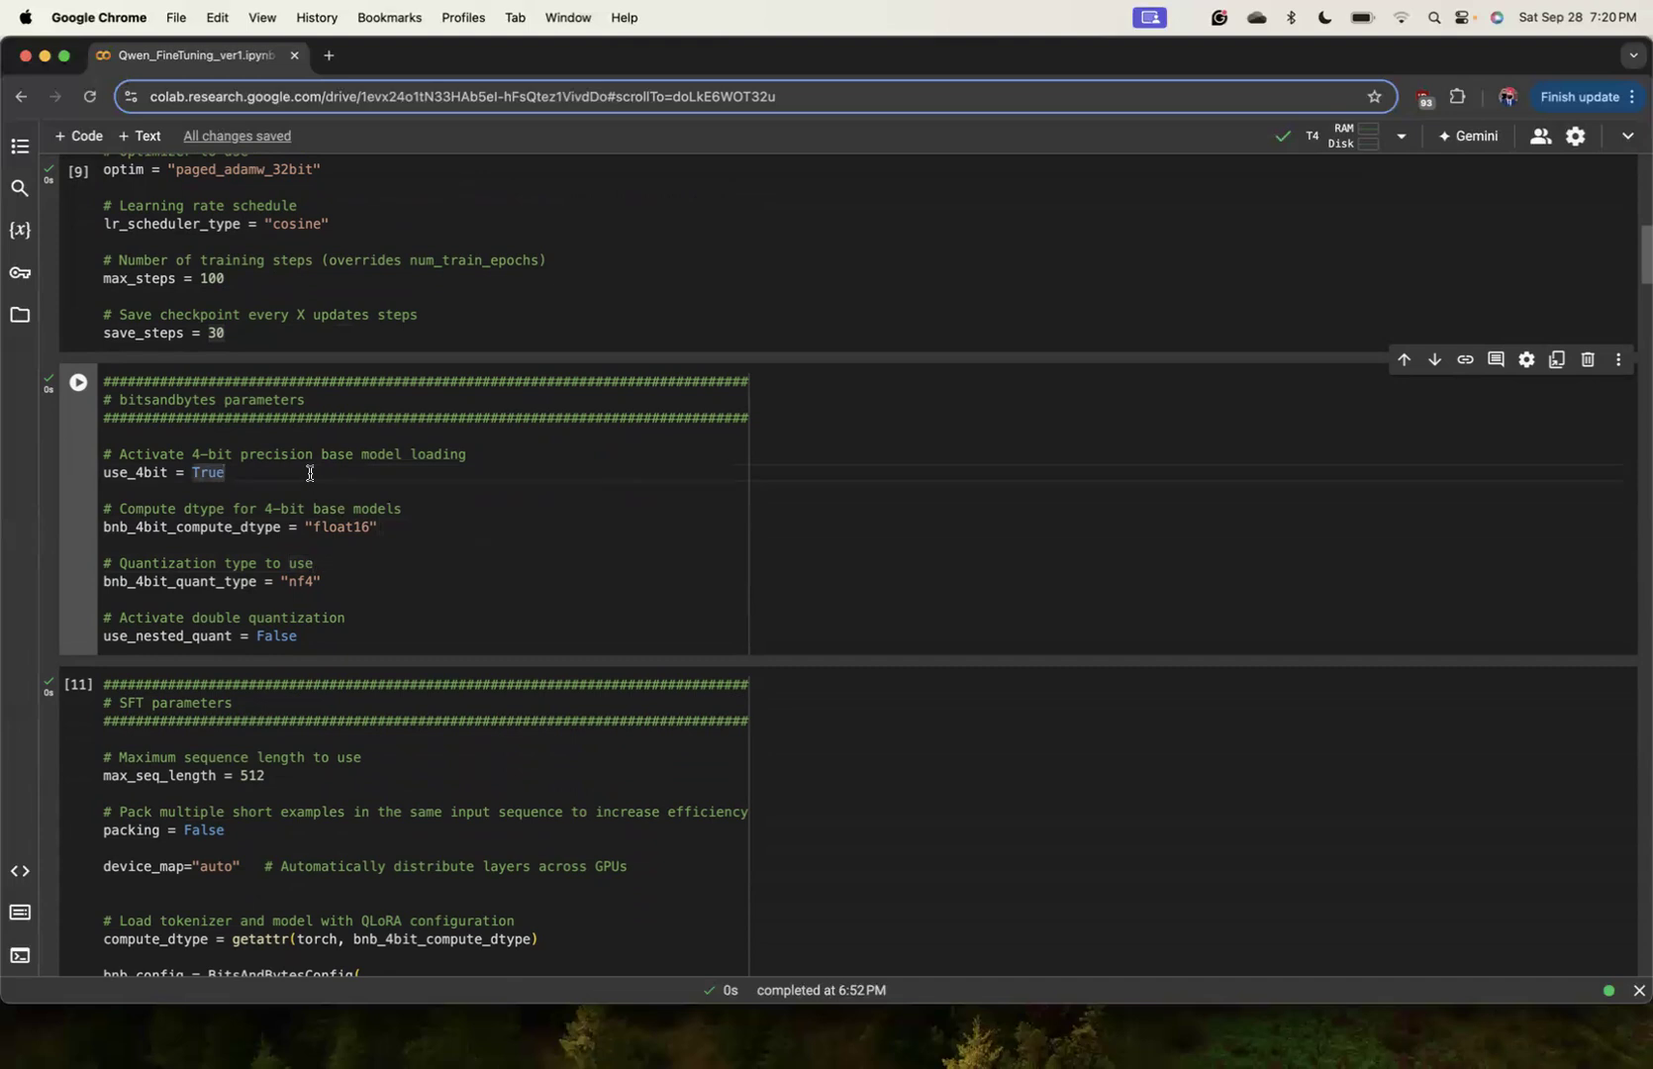
{"action": "mouse_move", "coordinate": [286, 540]}
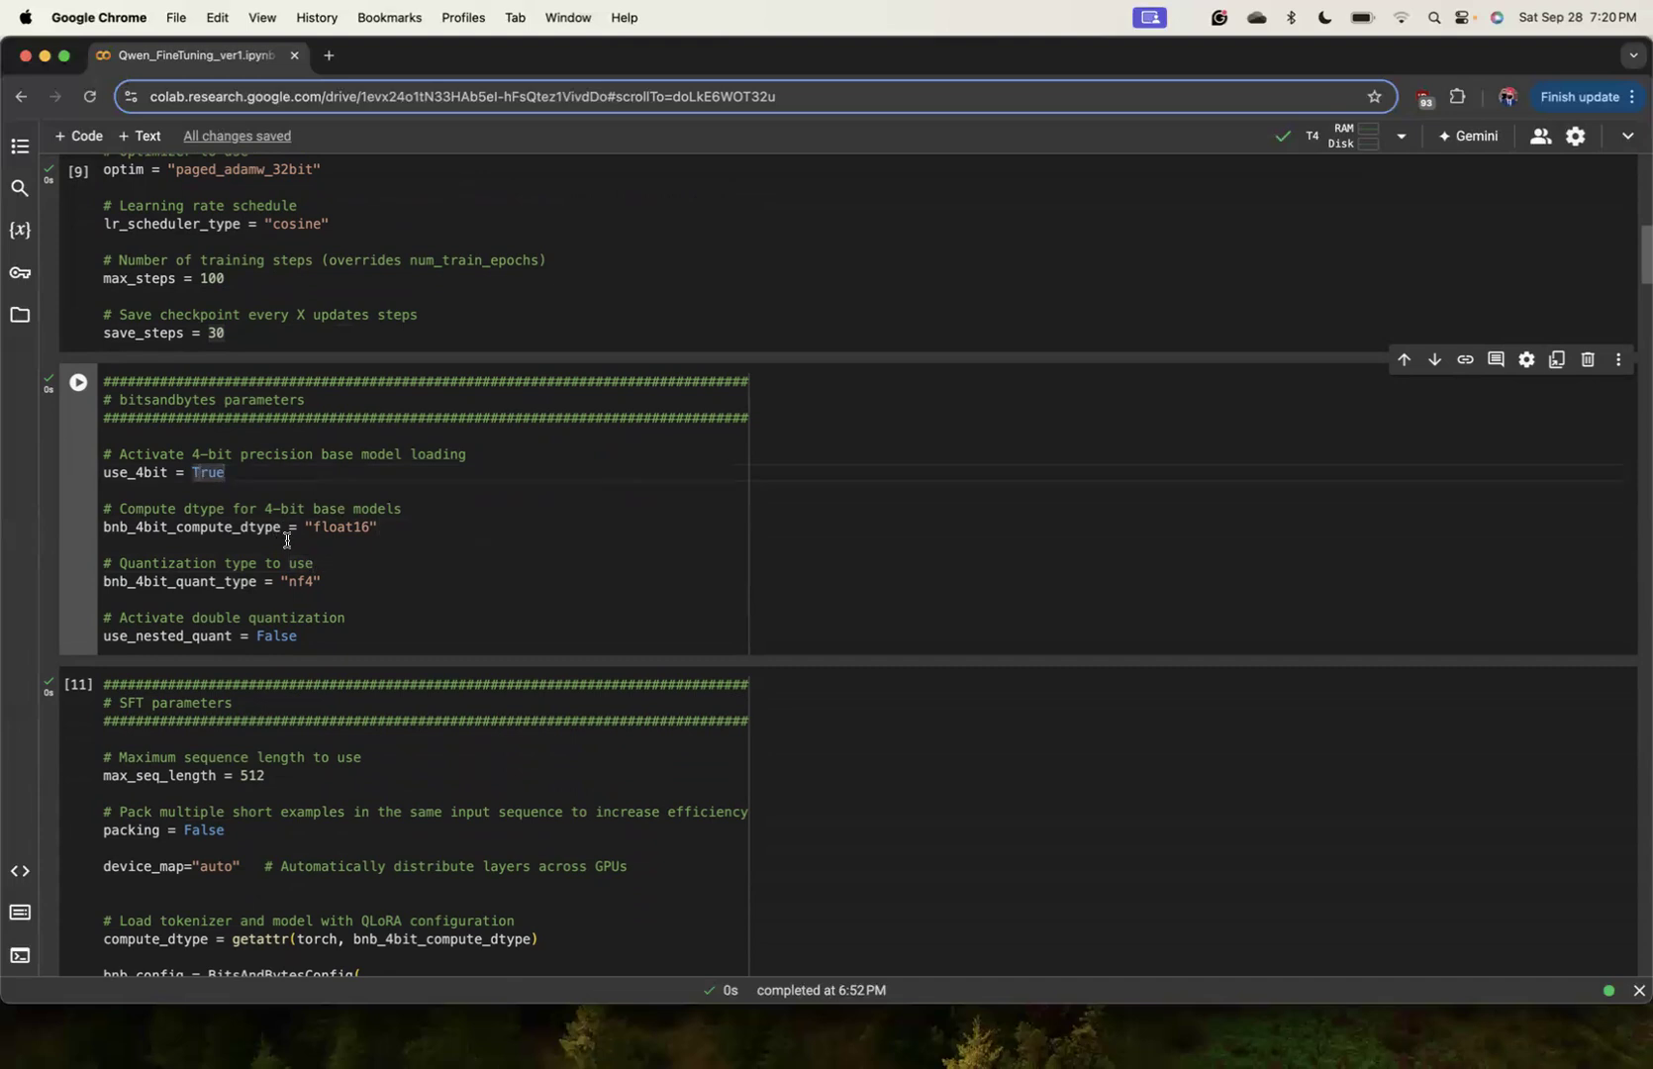
{"action": "left_click", "coordinate": [382, 618]}
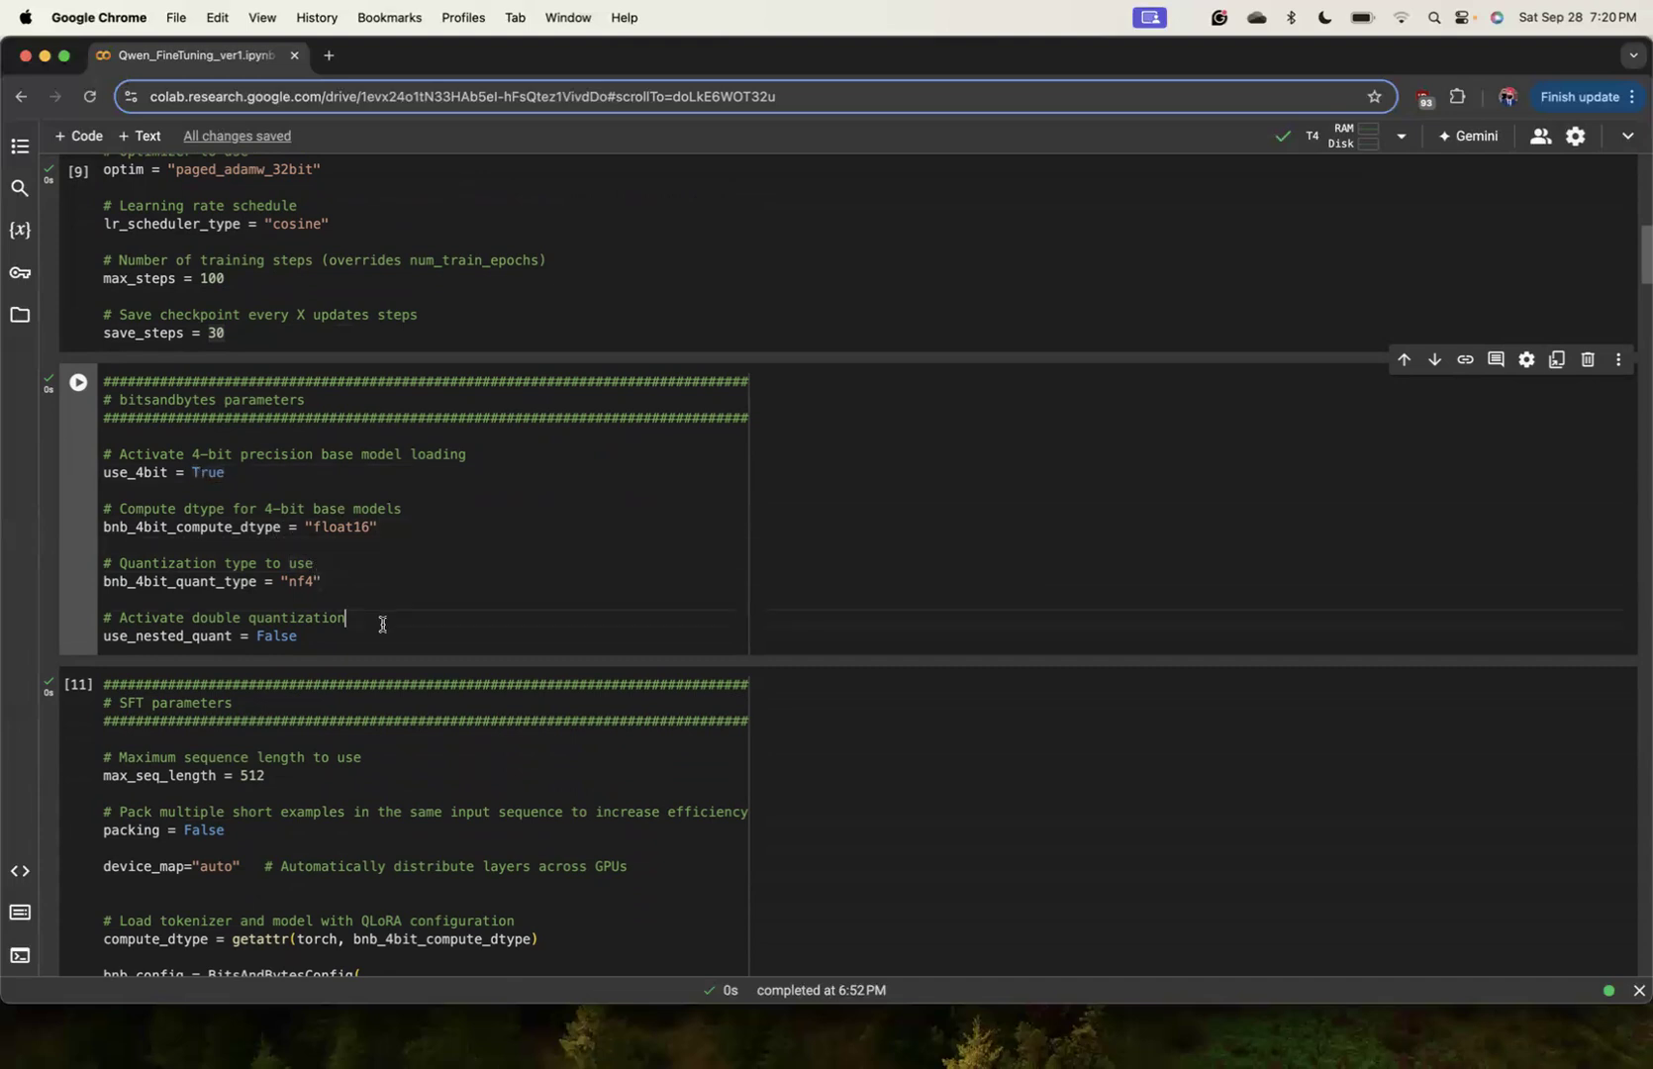
{"action": "scroll", "scroll_direction": "down", "scroll_amount": 3}
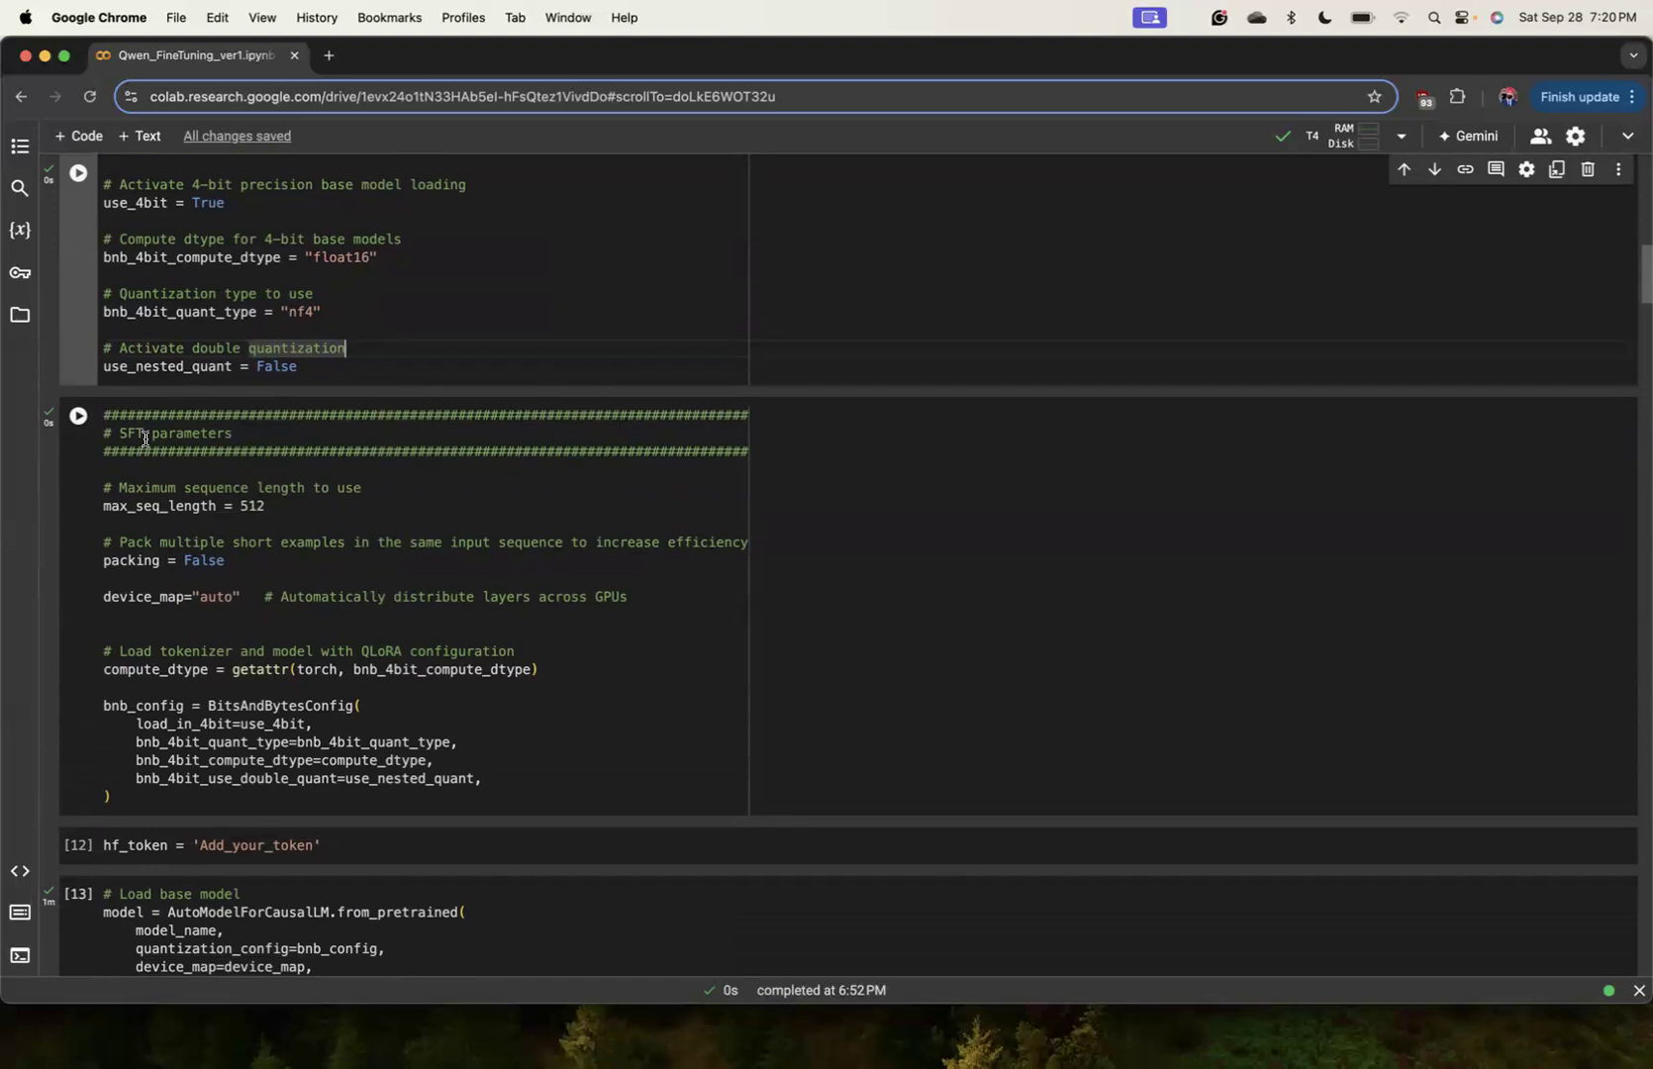
{"action": "left_click", "coordinate": [327, 512]}
{"action": "type", "text": "# Us"}
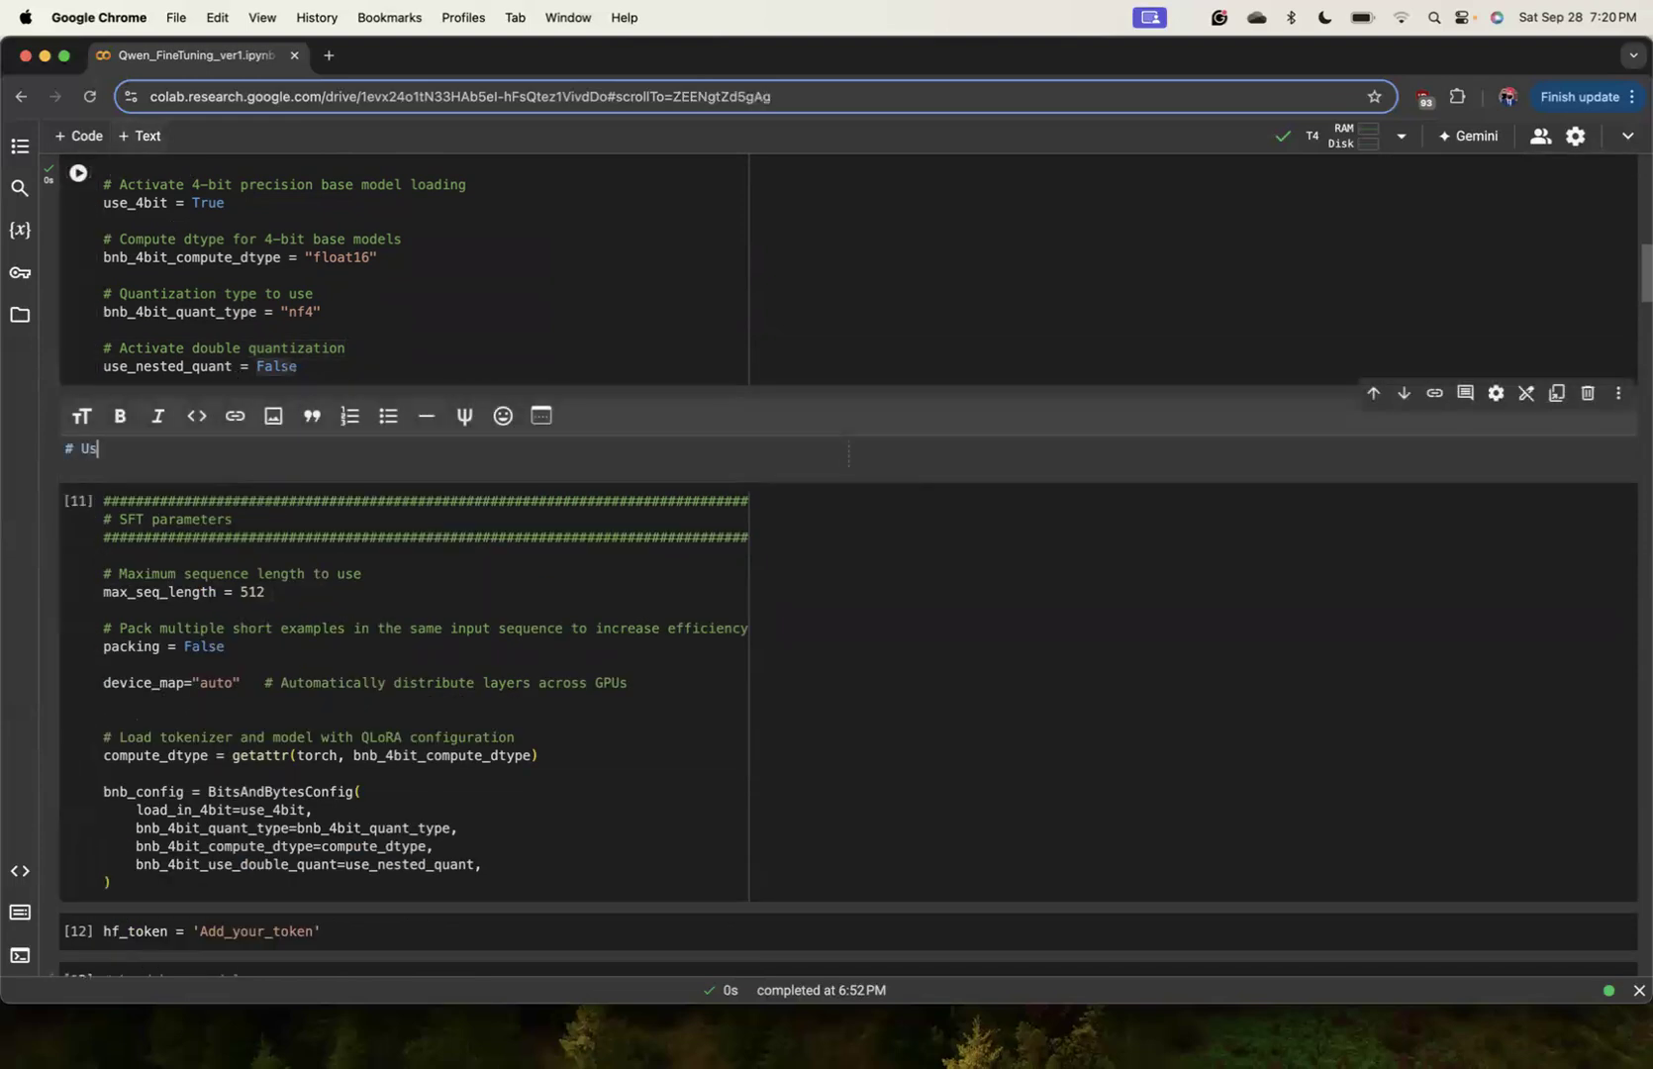
Write a '# Use-case' note: News classification; LLMs work out-of-box by just prompt tuning.
{"action": "type", "text": "e-case"}
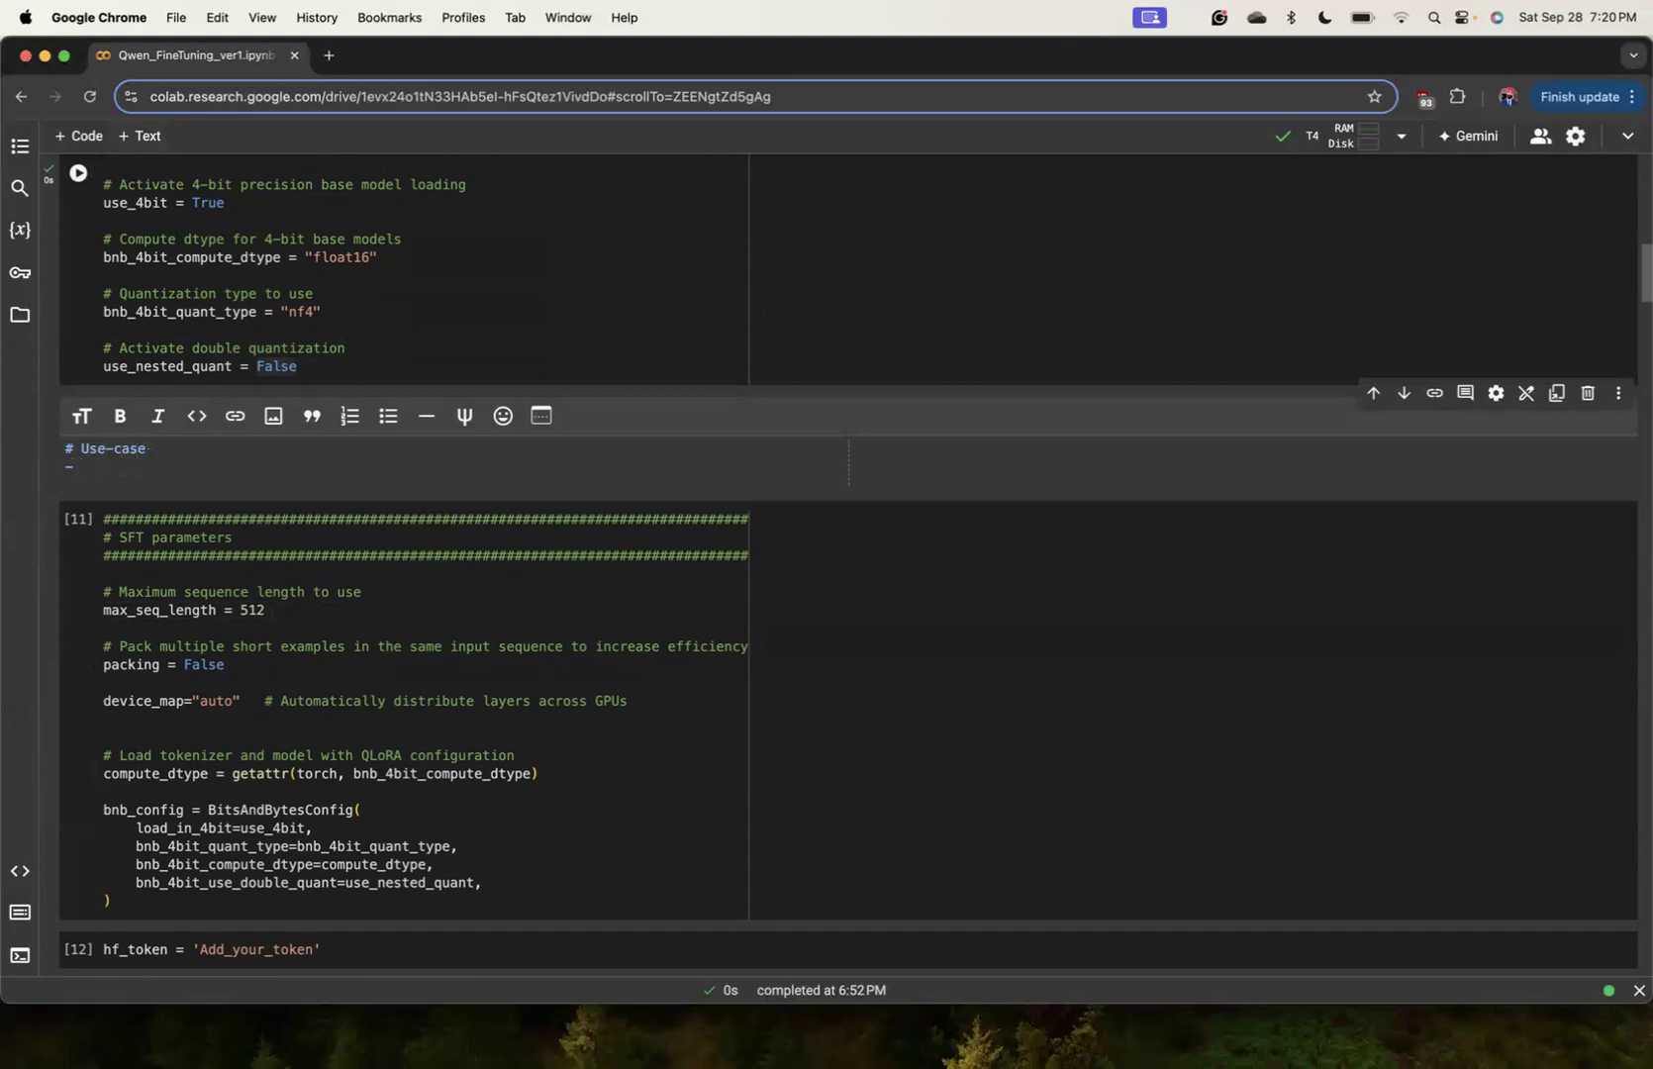
{"action": "type", "text": "News classif"}
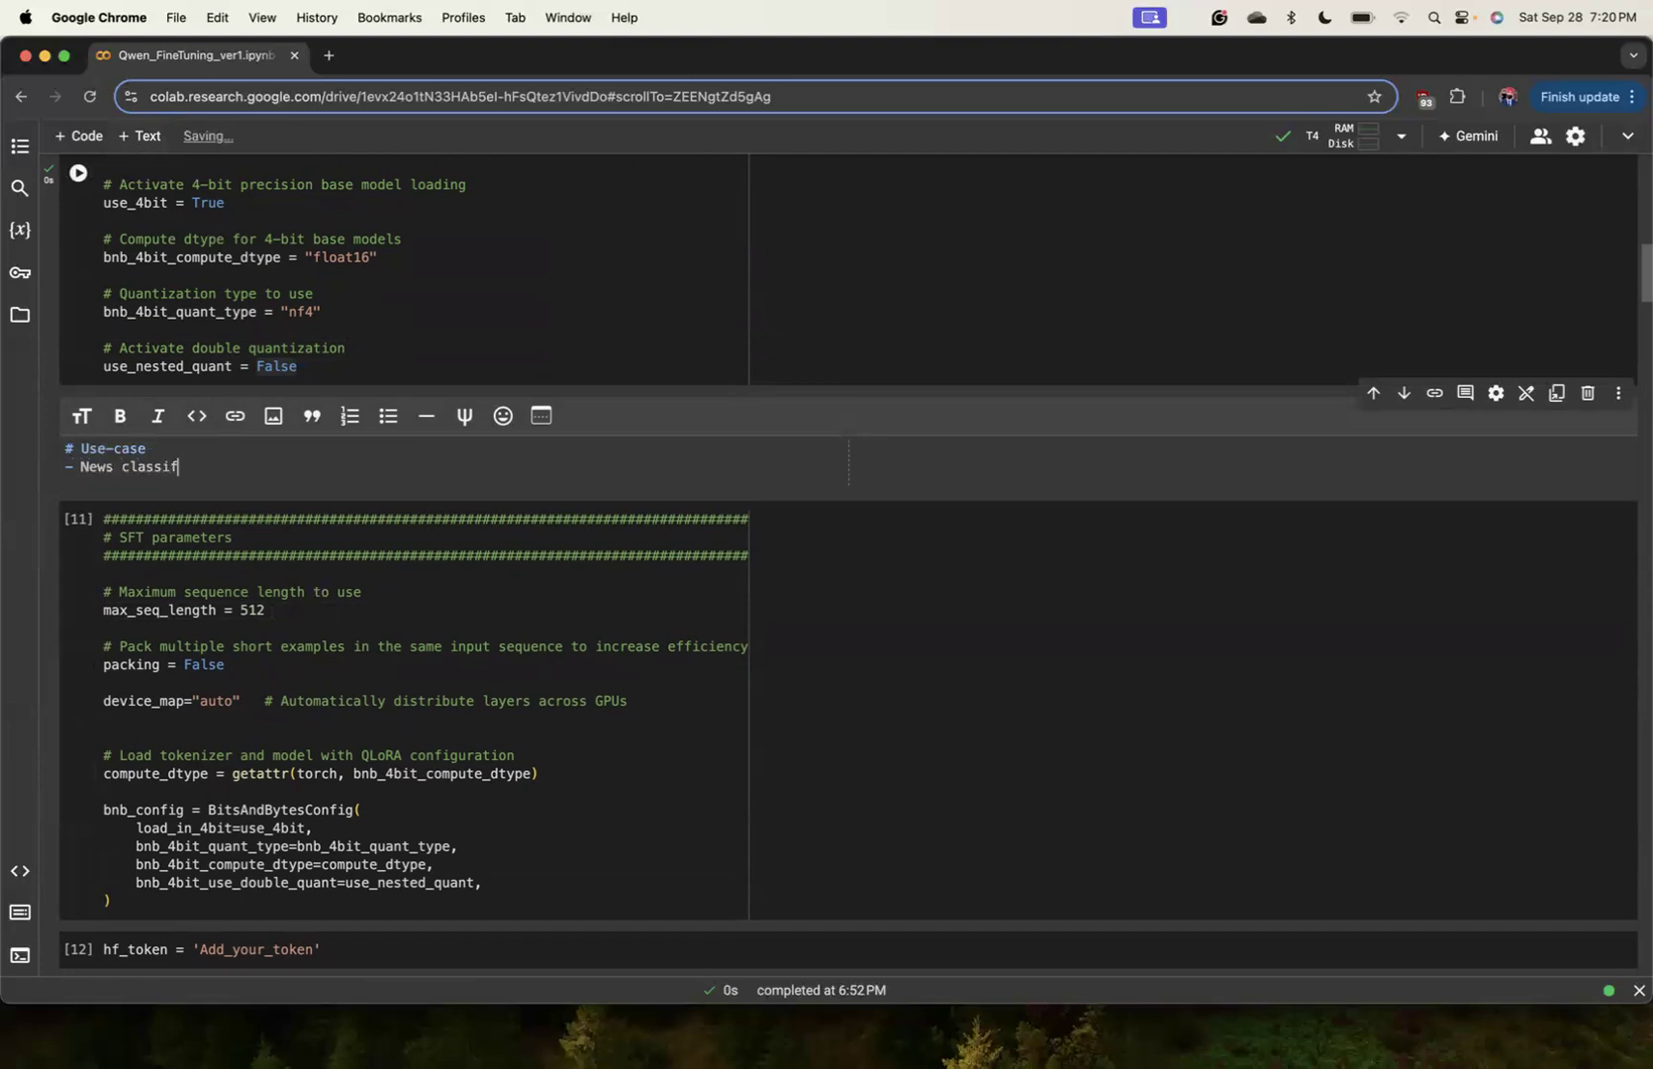
{"action": "type", "text": "ication"}
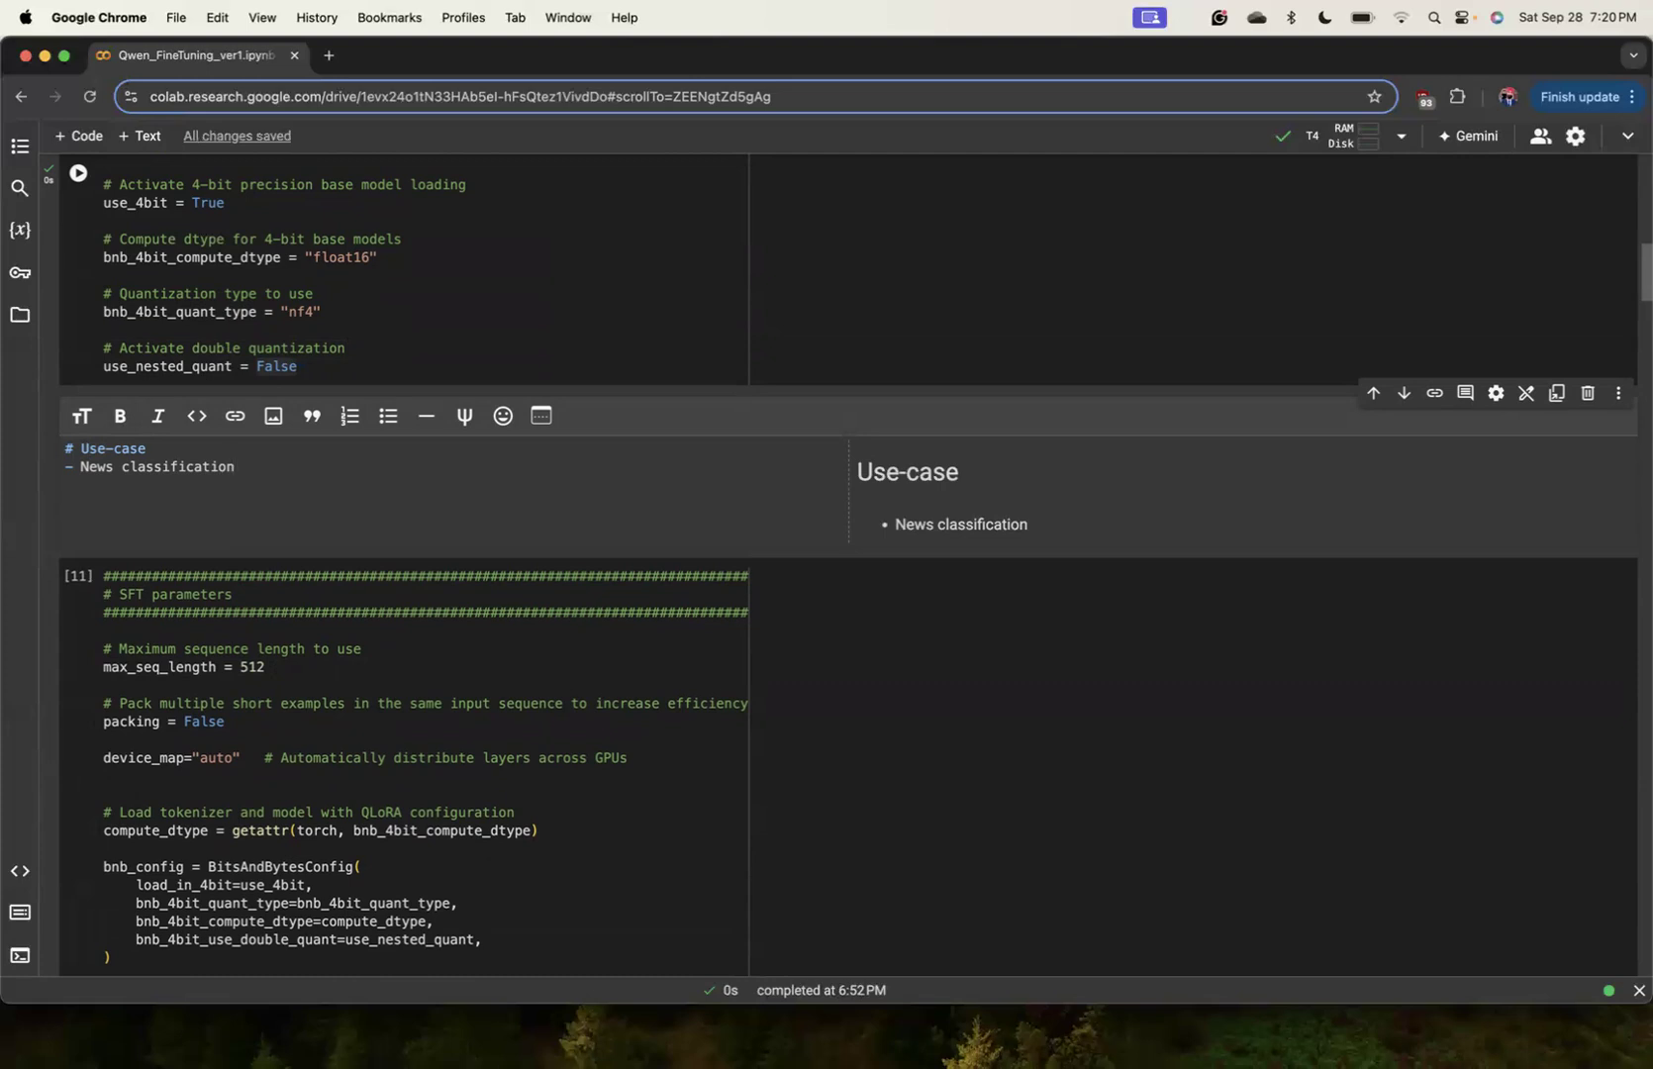
{"action": "type", "text": "LLMS work out"}
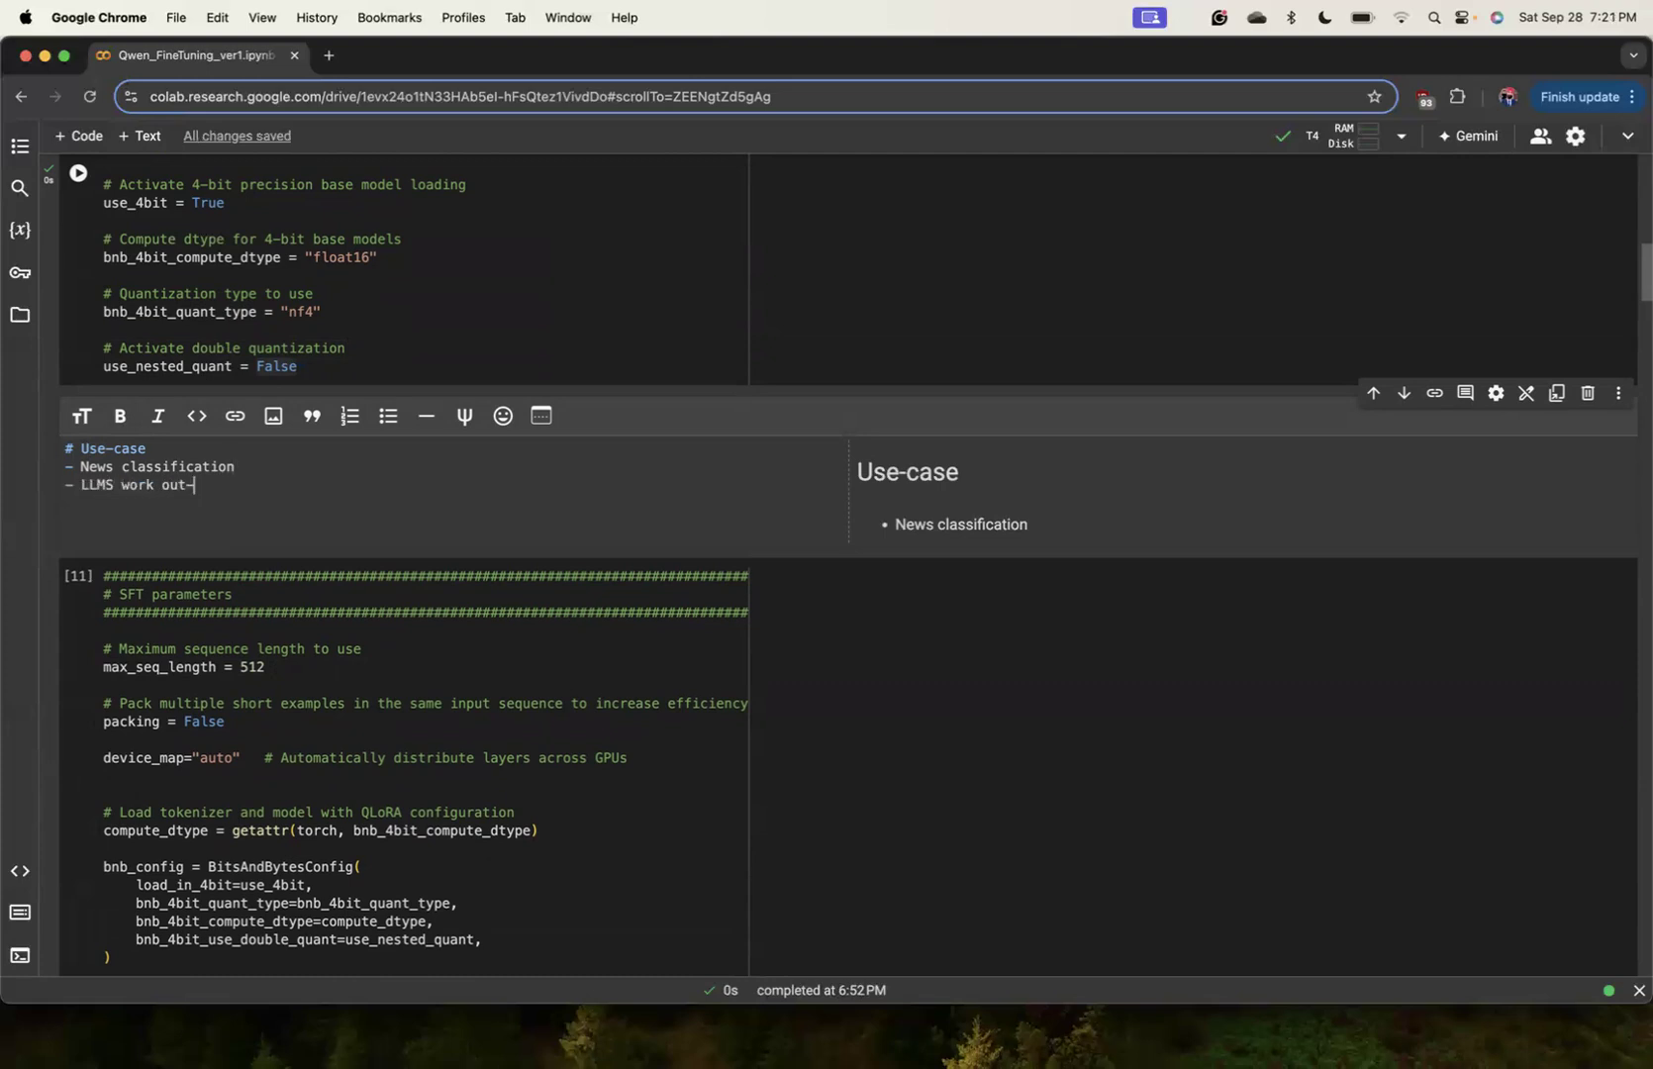
{"action": "type", "text": "-of-box by"}
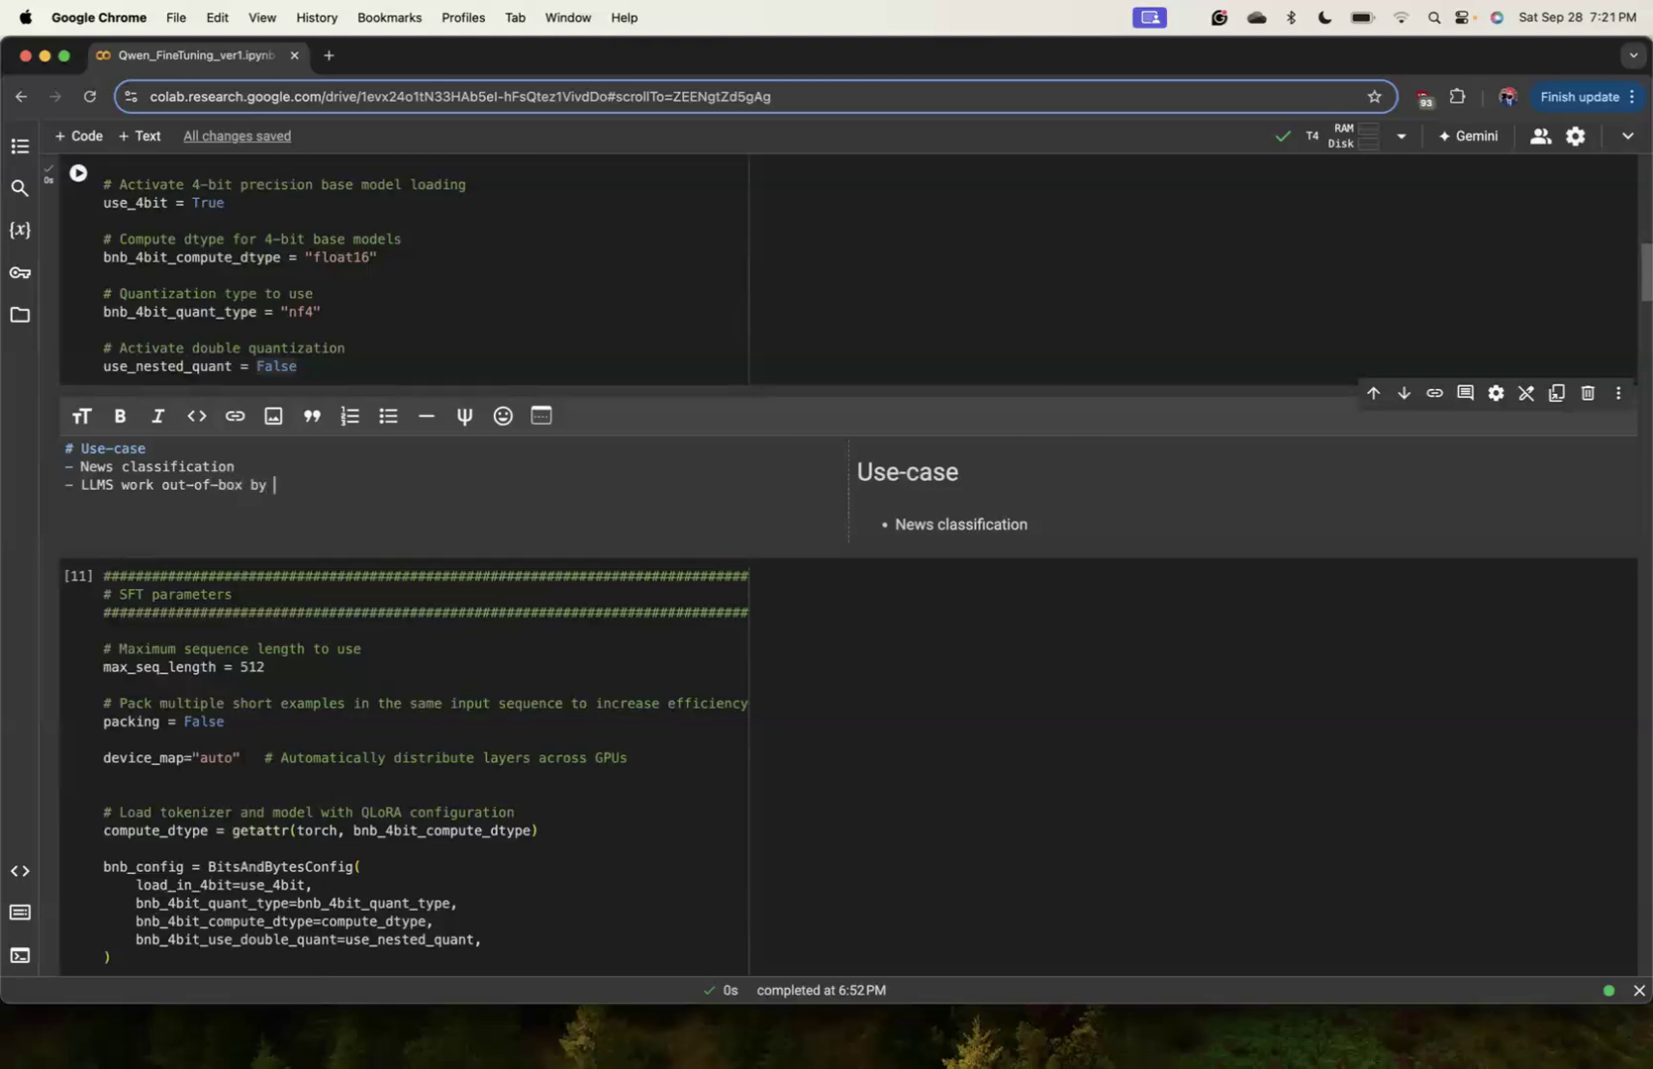
{"action": "type", "text": "just"}
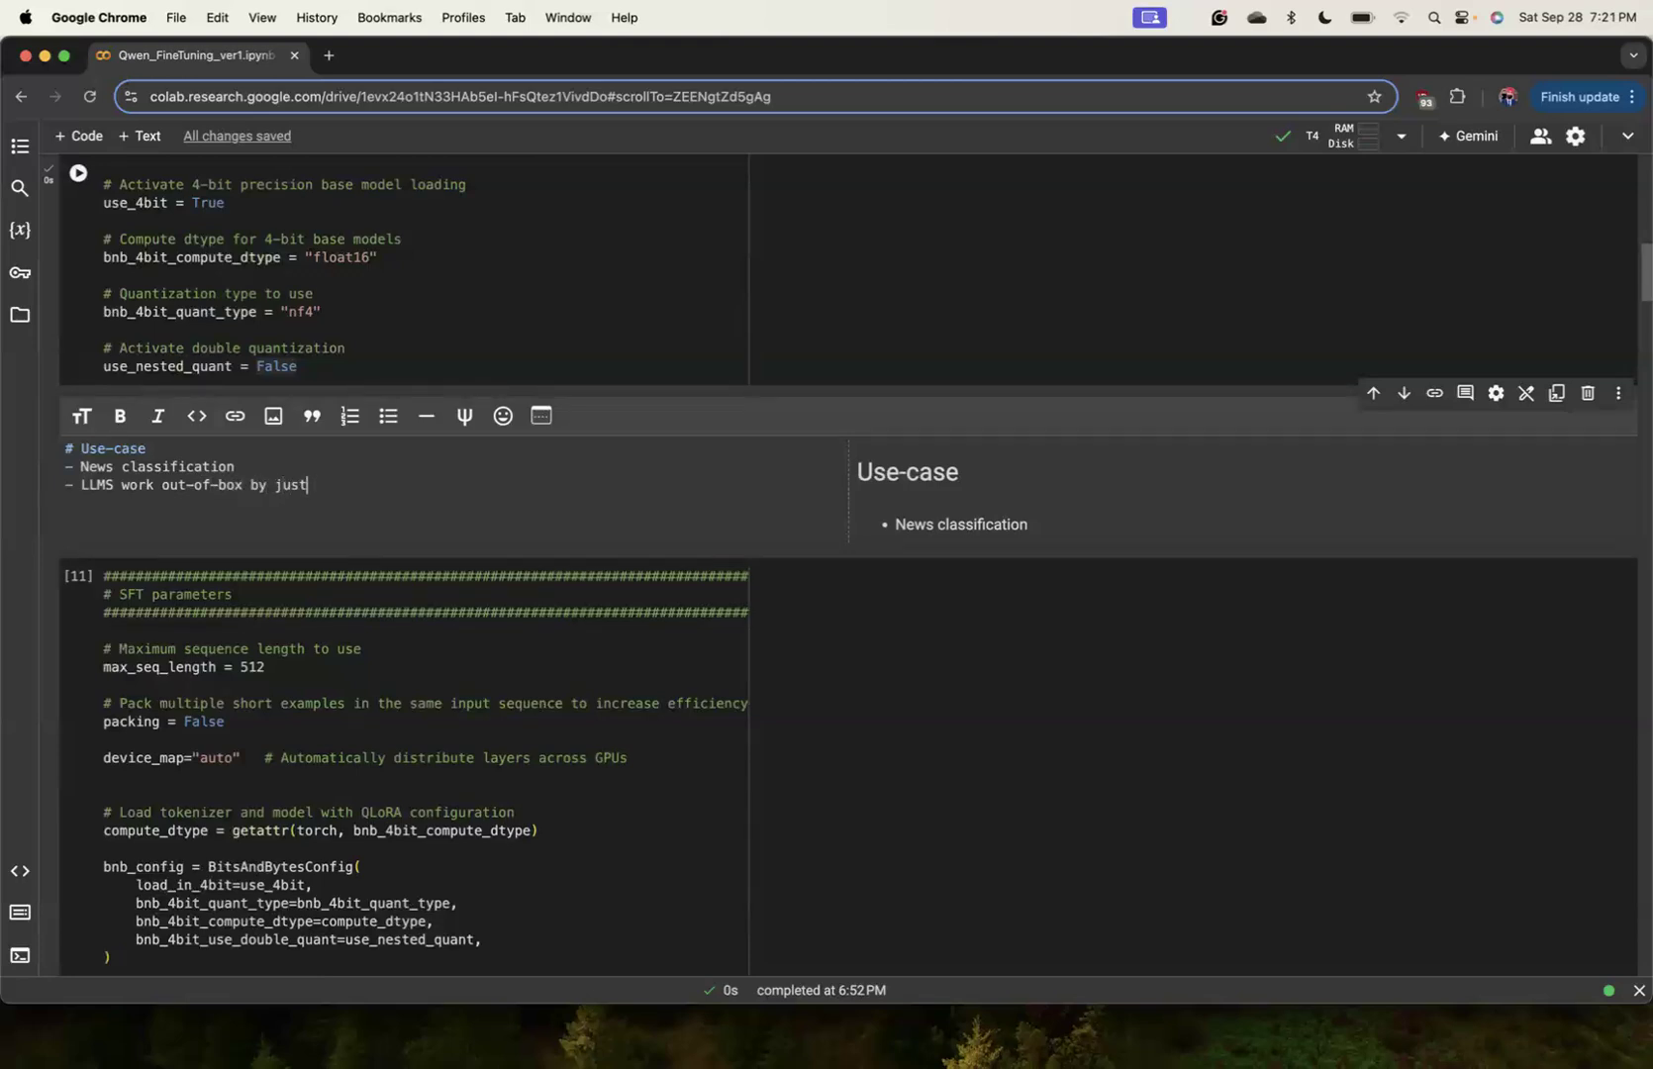
{"action": "type", "text": ": Prompt tuning"}
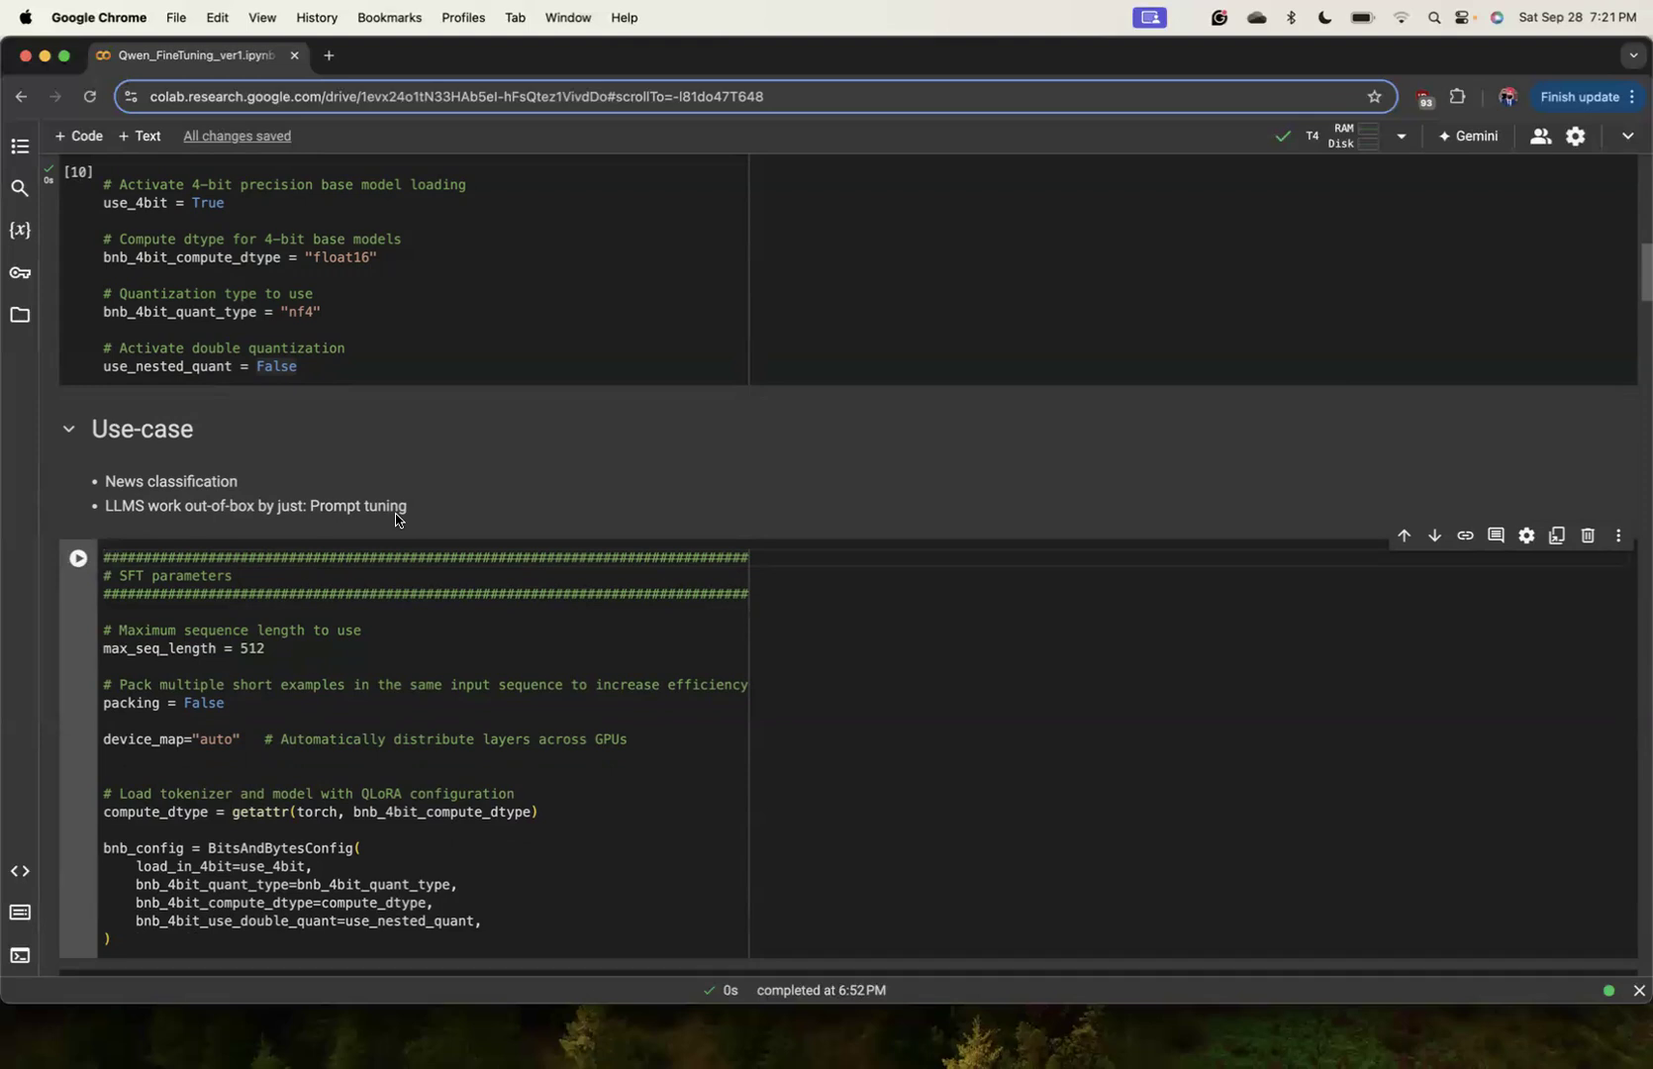
{"action": "mouse_move", "coordinate": [419, 577]}
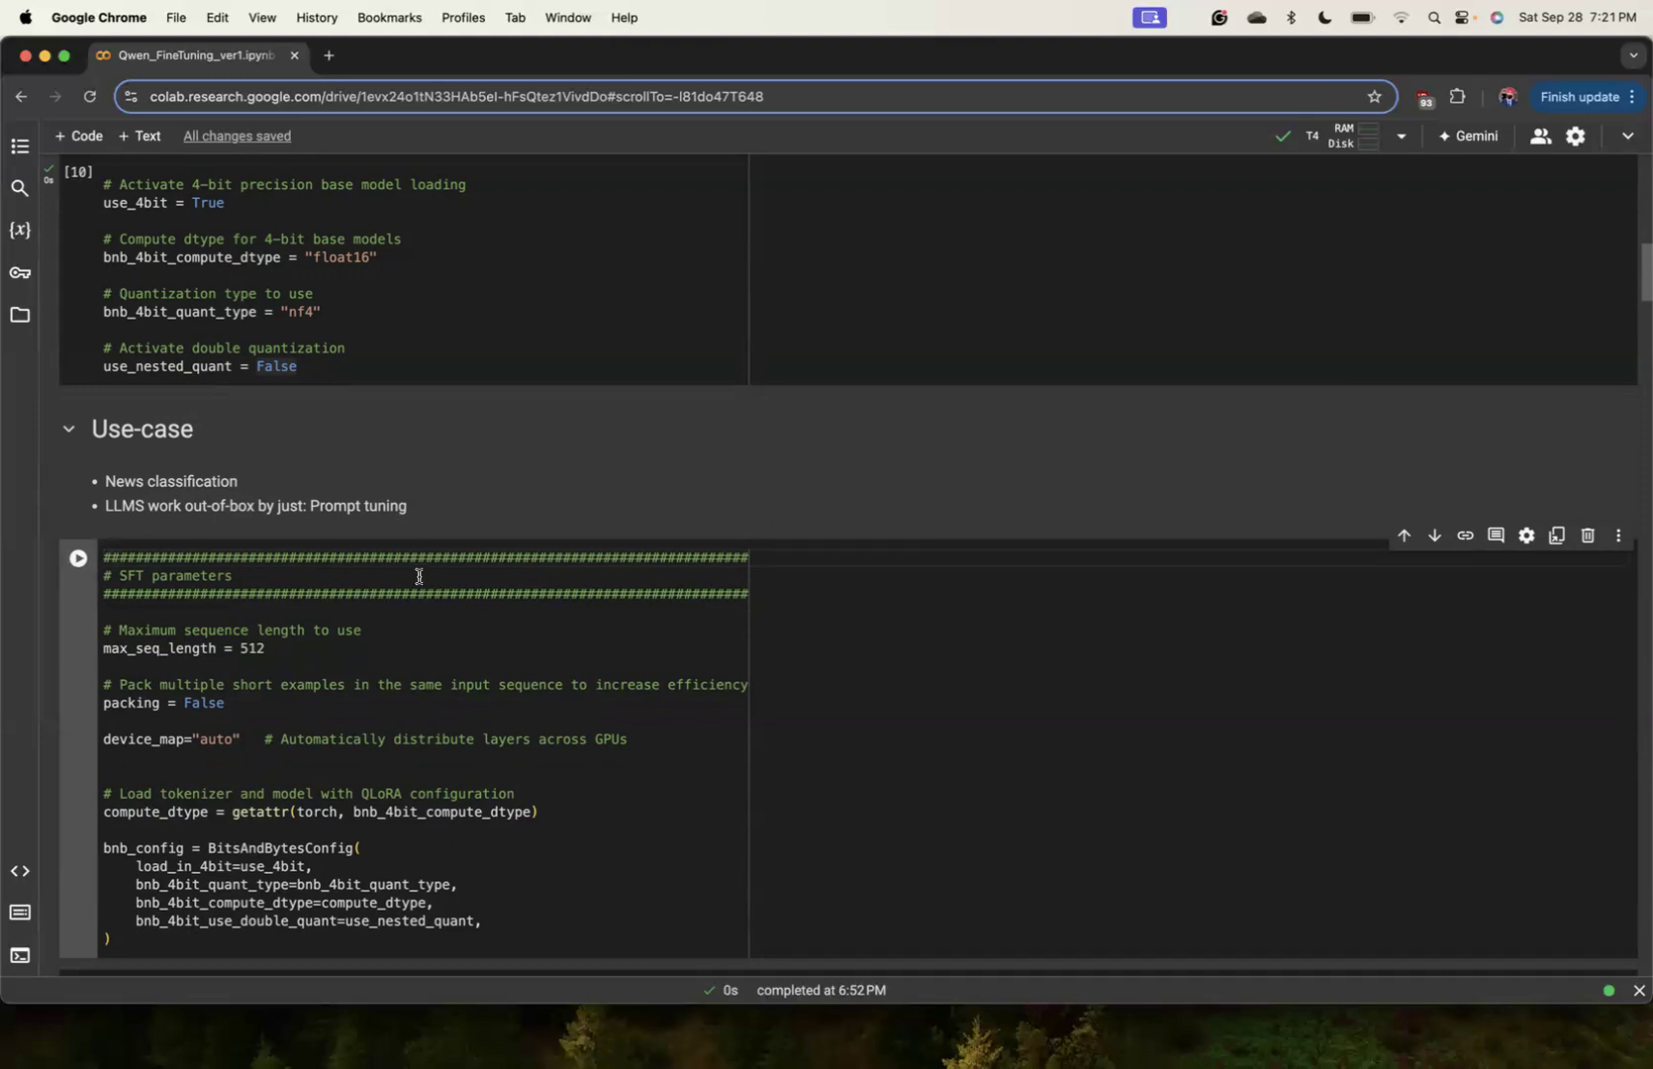
{"action": "scroll", "scroll_direction": "down", "scroll_amount": 3}
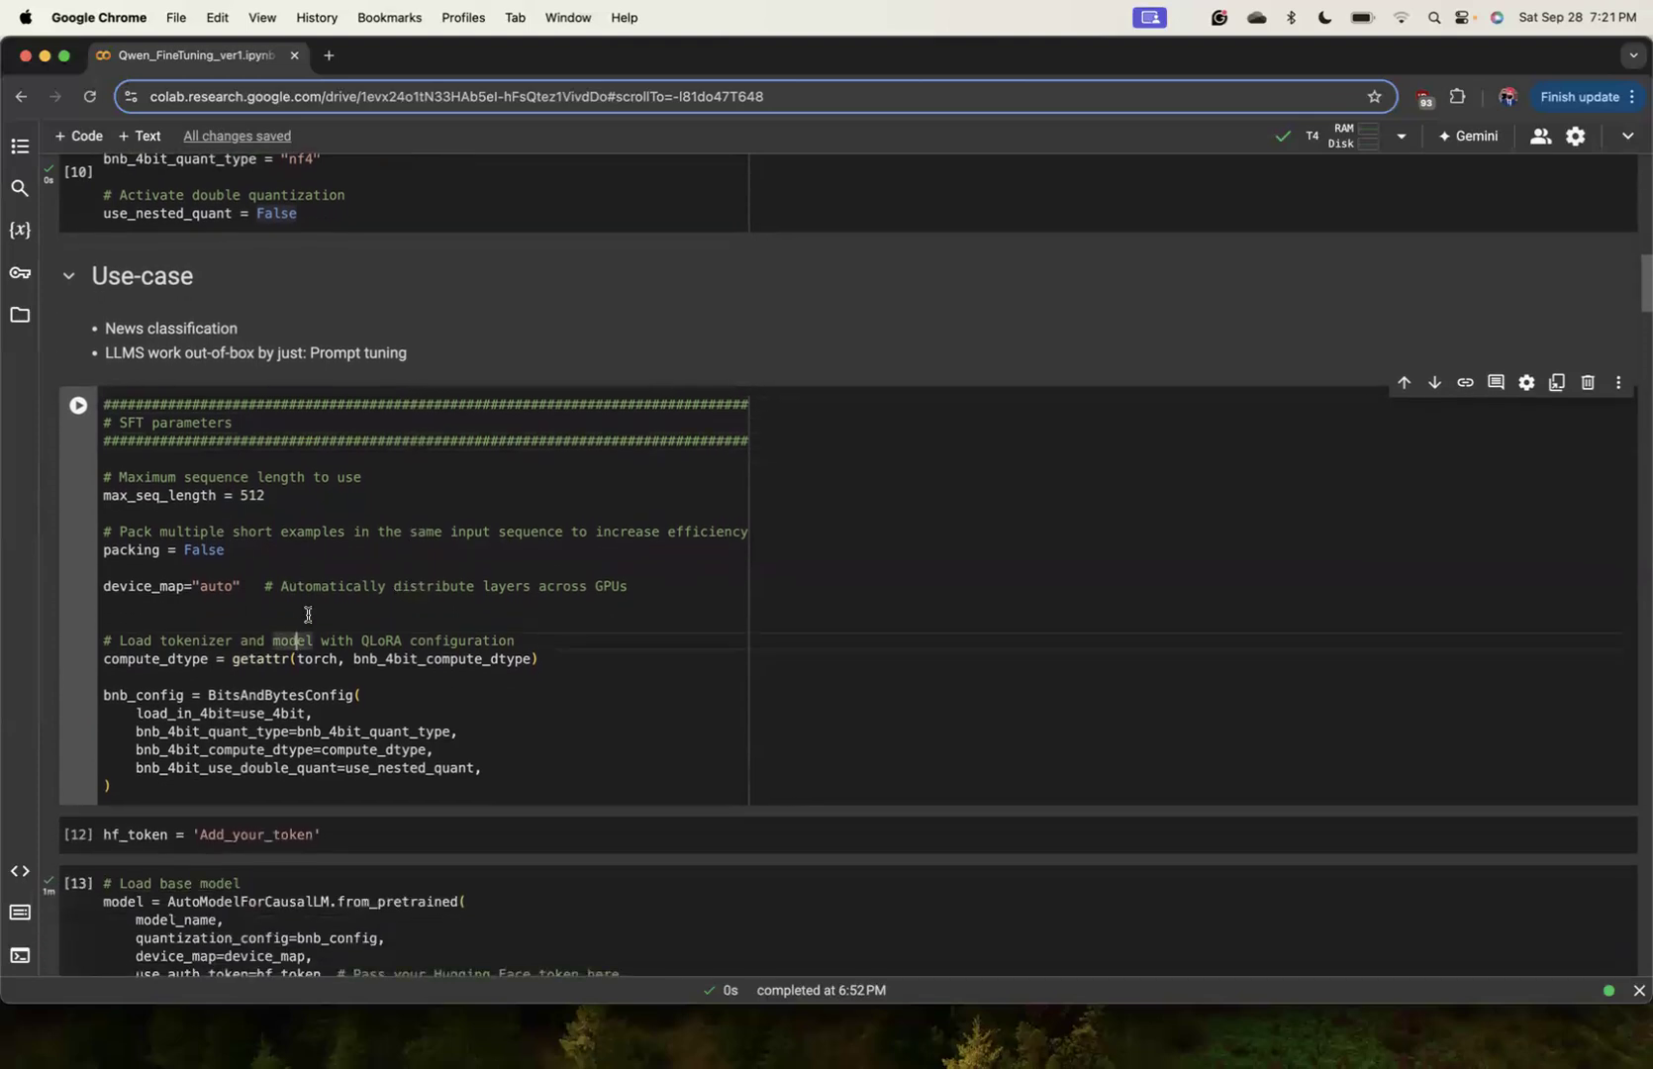
{"action": "mouse_move", "coordinate": [392, 593]}
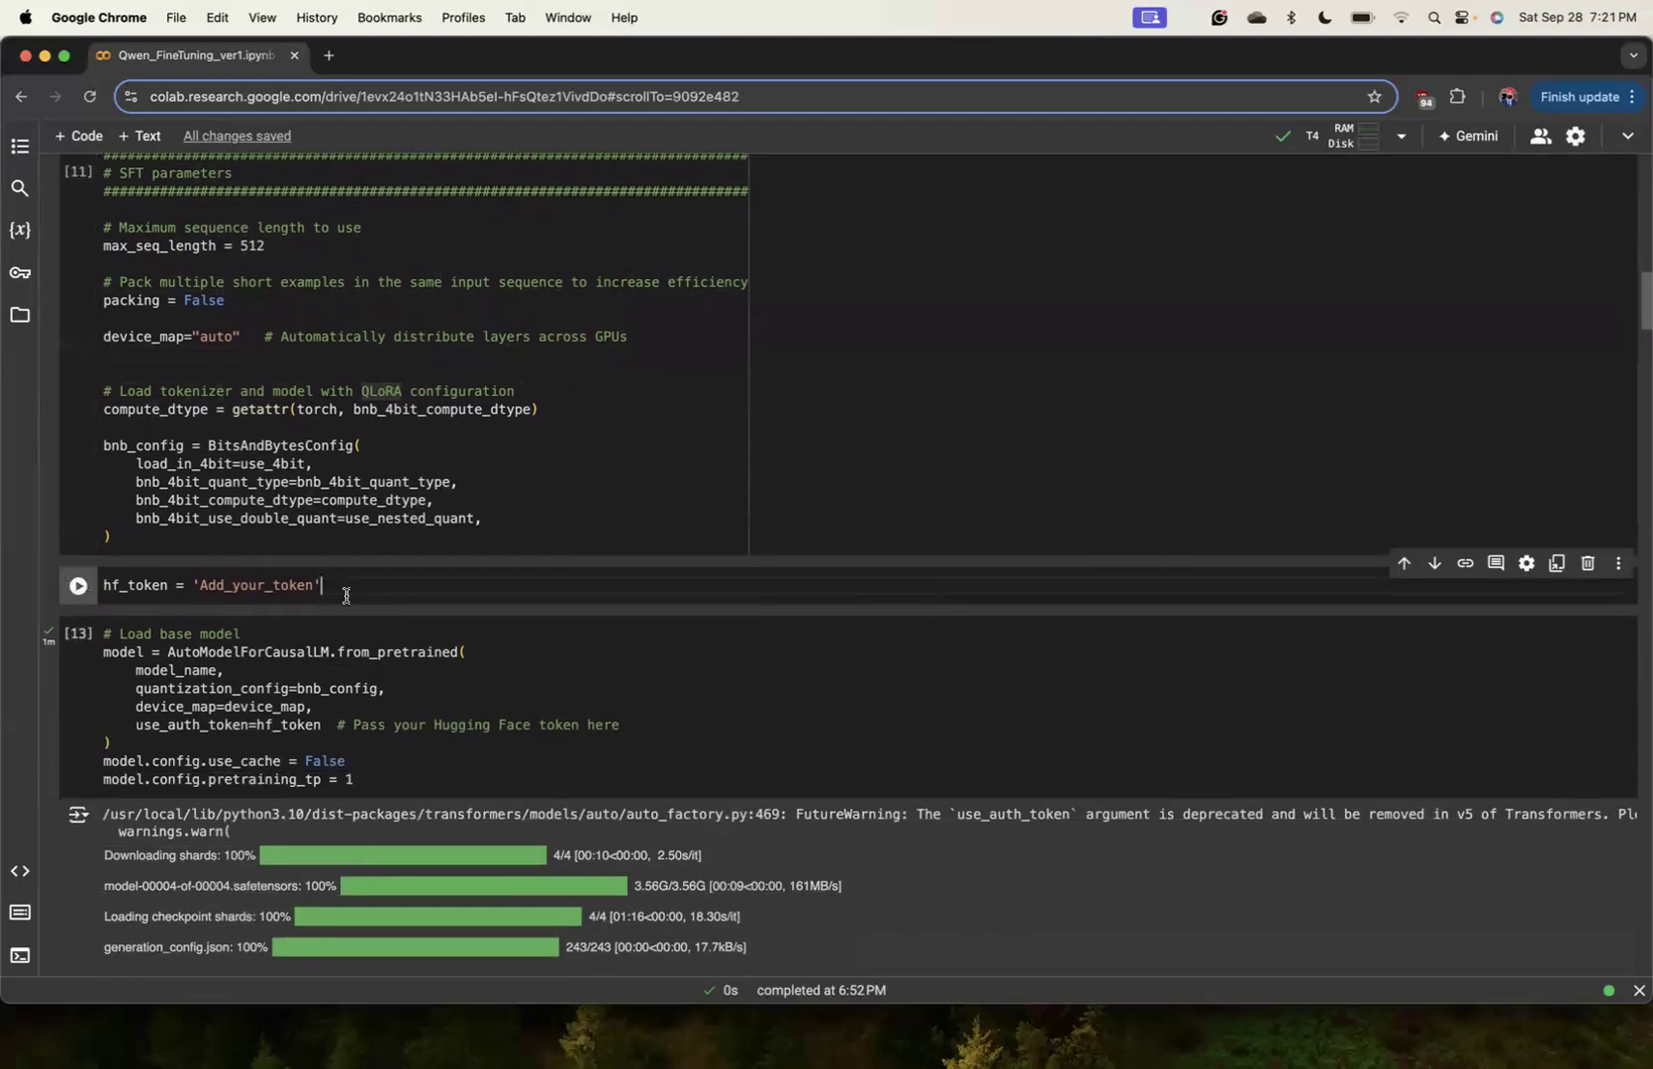
{"action": "left_click", "coordinate": [354, 704]}
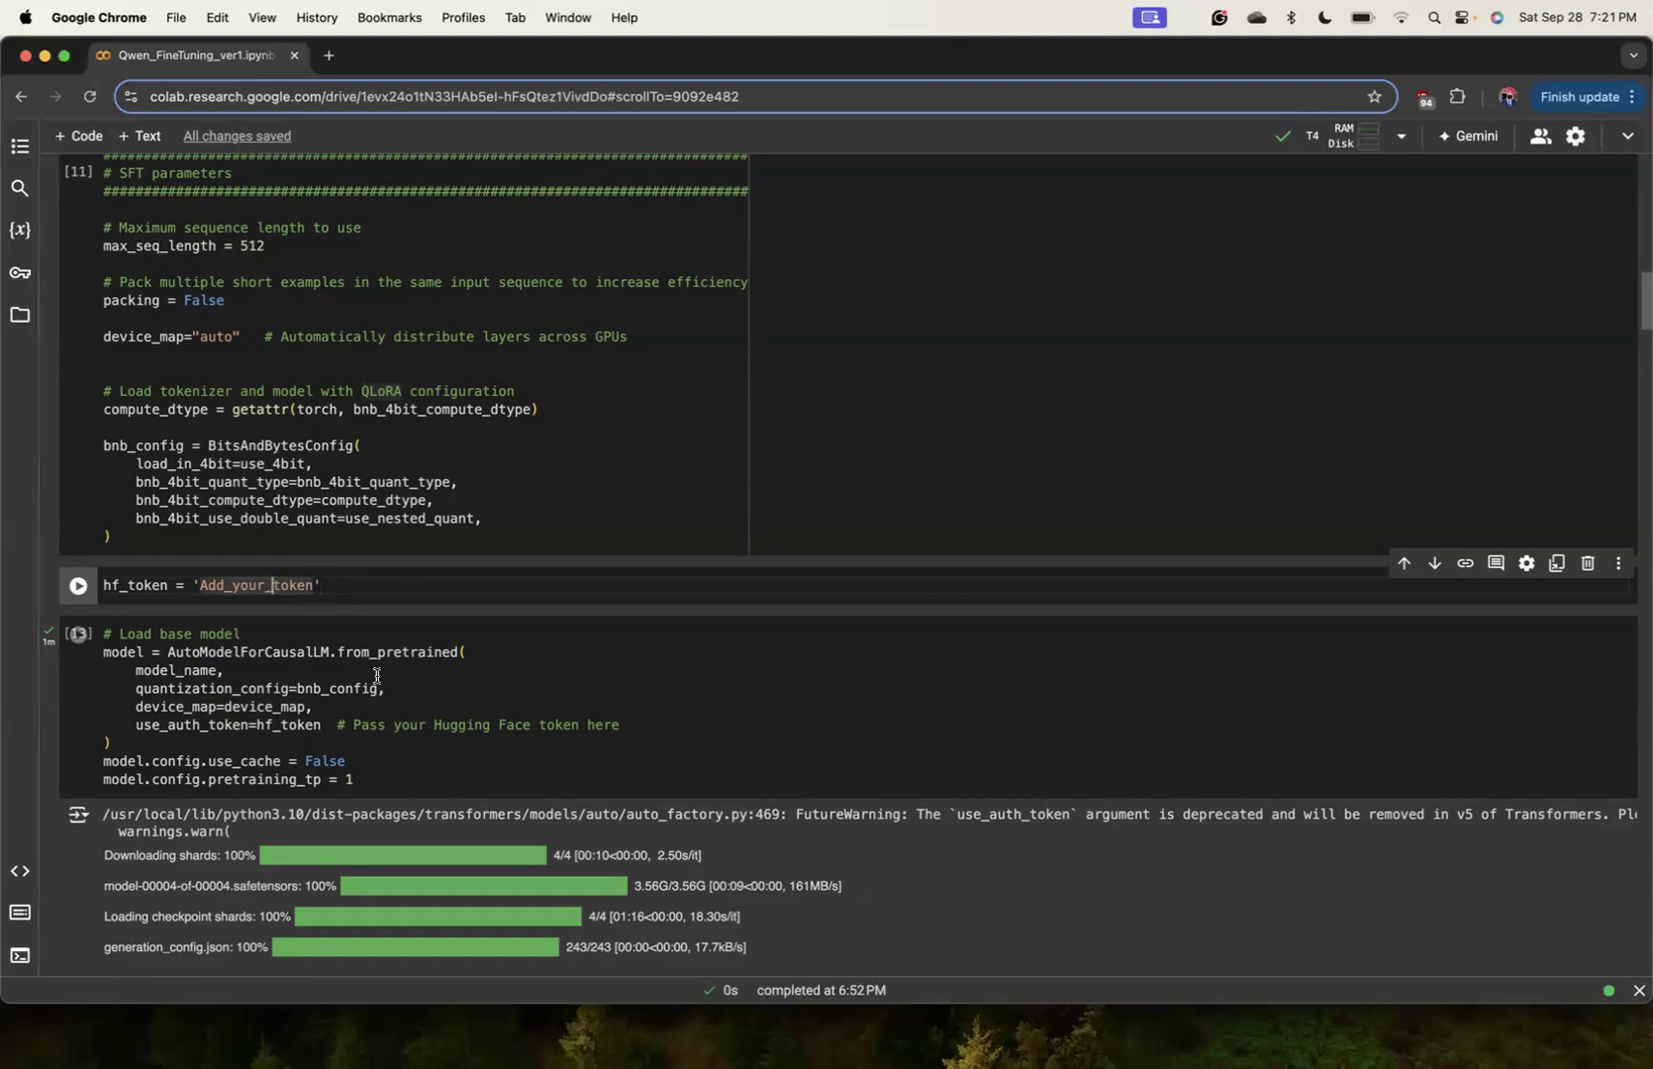
{"action": "scroll", "scroll_direction": "down", "scroll_amount": 3}
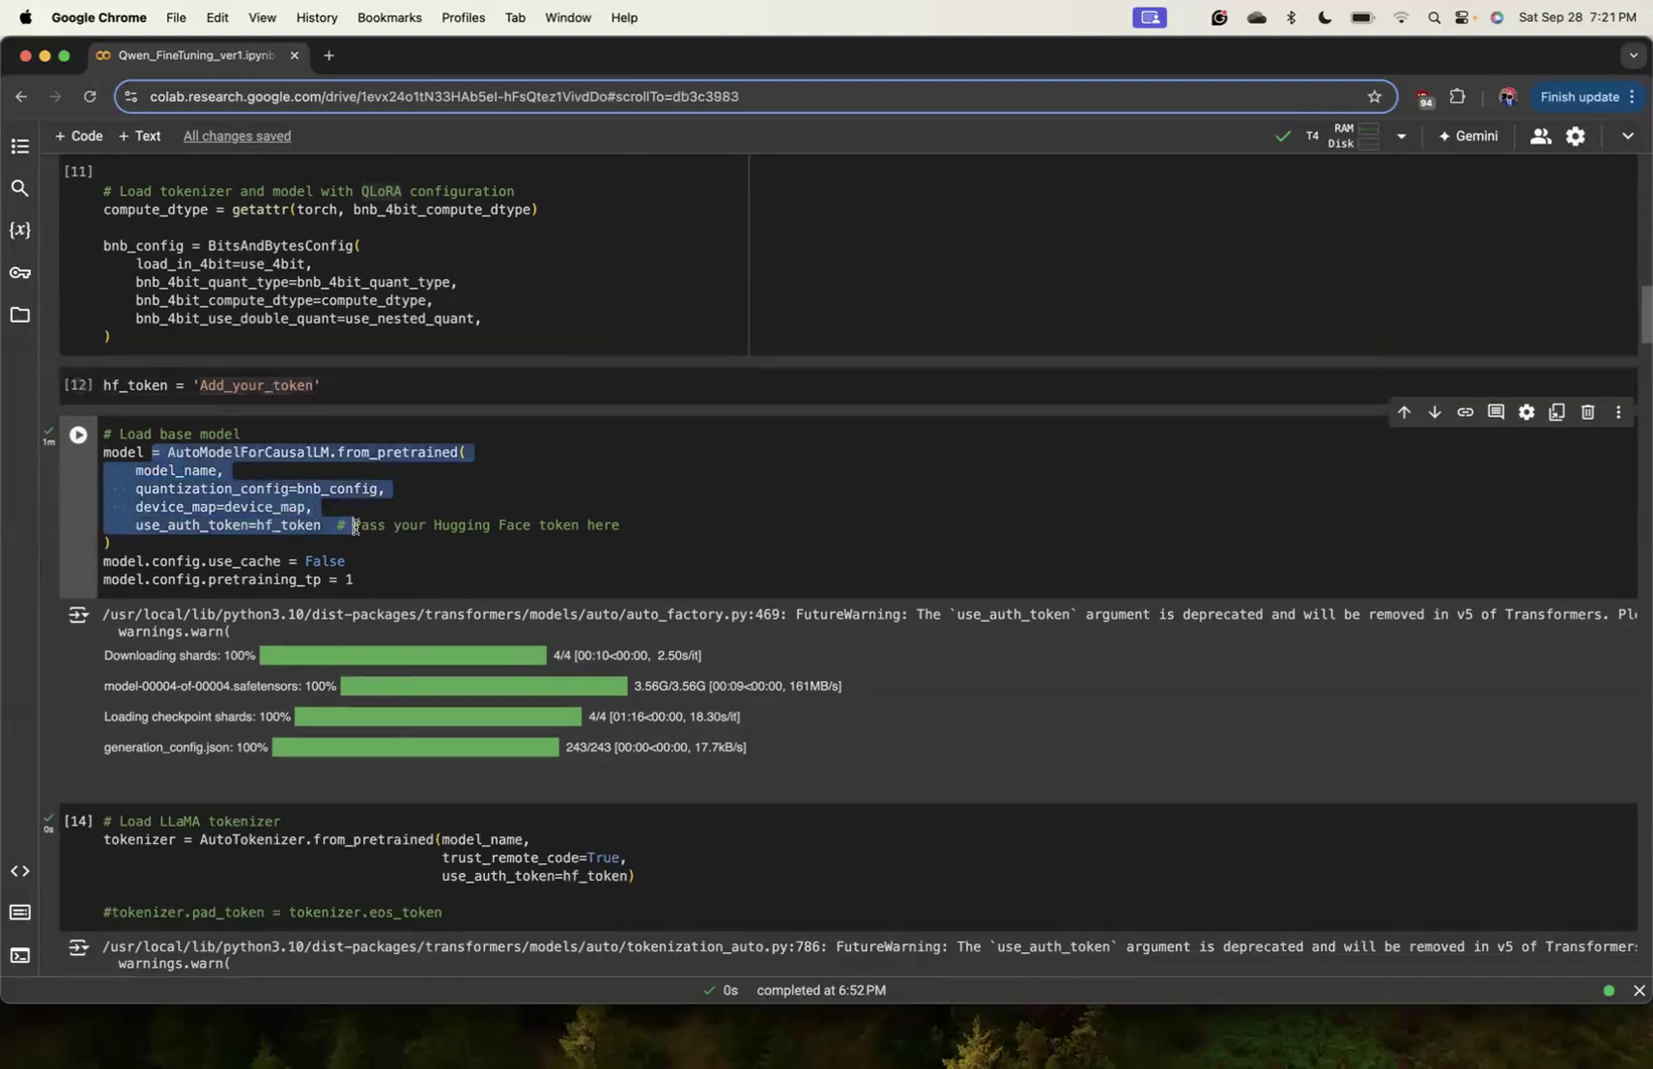
{"action": "left_click", "coordinate": [331, 453]}
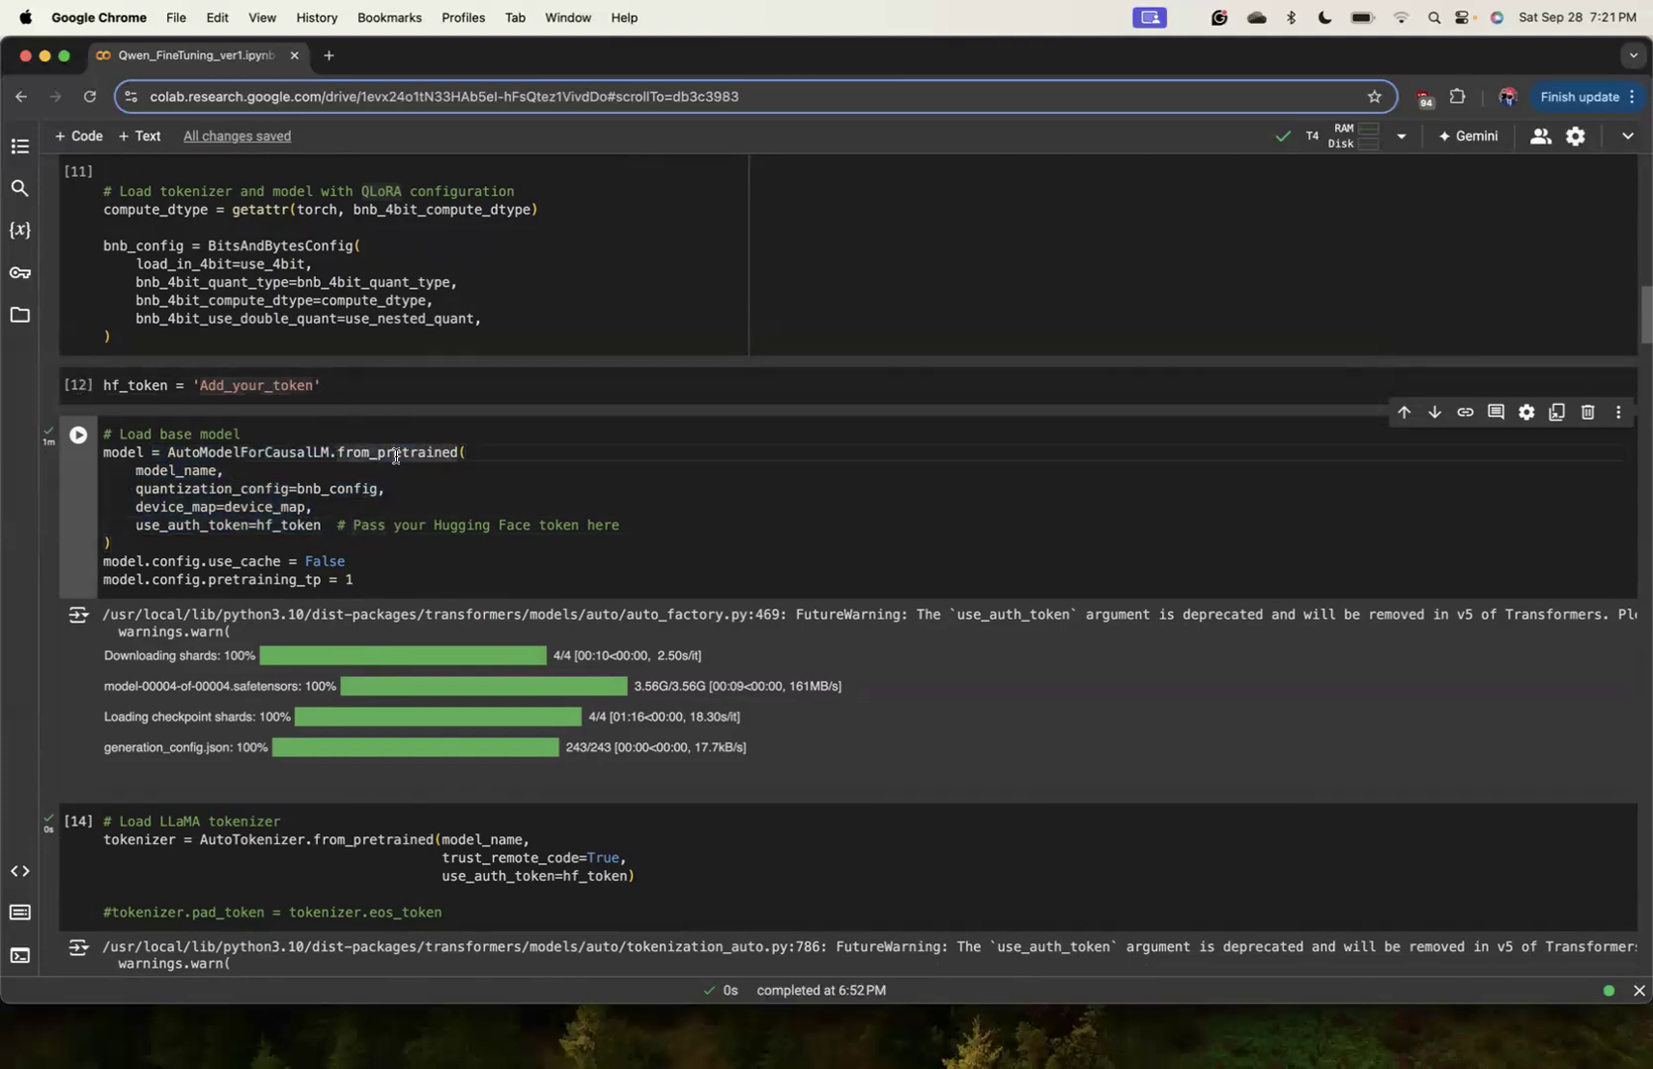
{"action": "scroll", "scroll_direction": "down", "scroll_amount": 3}
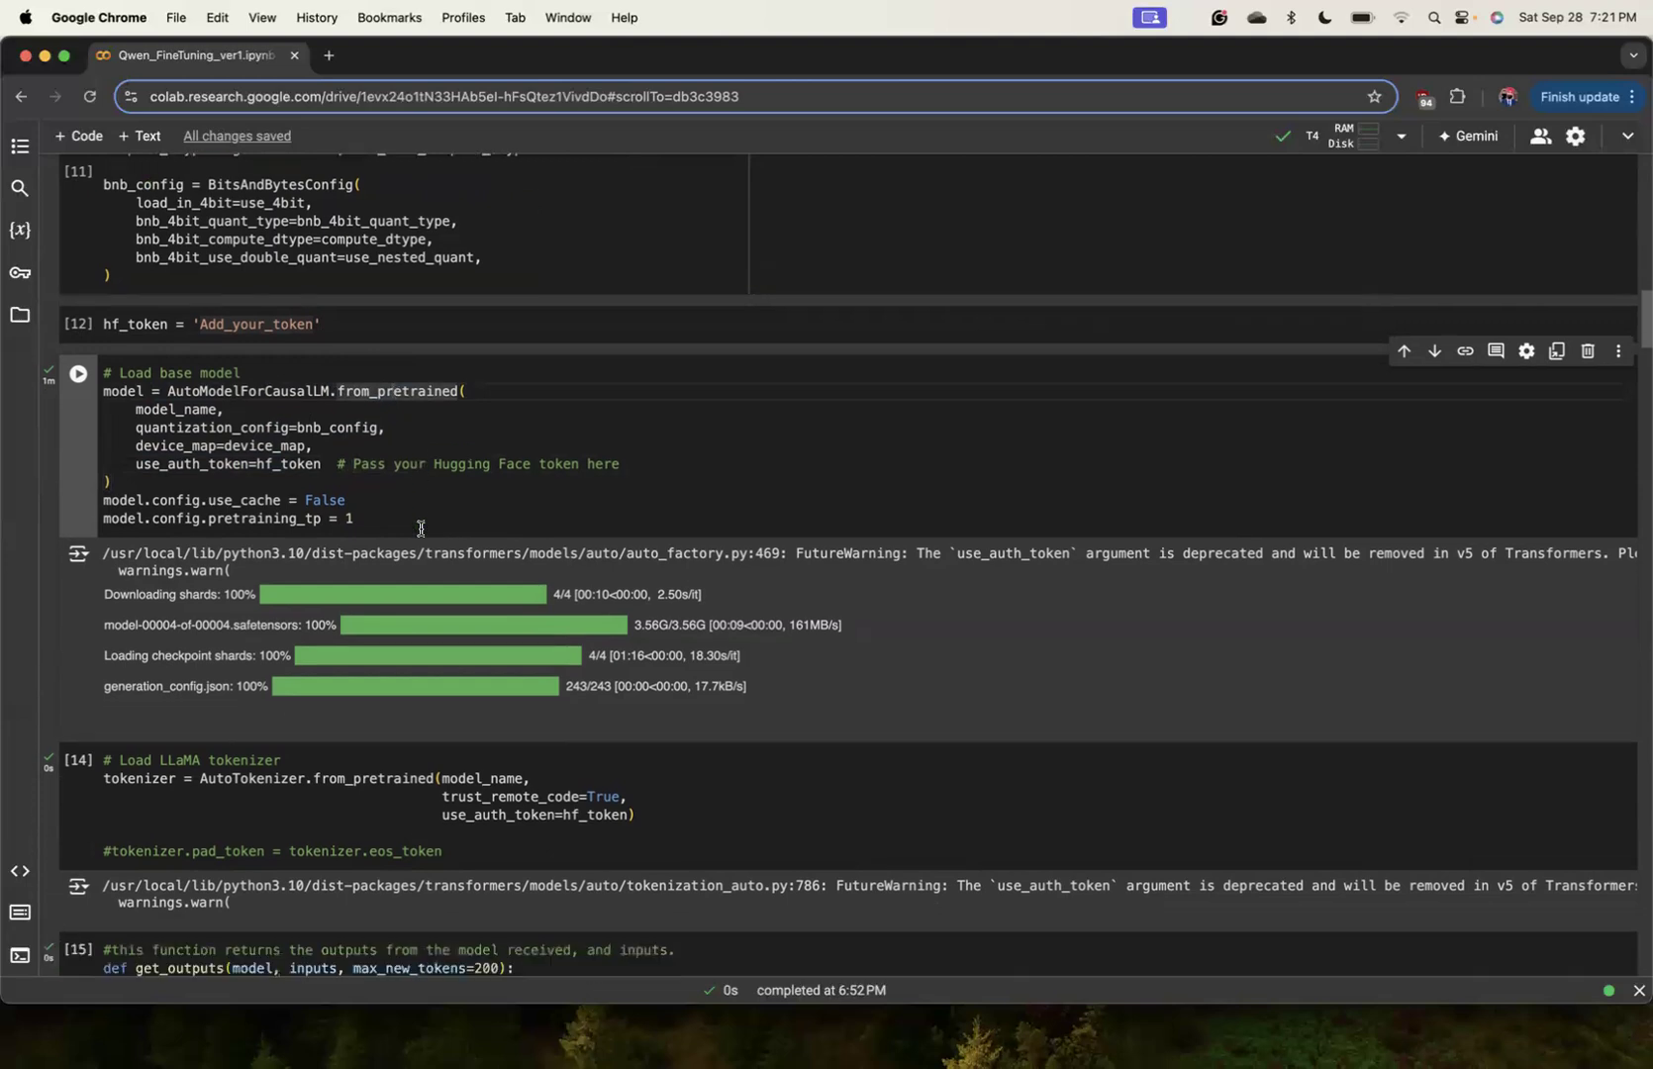
{"action": "scroll", "scroll_direction": "down", "scroll_amount": 3}
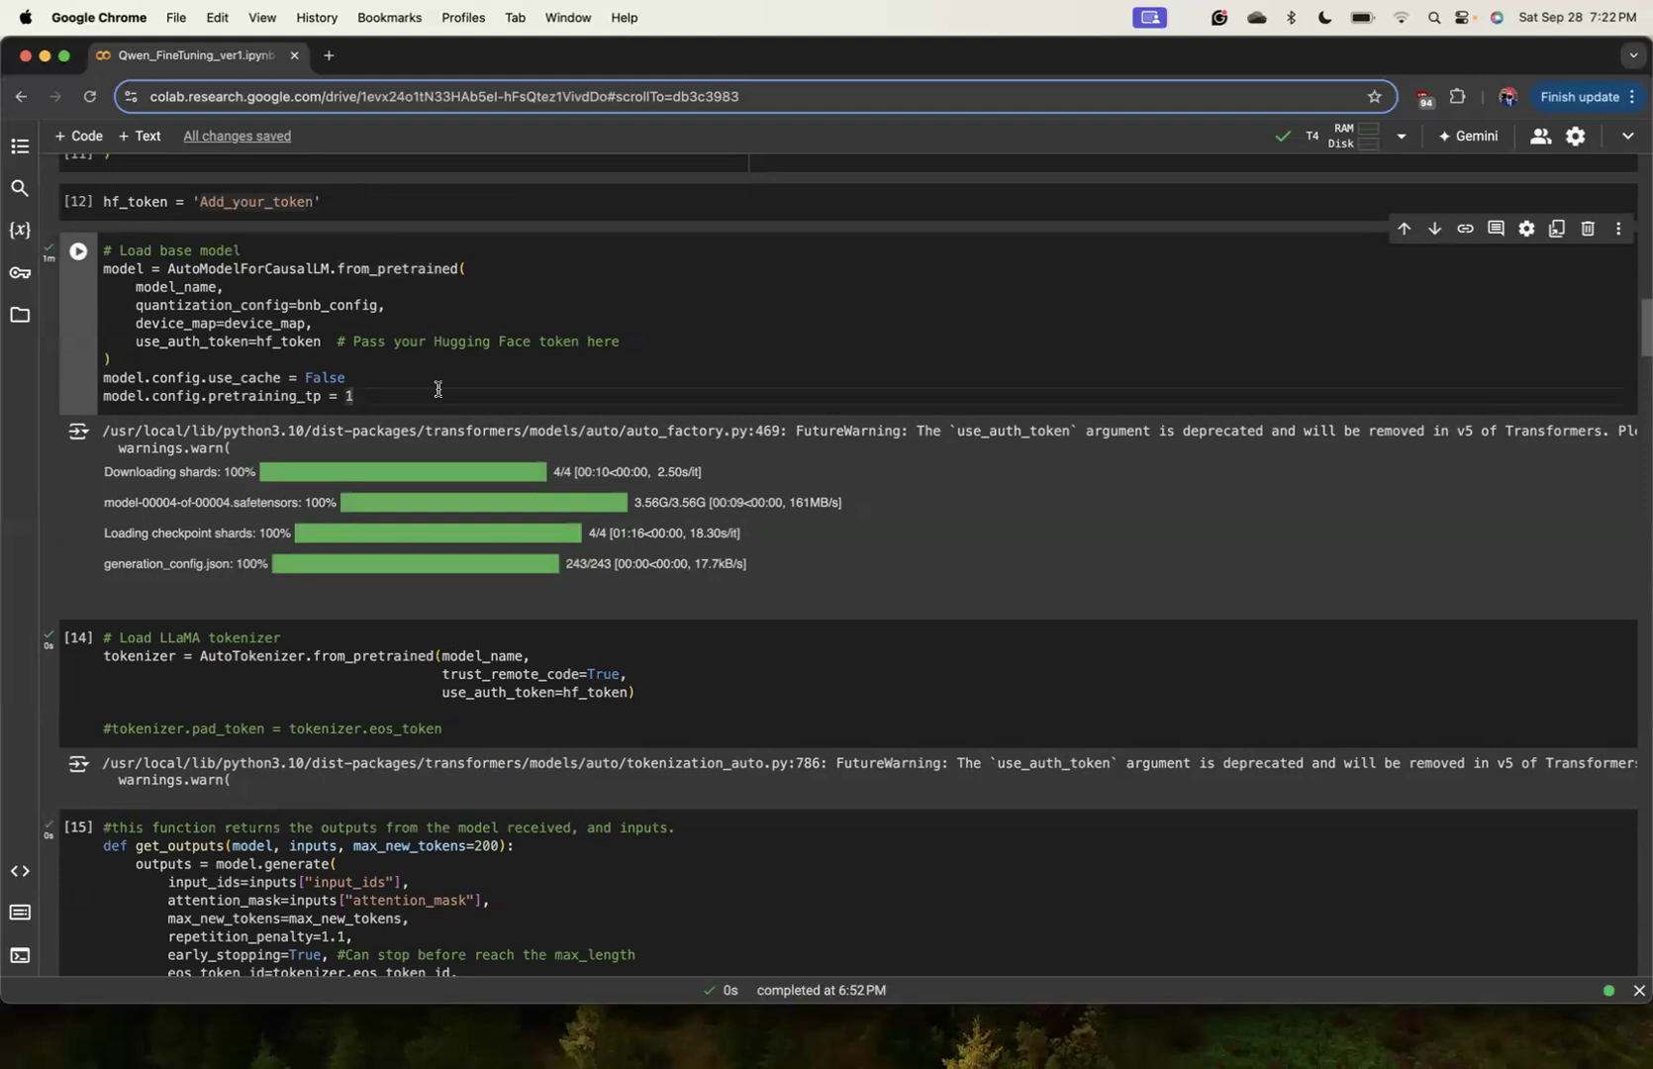
{"action": "scroll", "scroll_direction": "down", "scroll_amount": 3}
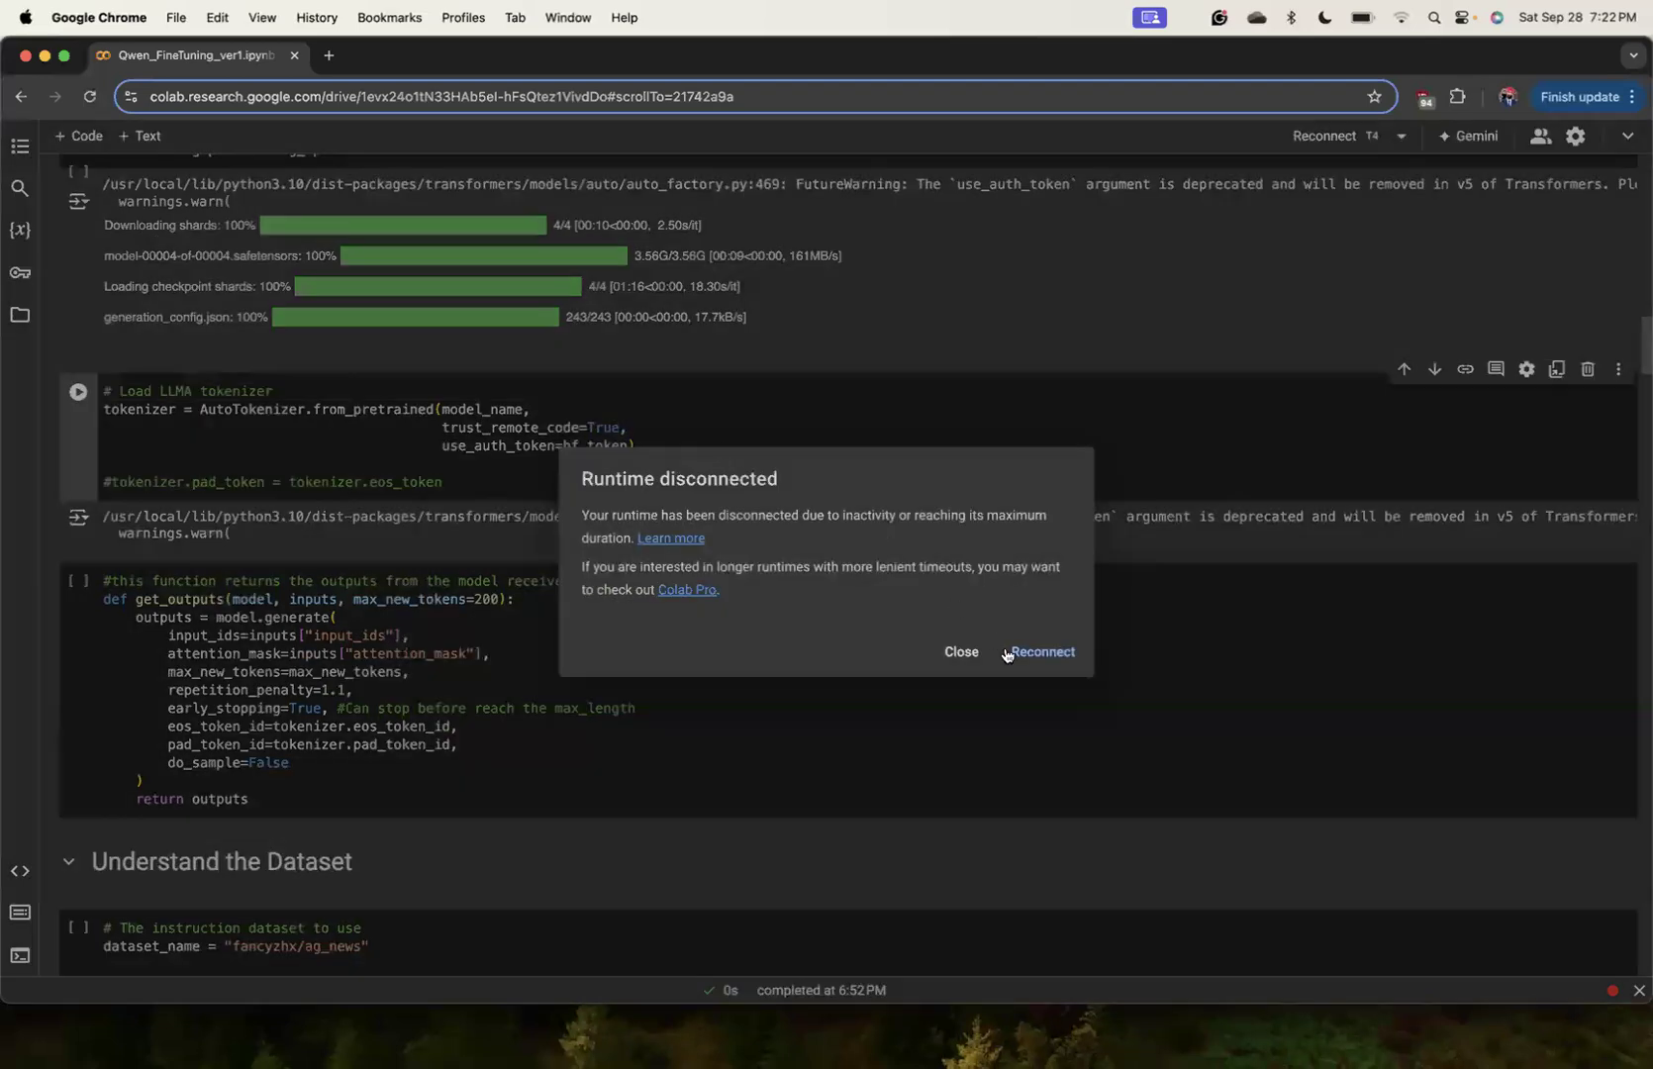
{"action": "mouse_move", "coordinate": [873, 495]}
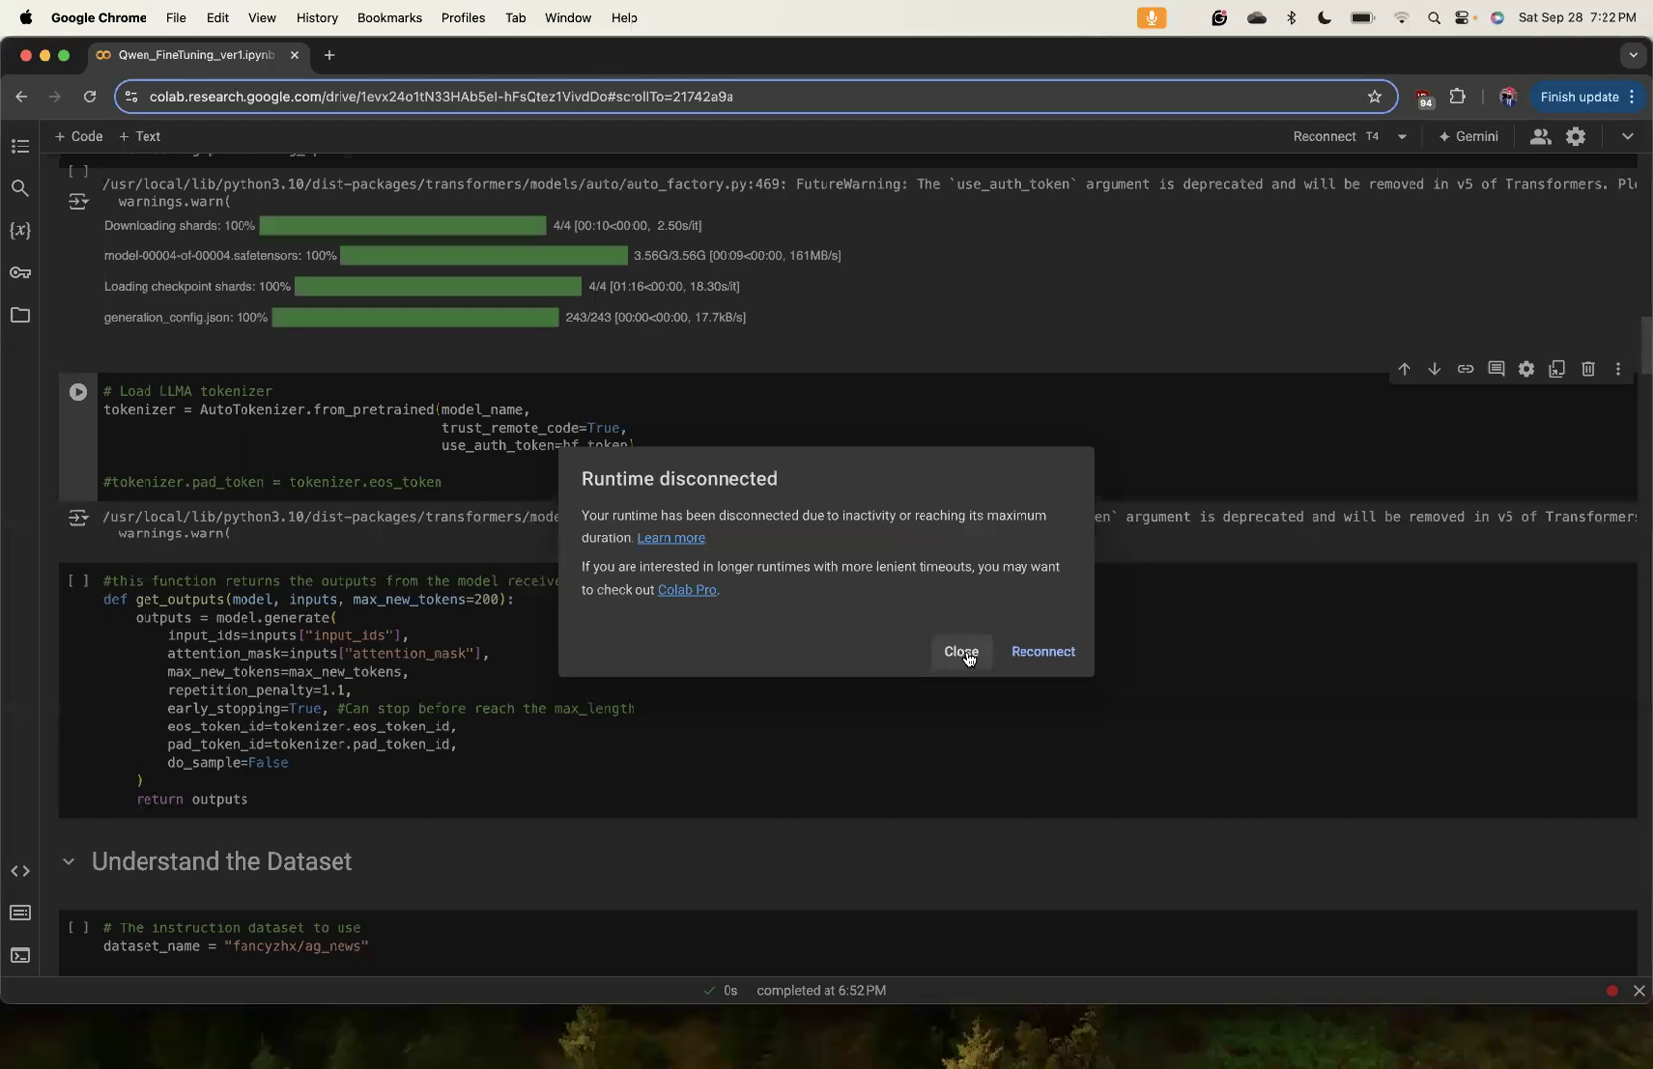
Close the Runtime disconnected dialog, leaving the runtime disconnected.
{"action": "left_click", "coordinate": [960, 651]}
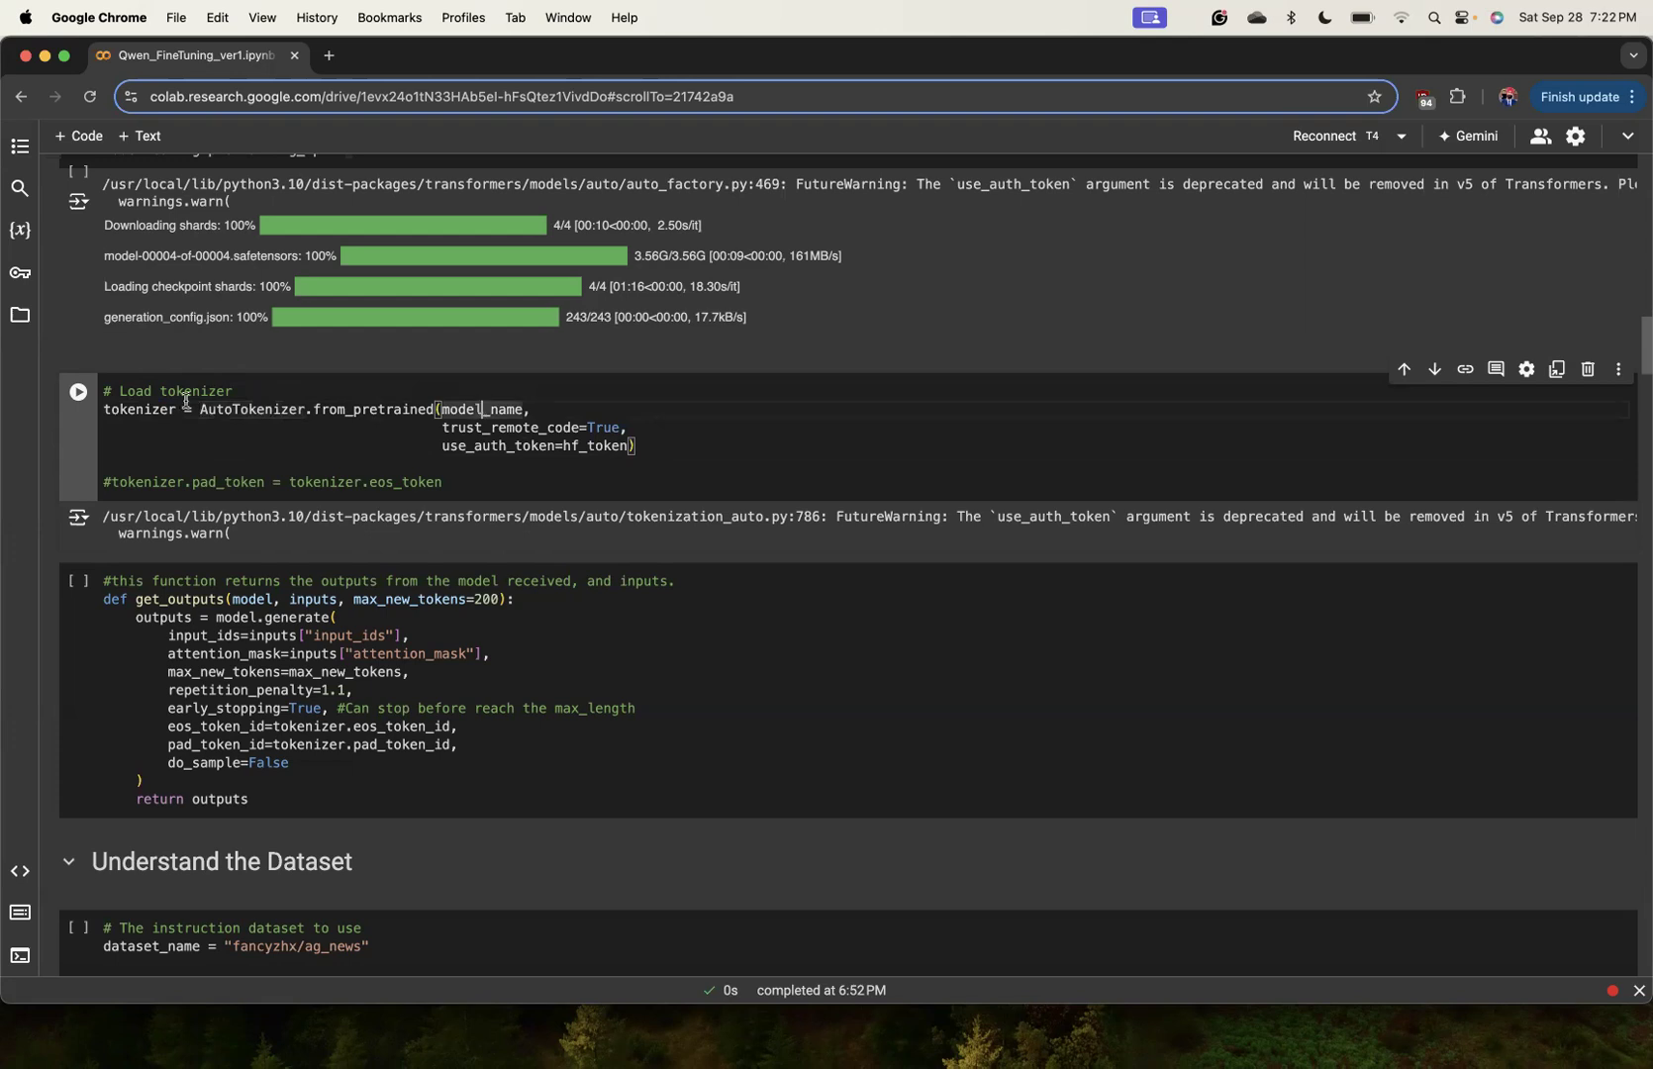
Change the comment to '# Load Qwen tokenizer' and add '# Set them properly: Qwen' above pad_token.
{"action": "type", "text": "Qwen"}
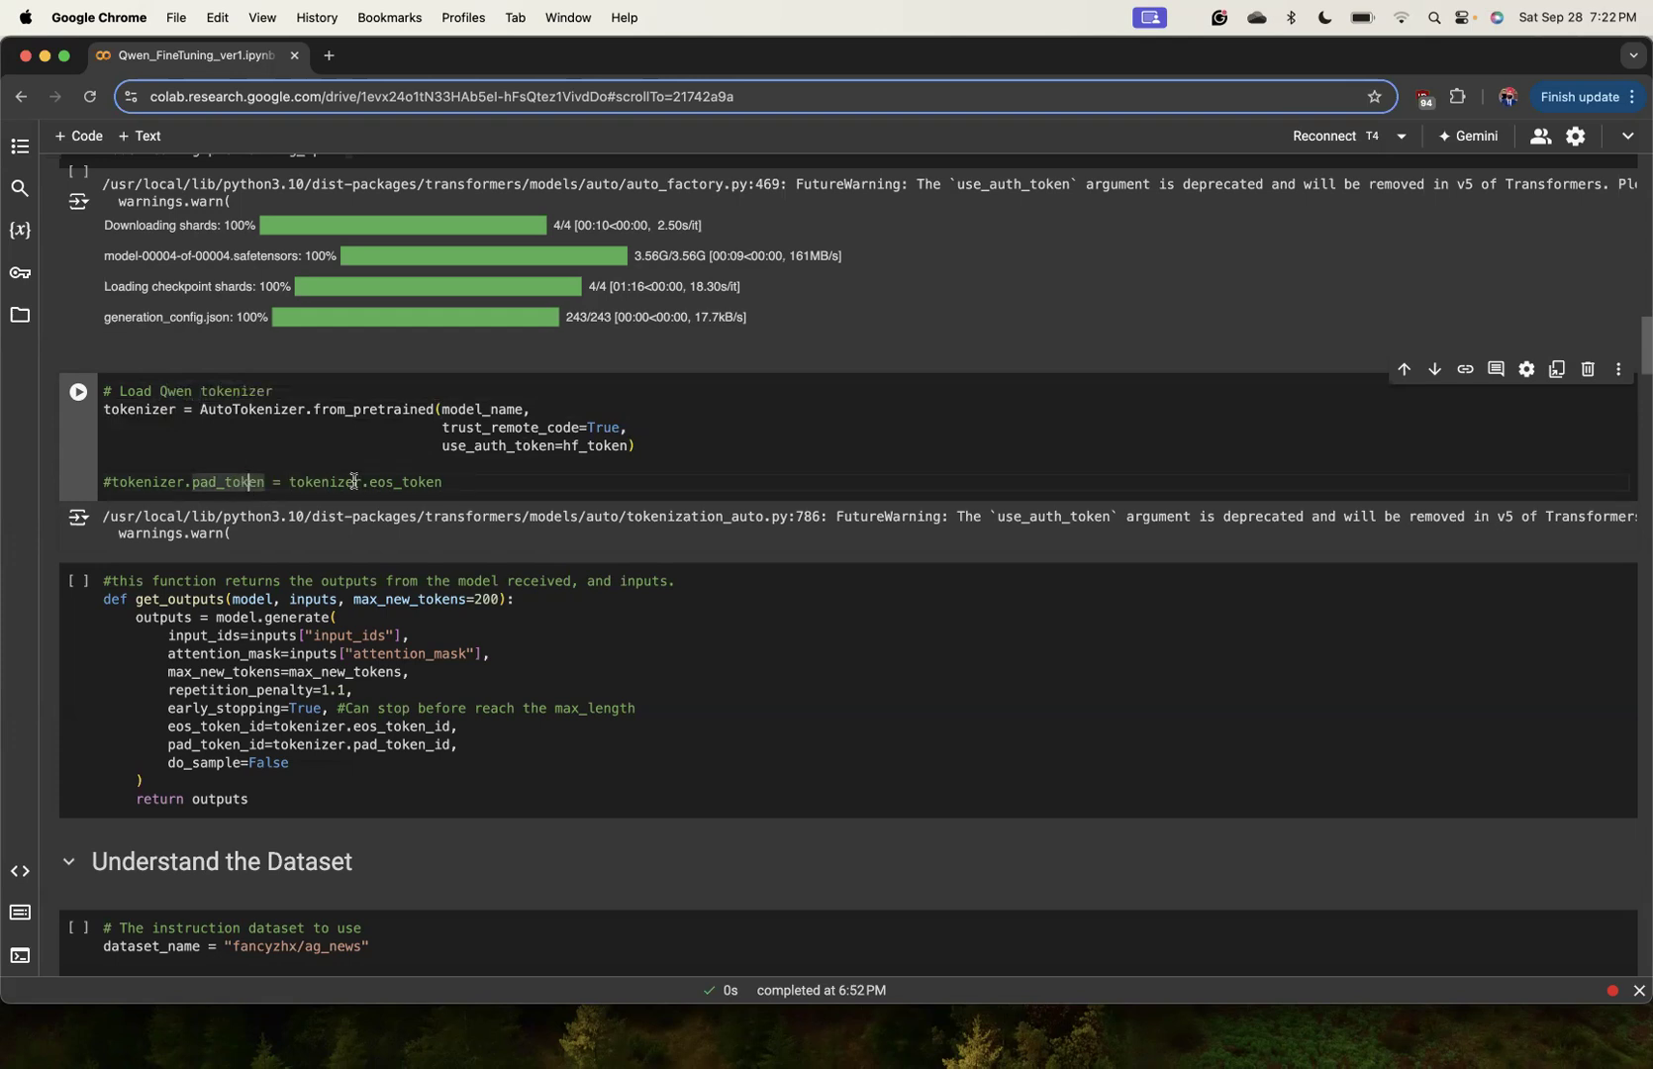
{"action": "left_click", "coordinate": [156, 466]}
{"action": "type", "text": "# Set th"}
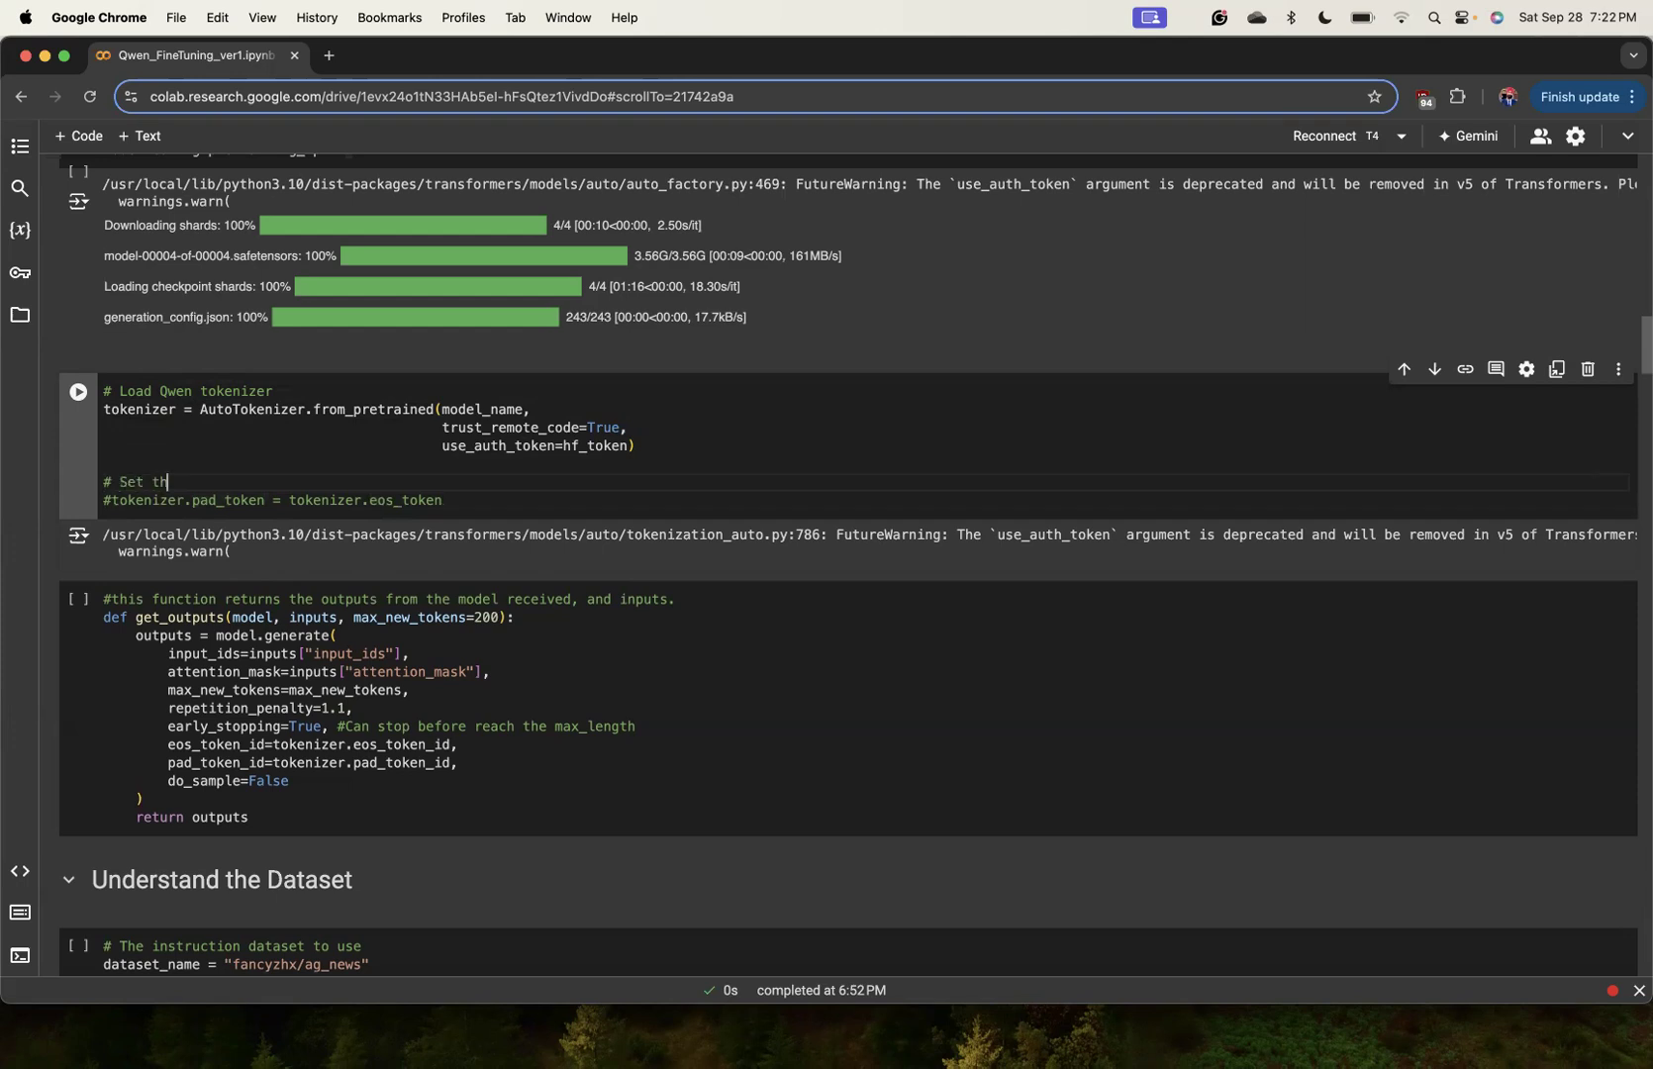
{"action": "type", "text": "em properl"}
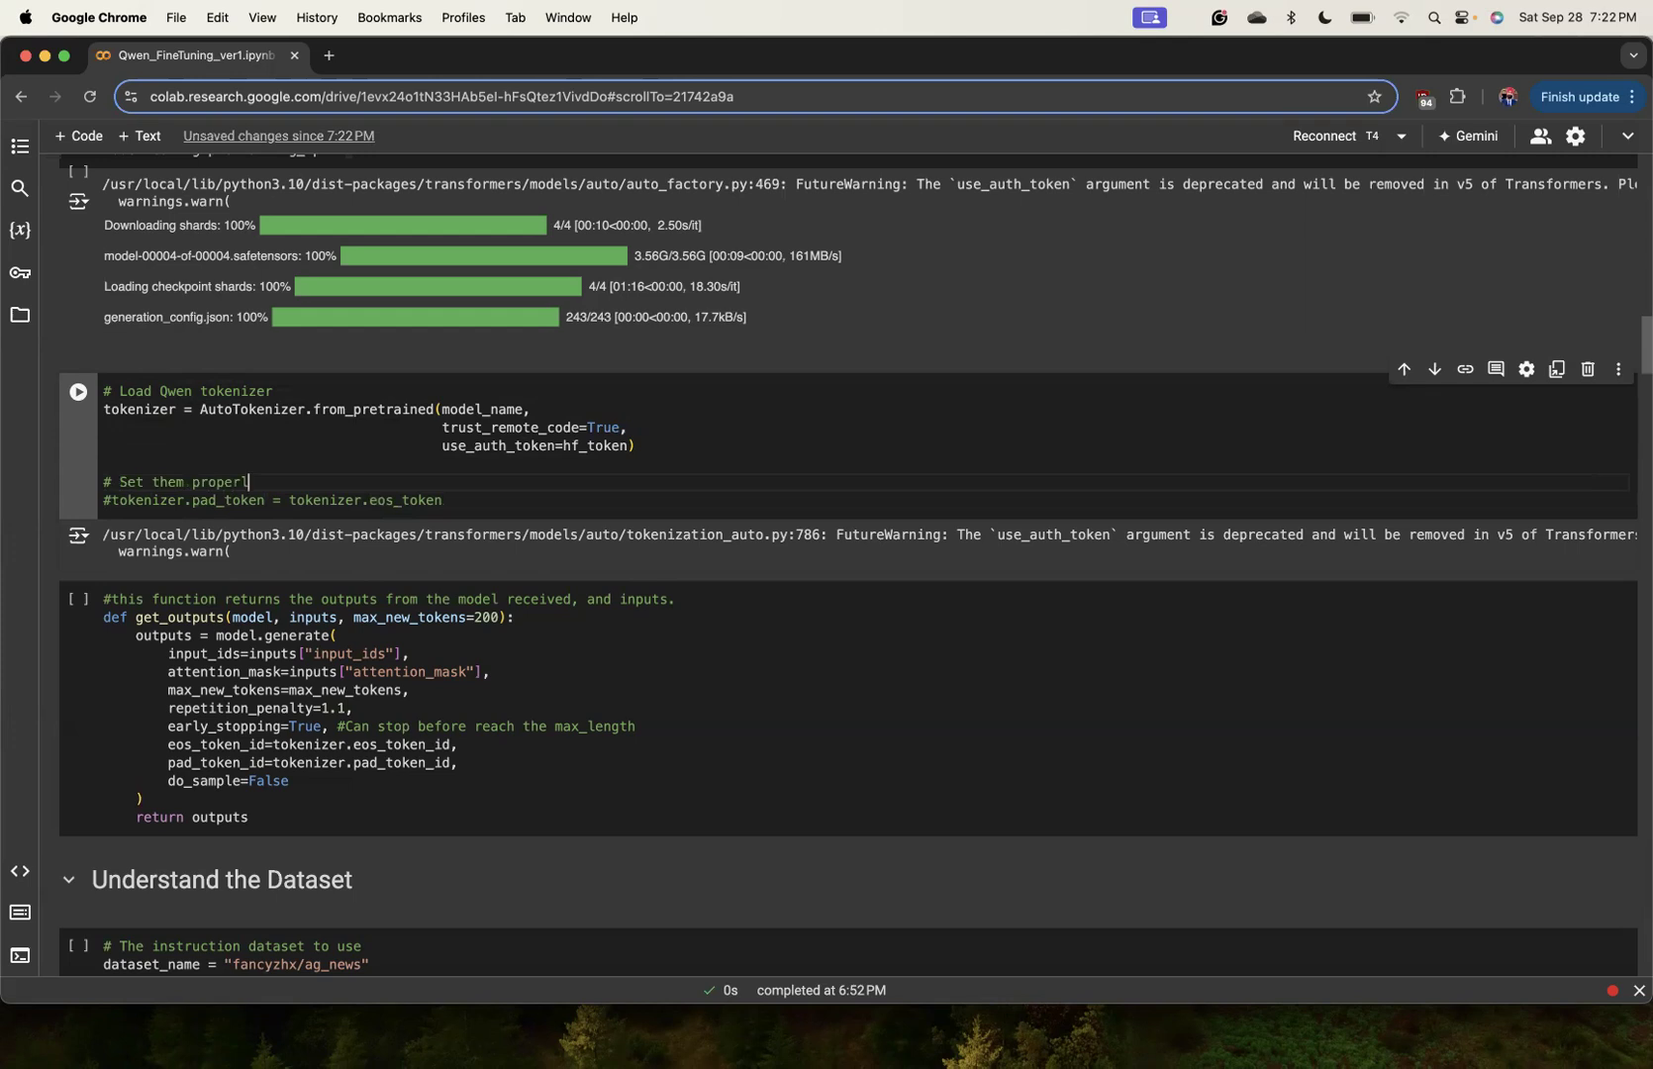
{"action": "type", "text": ": W"}
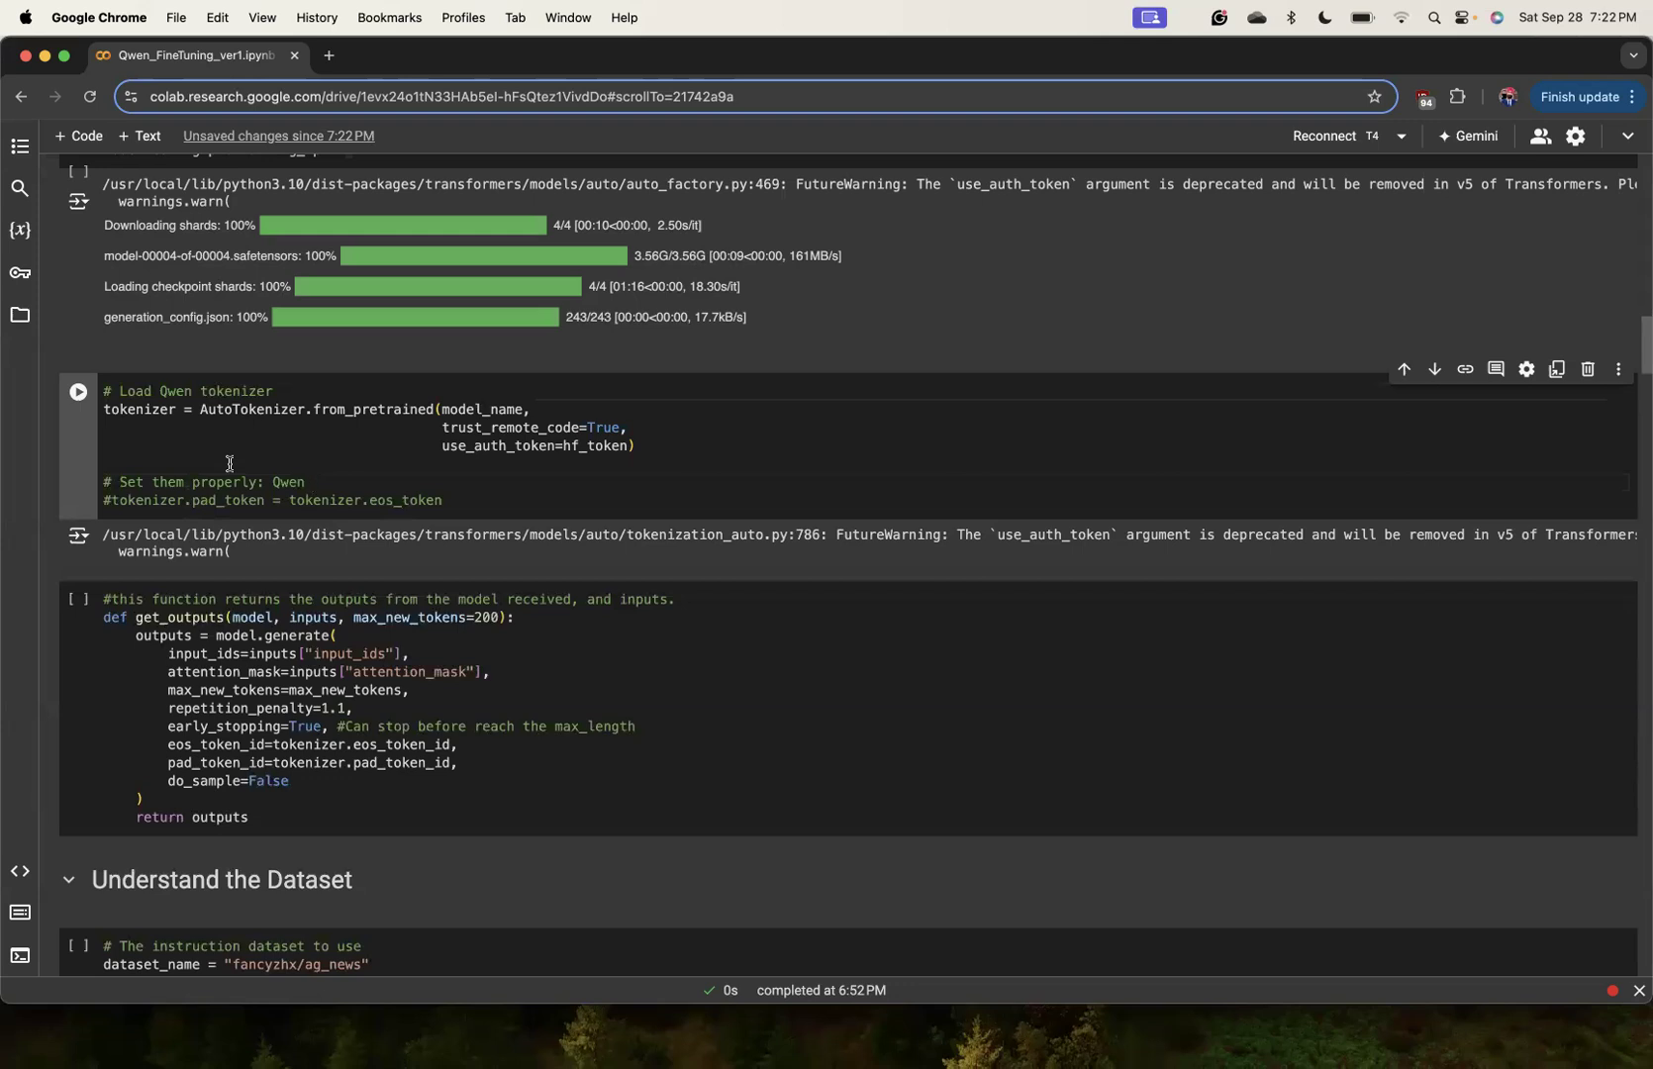
{"action": "scroll", "scroll_direction": "down", "scroll_amount": 3}
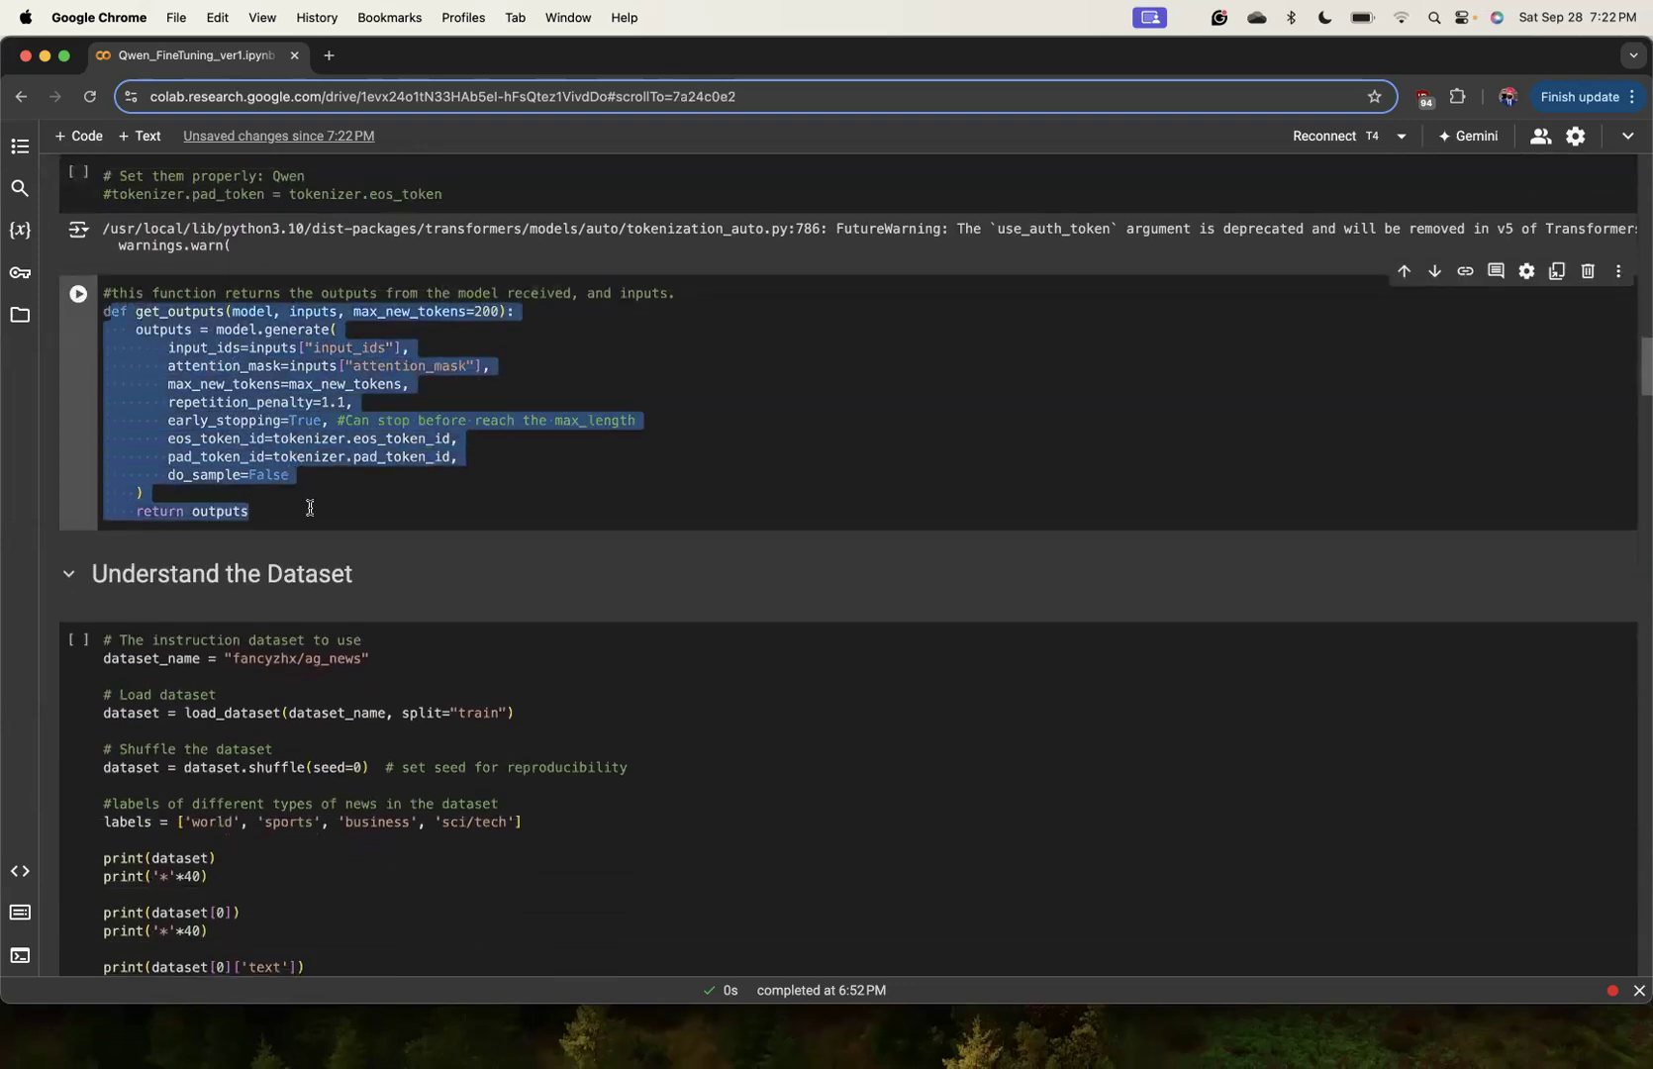
{"action": "left_click", "coordinate": [309, 508]}
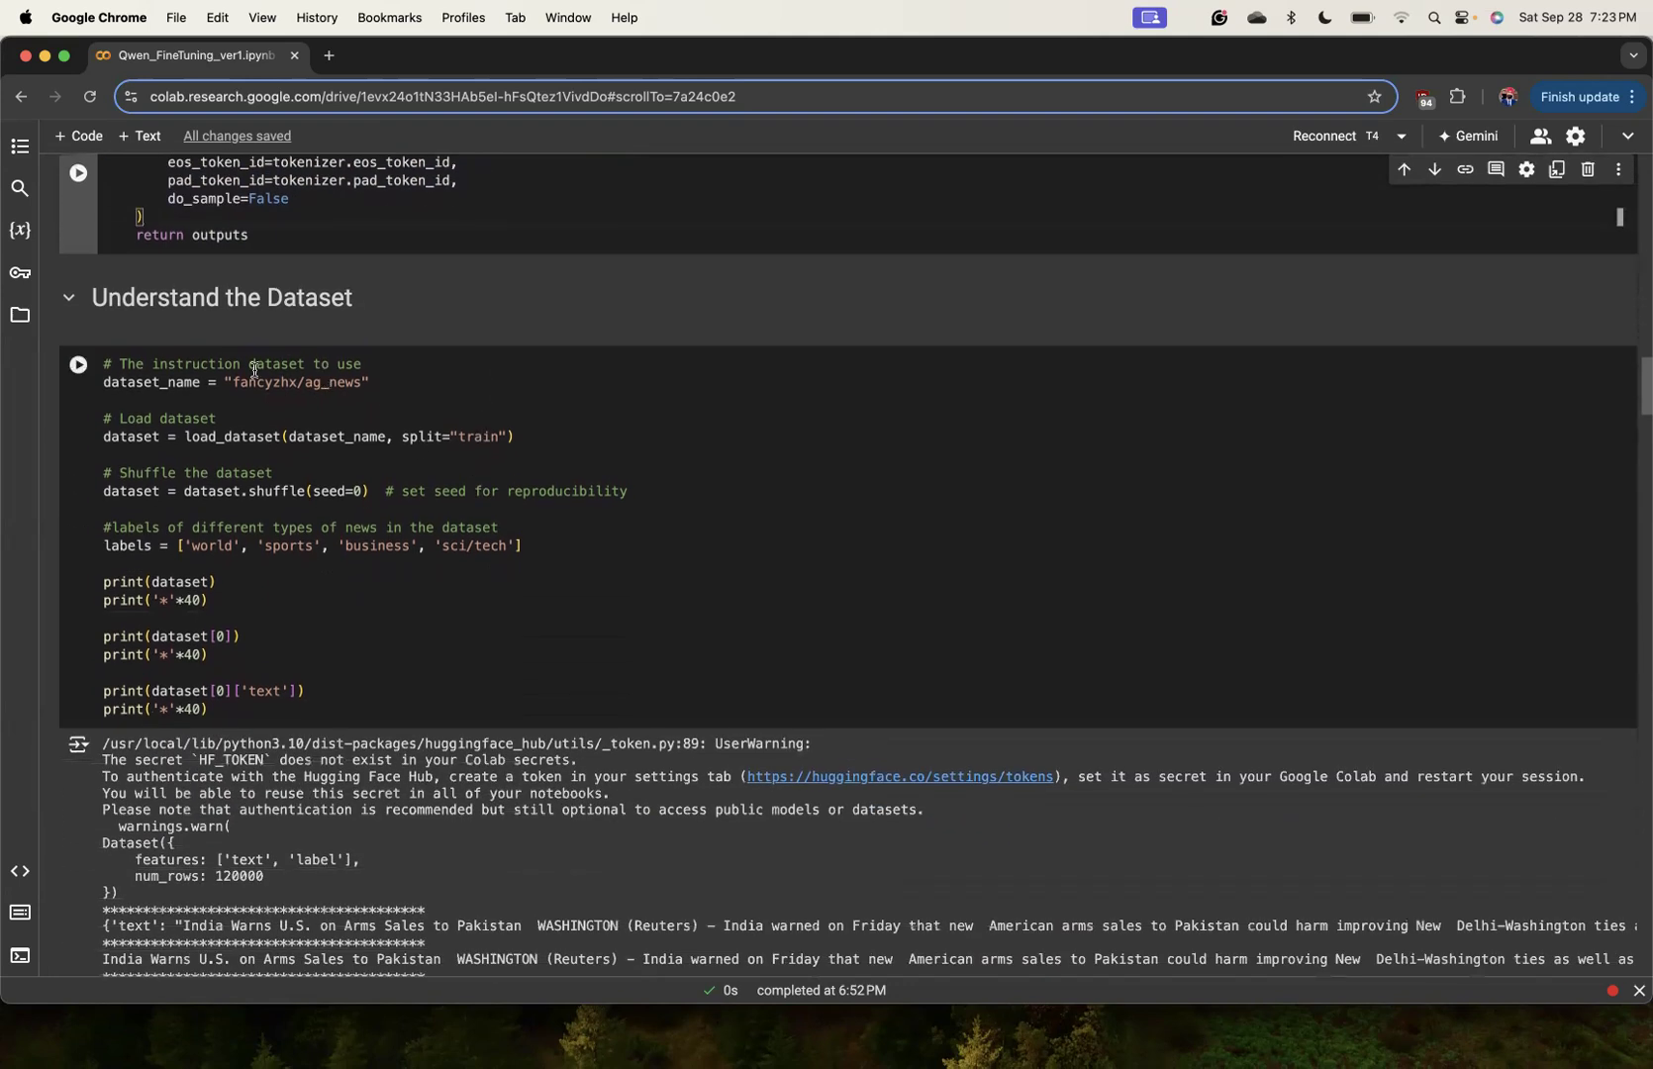
{"action": "left_click", "coordinate": [369, 382]}
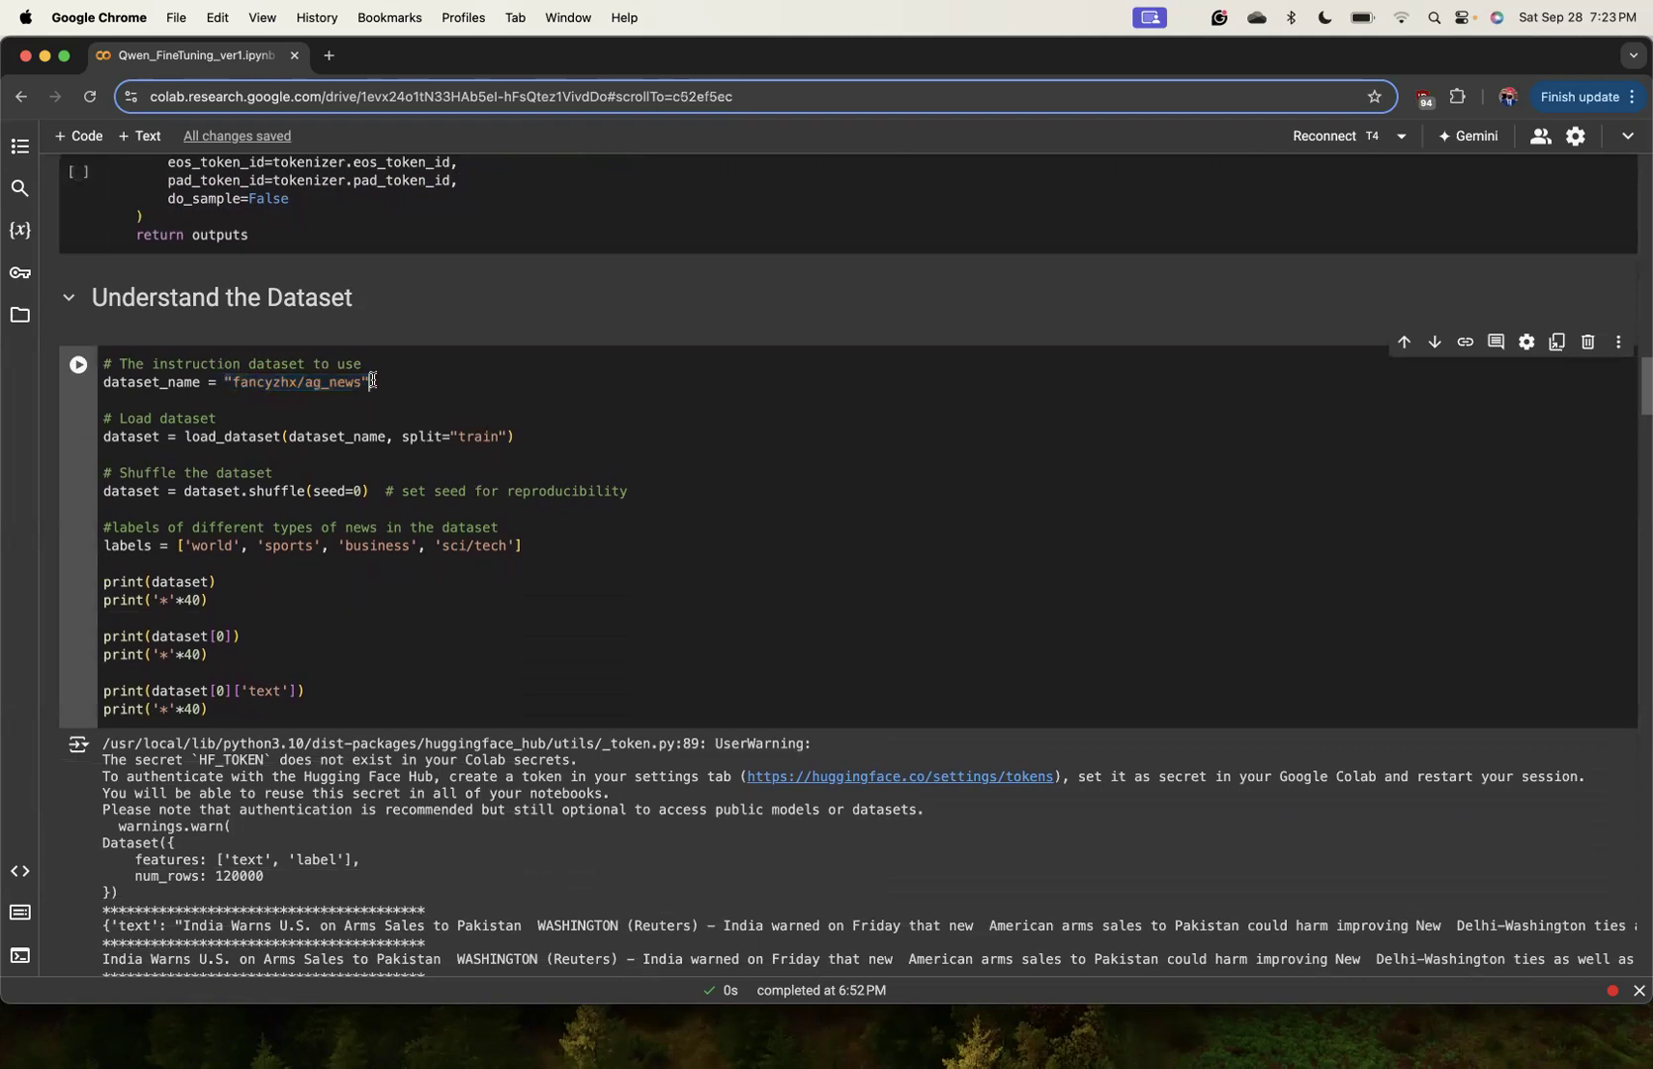
{"action": "scroll", "scroll_direction": "down", "scroll_amount": 3}
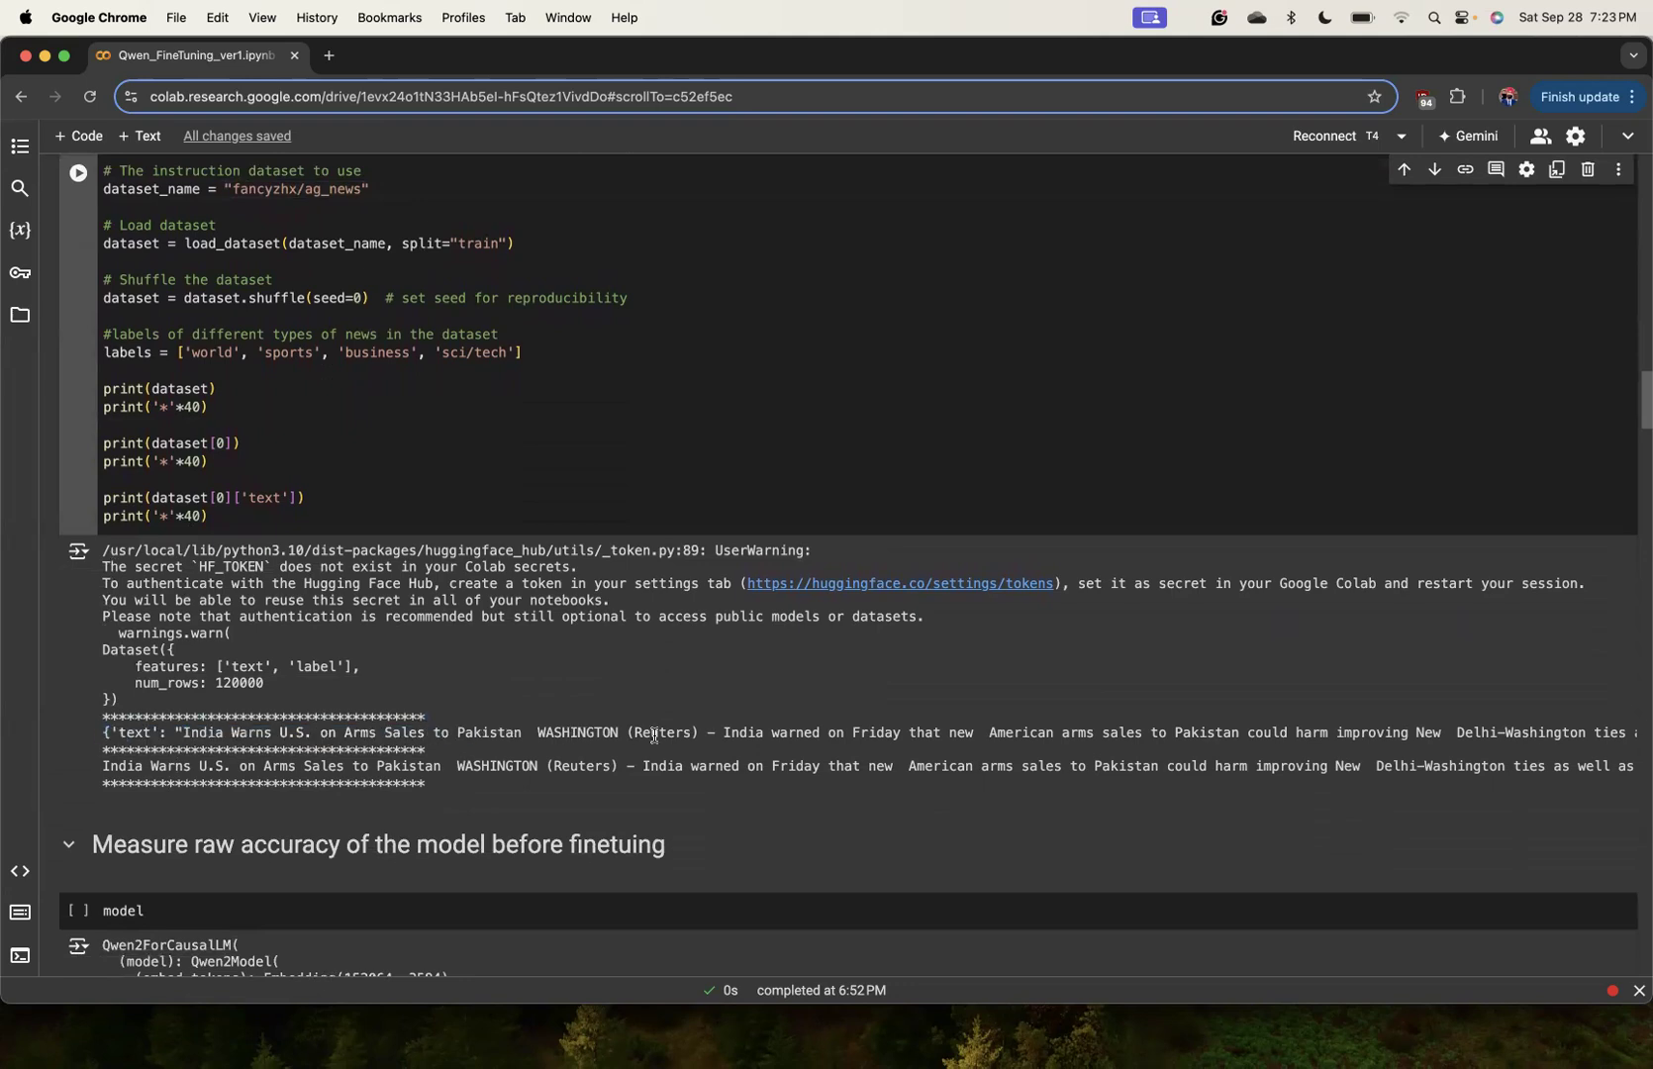
{"action": "scroll", "scroll_direction": "up", "scroll_amount": 3}
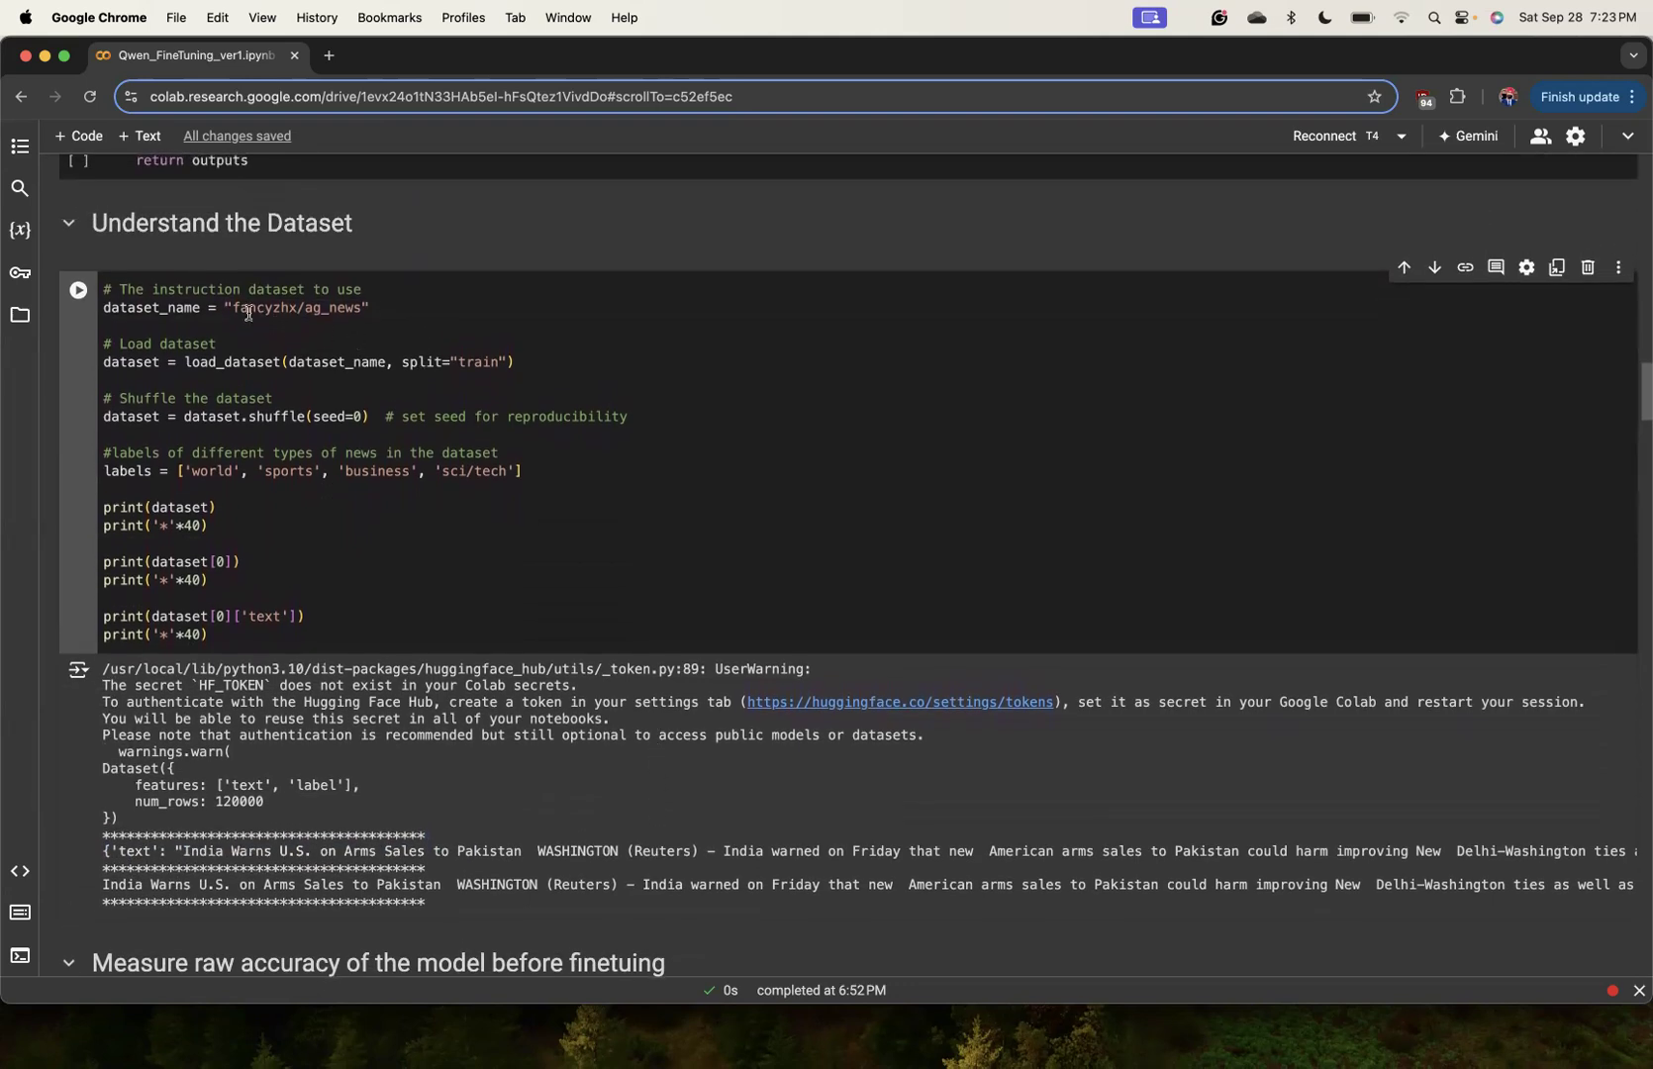
{"action": "double_click", "coordinate": [297, 308]}
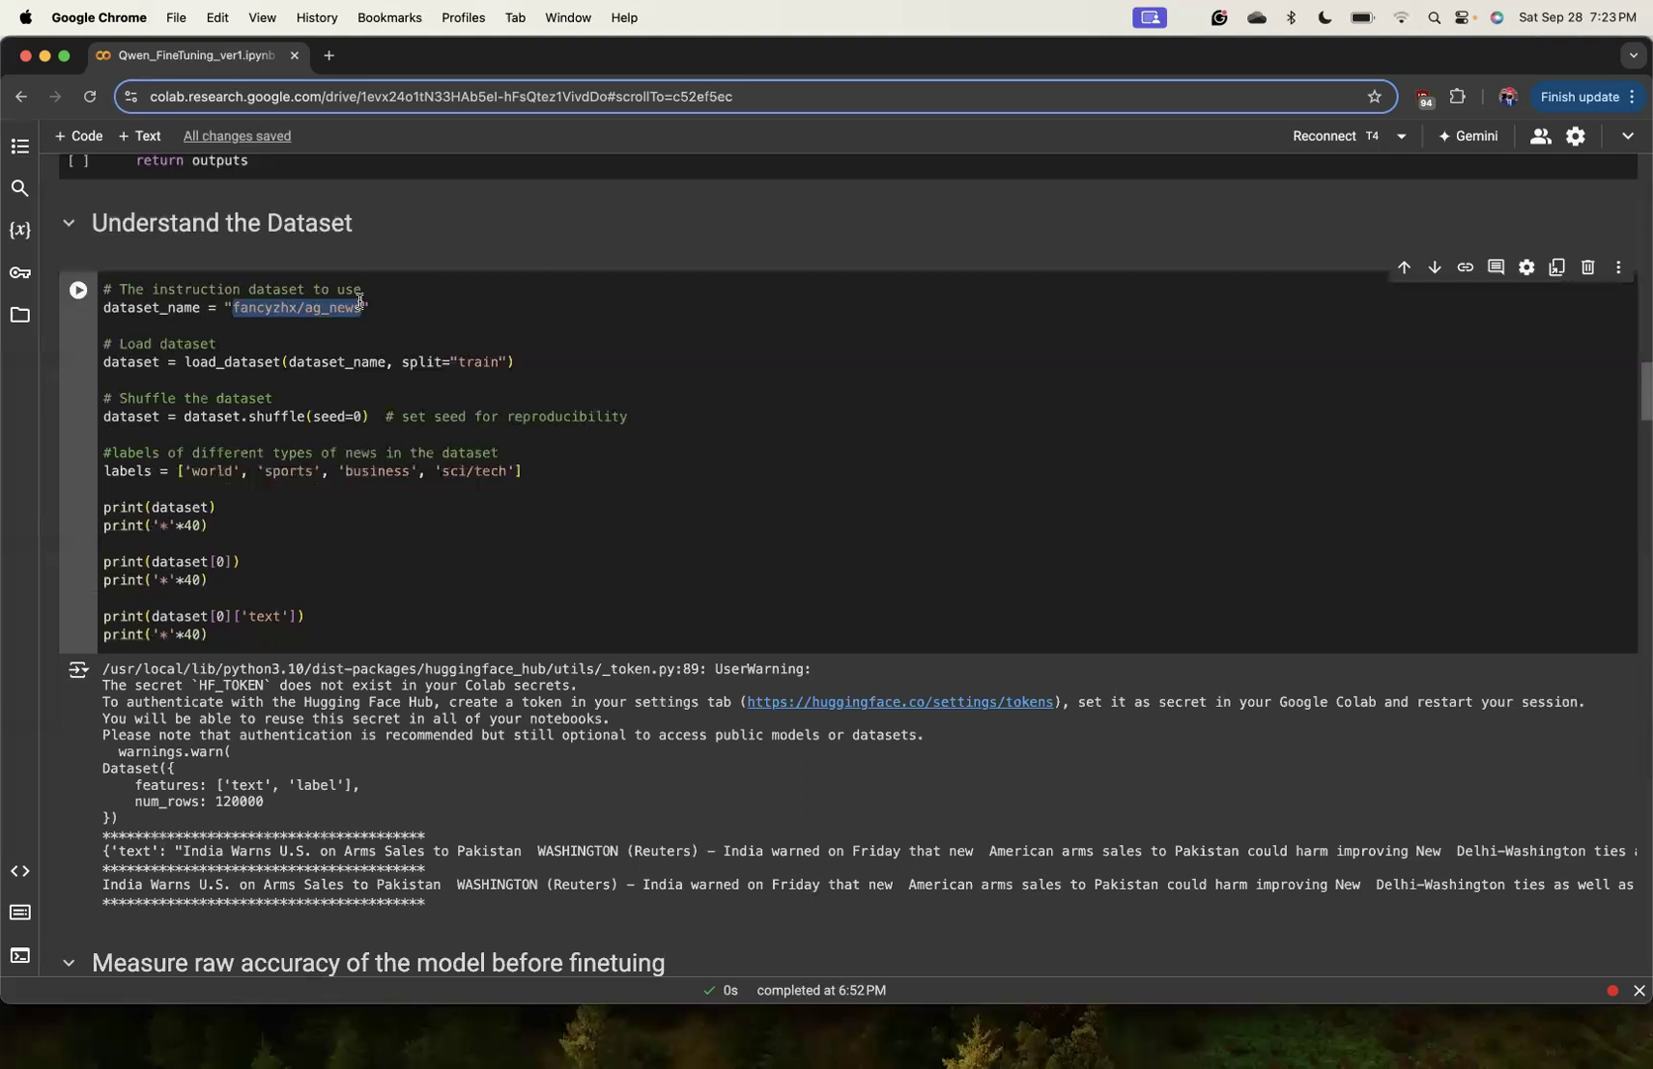
{"action": "scroll", "scroll_direction": "down", "scroll_amount": 3}
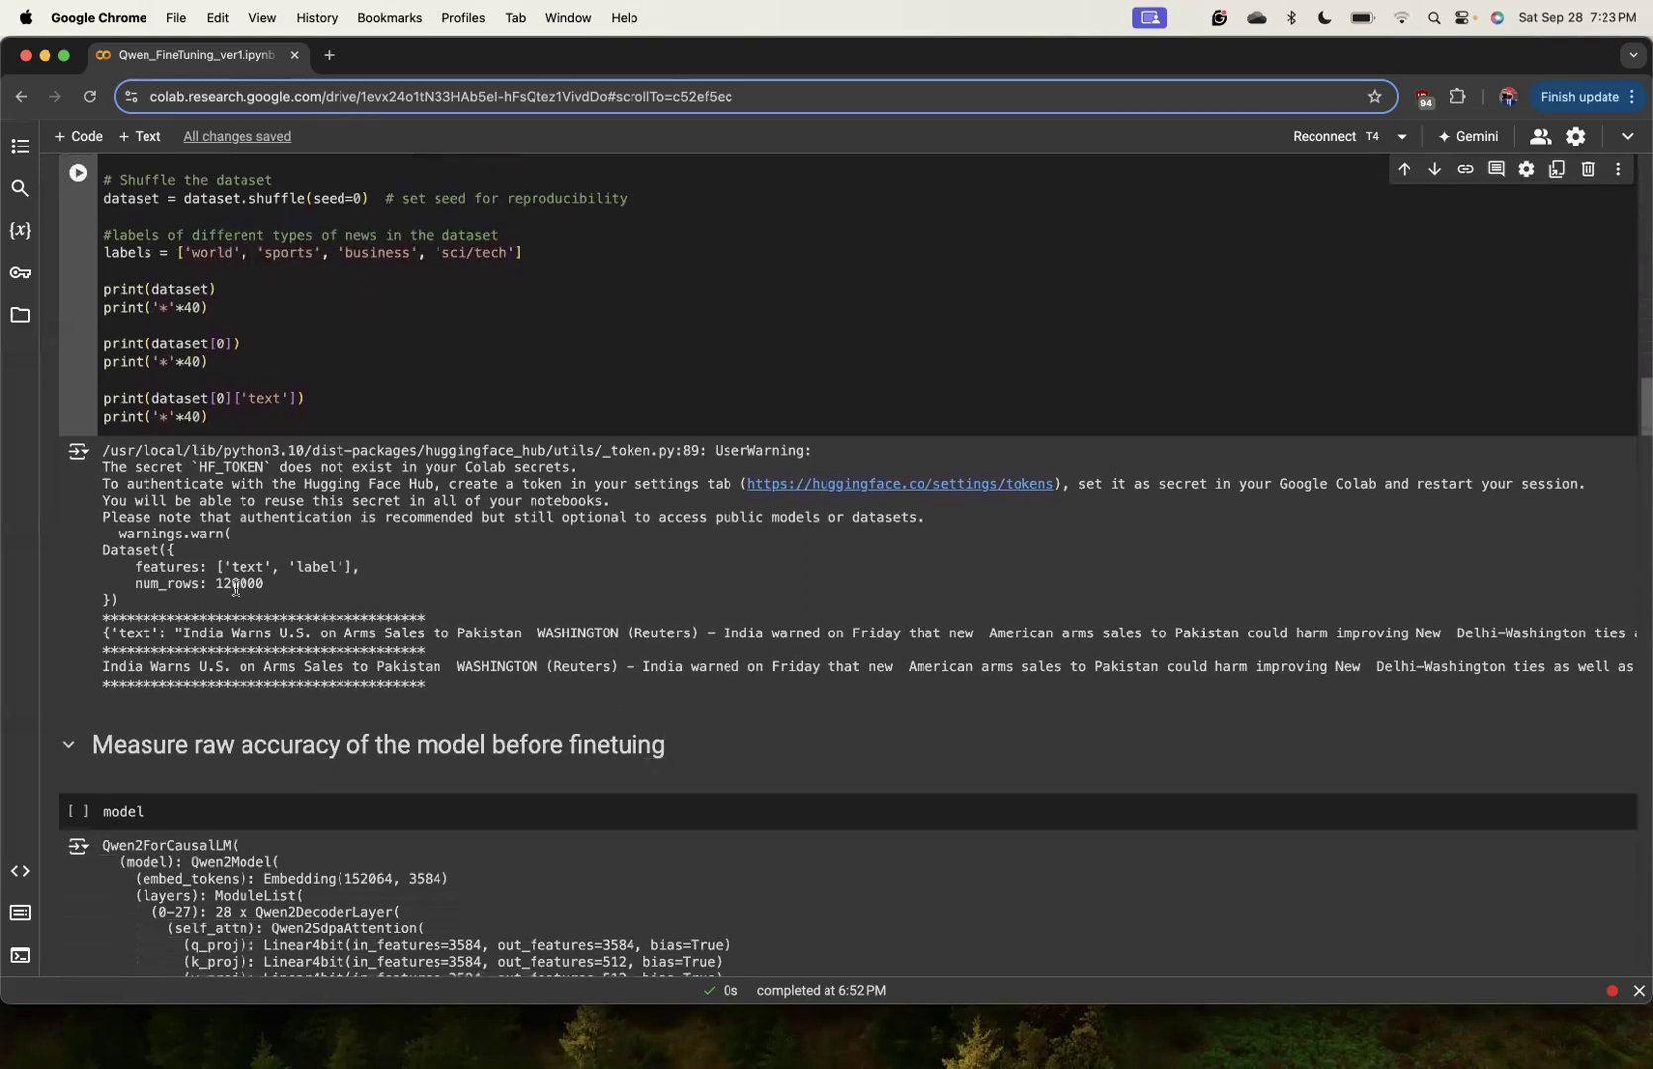
{"action": "scroll", "scroll_direction": "up", "scroll_amount": 3}
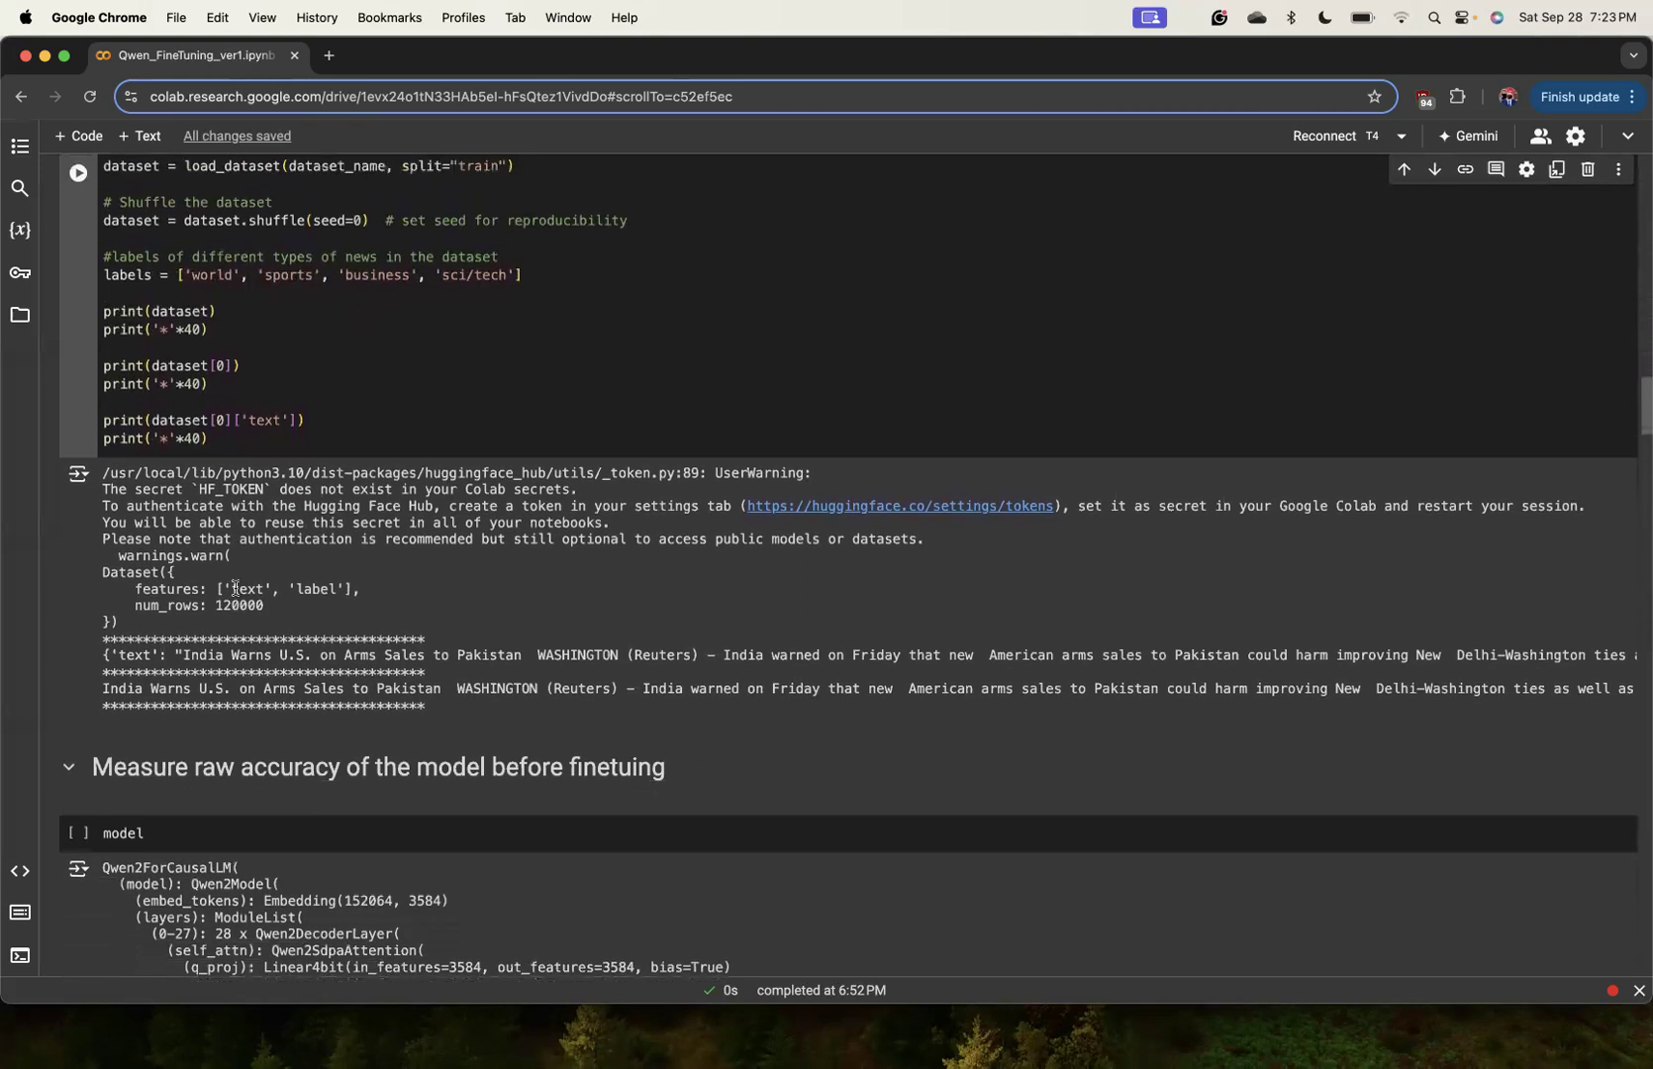
{"action": "scroll", "scroll_direction": "up", "scroll_amount": 3}
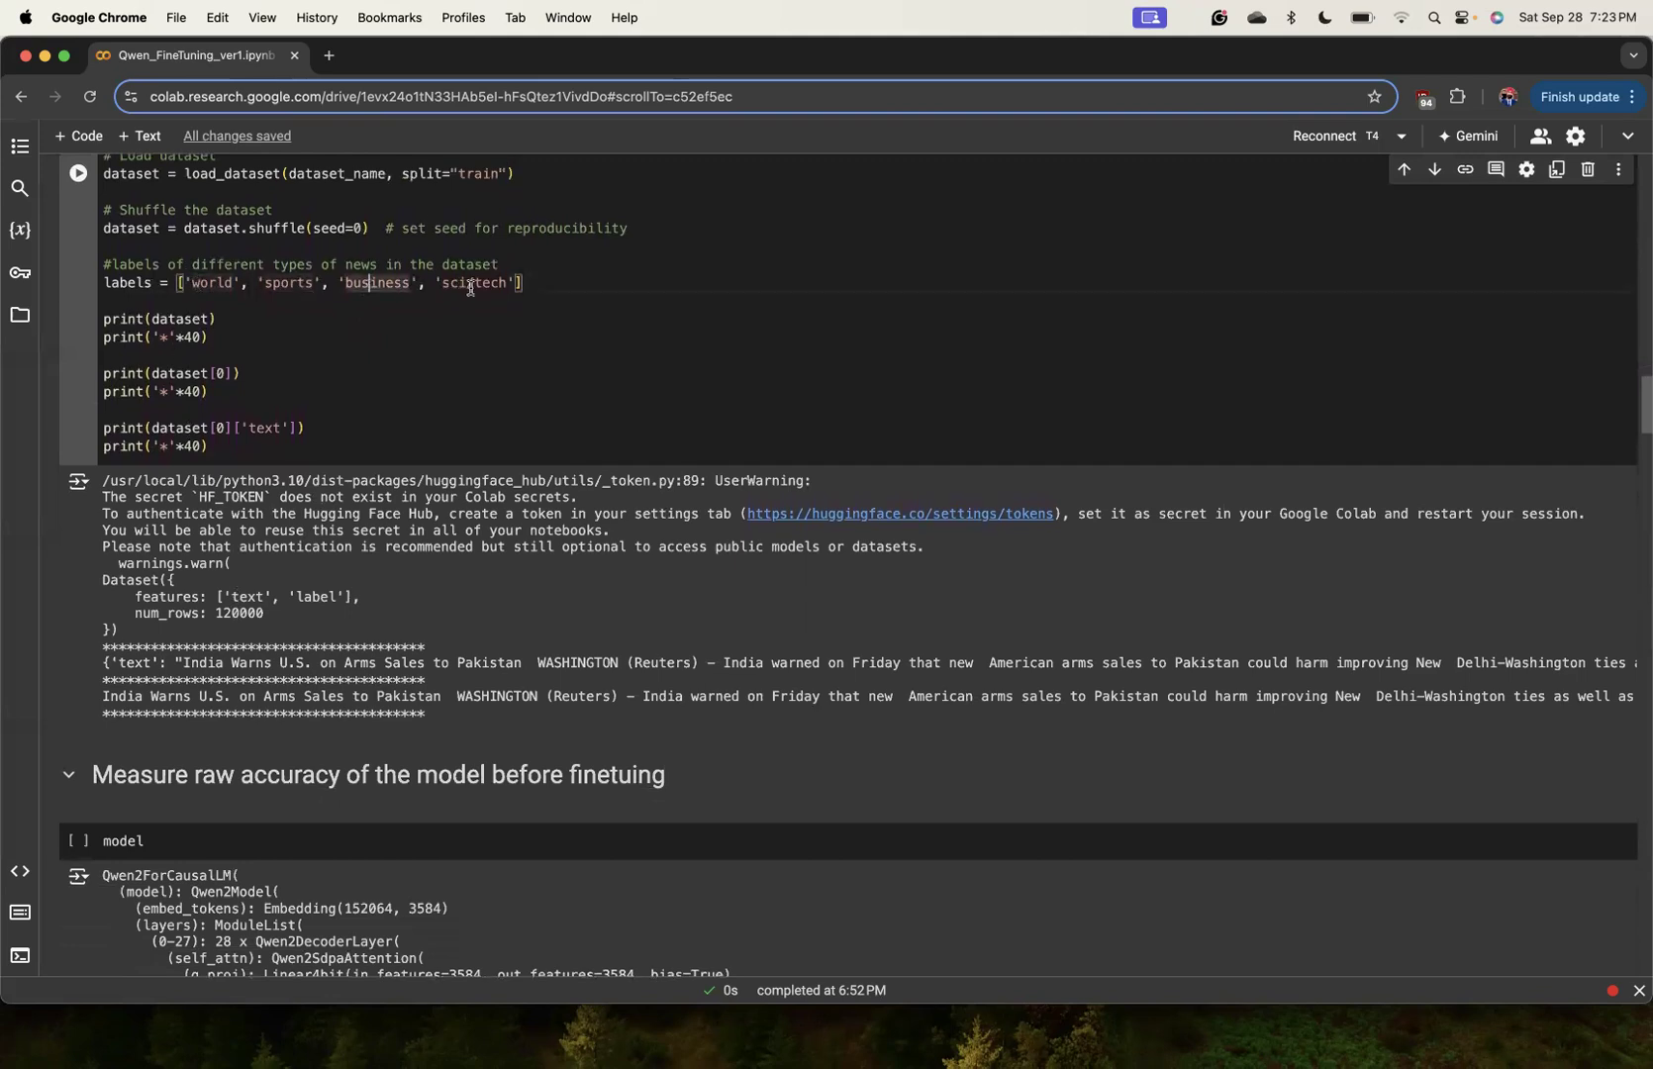
{"action": "scroll", "scroll_direction": "up", "scroll_amount": 3}
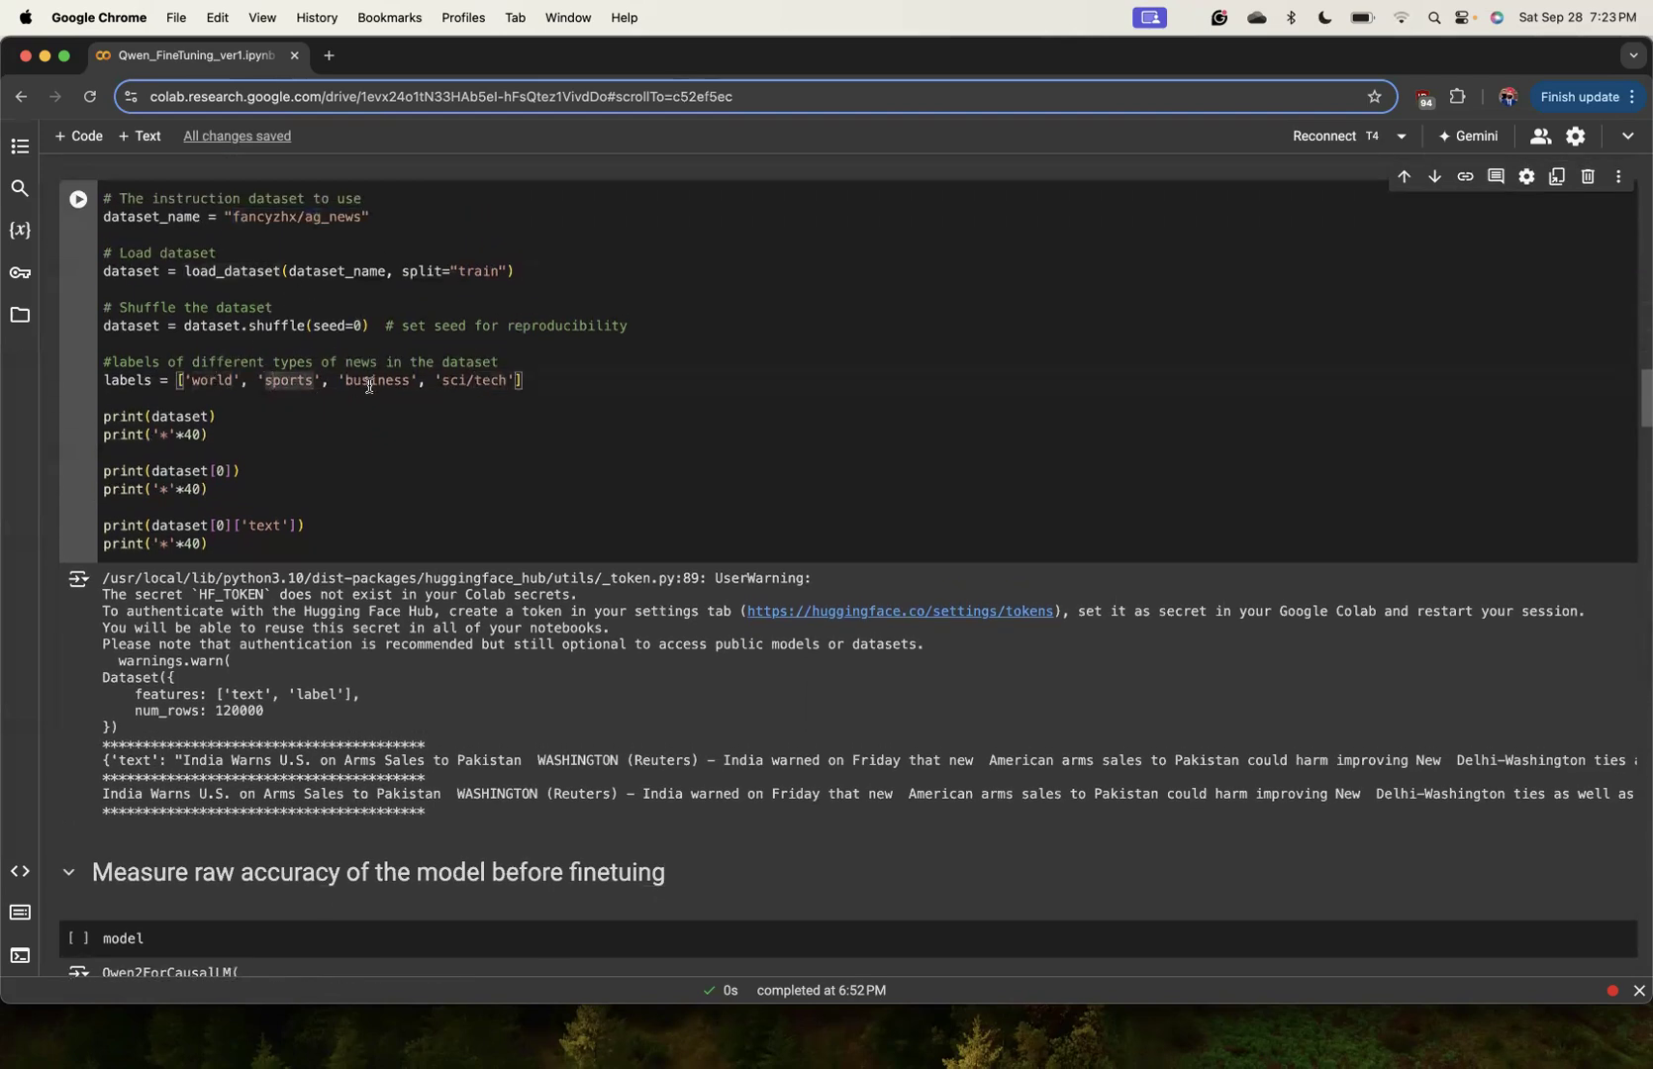
View the 'model' cell's Qwen2 architecture printout above the raw-accuracy evaluation cell.
{"action": "scroll", "scroll_direction": "down", "scroll_amount": 3}
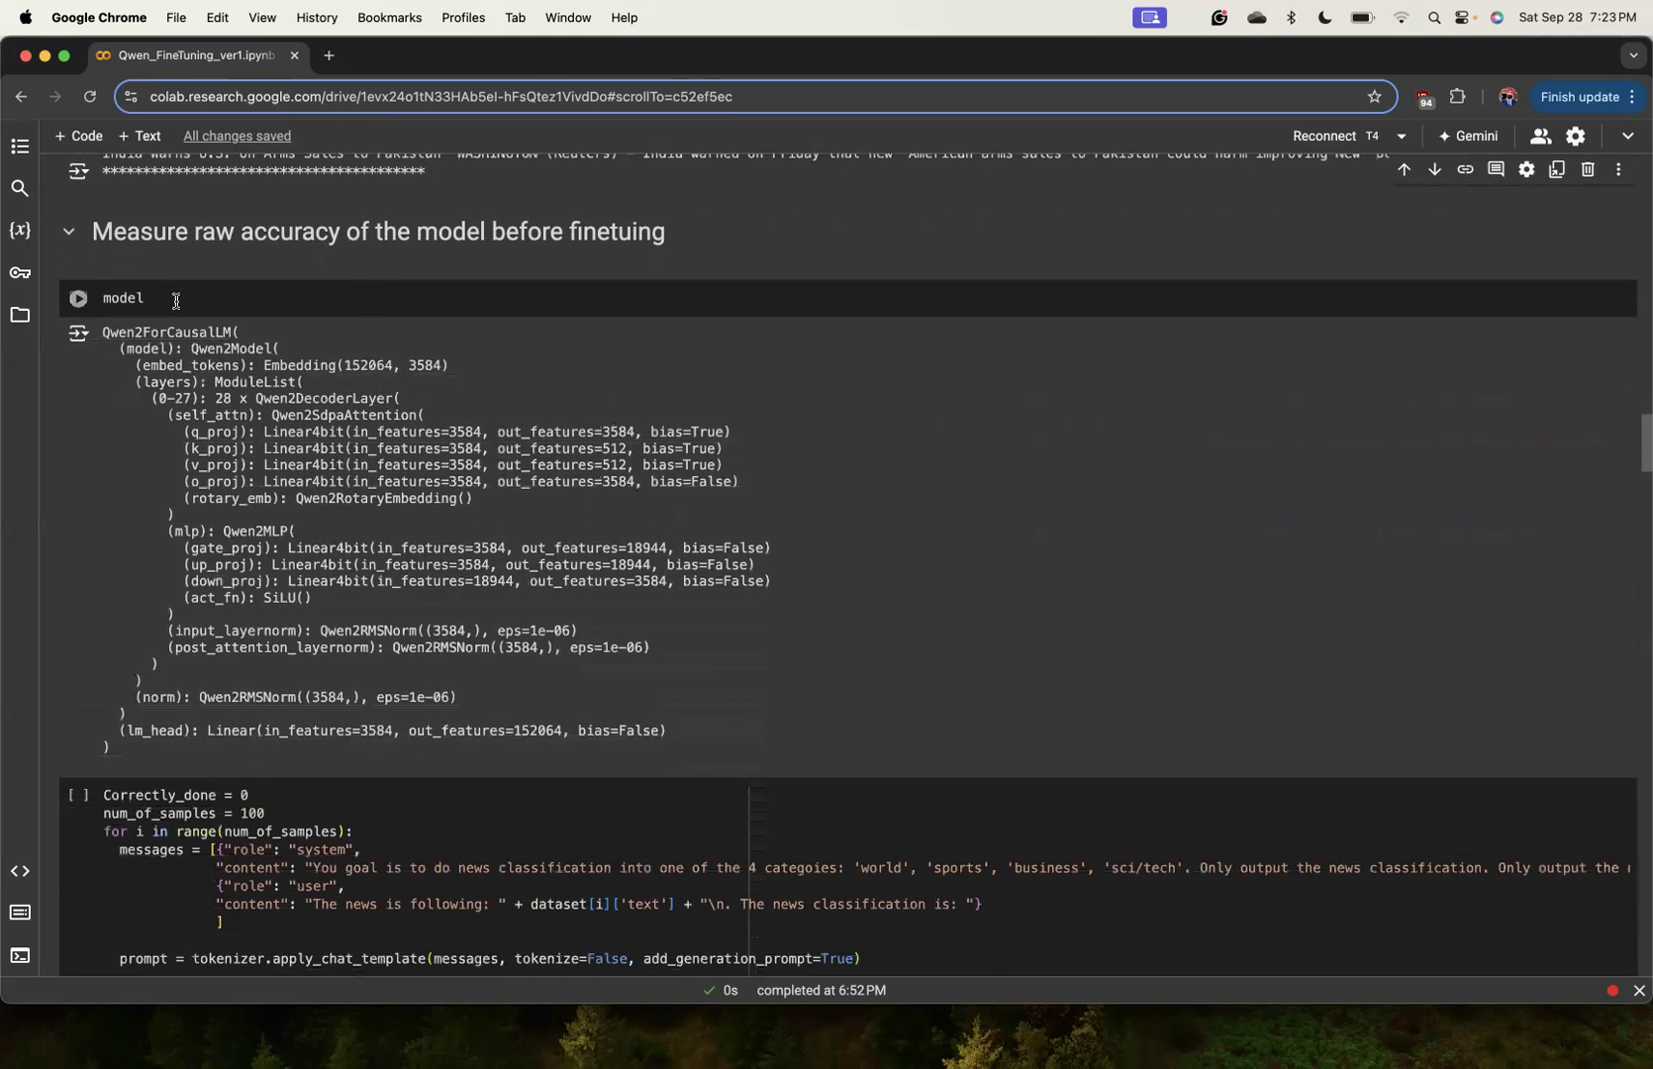
{"action": "left_click", "coordinate": [123, 297]}
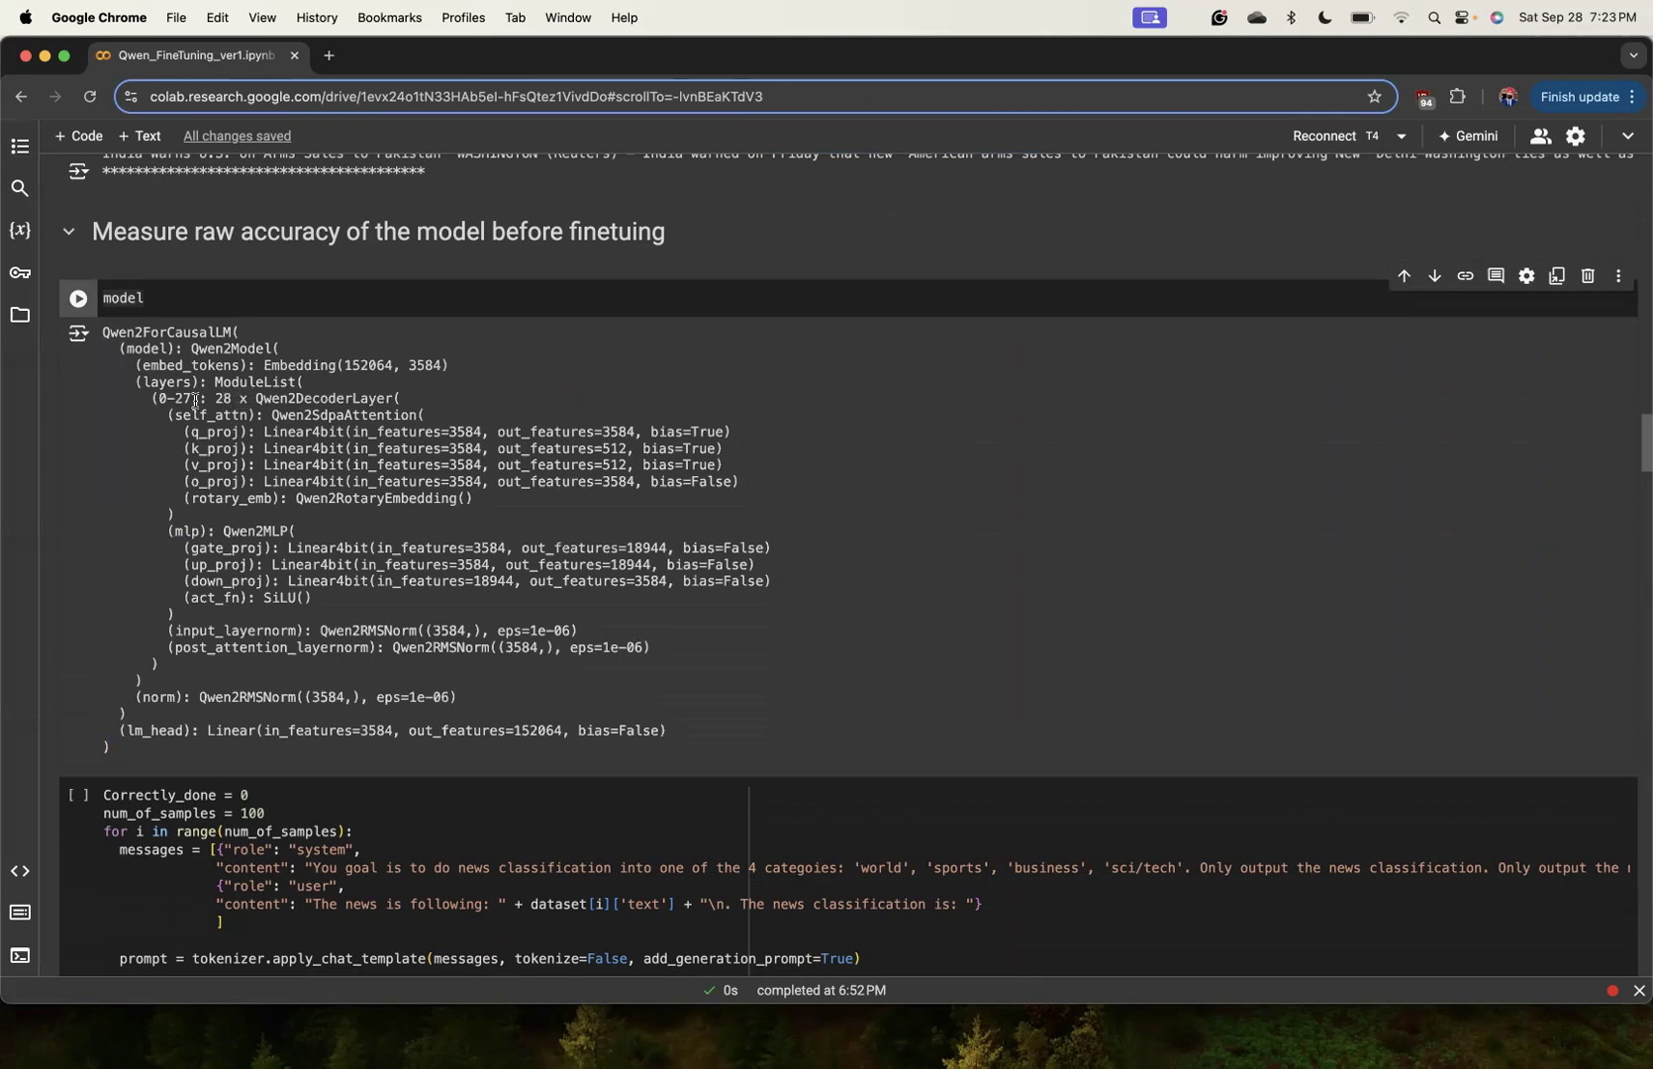
{"action": "mouse_move", "coordinate": [371, 608]}
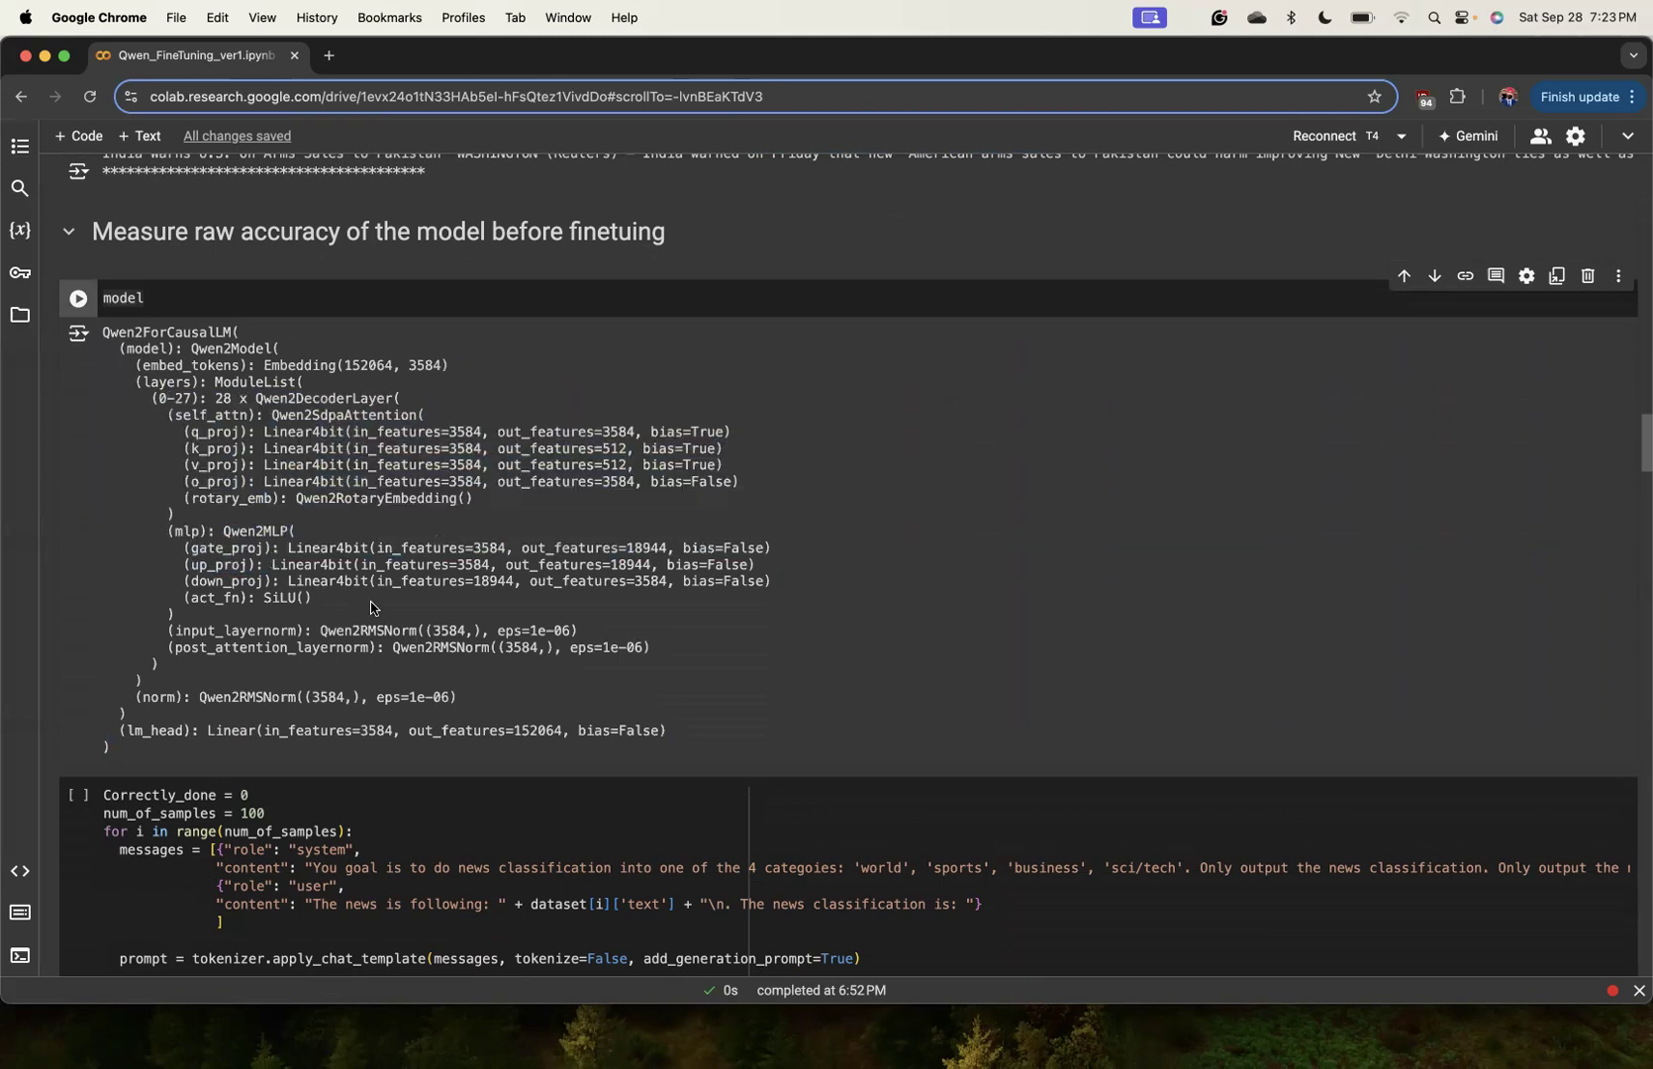
{"action": "scroll", "scroll_direction": "down", "scroll_amount": 3}
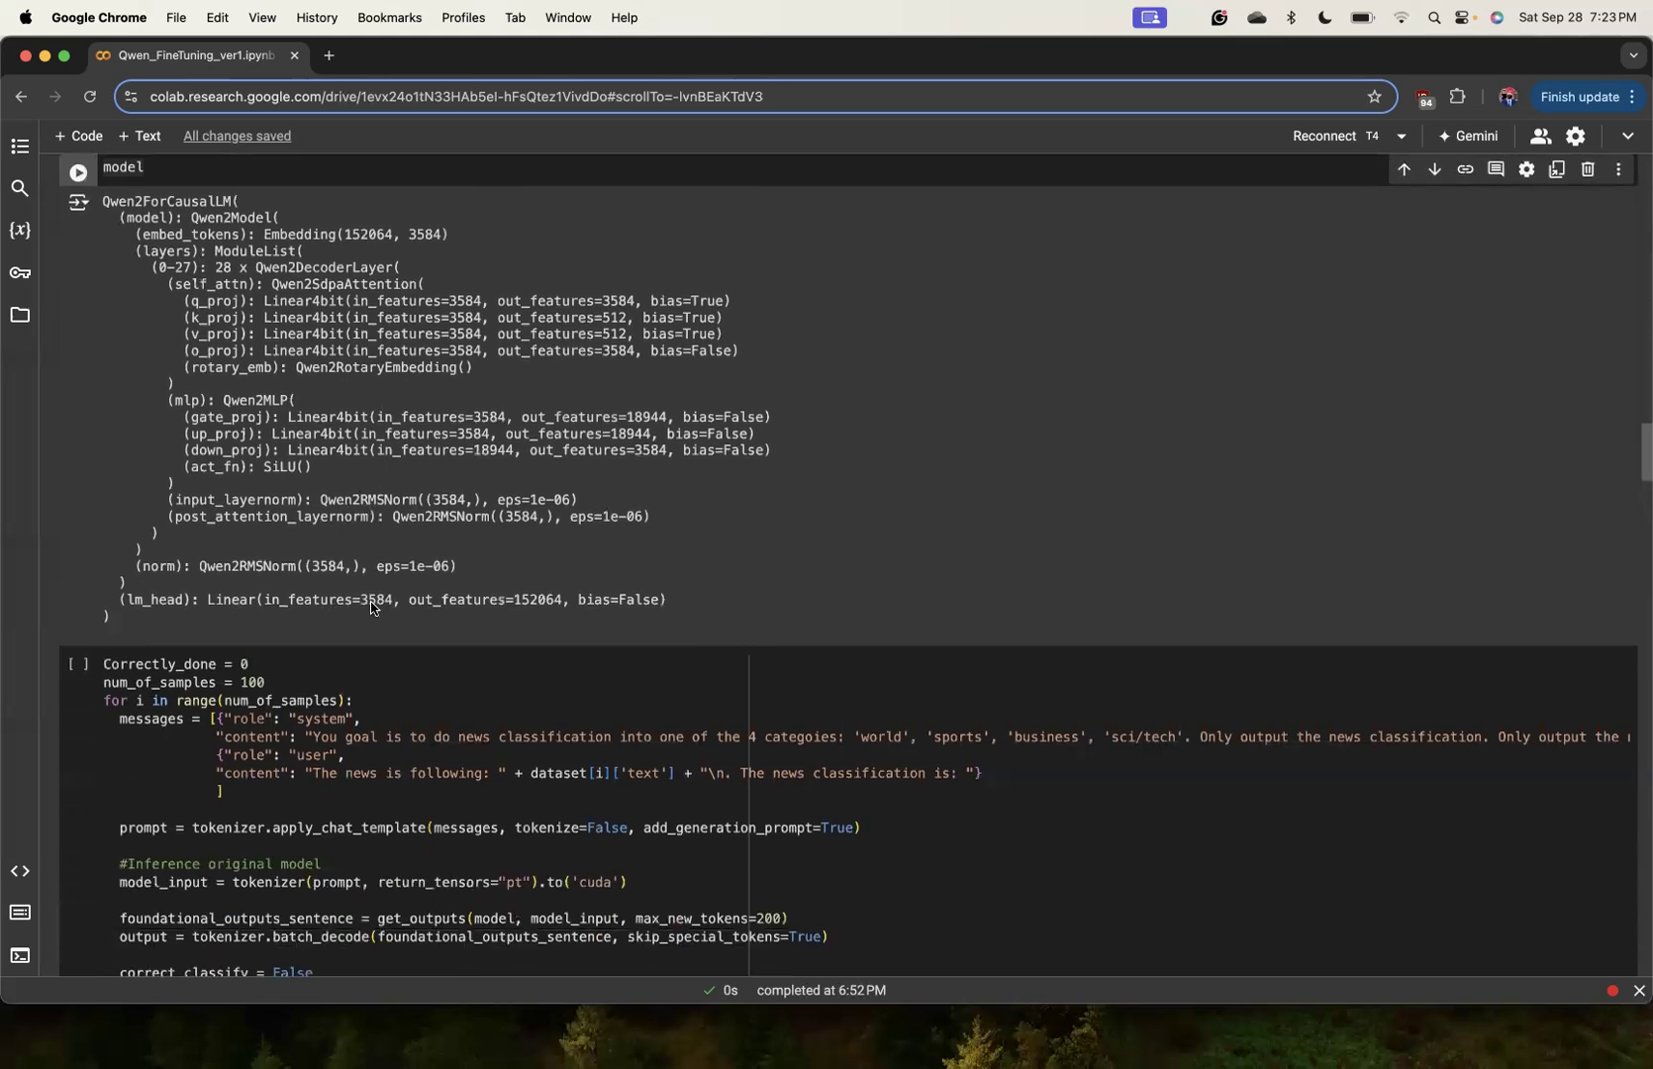
{"action": "scroll", "scroll_direction": "down", "scroll_amount": 3}
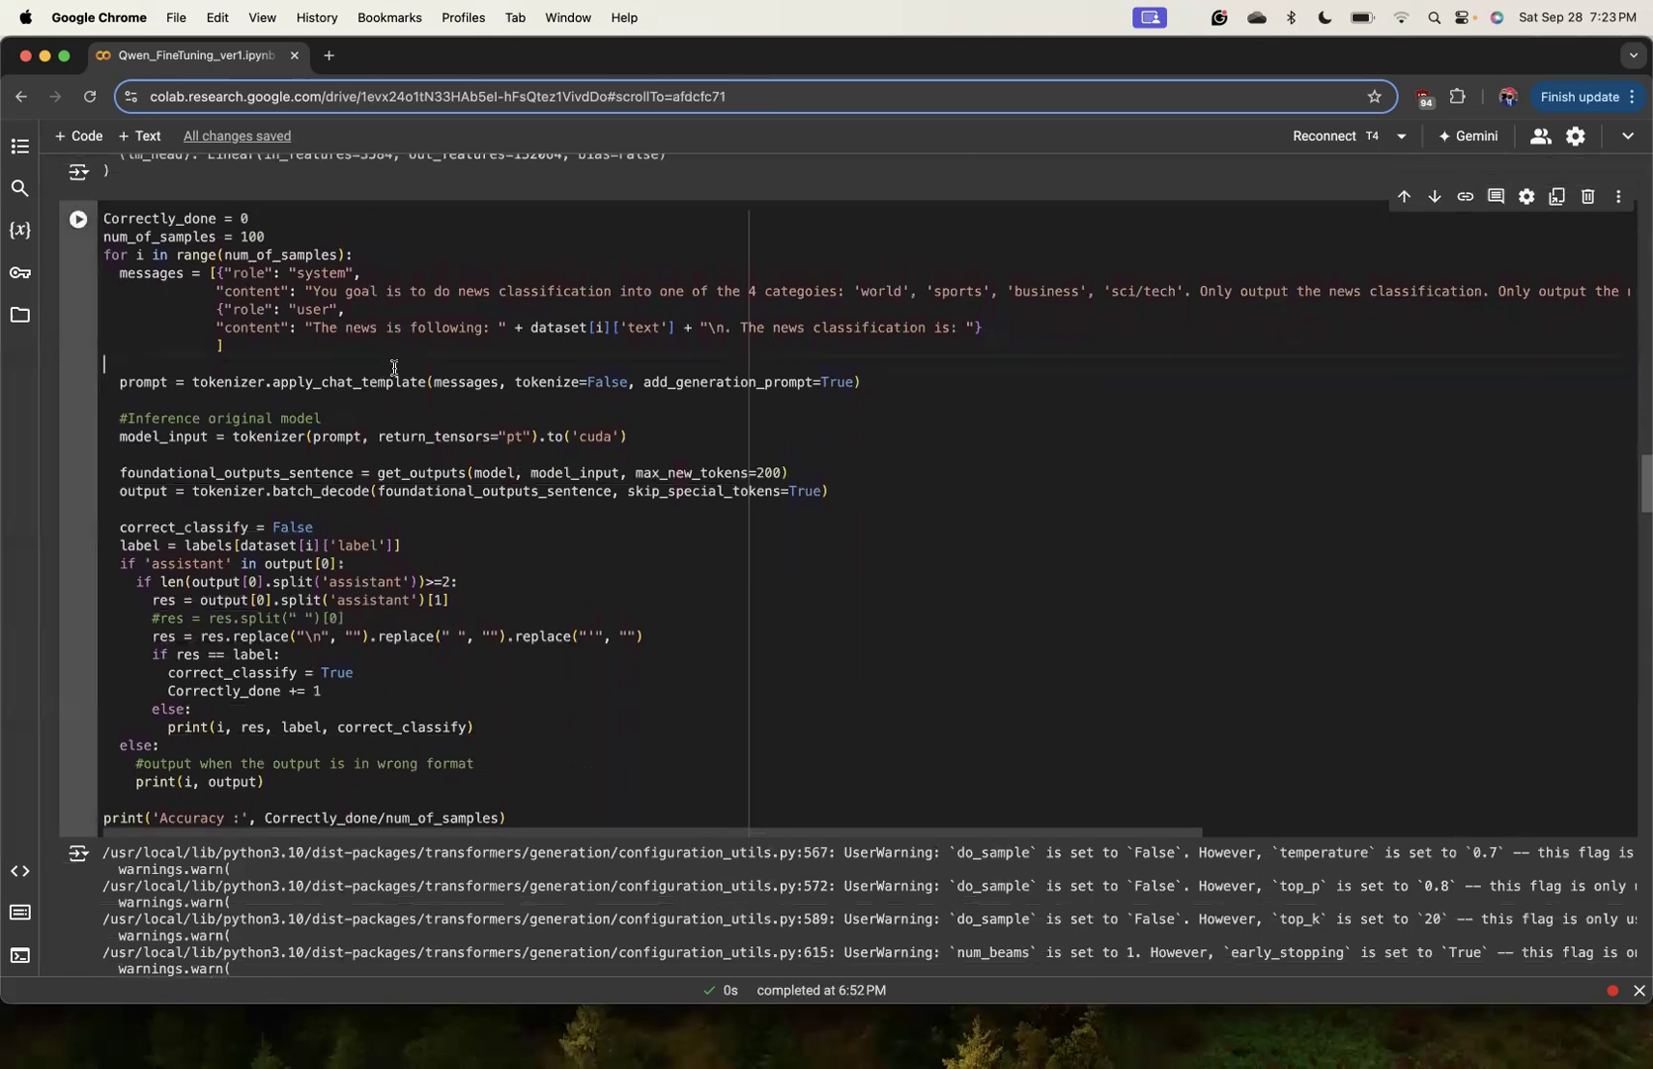
Scroll through the evaluation output to the misclassified samples and 'Accuracy : 0.83'.
{"action": "scroll", "scroll_direction": "down", "scroll_amount": 3}
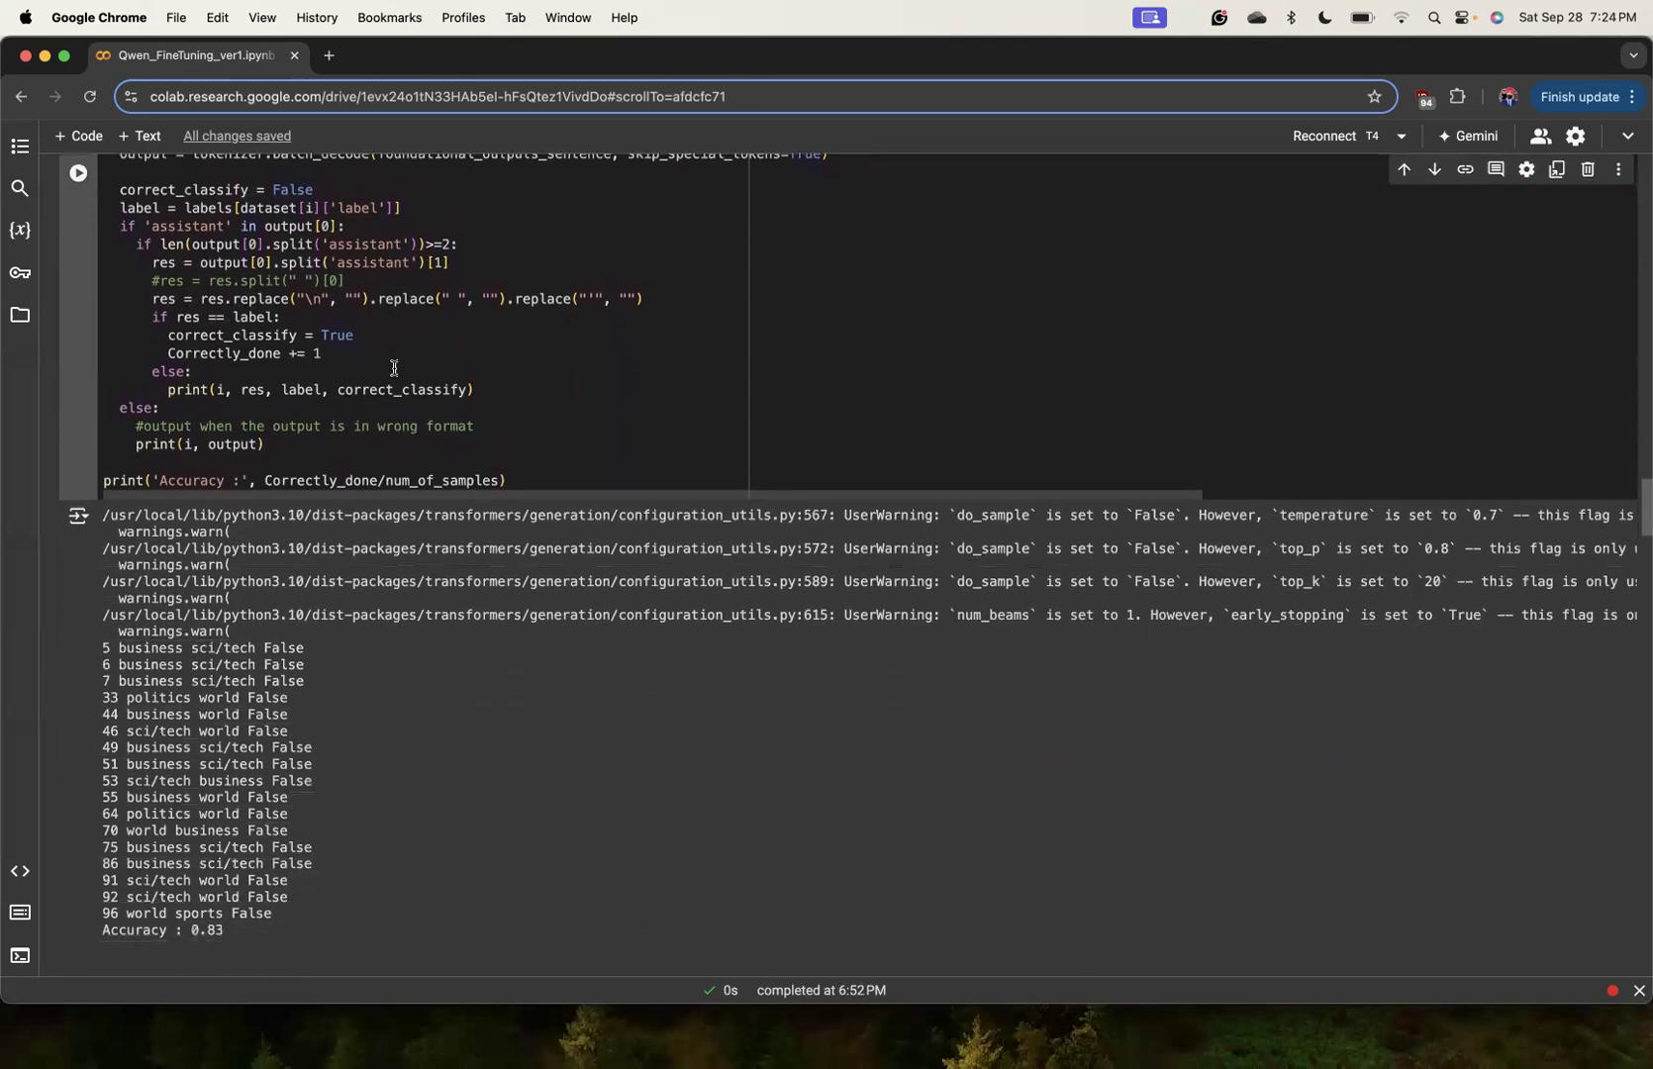
{"action": "scroll", "scroll_direction": "down", "scroll_amount": 3}
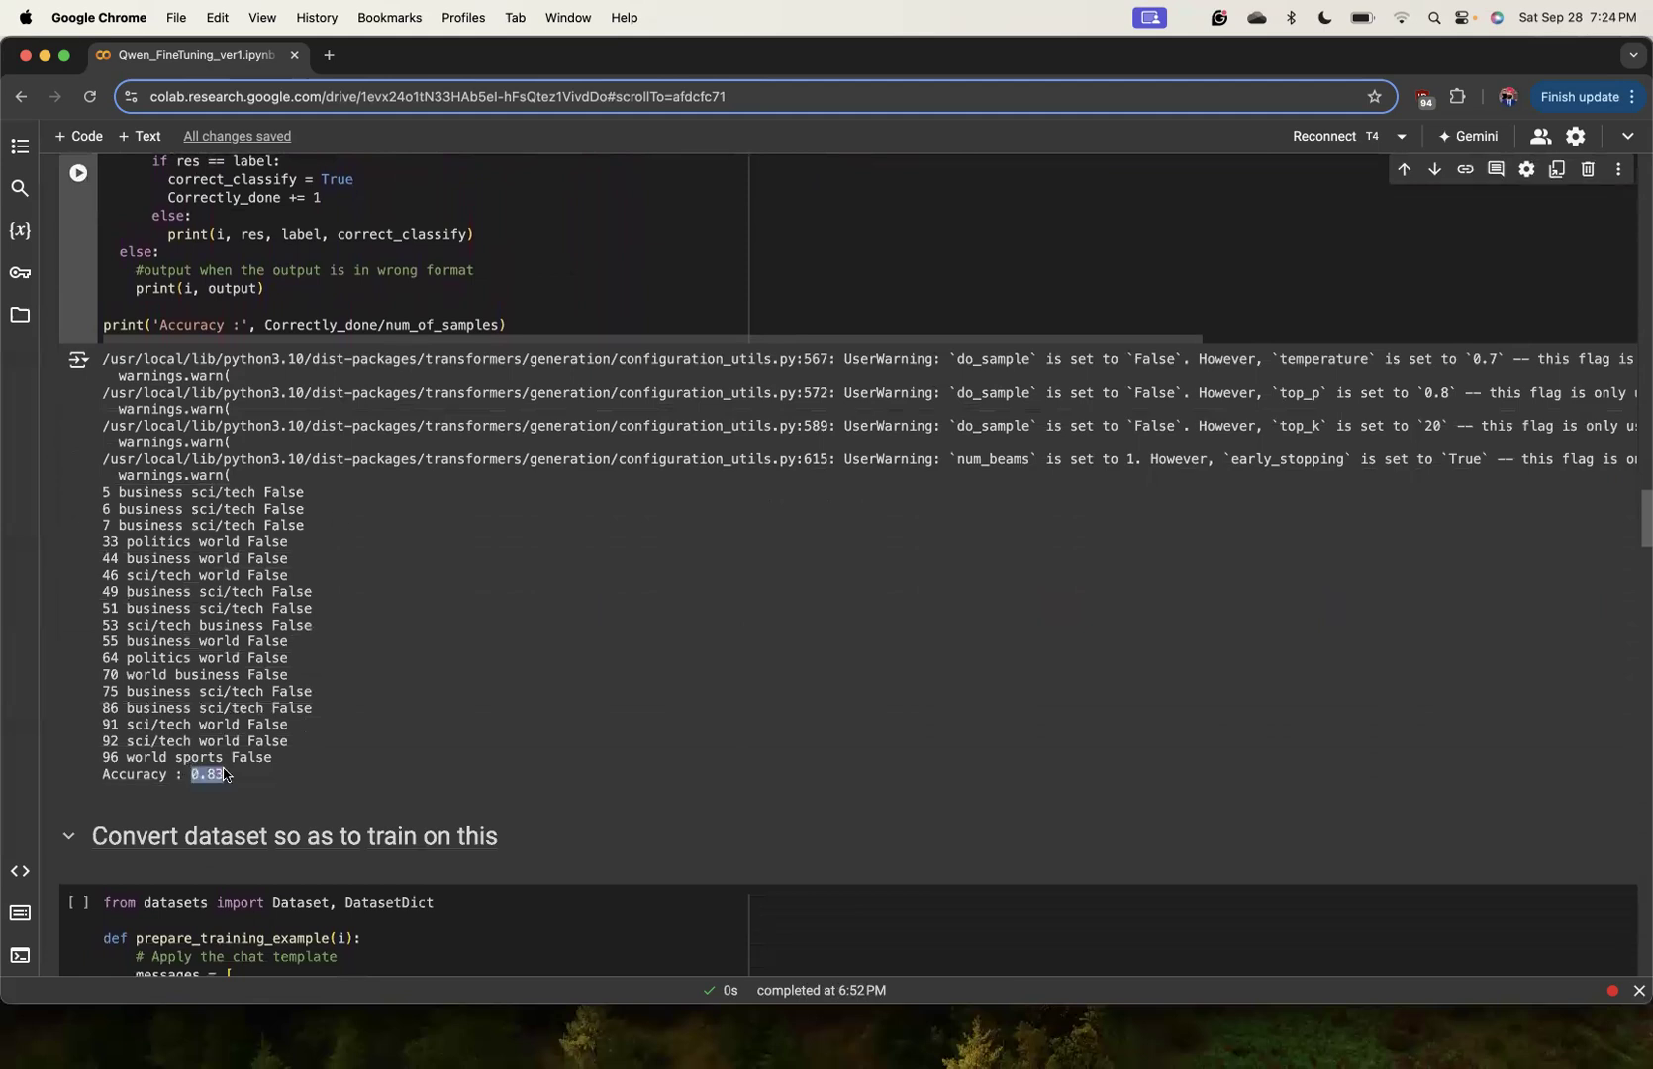
{"action": "left_click", "coordinate": [428, 620]}
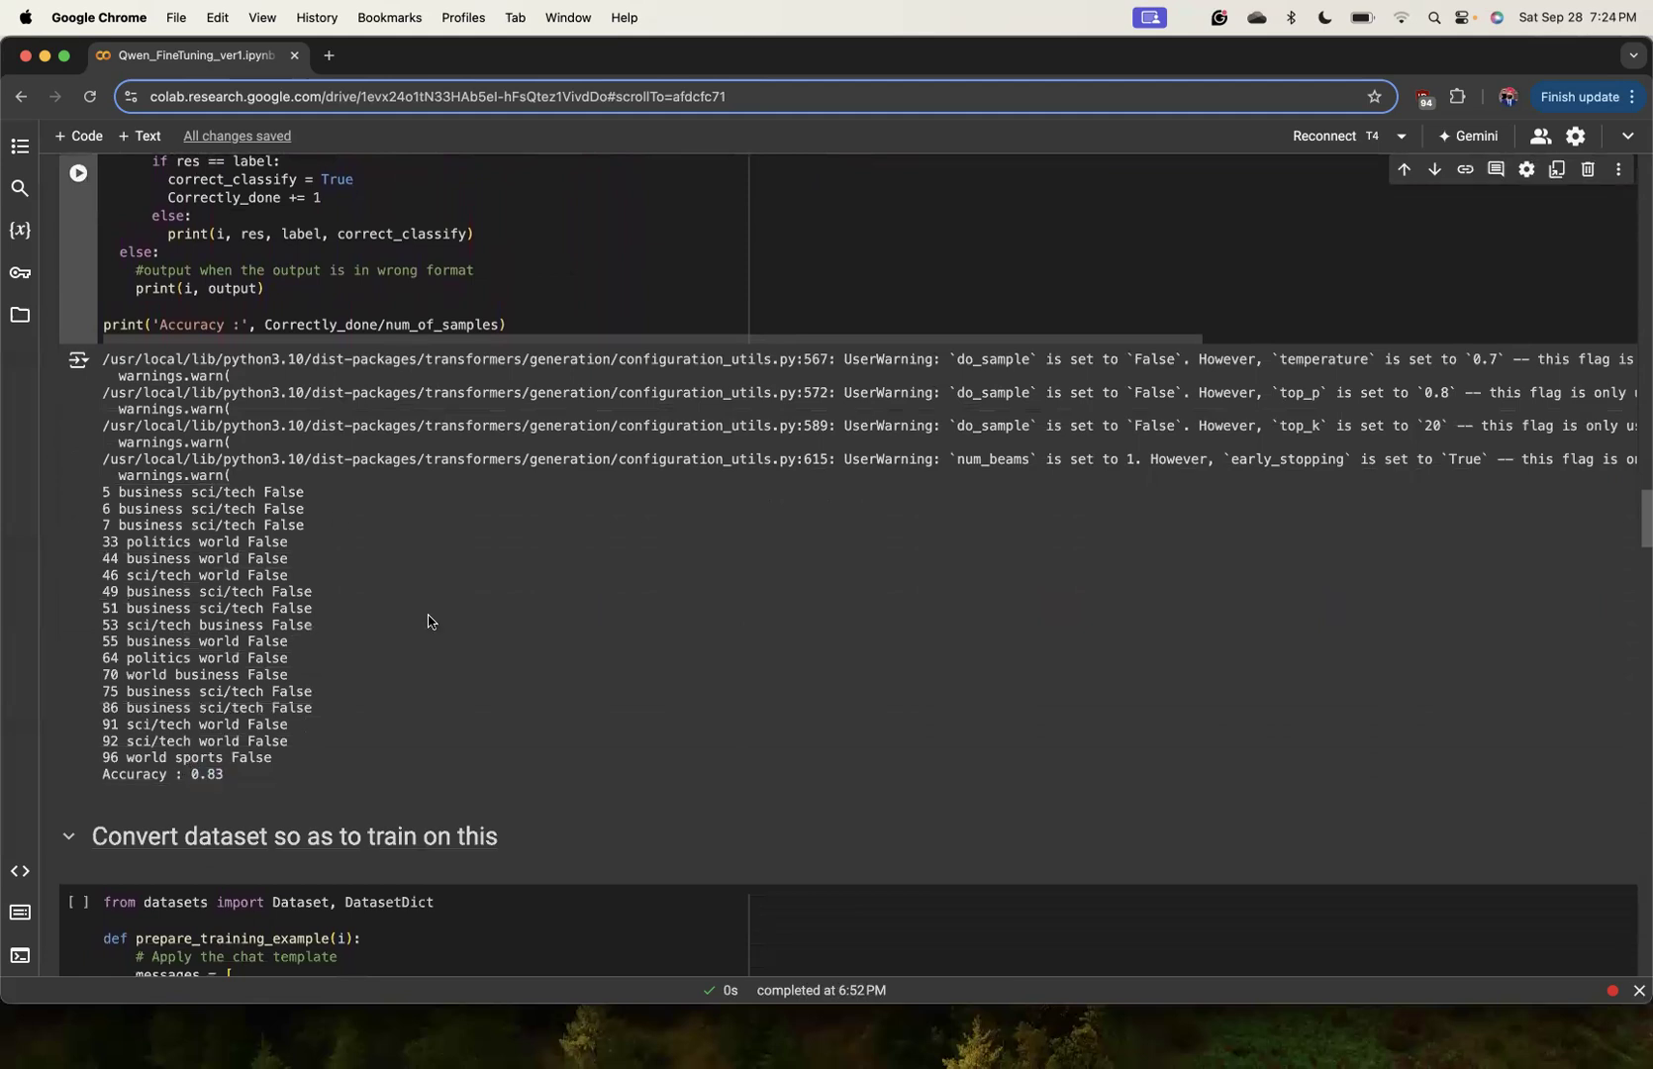
{"action": "scroll", "scroll_direction": "down", "scroll_amount": 3}
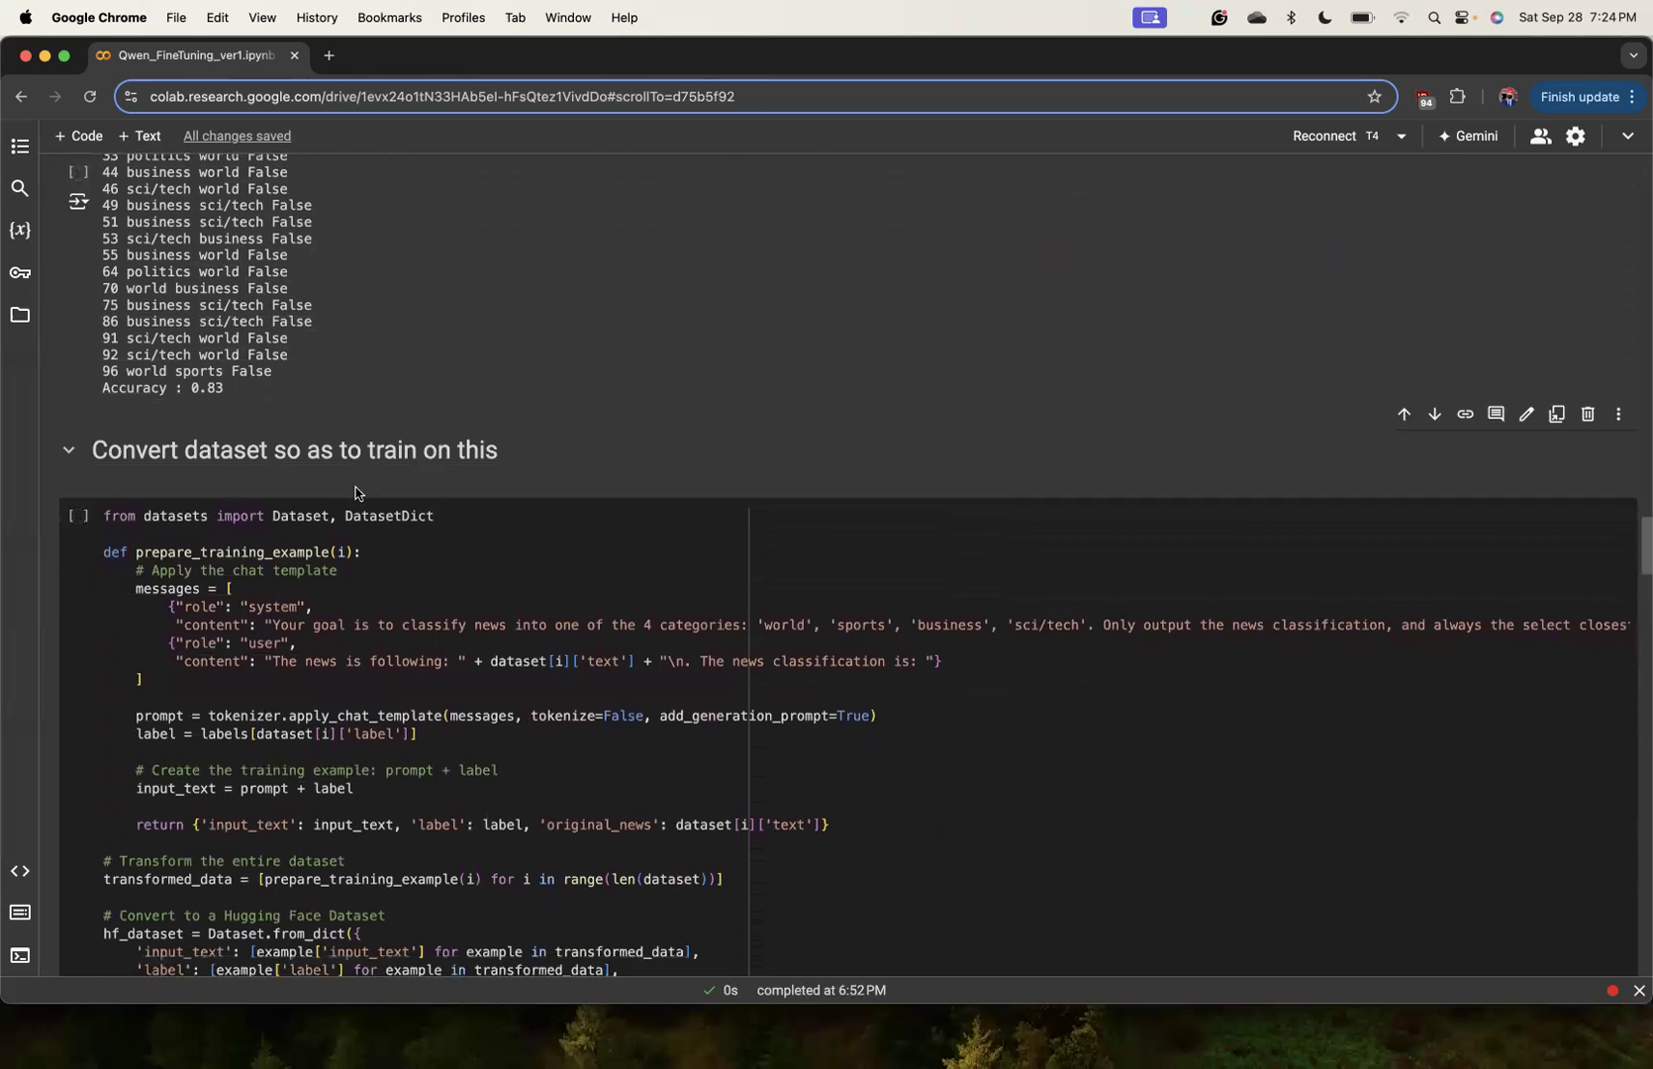
Inspect the system prompt text in the 'Convert dataset' cell.
{"action": "scroll", "scroll_direction": "down", "scroll_amount": 3}
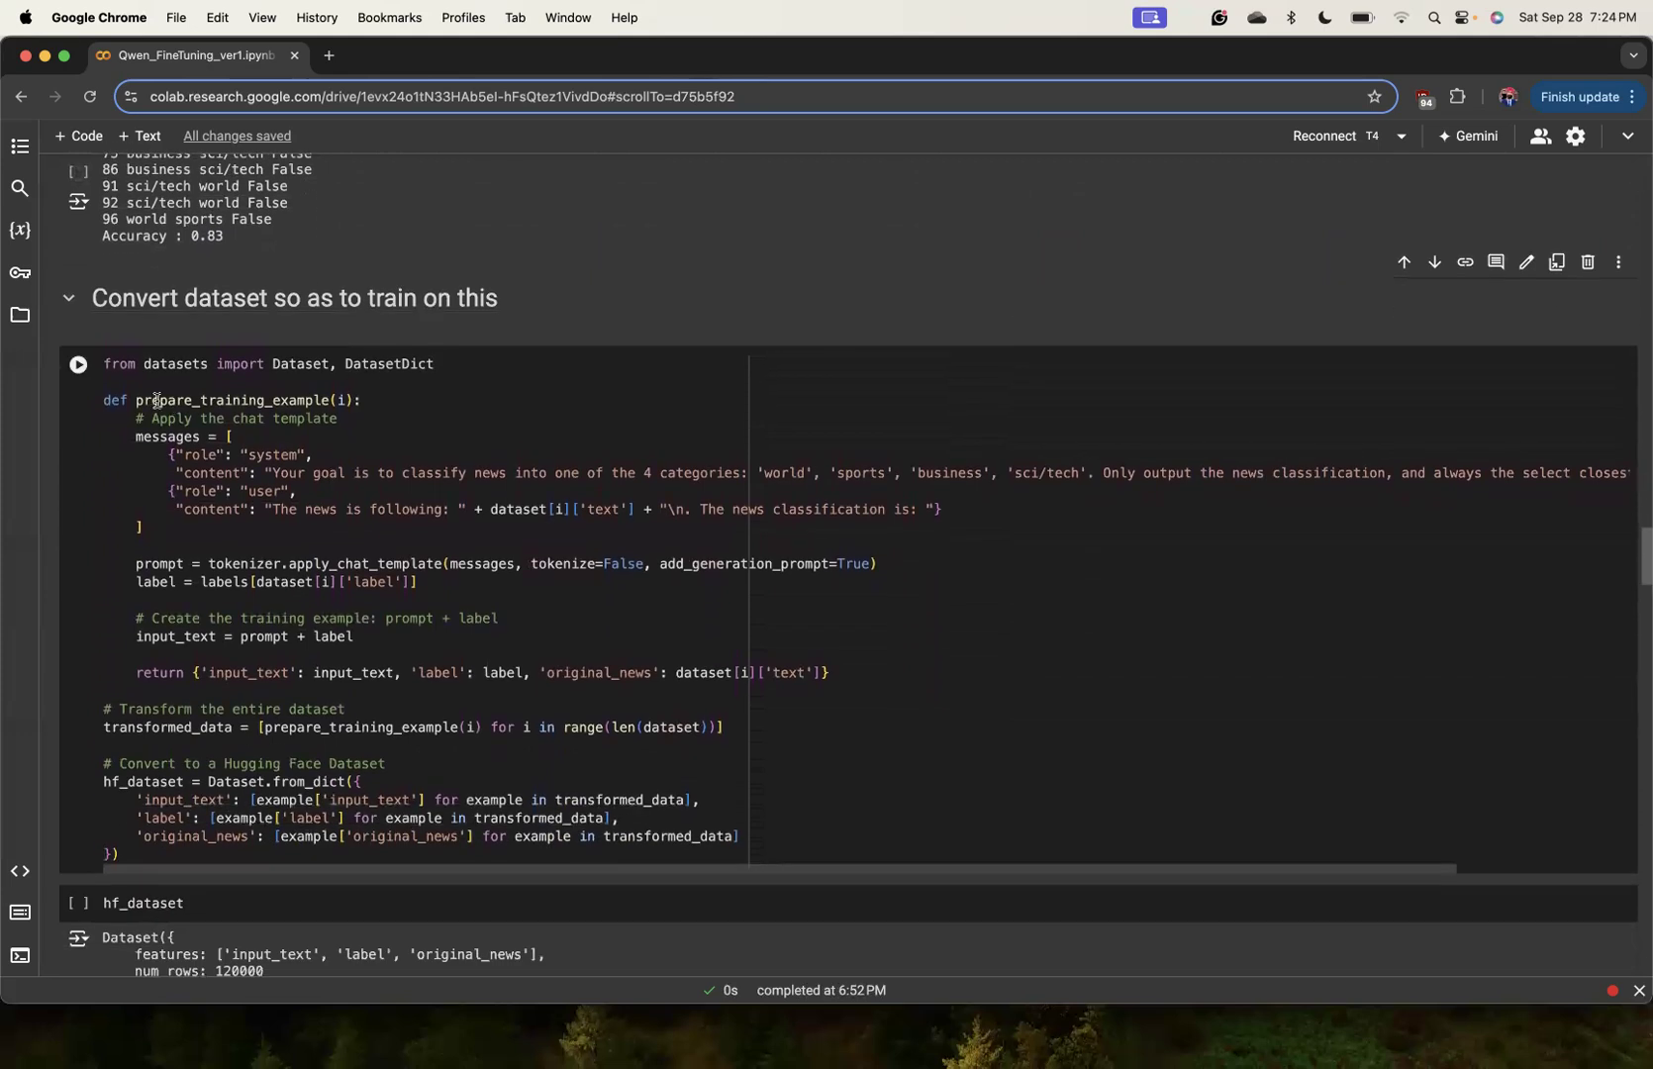
{"action": "left_click", "coordinate": [360, 417]}
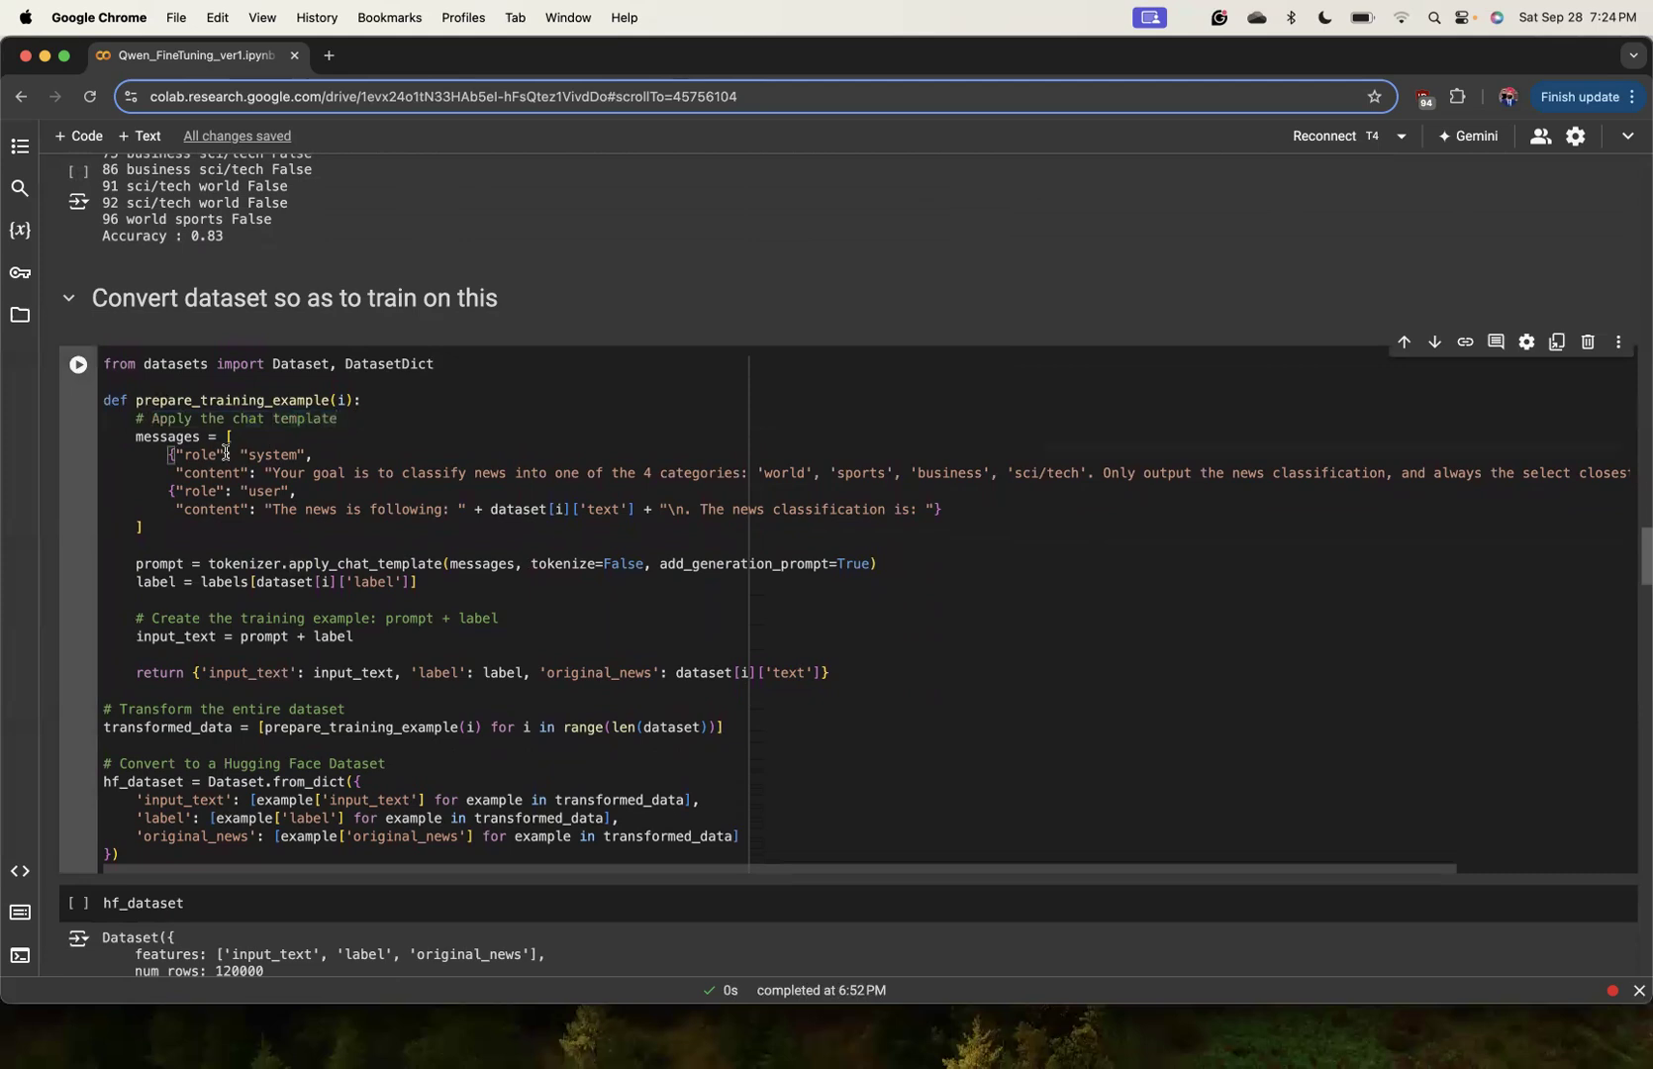
{"action": "double_click", "coordinate": [274, 455]}
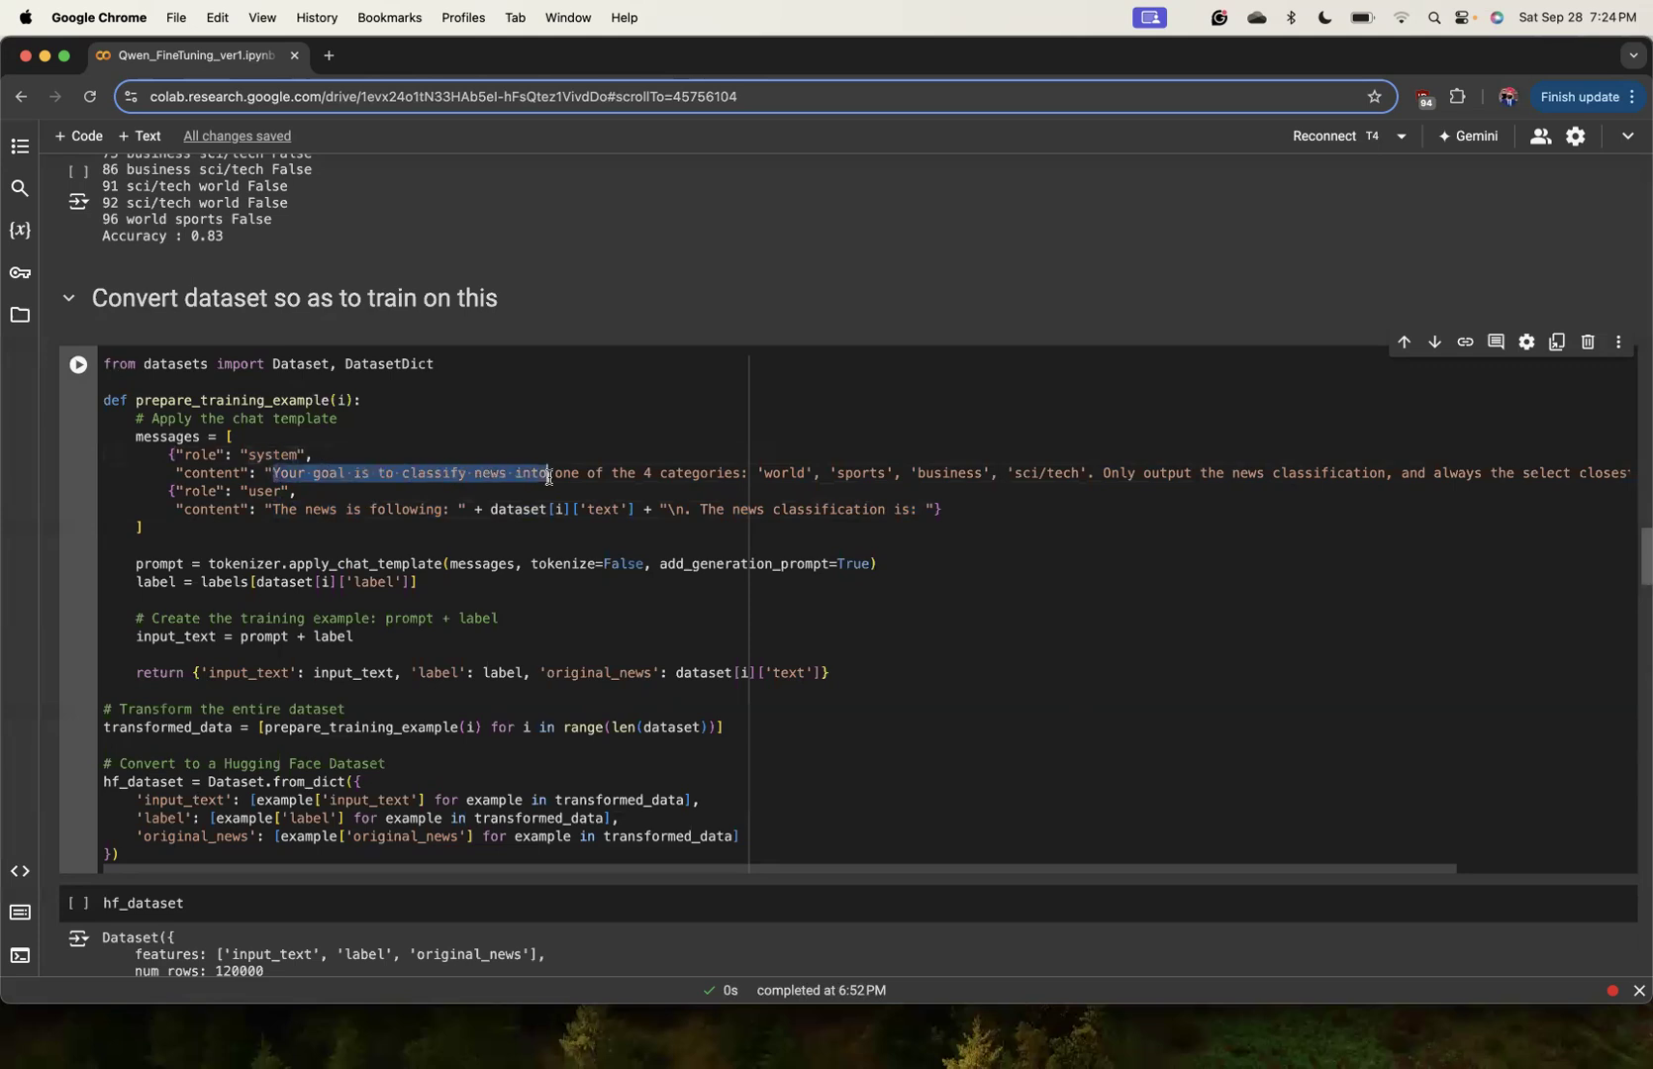
{"action": "left_click", "coordinate": [642, 509]}
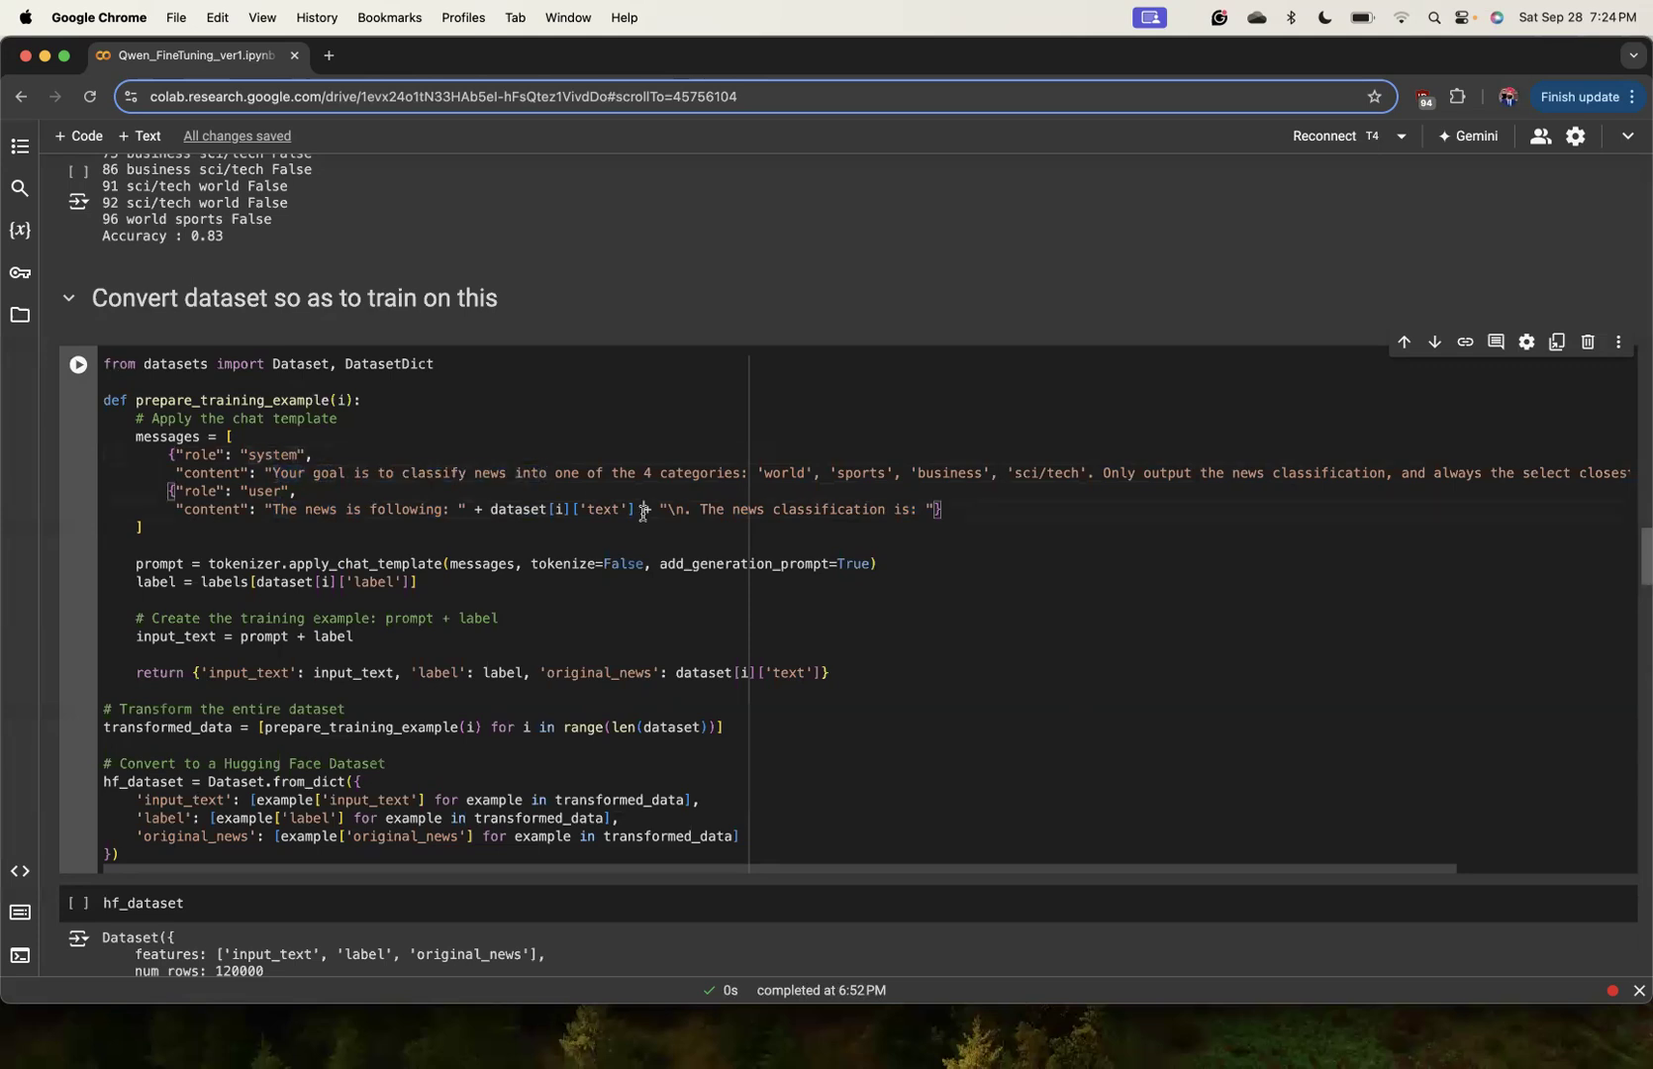
Scroll across the prompt code and down to the 120,000-row hf_dataset sample output.
{"action": "scroll", "scroll_direction": "down", "scroll_amount": 3}
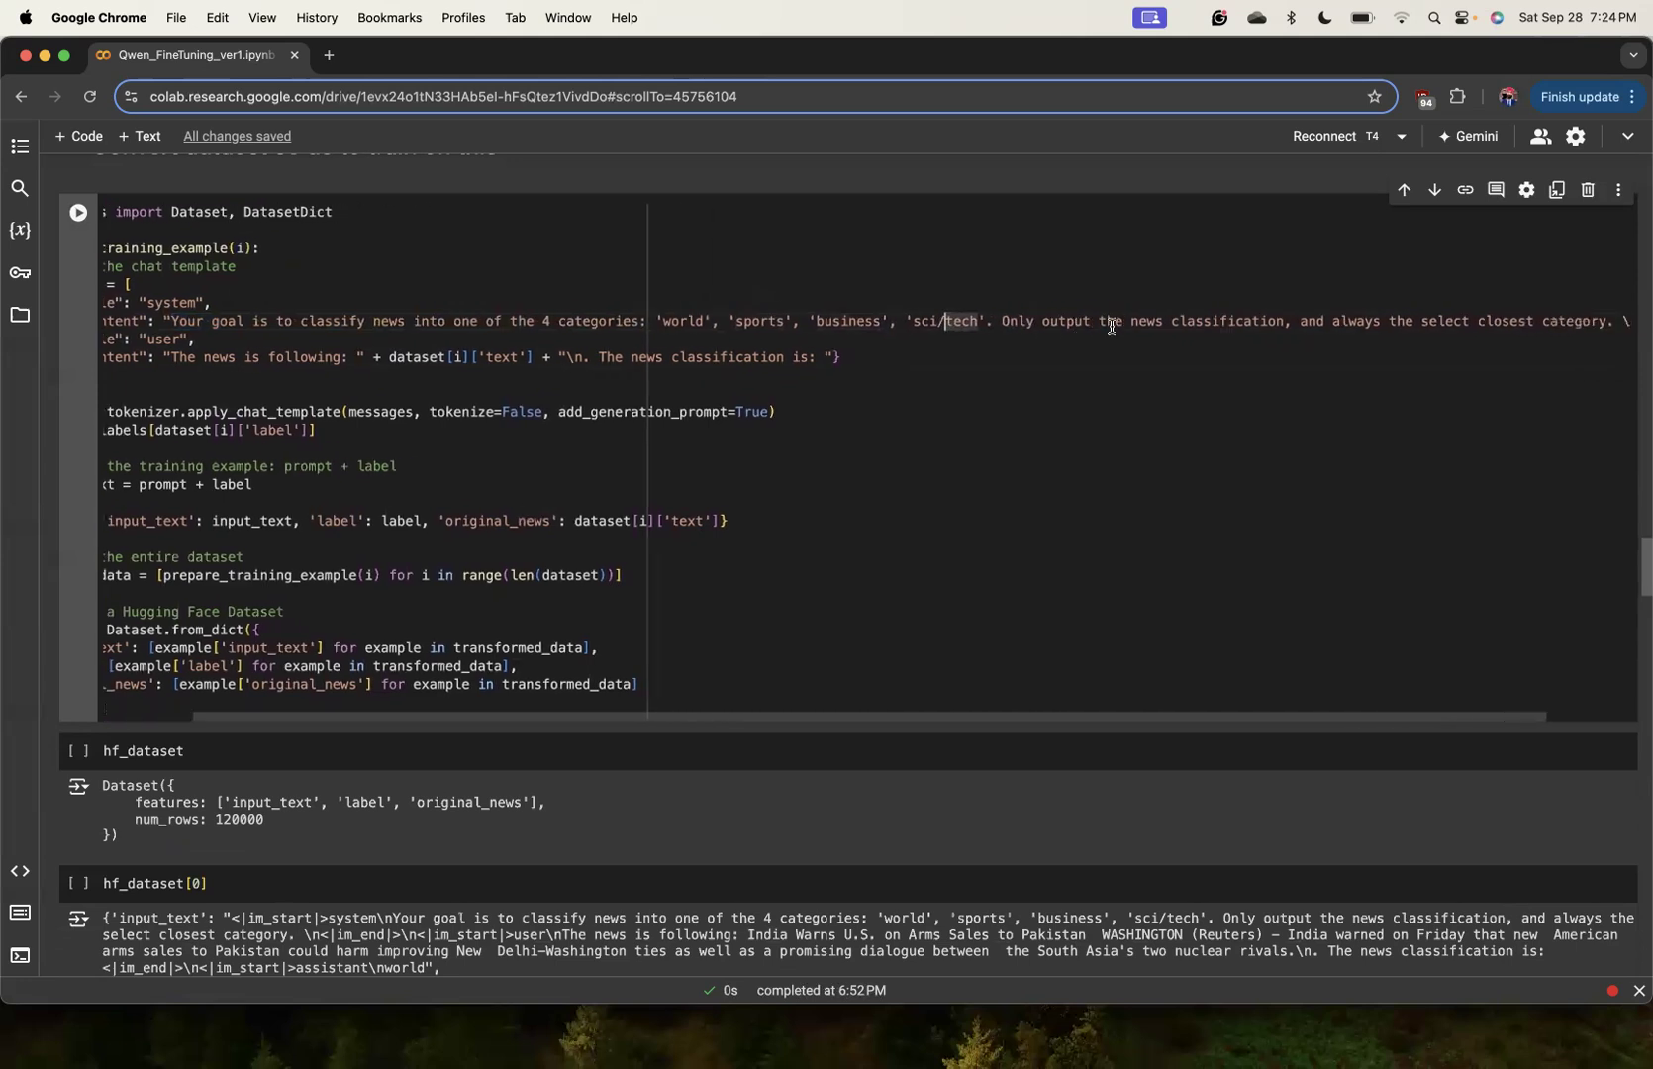
{"action": "scroll", "scroll_direction": "right", "scroll_amount": 3}
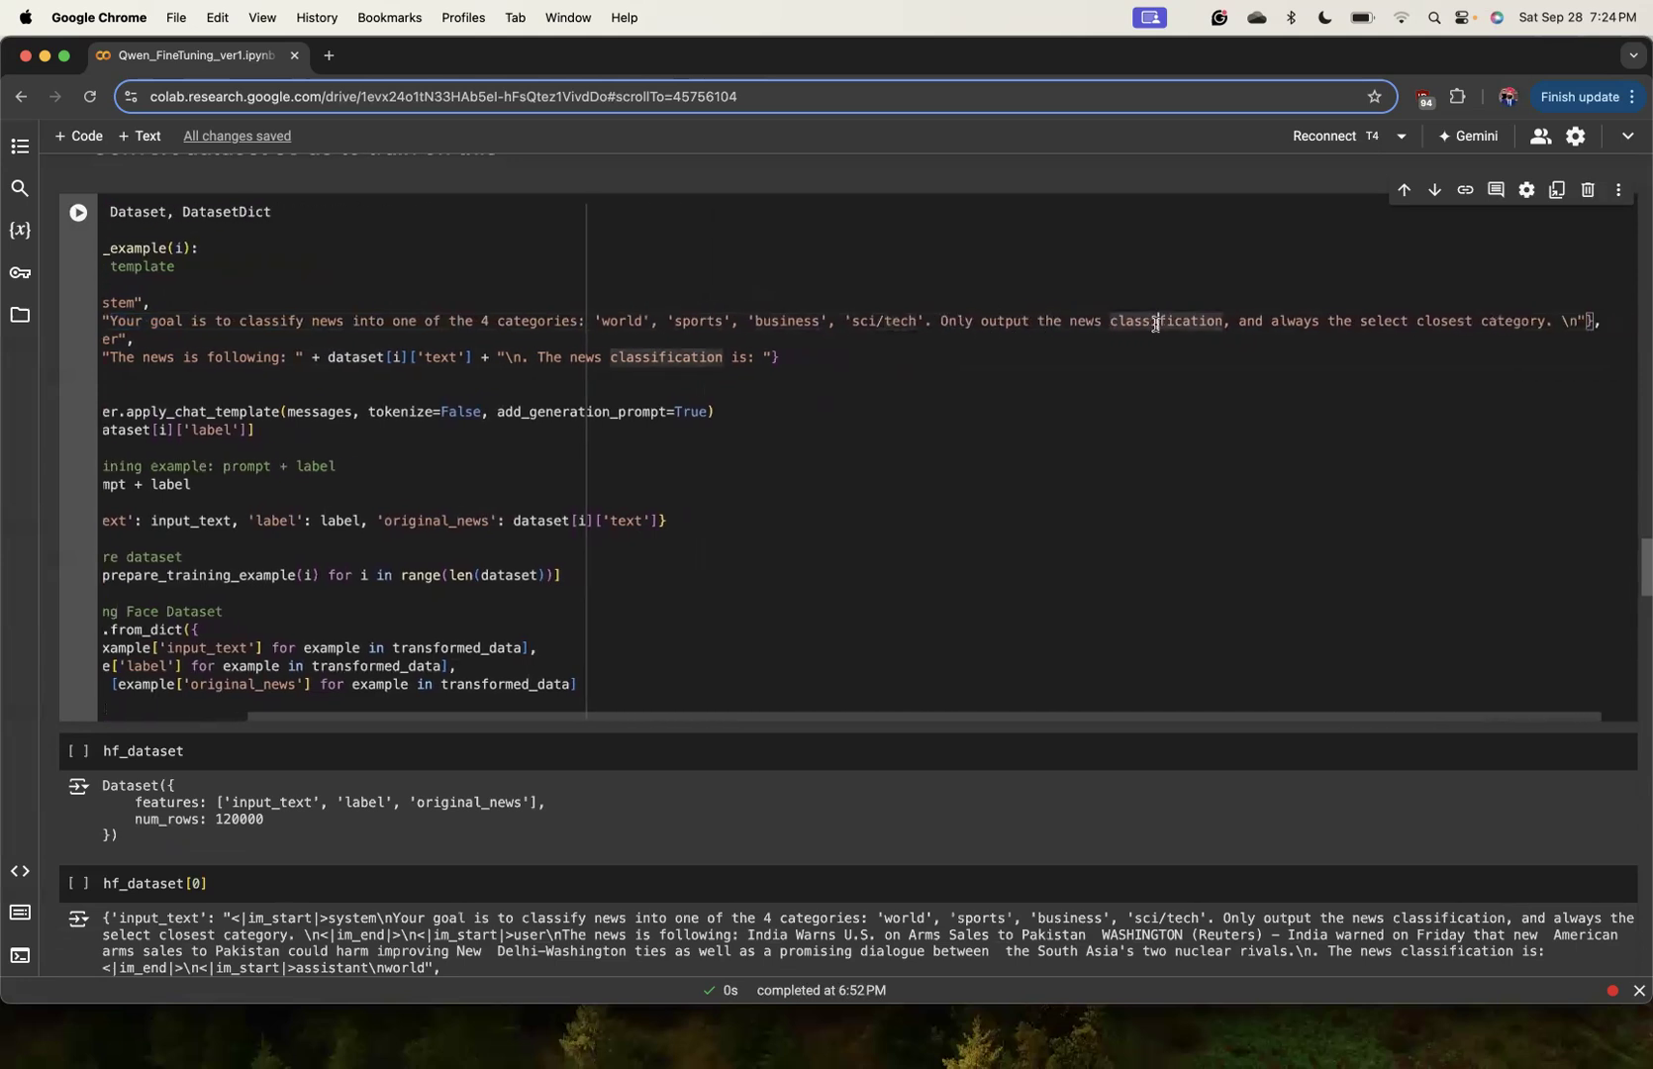
{"action": "scroll", "scroll_direction": "left", "scroll_amount": 3}
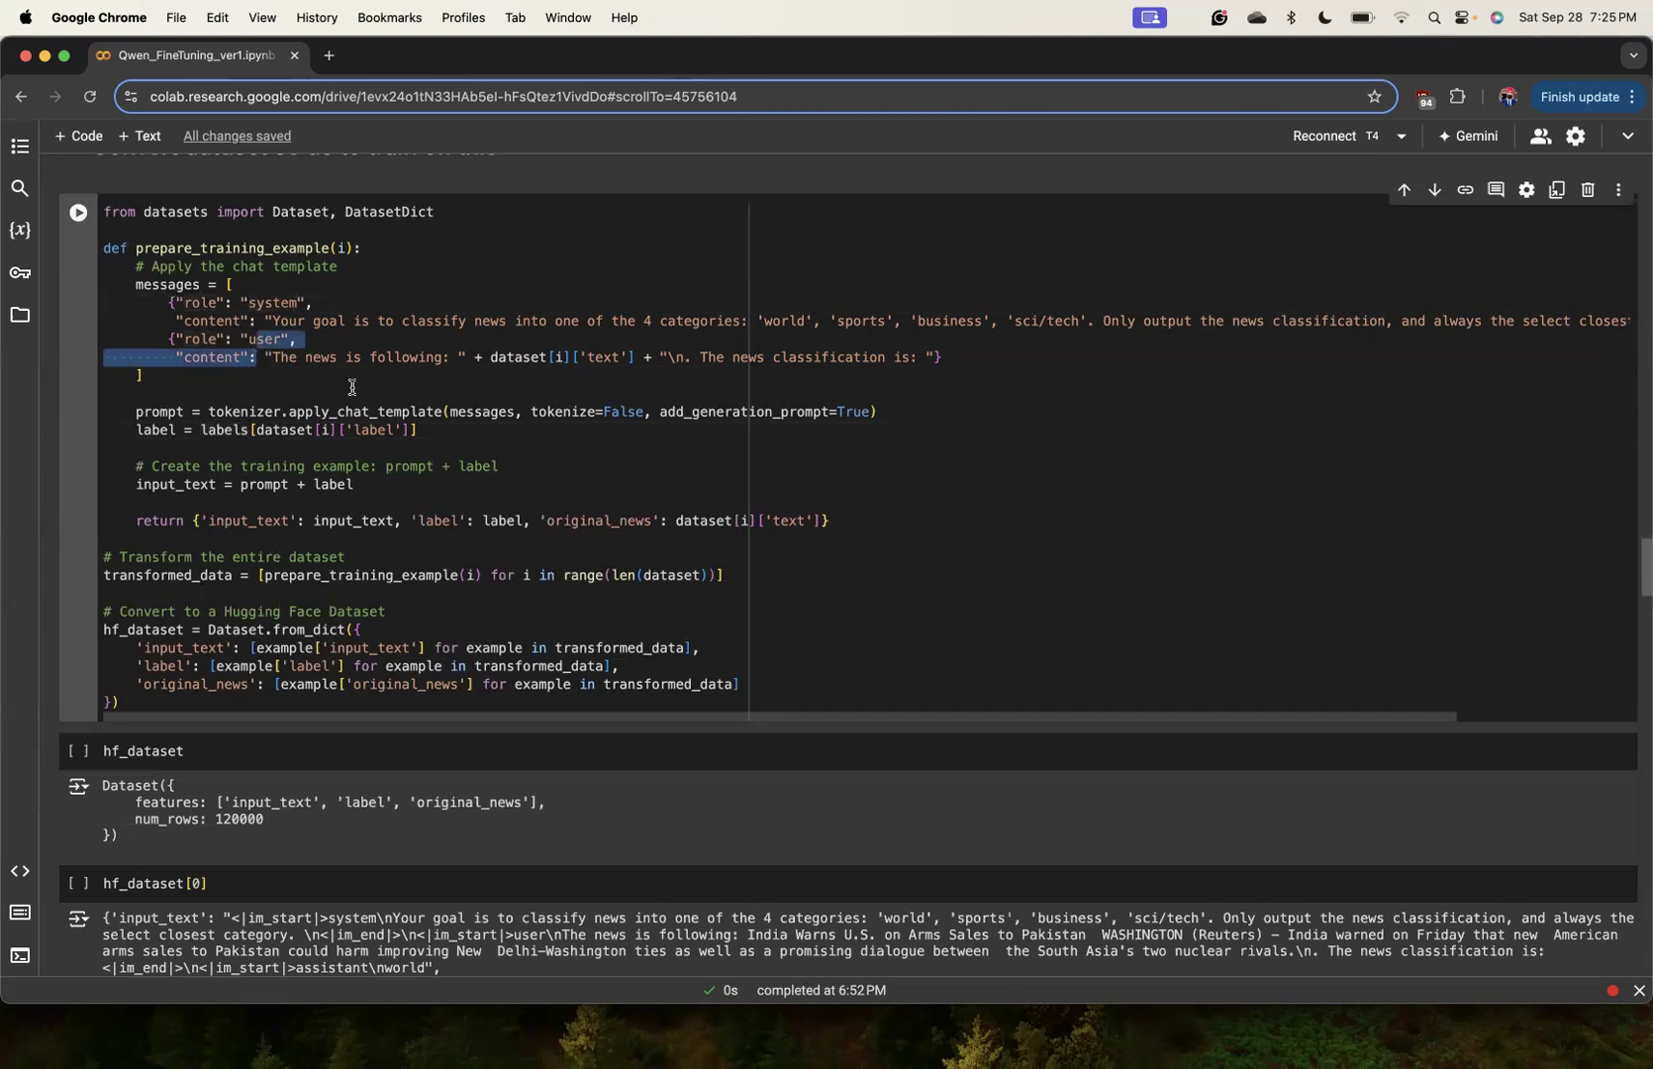
{"action": "left_click", "coordinate": [248, 285]}
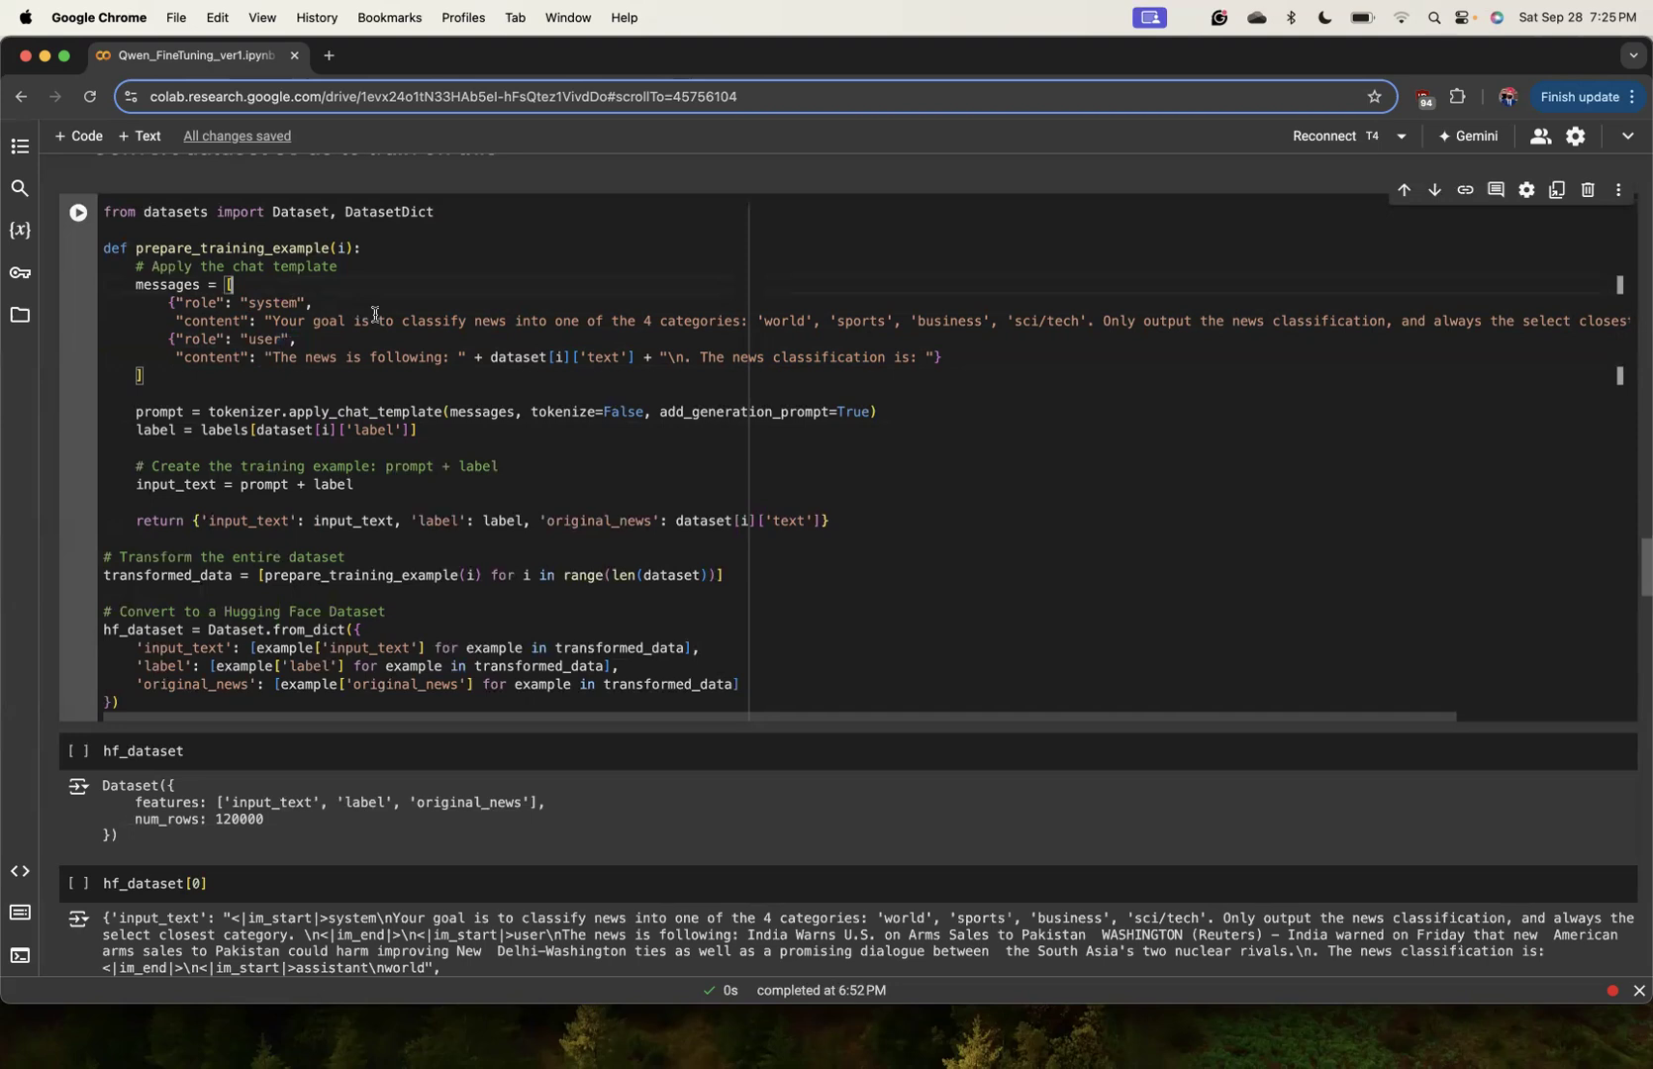
{"action": "scroll", "scroll_direction": "down", "scroll_amount": 3}
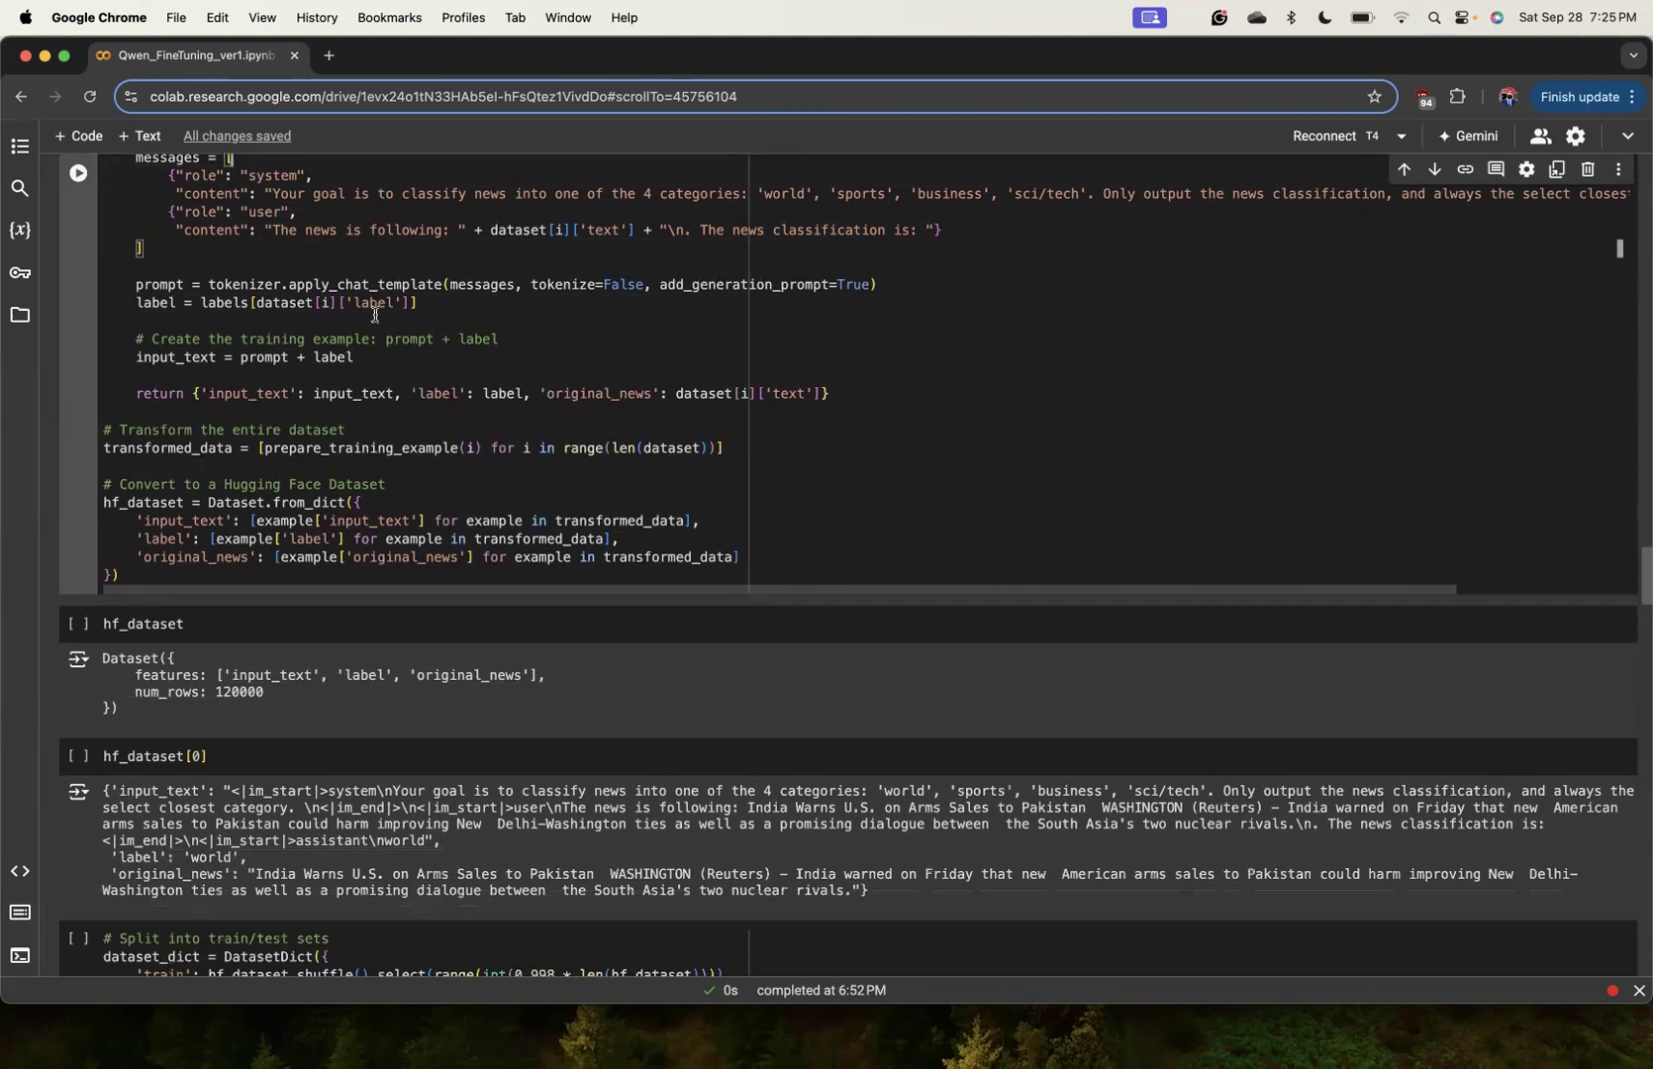
{"action": "scroll", "scroll_direction": "up", "scroll_amount": 3}
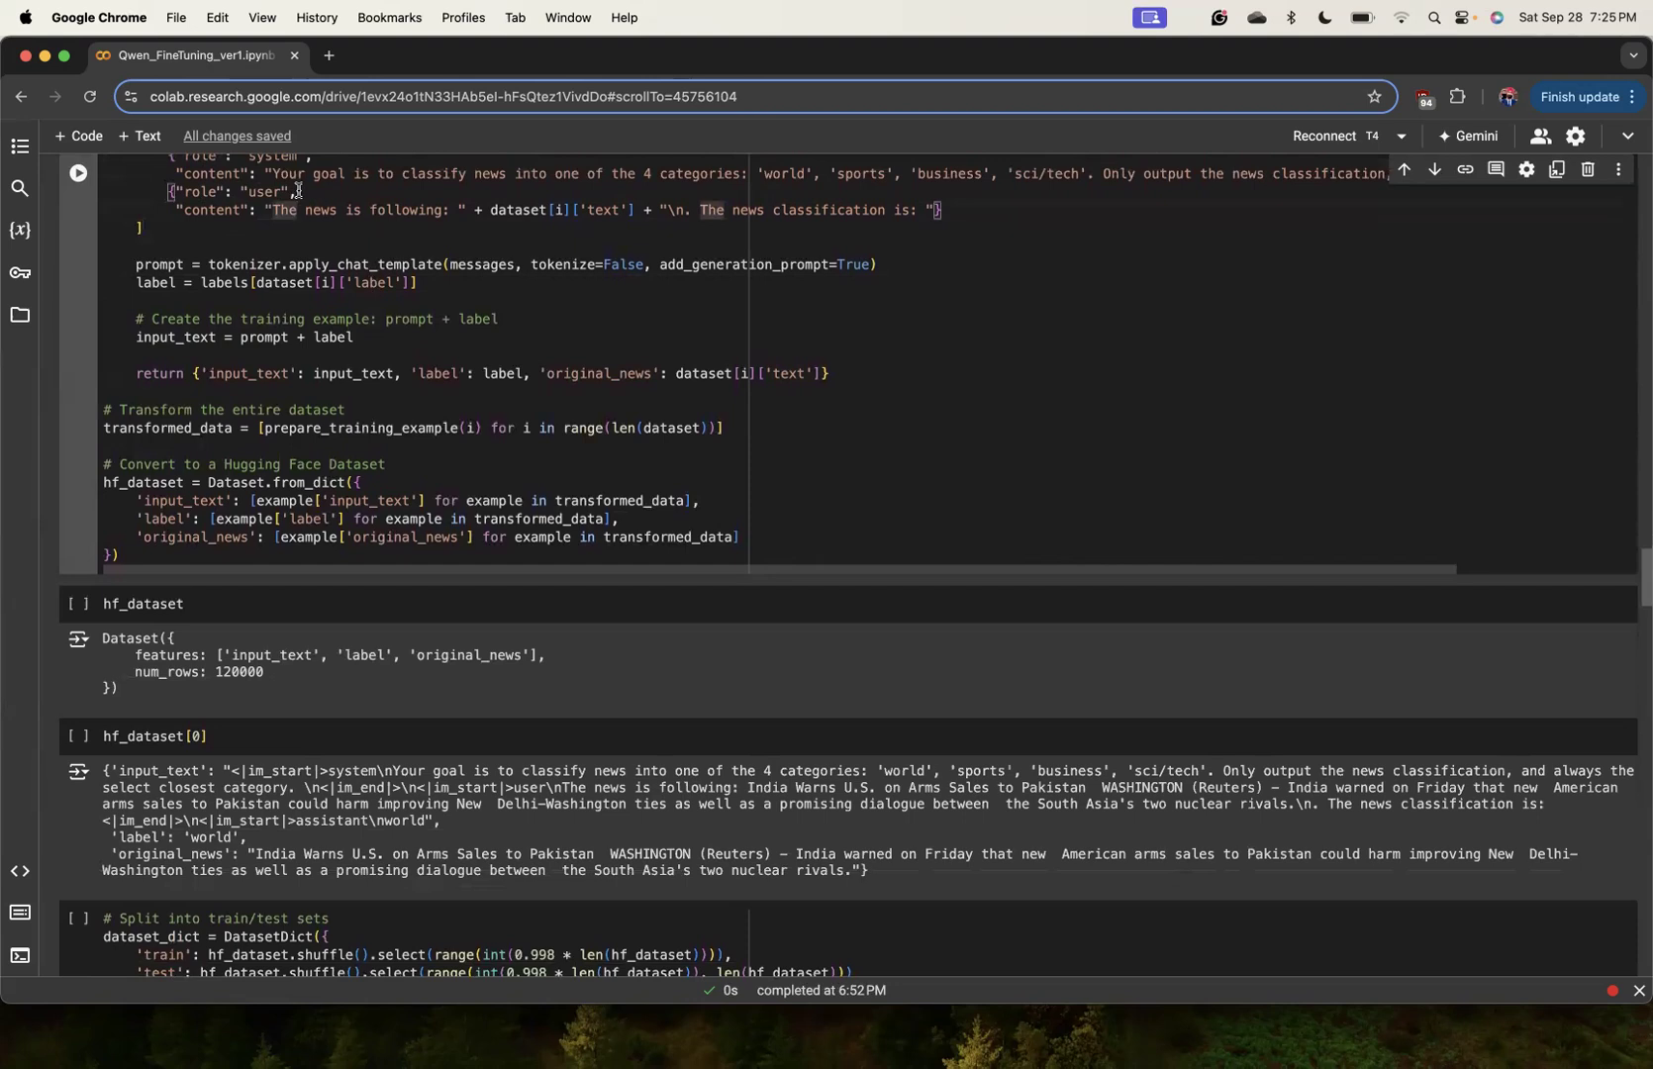
{"action": "mouse_move", "coordinate": [188, 524]}
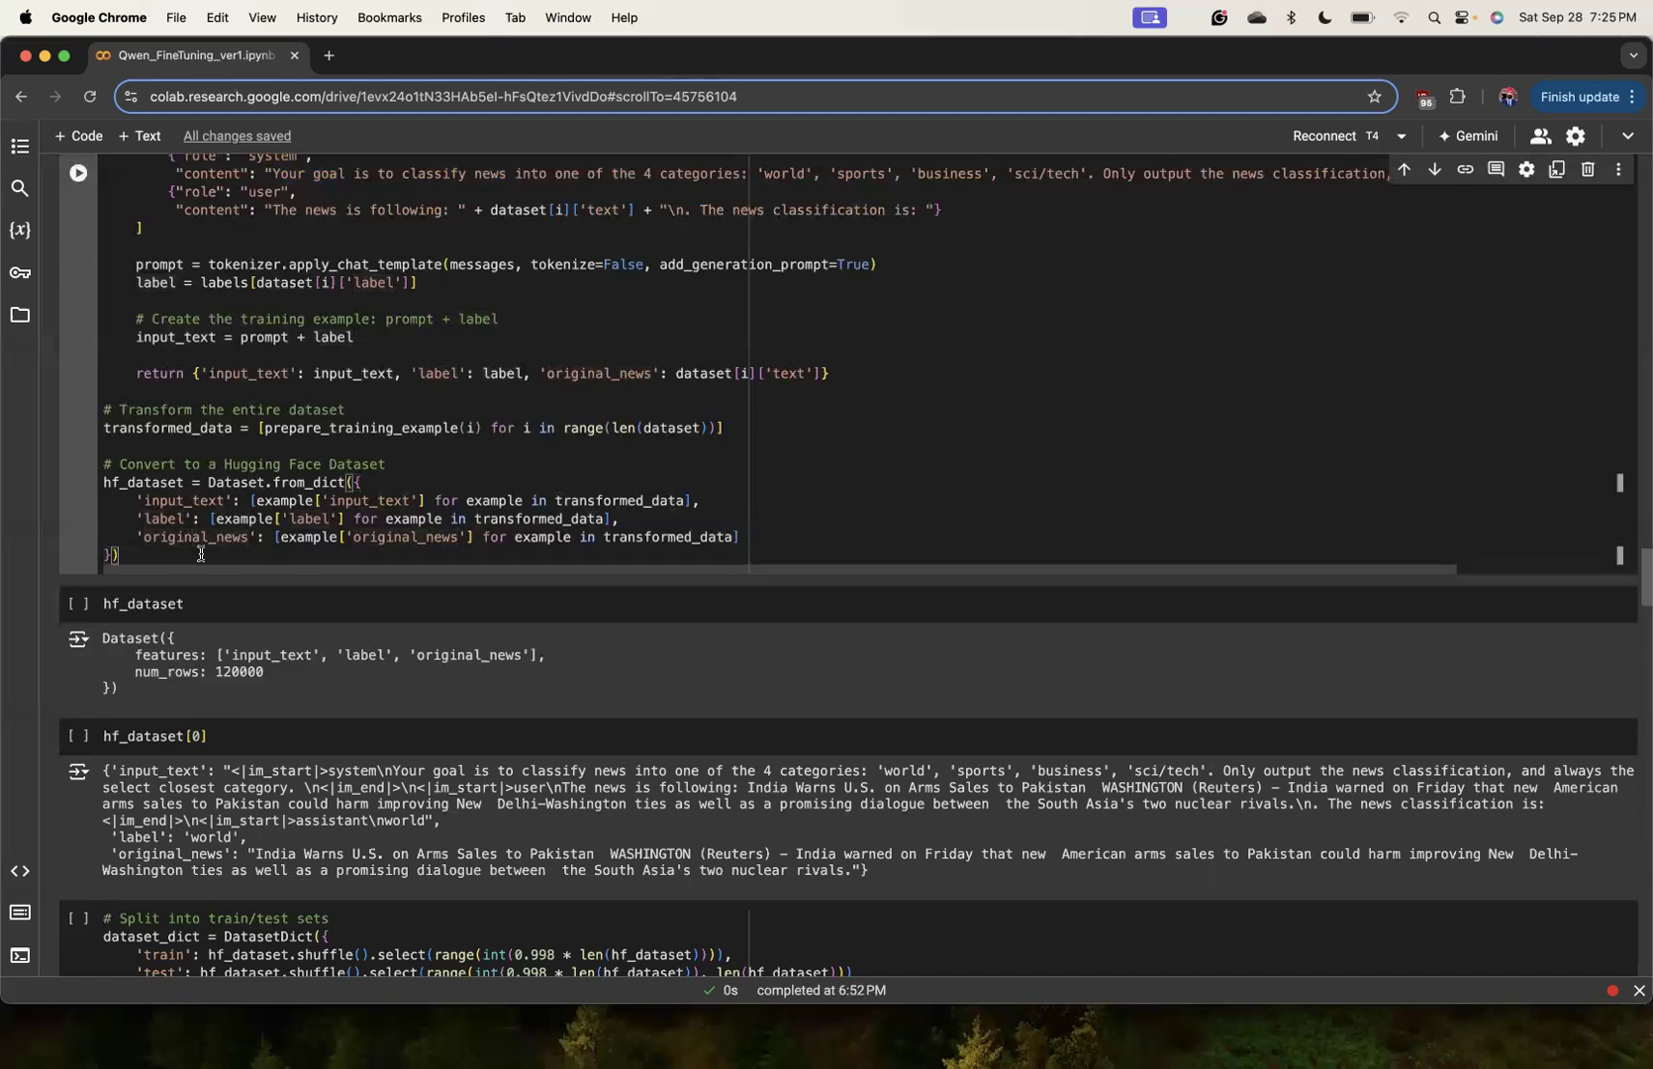
{"action": "left_click", "coordinate": [139, 134]}
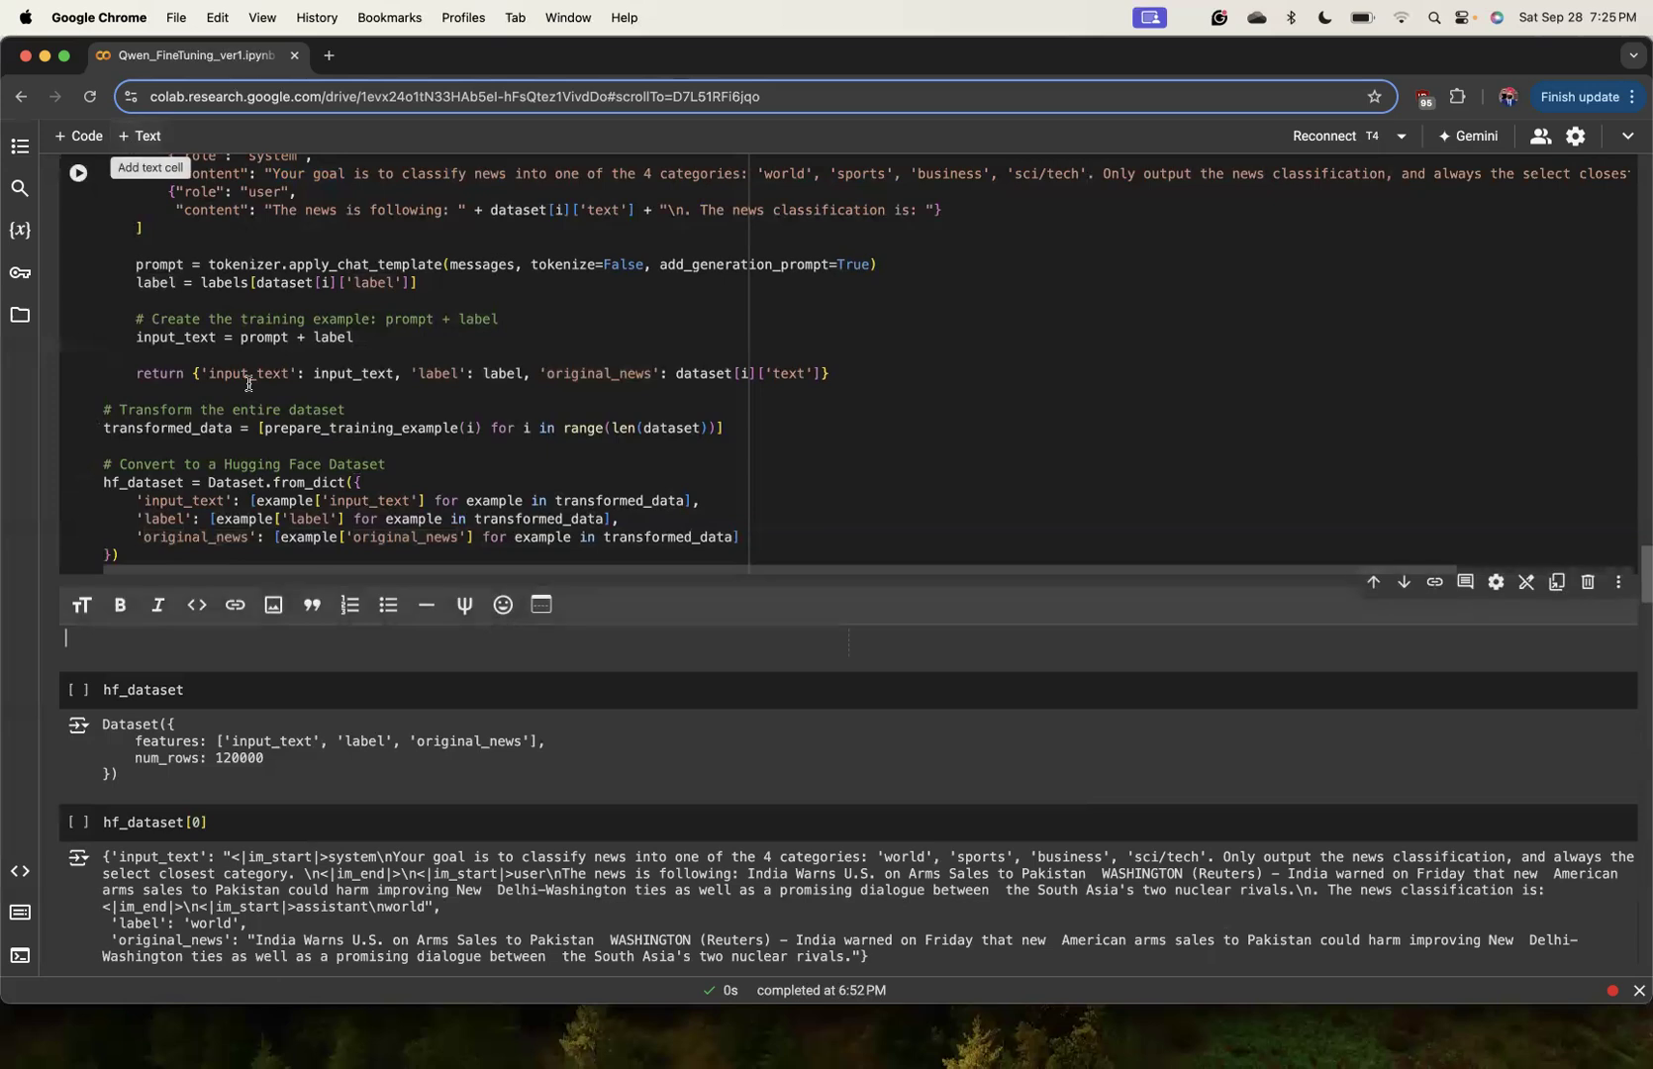
{"action": "type", "text": "@"}
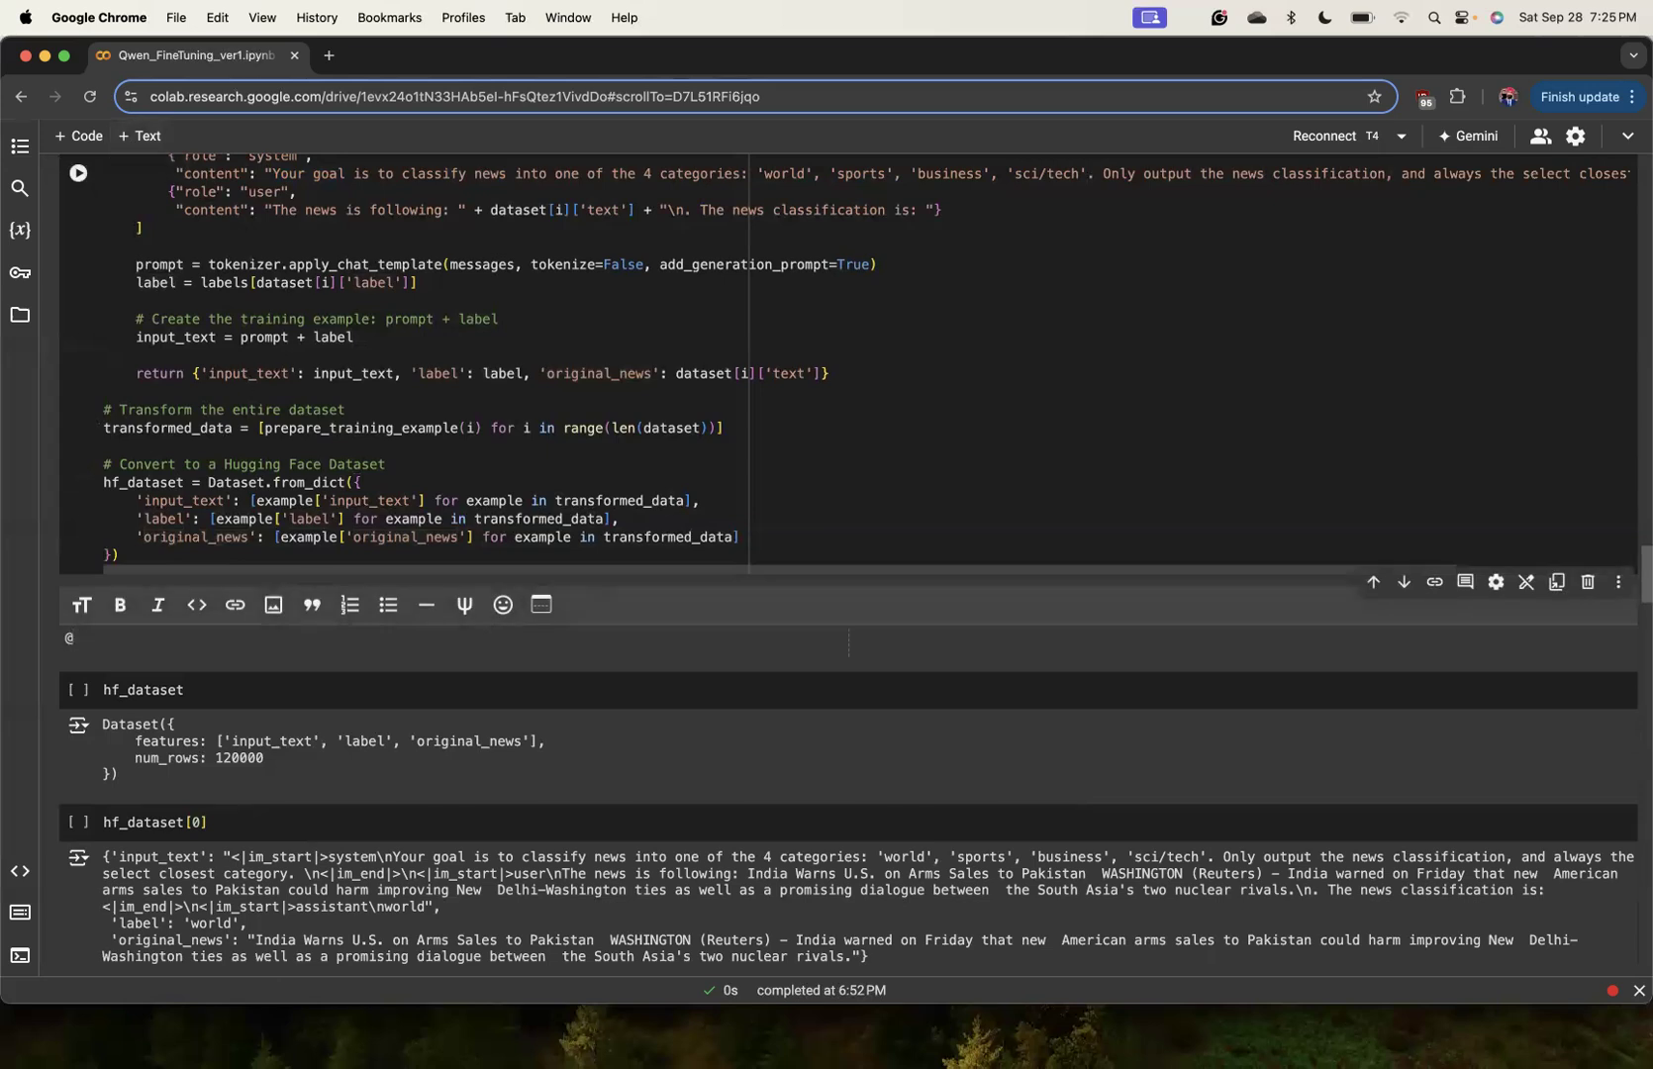
{"action": "type", "text": "#."}
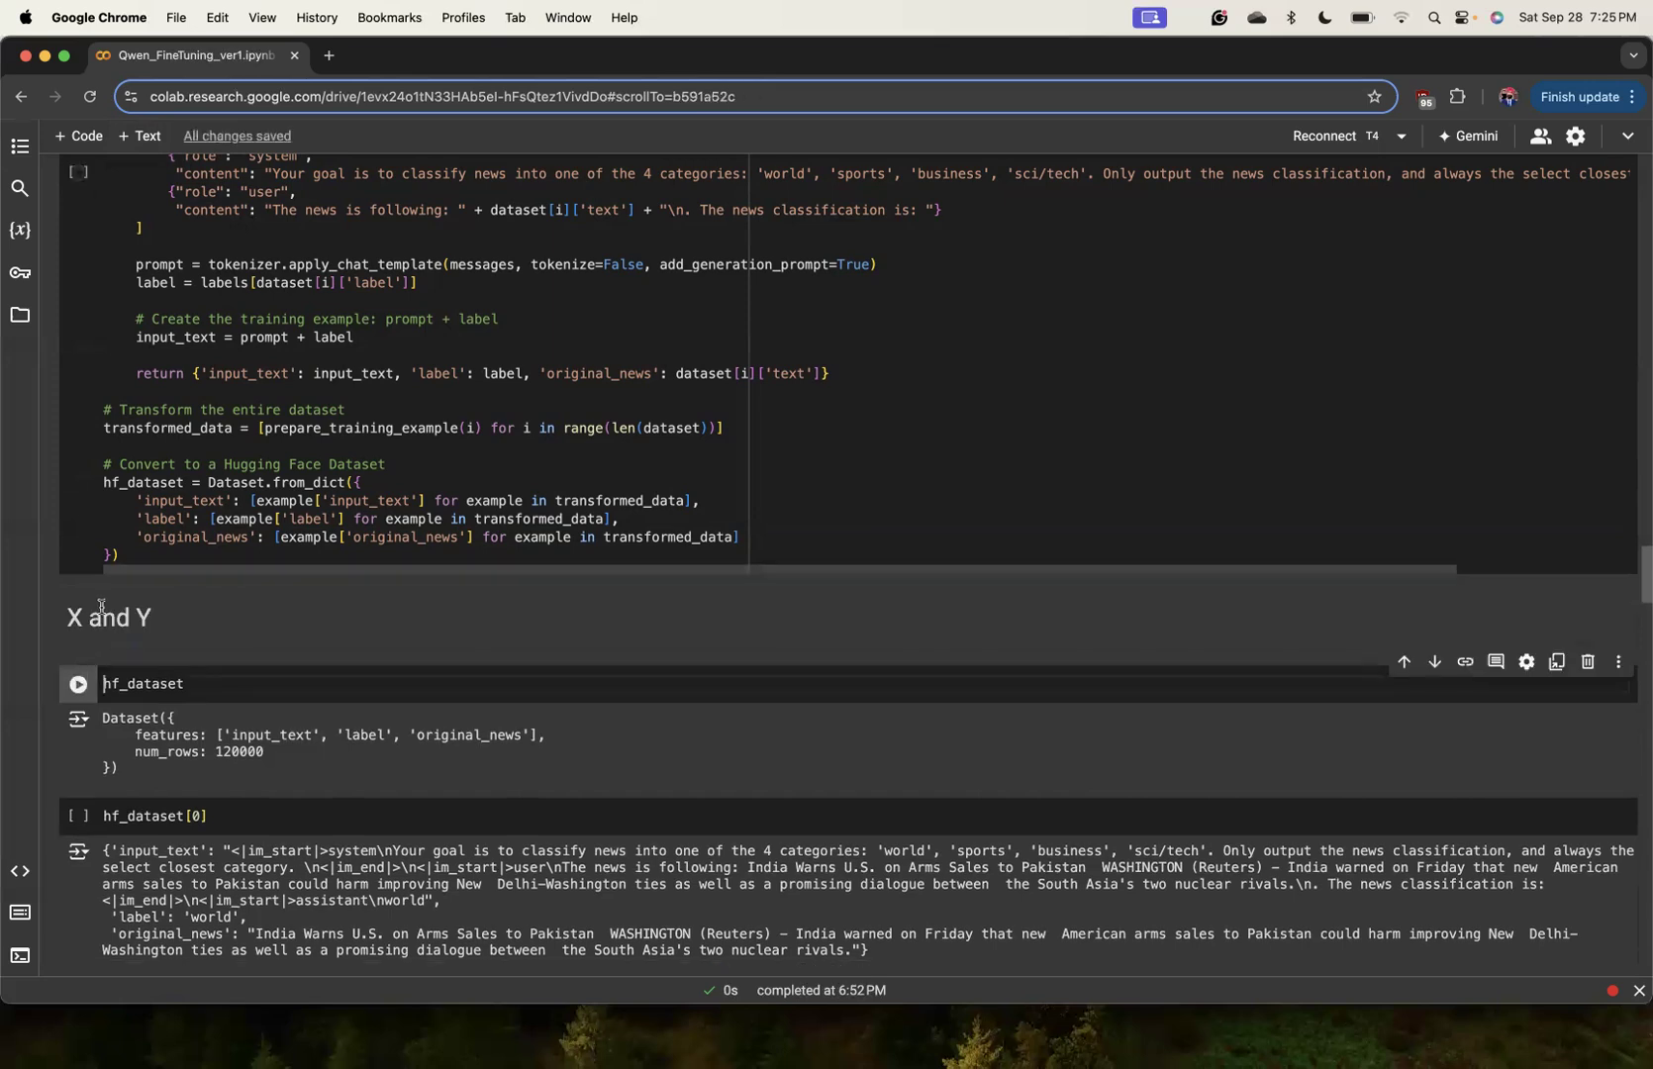
{"action": "scroll", "scroll_direction": "up", "scroll_amount": 3}
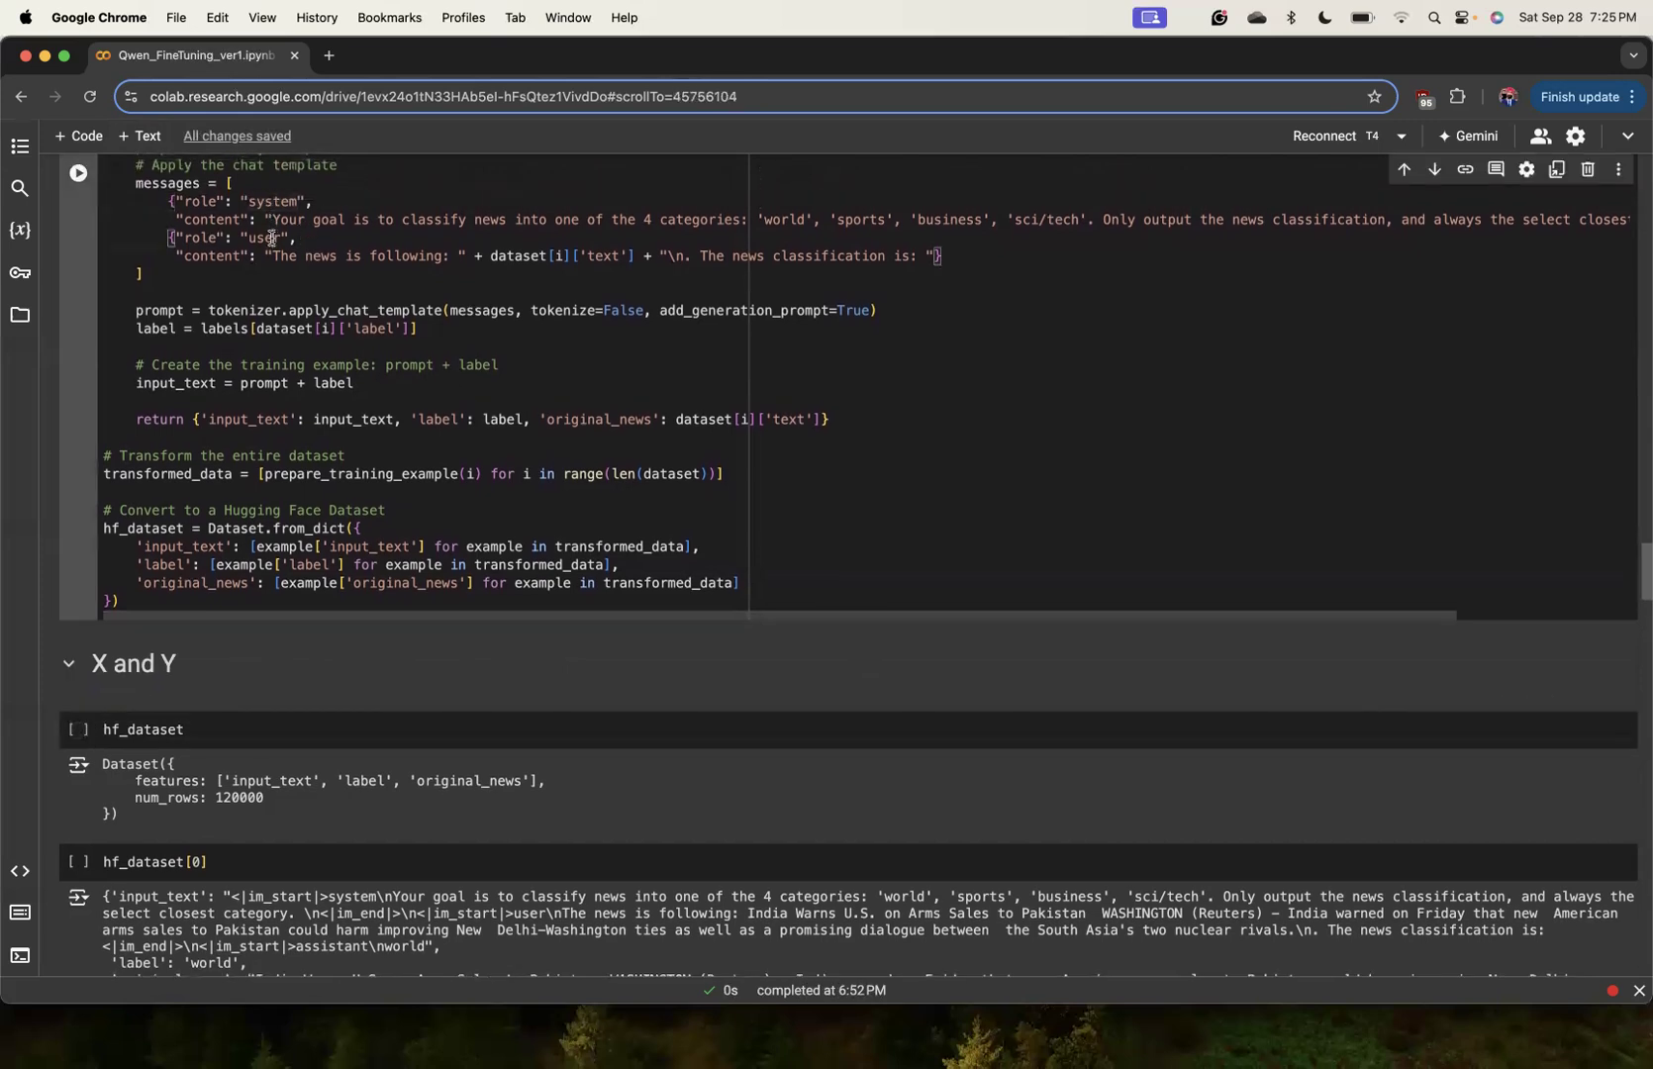
Scroll past the split and tokenize_function cells to the 119760/240-row tokenized datasets.
{"action": "scroll", "scroll_direction": "down", "scroll_amount": 3}
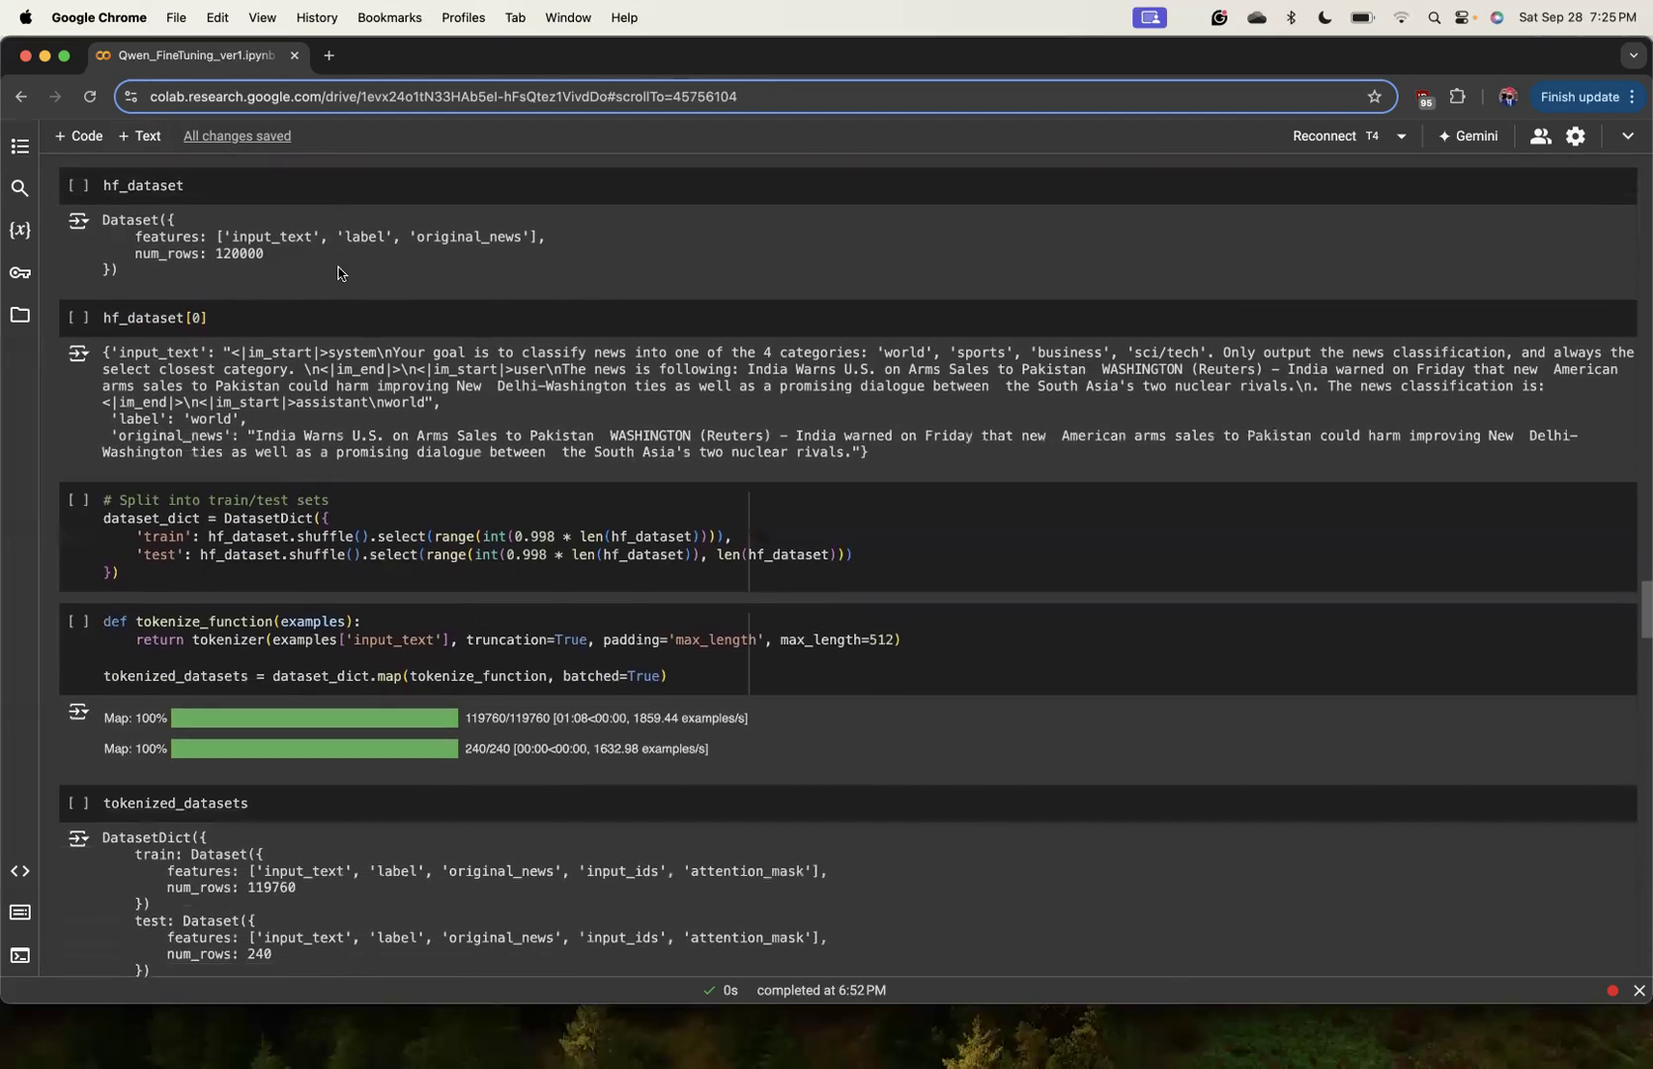
{"action": "scroll", "scroll_direction": "up", "scroll_amount": 3}
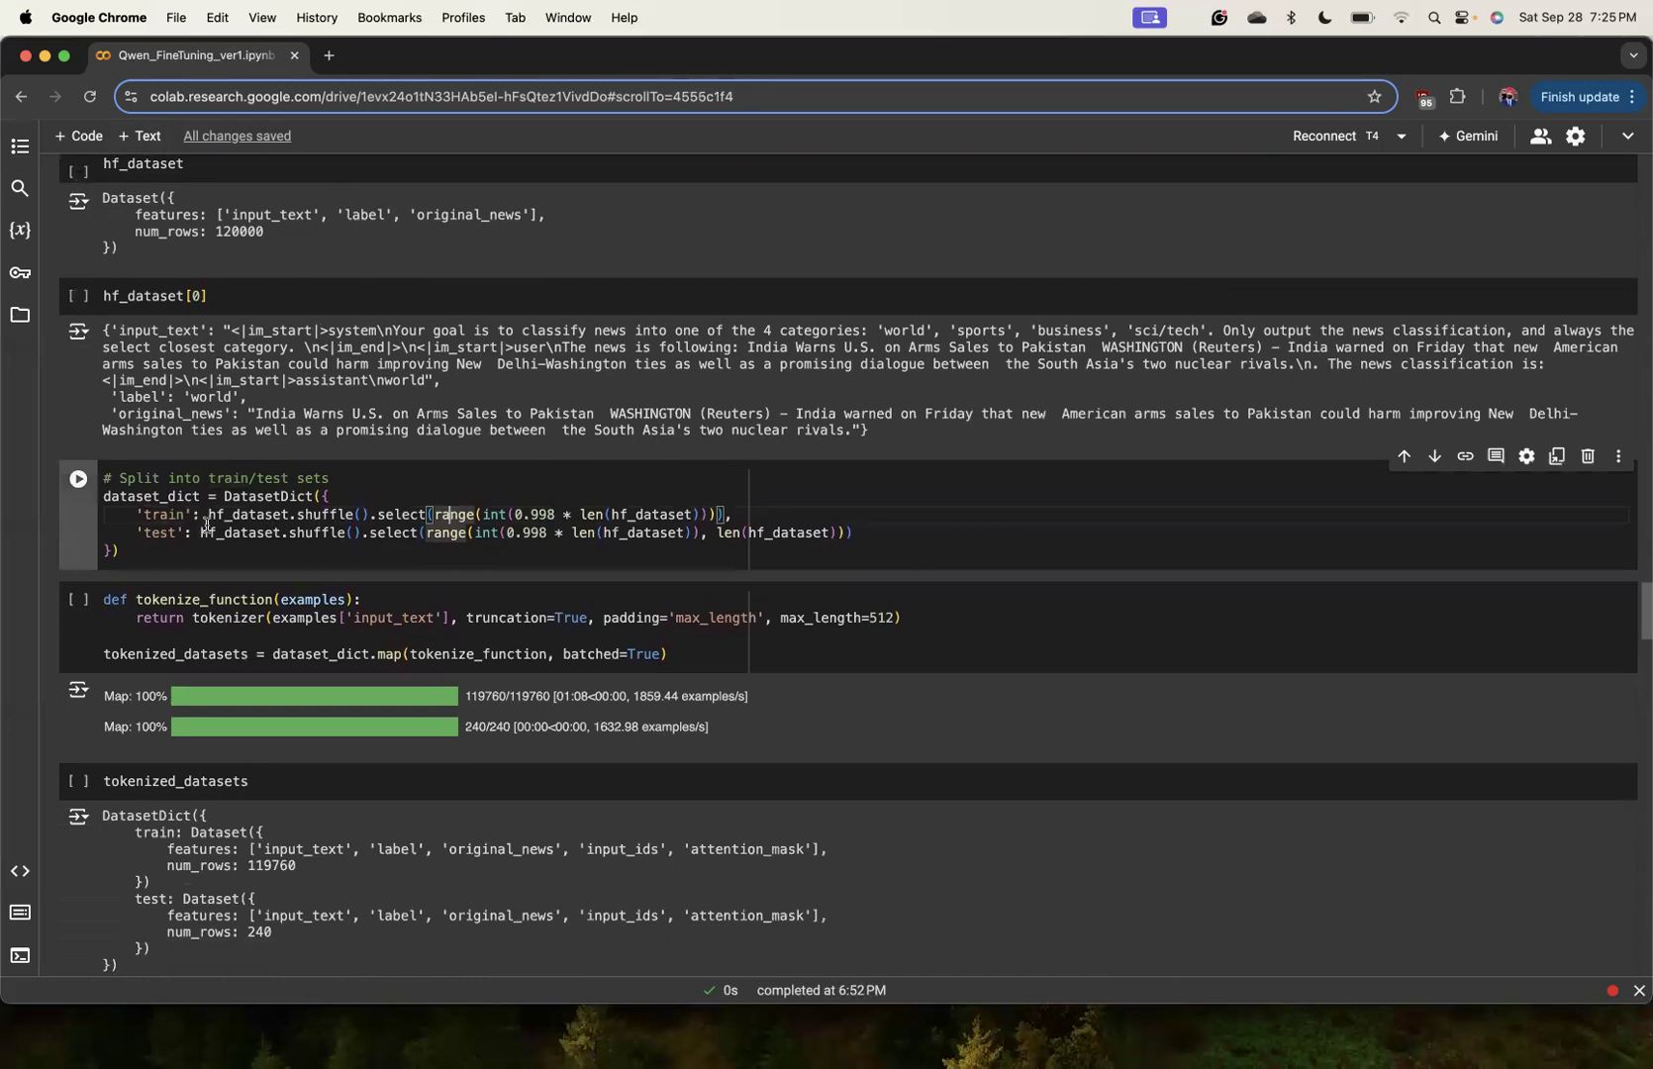
{"action": "scroll", "scroll_direction": "up", "scroll_amount": 3}
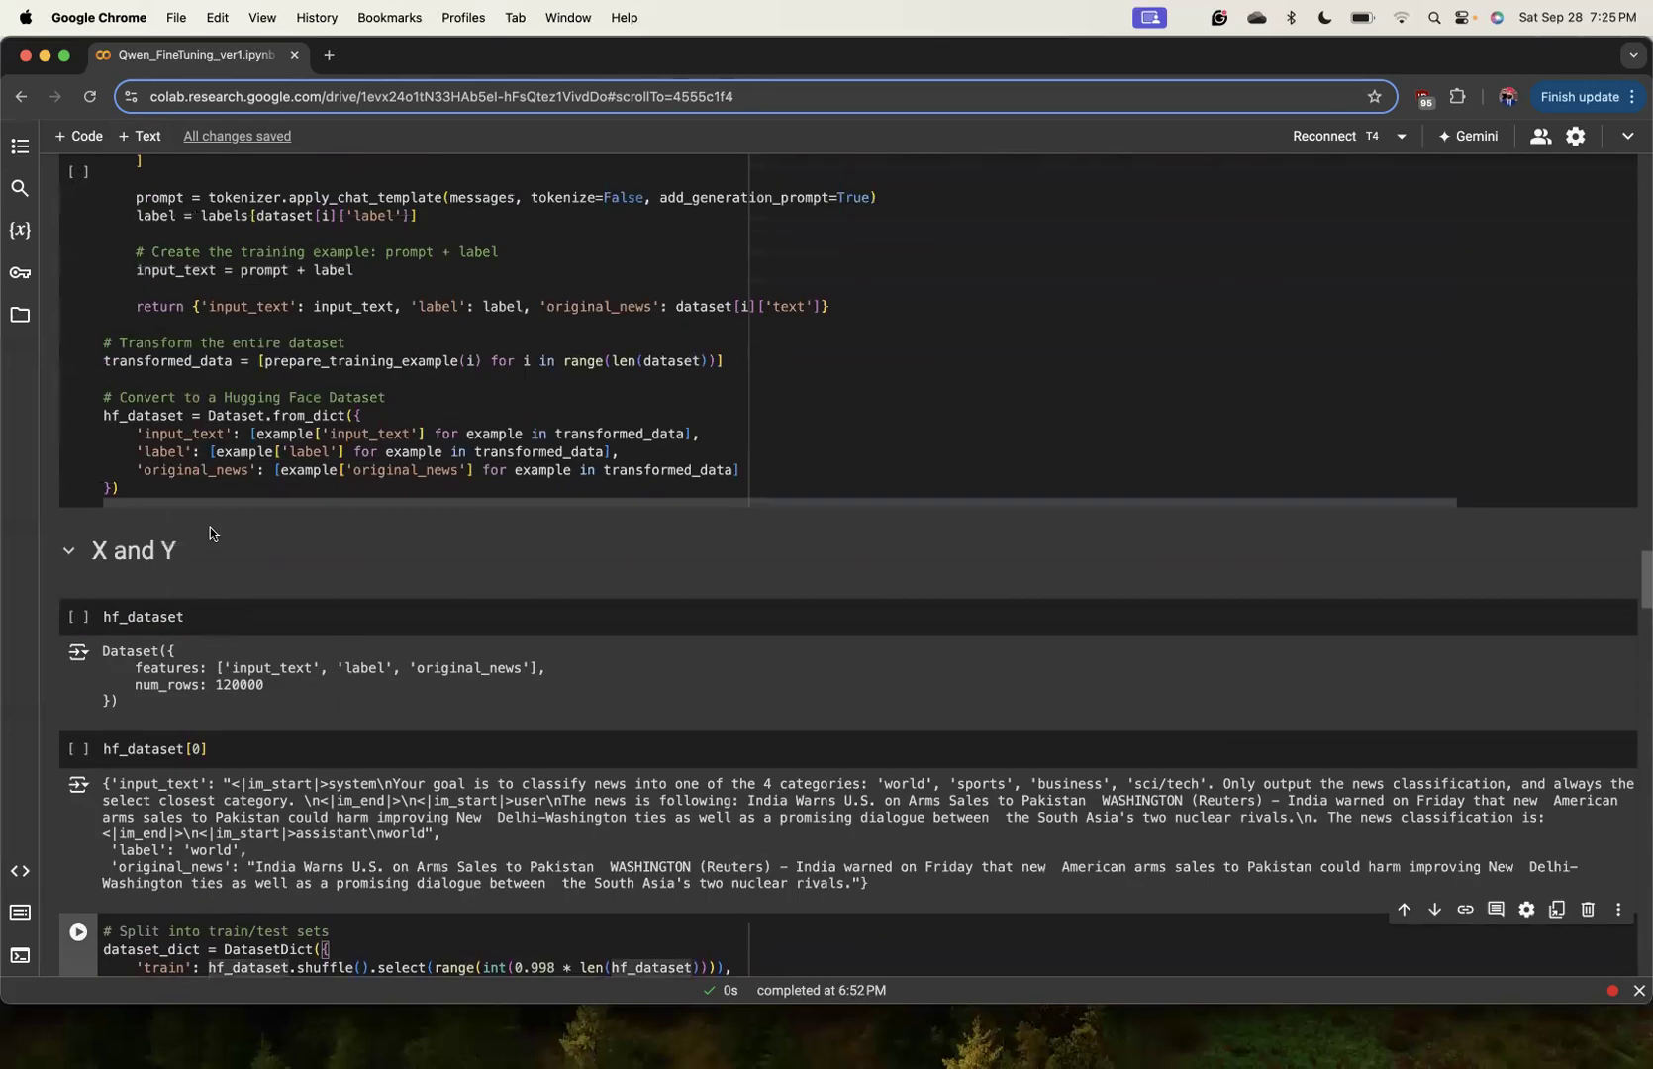
{"action": "scroll", "scroll_direction": "up", "scroll_amount": 3}
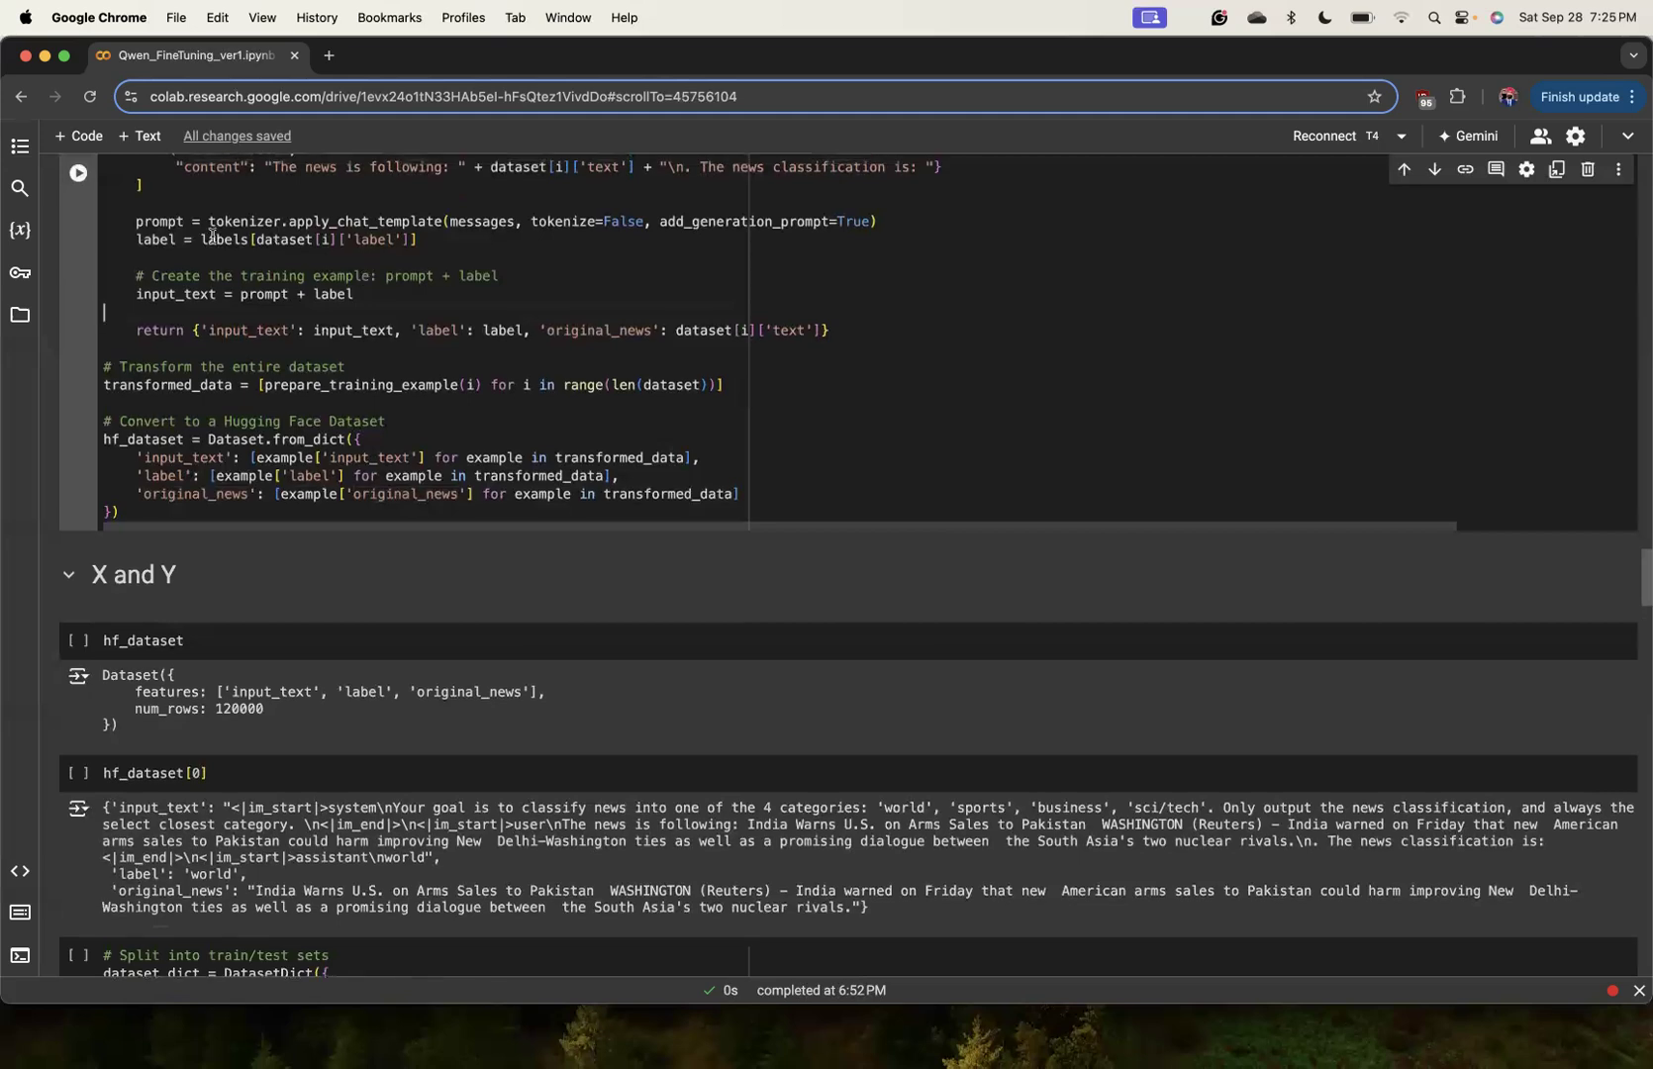
{"action": "scroll", "scroll_direction": "down", "scroll_amount": 3}
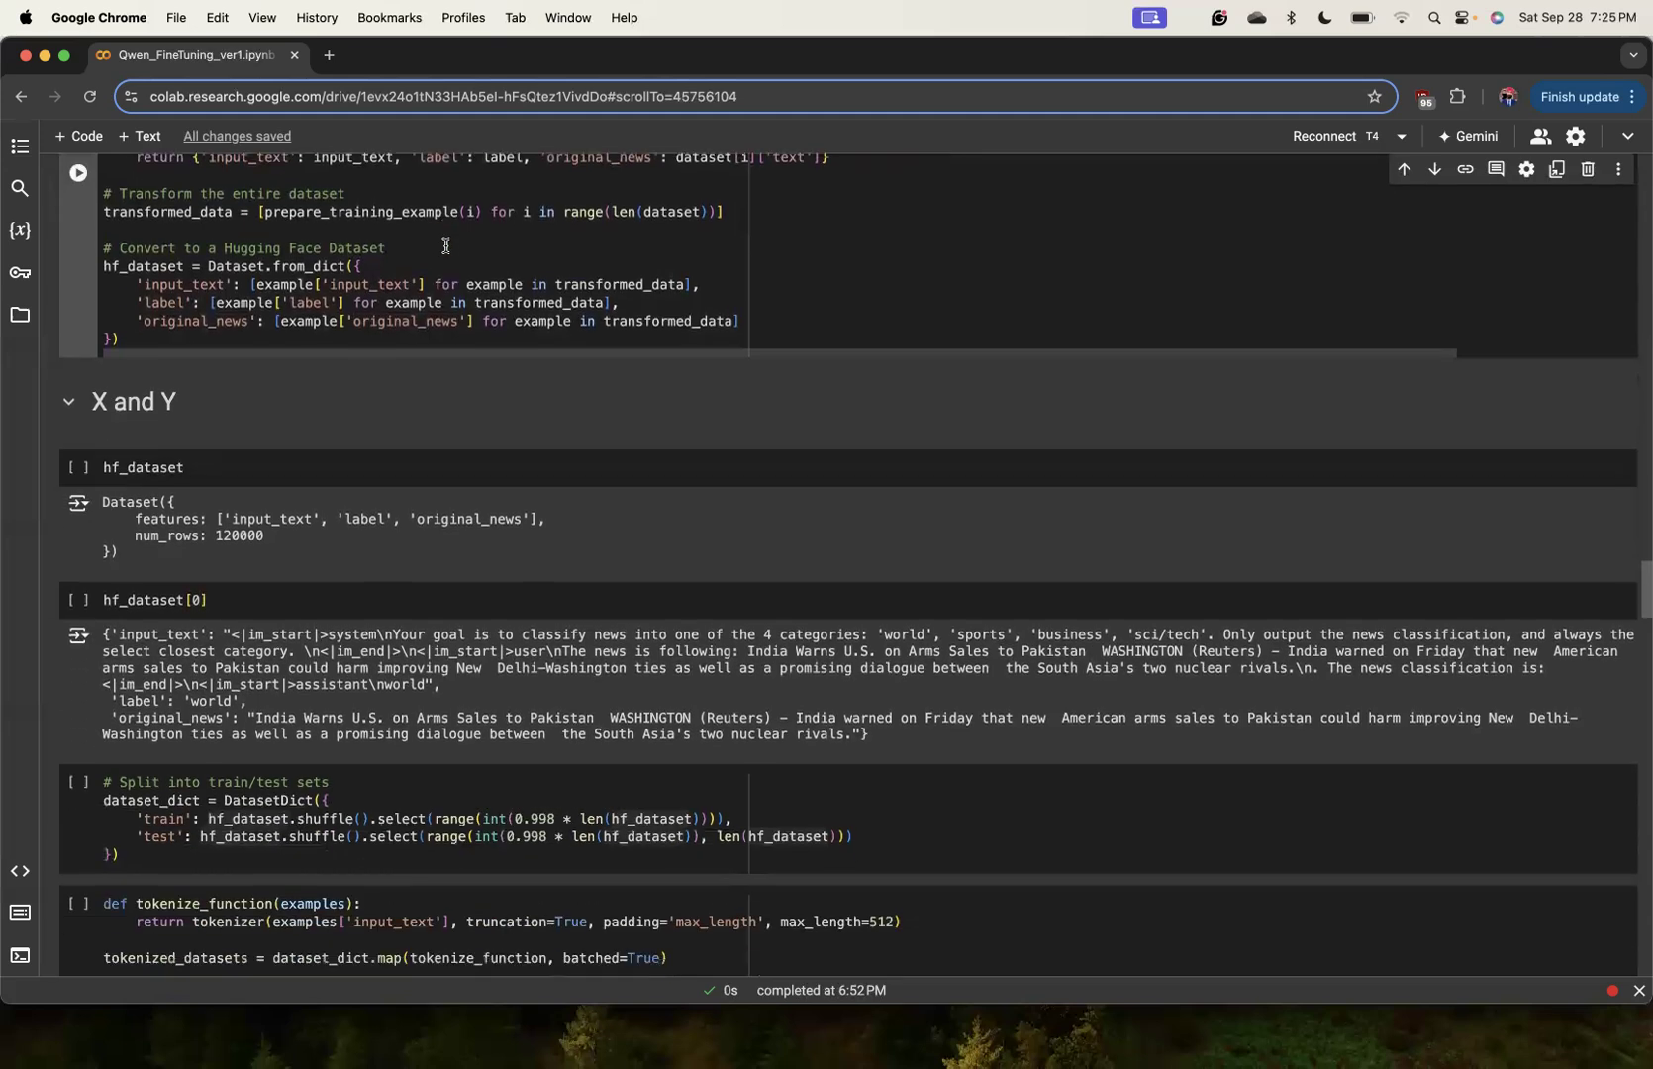
{"action": "scroll", "scroll_direction": "down", "scroll_amount": 3}
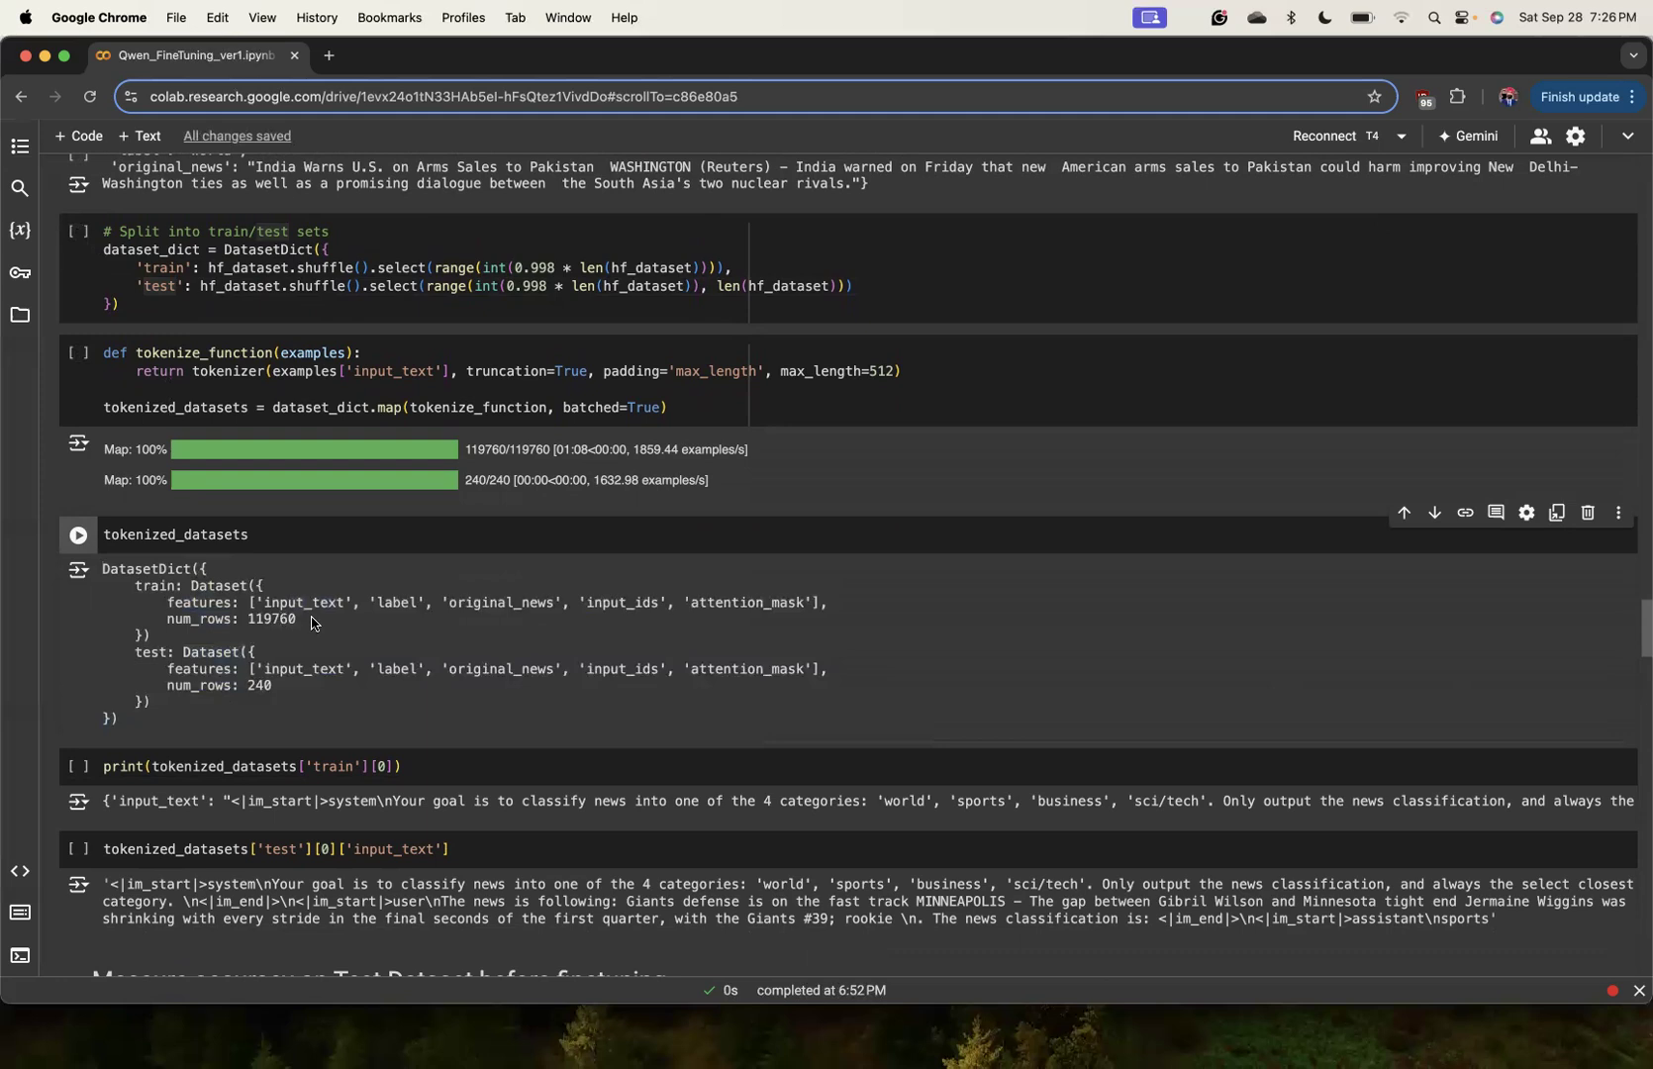
{"action": "mouse_move", "coordinate": [292, 691]}
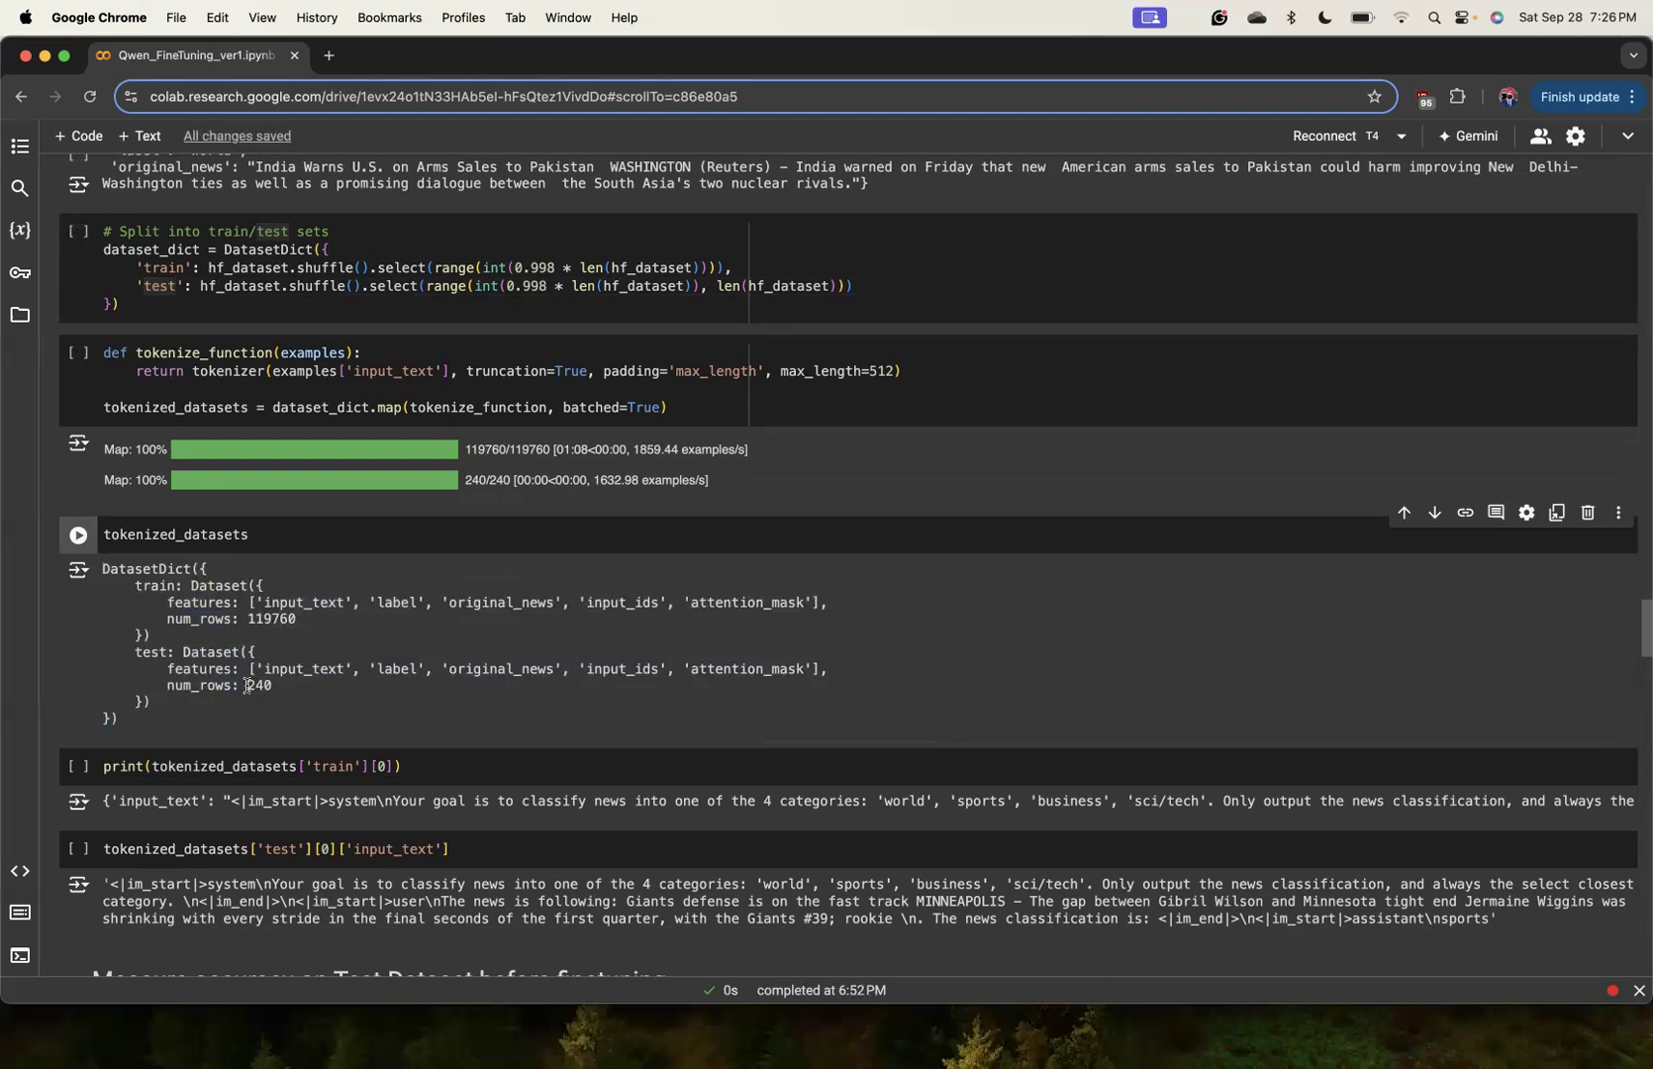
{"action": "scroll", "scroll_direction": "down", "scroll_amount": 3}
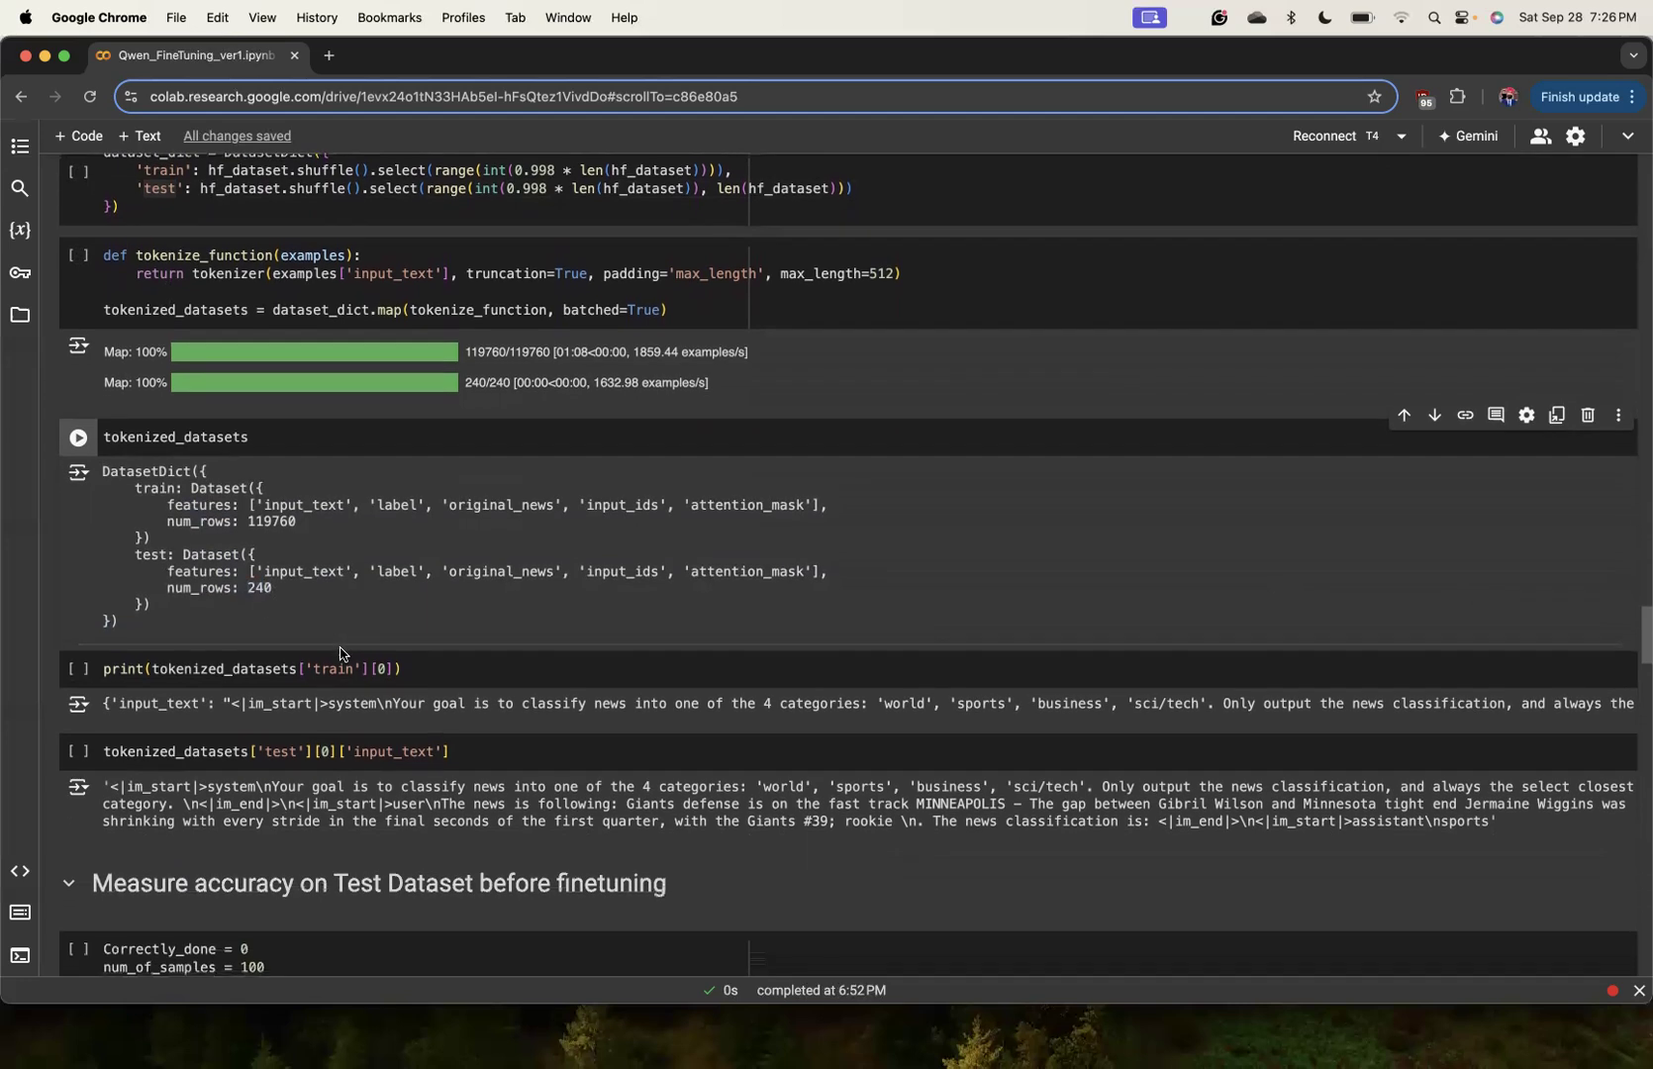
{"action": "mouse_move", "coordinate": [248, 590]}
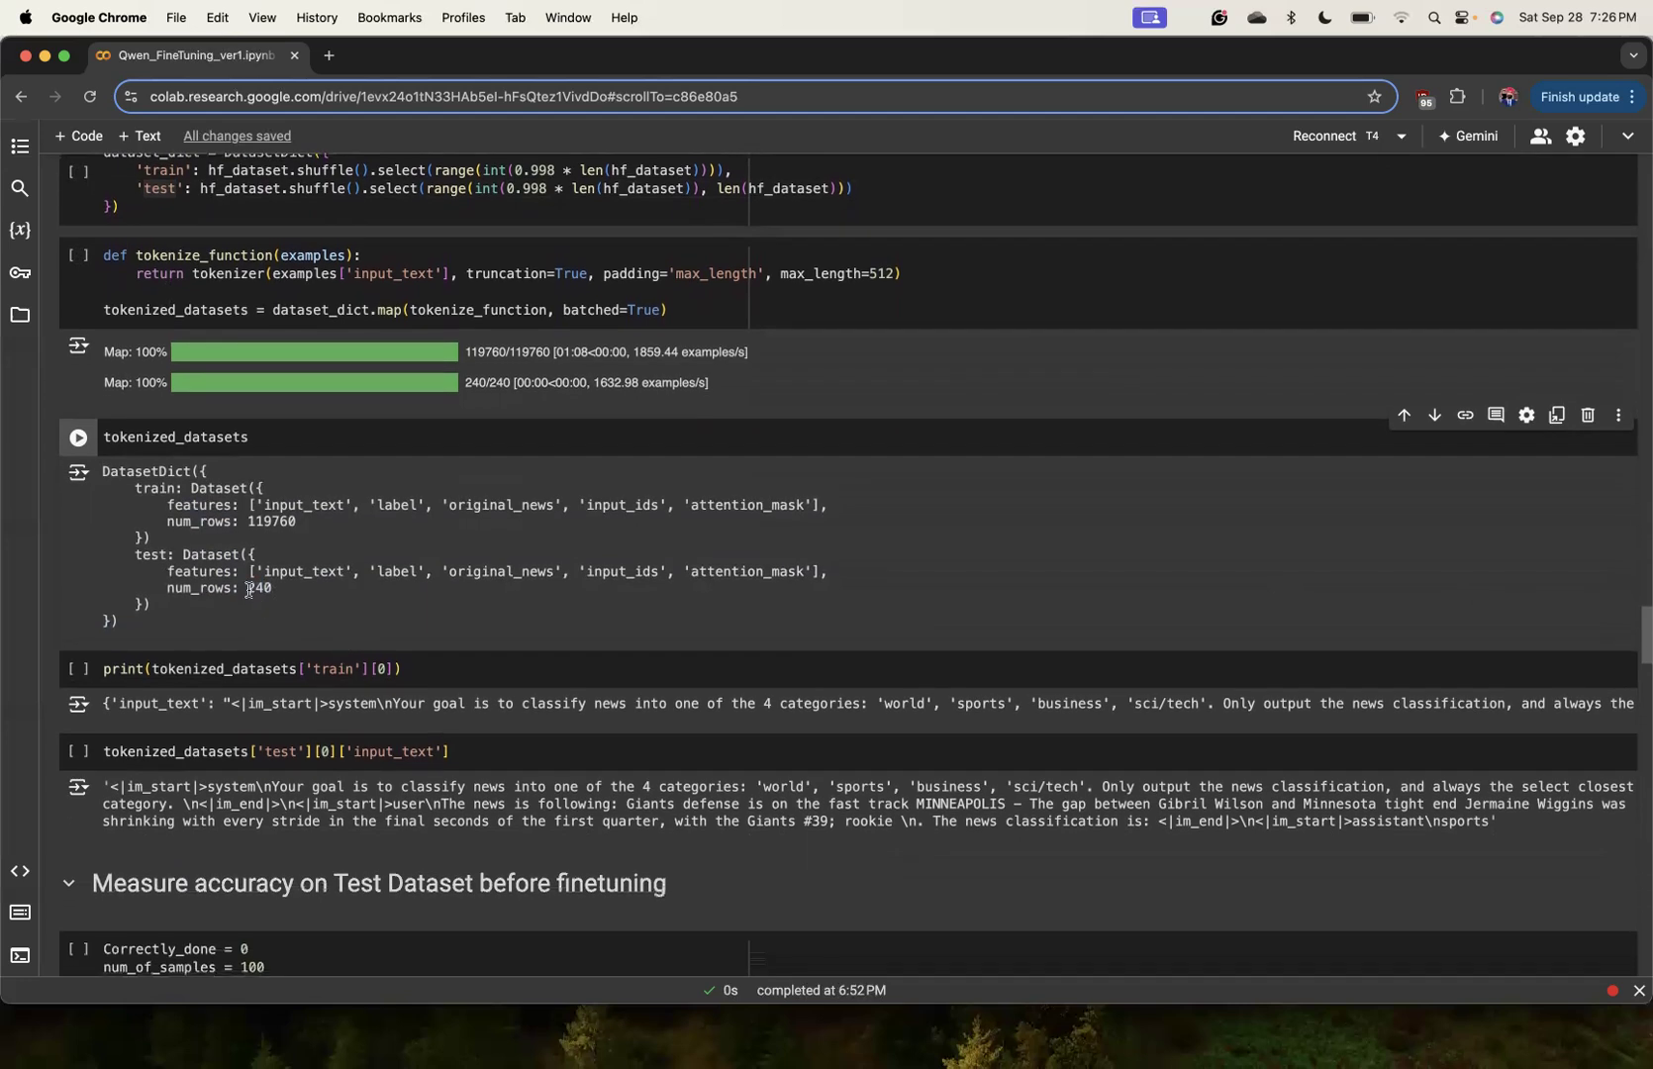
{"action": "scroll", "scroll_direction": "down", "scroll_amount": 3}
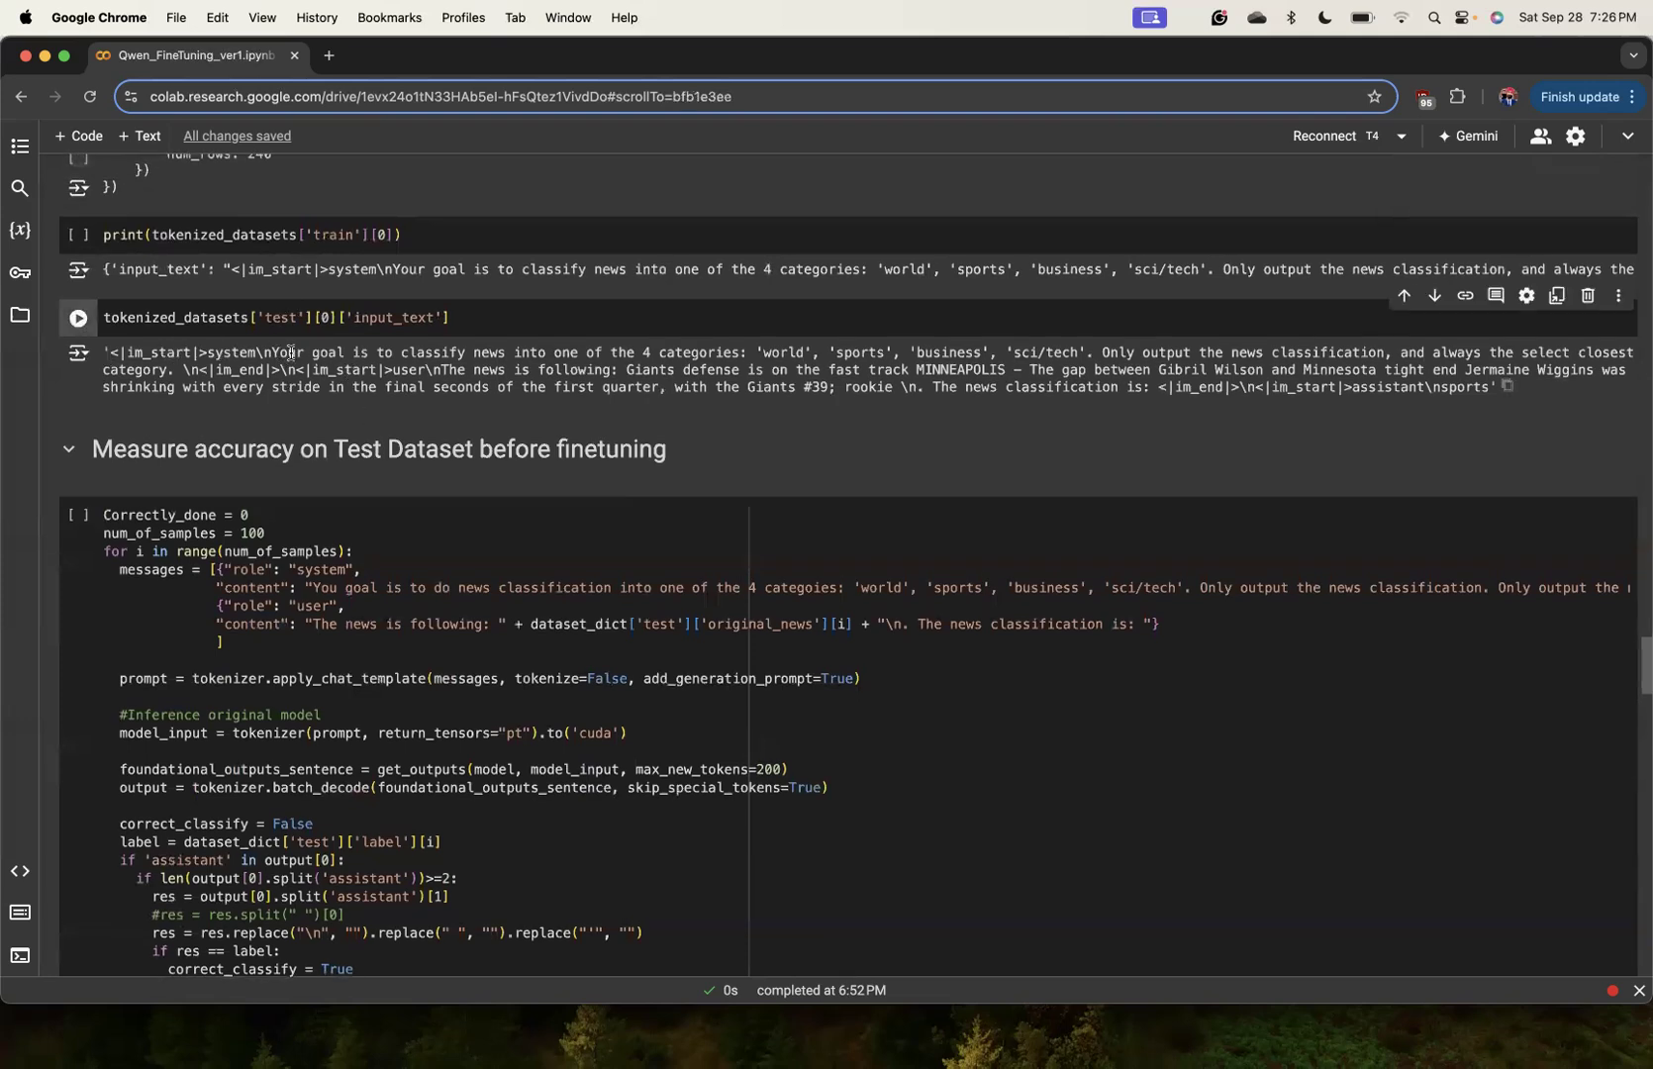
Select text in the tokenized test sample output, then scroll to the pre-finetuning accuracy cell.
{"action": "double_click", "coordinate": [169, 353]}
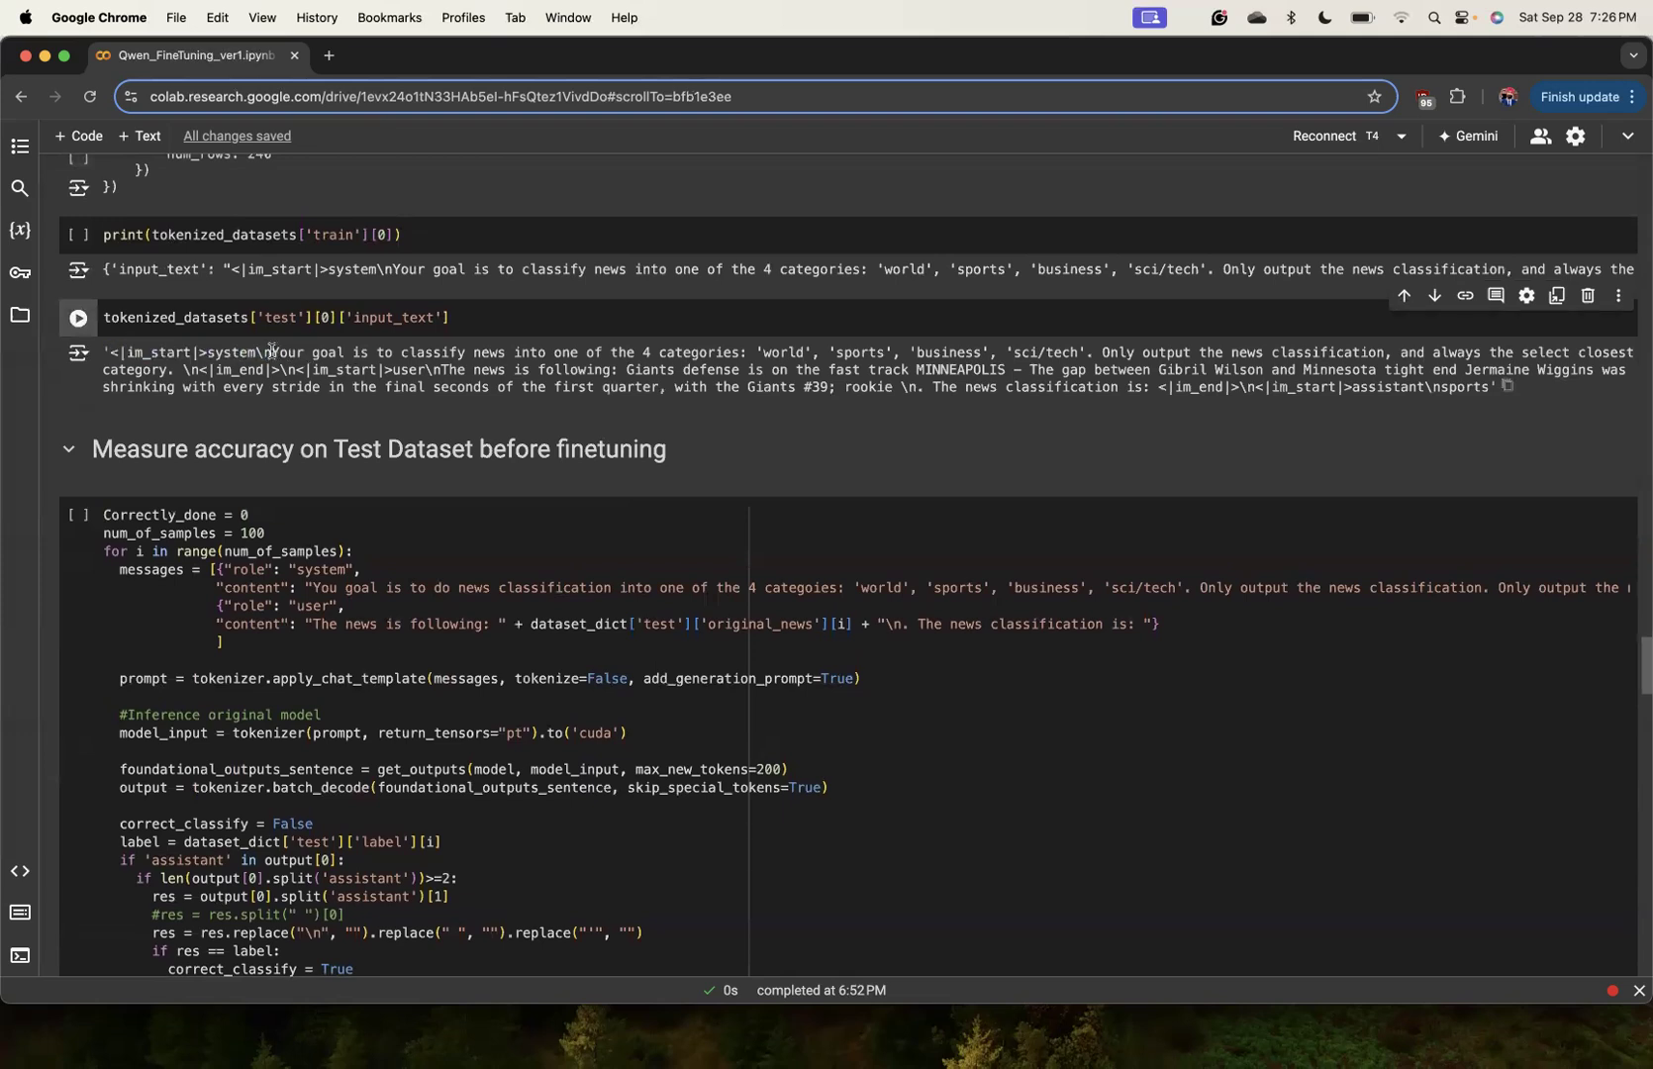
{"action": "double_click", "coordinate": [190, 353]}
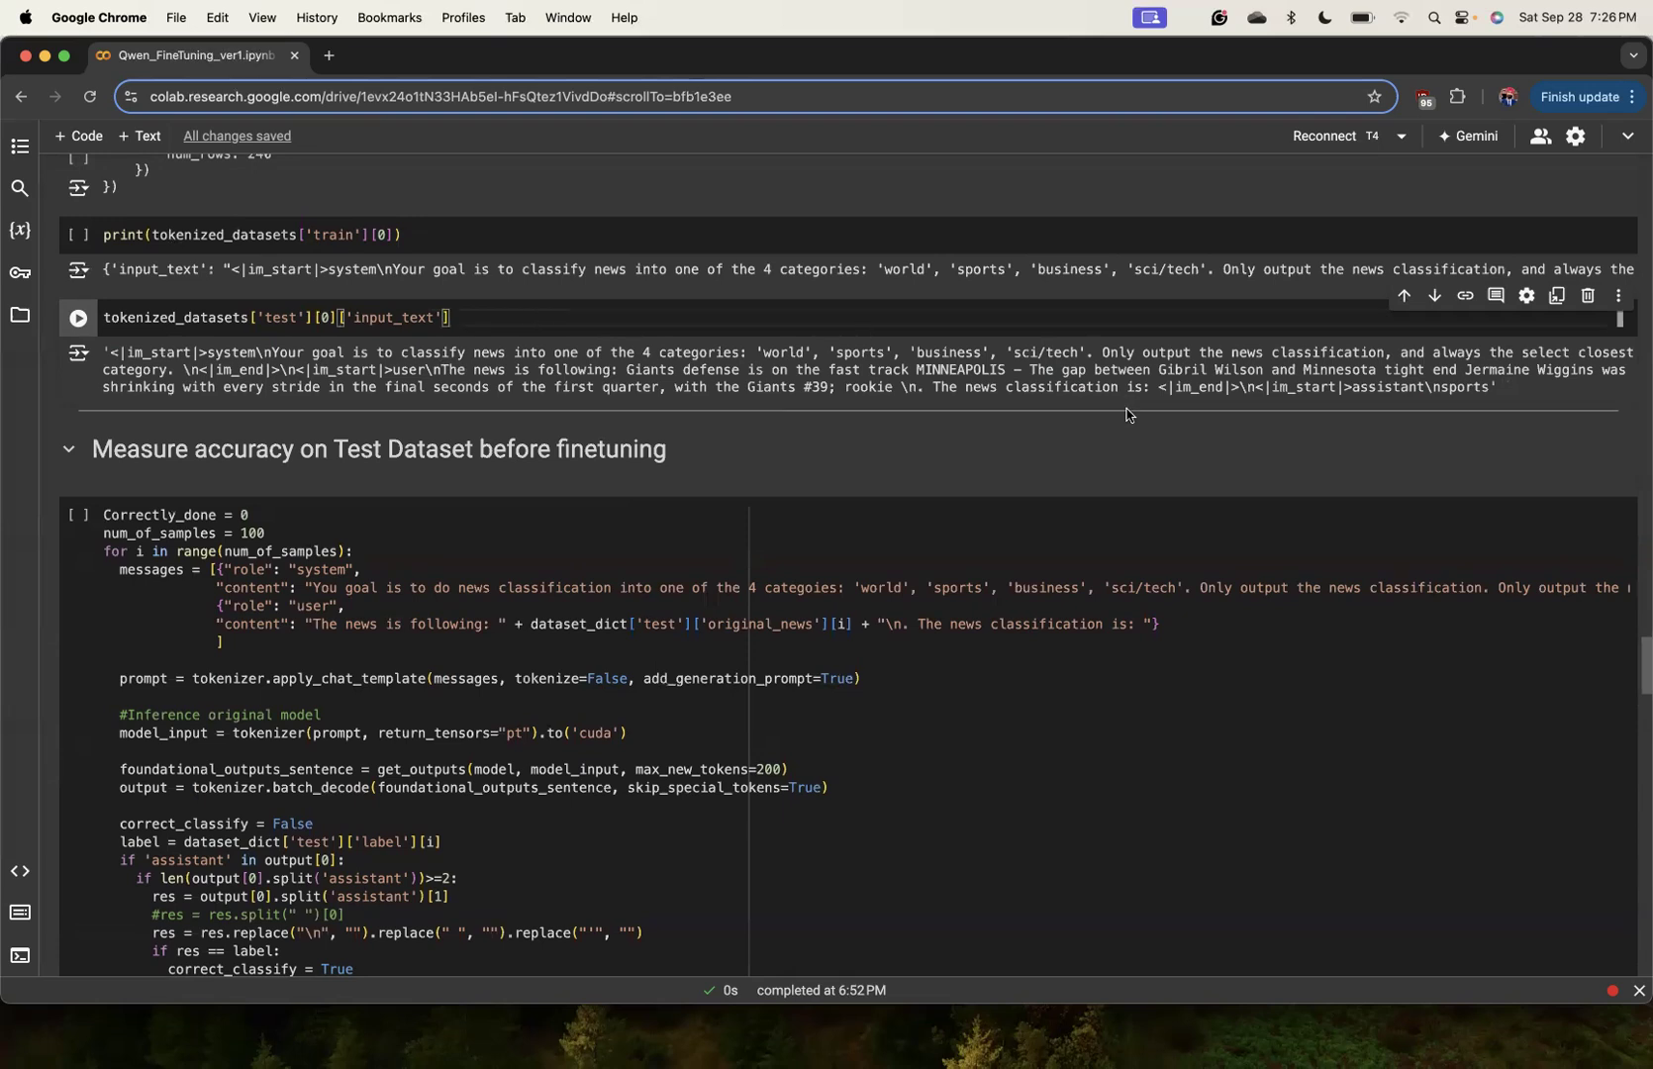
{"action": "mouse_move", "coordinate": [1116, 453]}
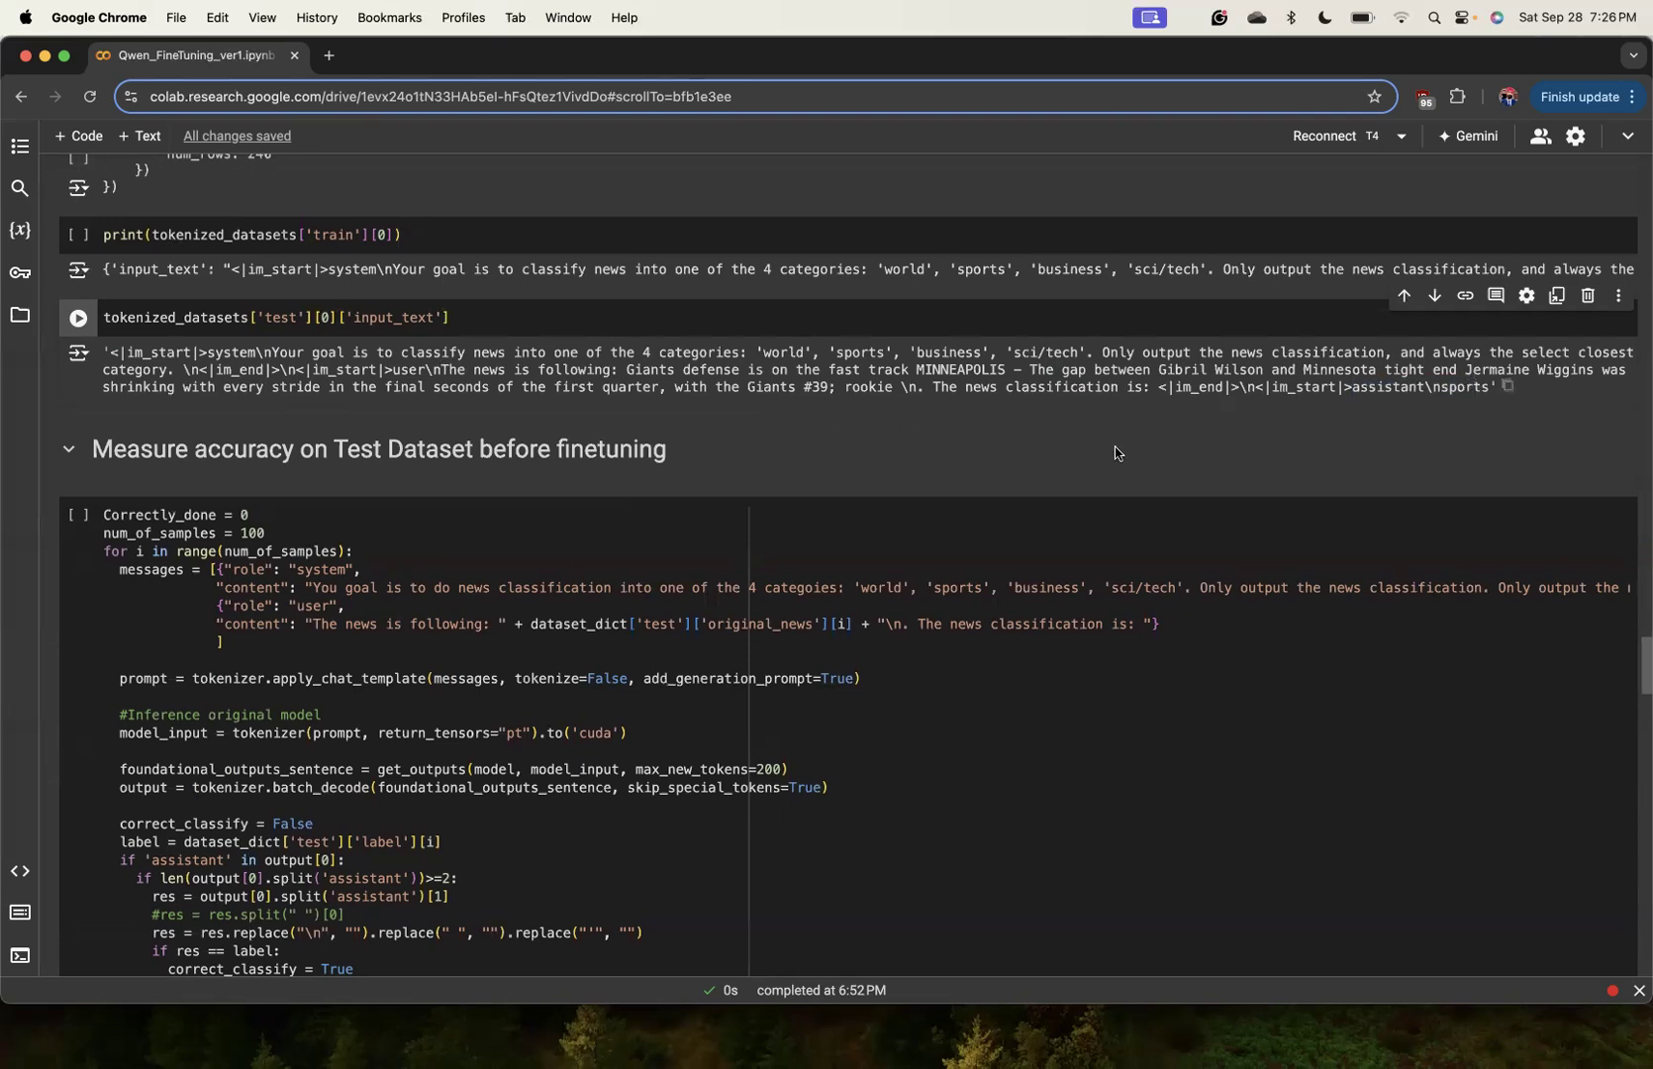
{"action": "scroll", "scroll_direction": "down", "scroll_amount": 3}
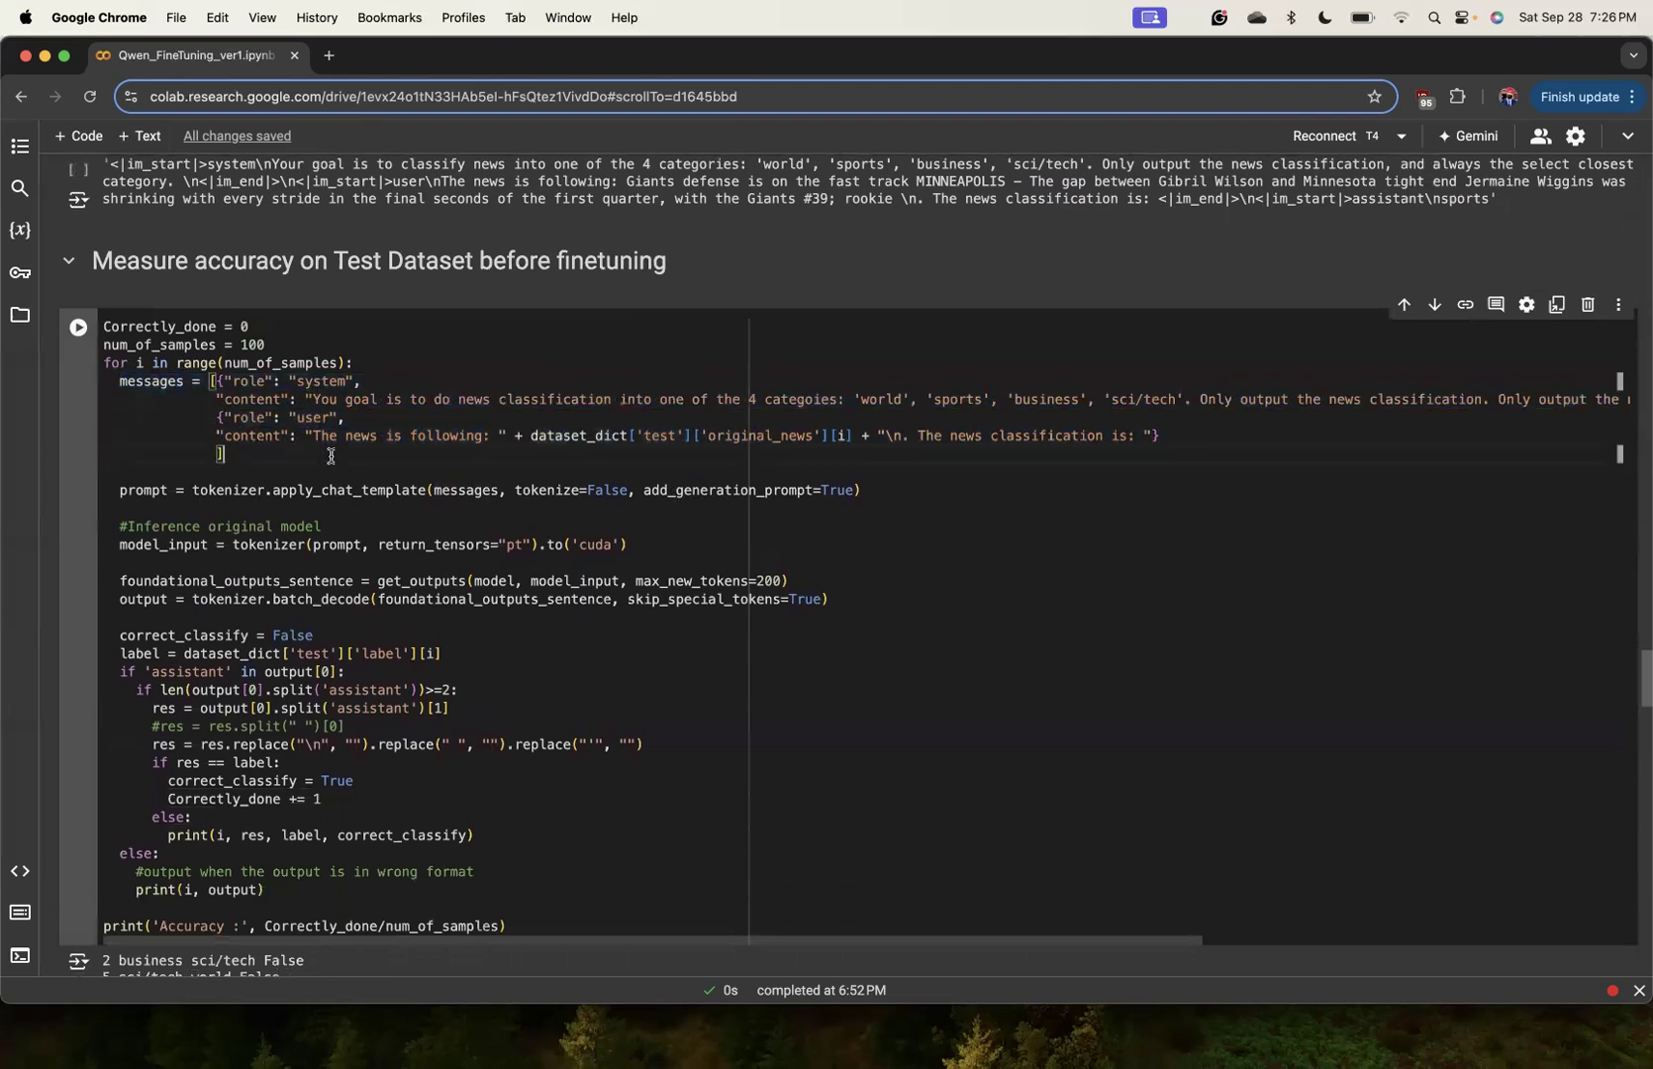
Scroll through the misclassified-sample output down to 'Accuracy : 0.79' and the LoRA config cell.
{"action": "scroll", "scroll_direction": "down", "scroll_amount": 3}
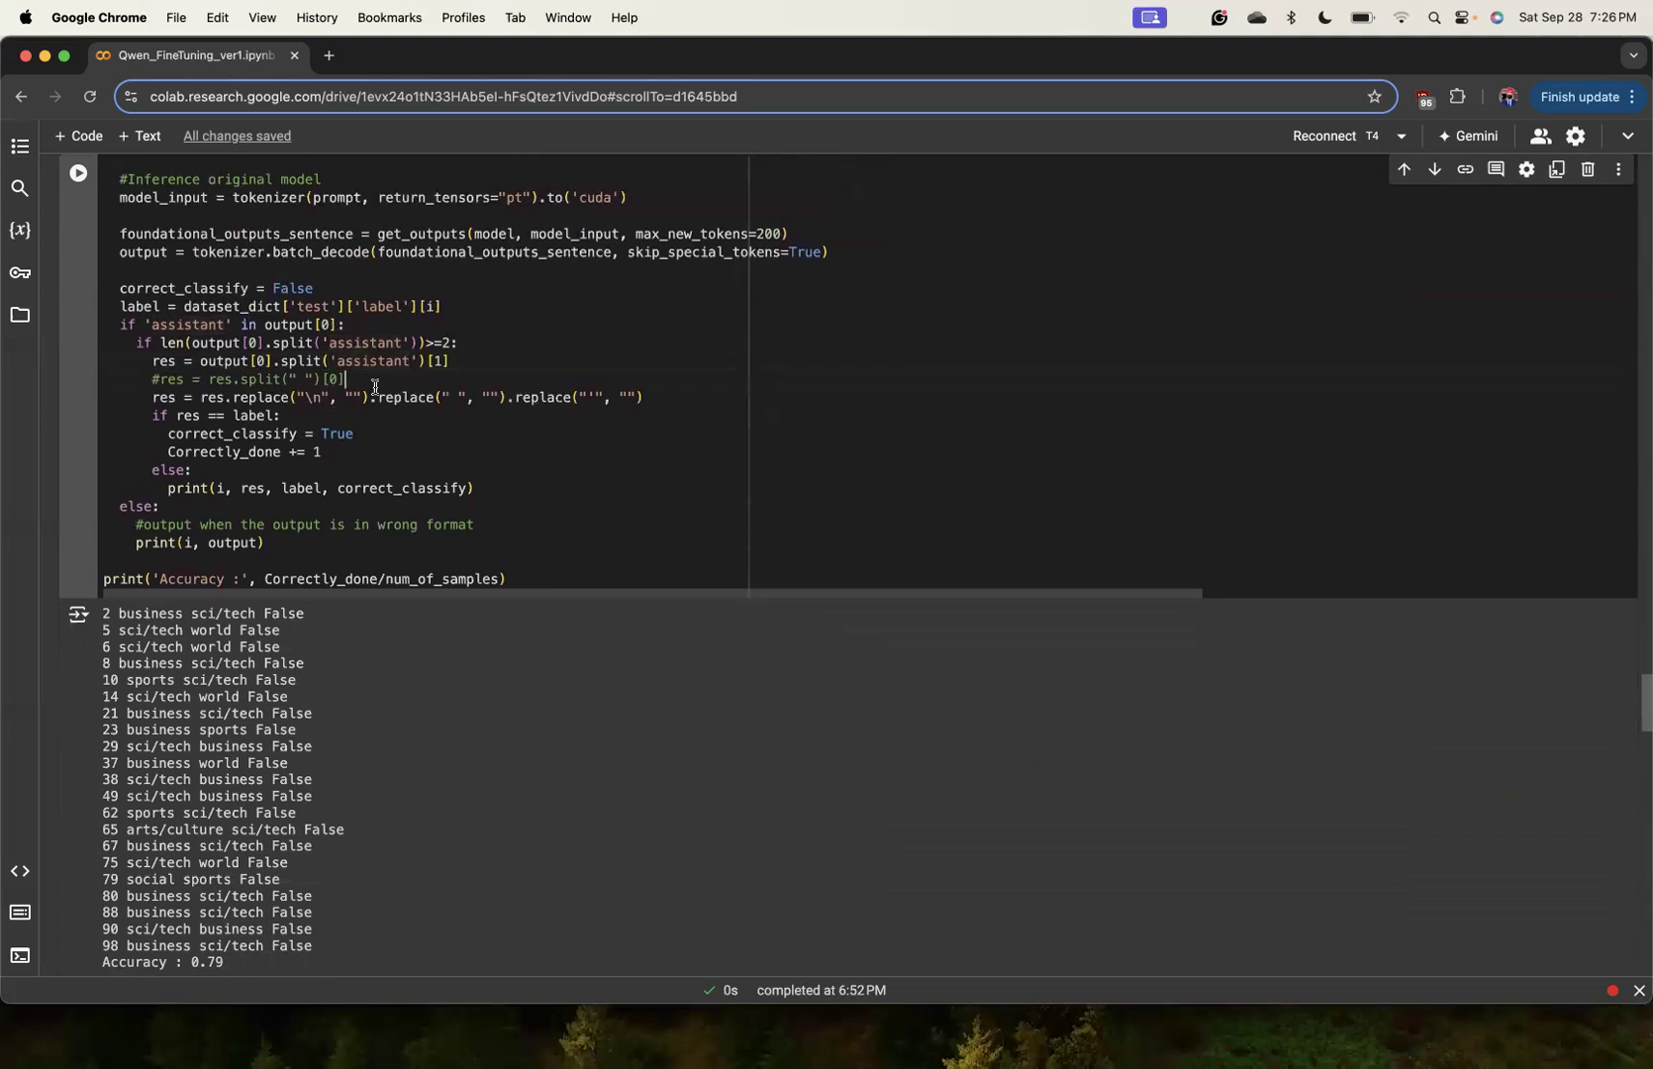
{"action": "double_click", "coordinate": [188, 325]}
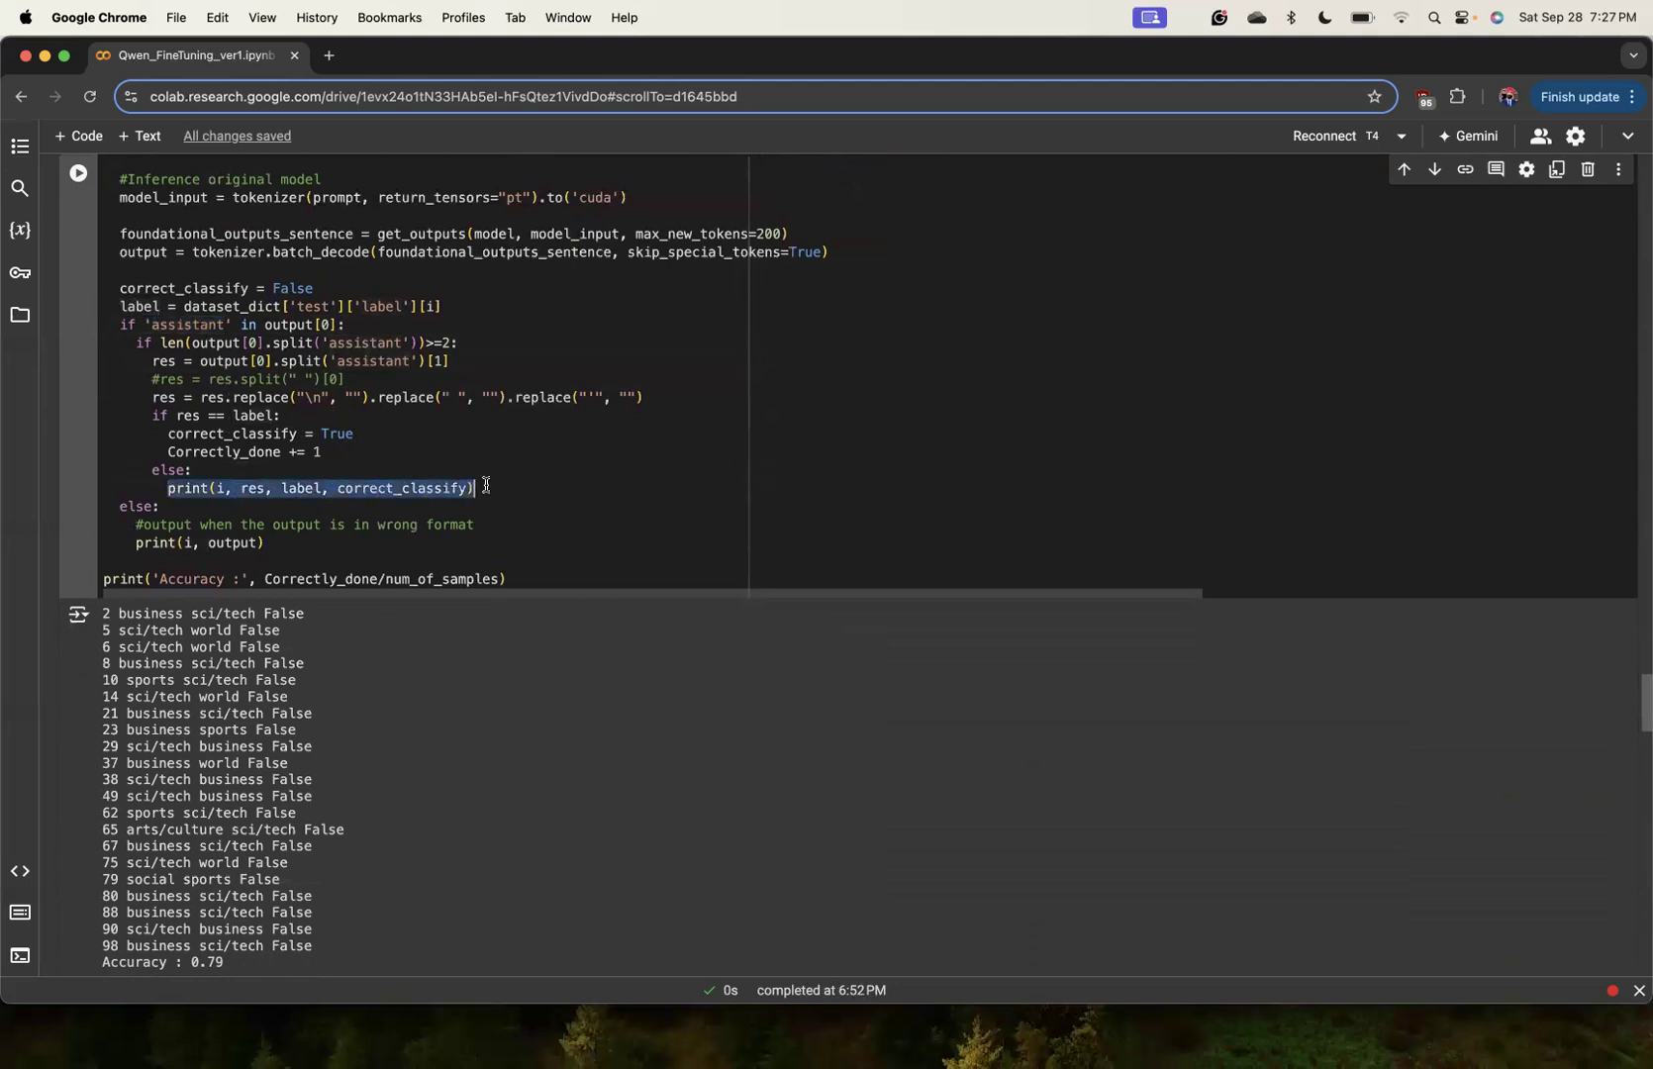
{"action": "scroll", "scroll_direction": "down", "scroll_amount": 3}
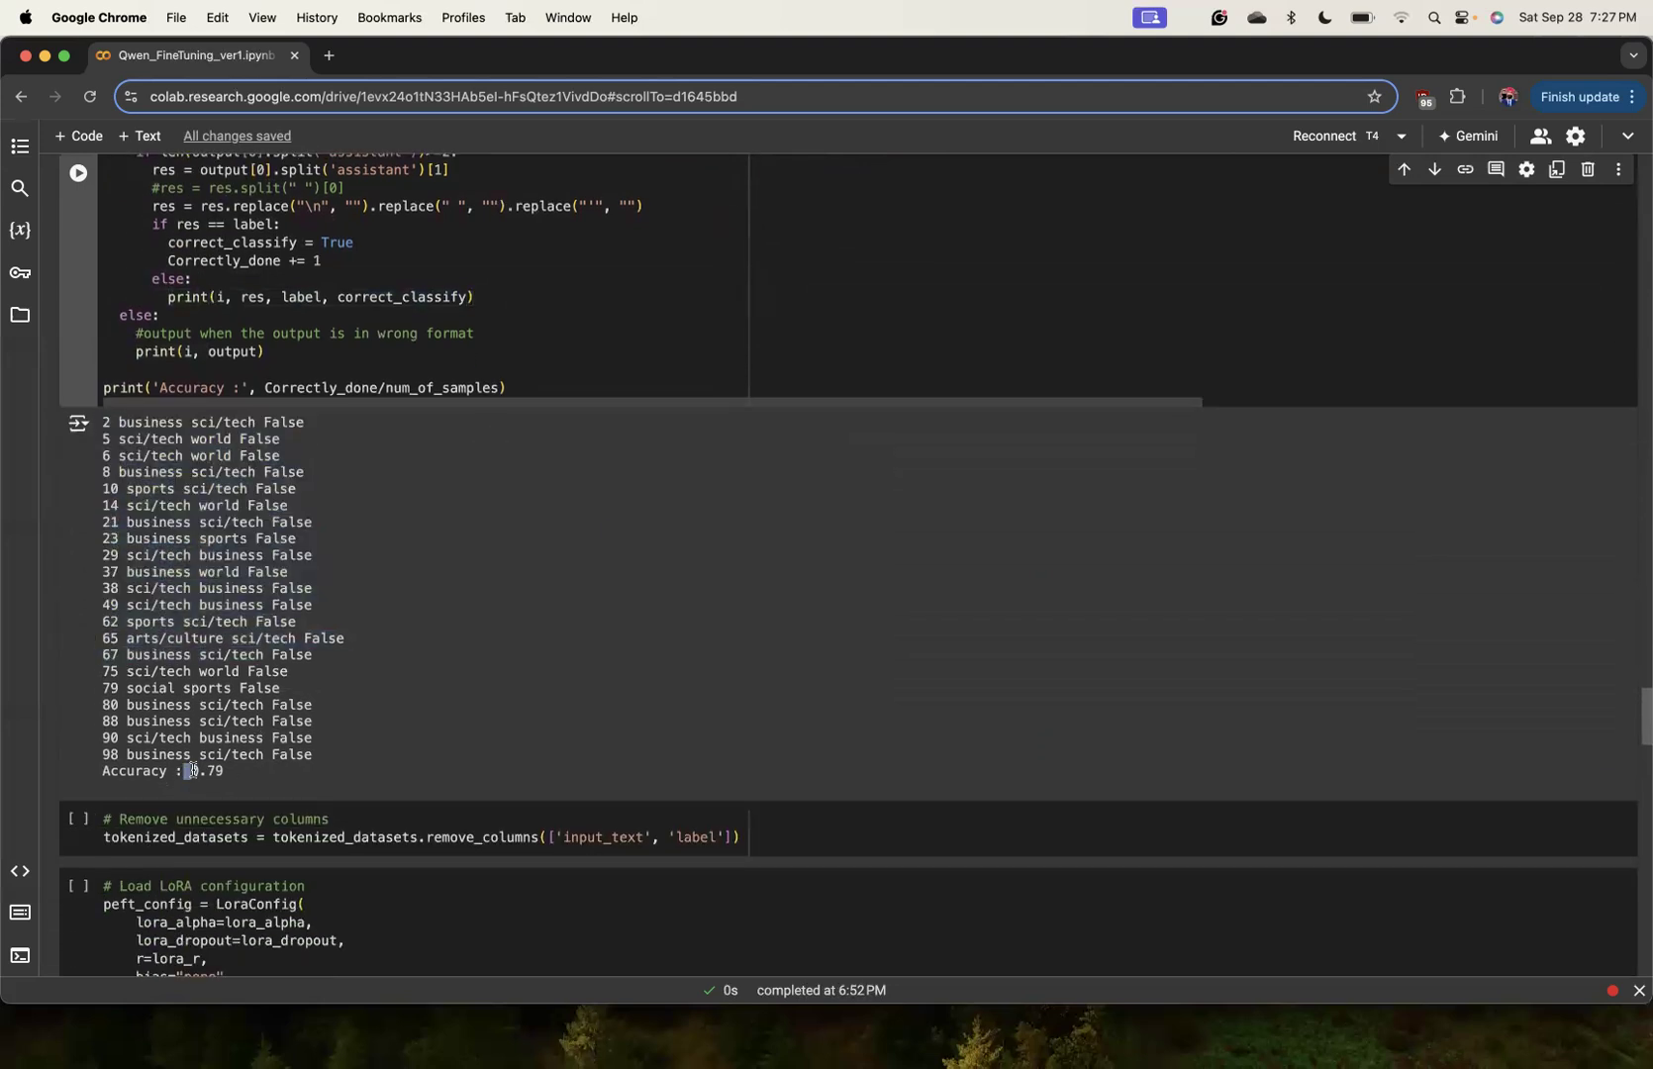
{"action": "scroll", "scroll_direction": "up", "scroll_amount": 3}
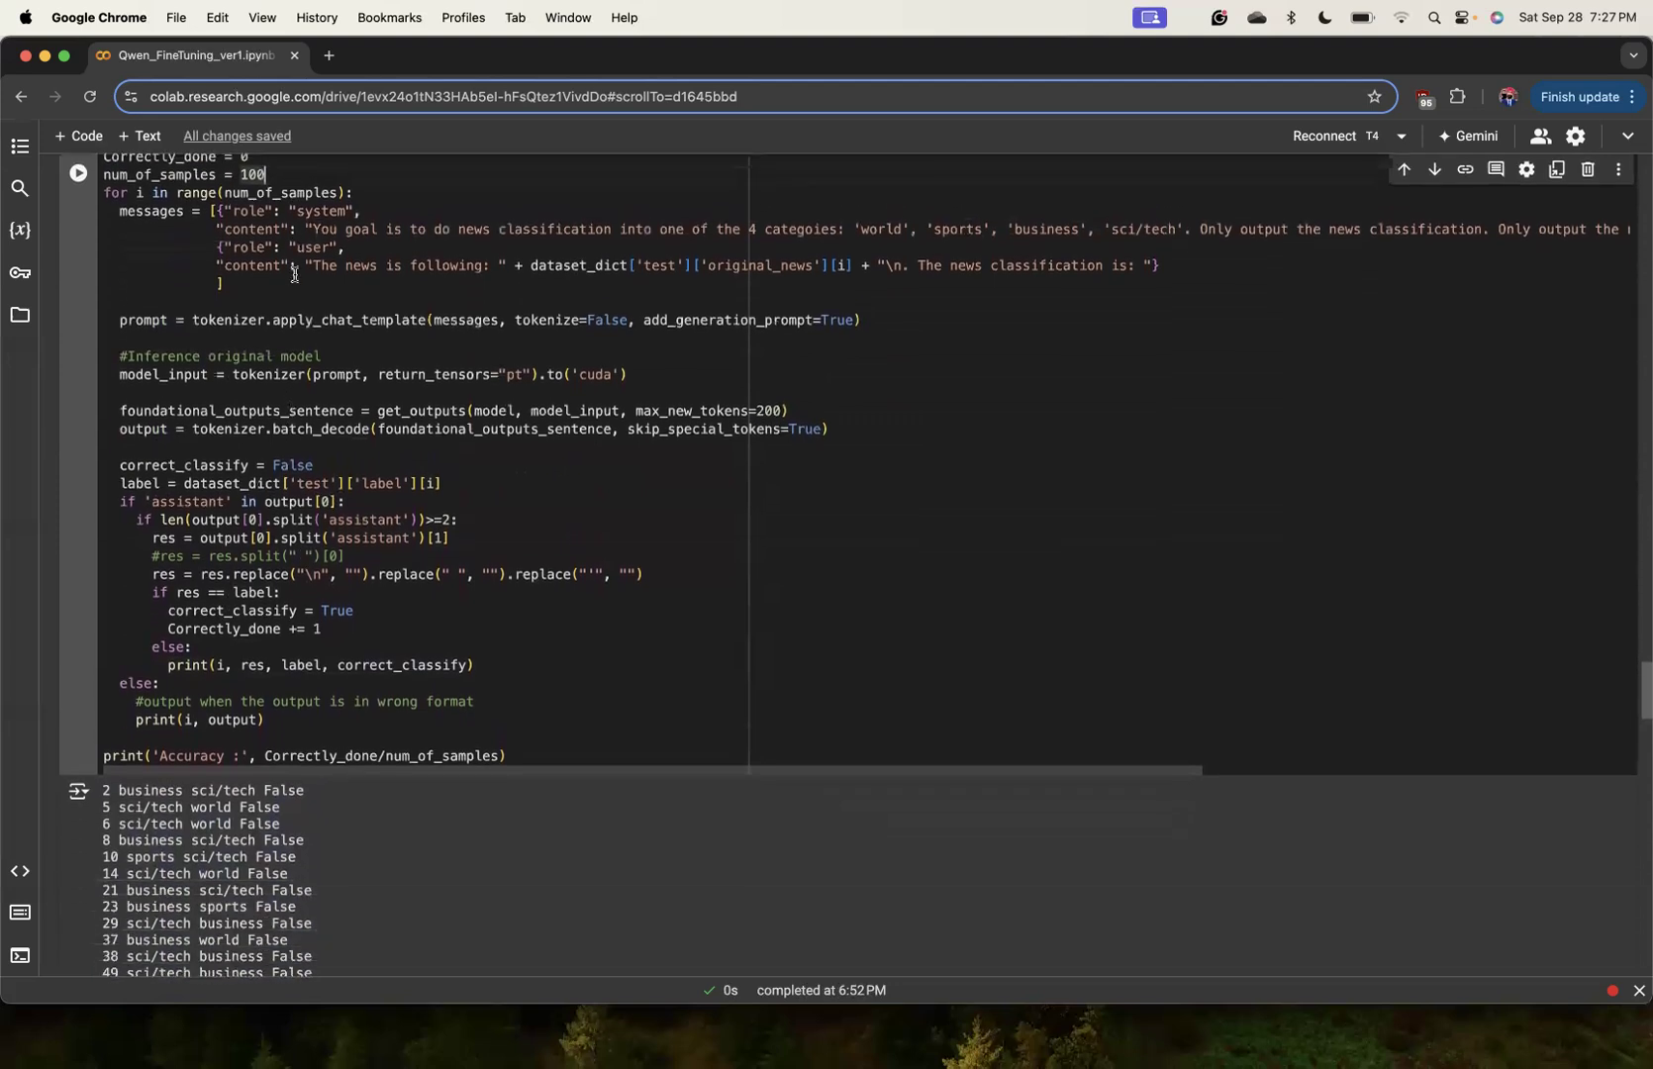
{"action": "scroll", "scroll_direction": "down", "scroll_amount": 3}
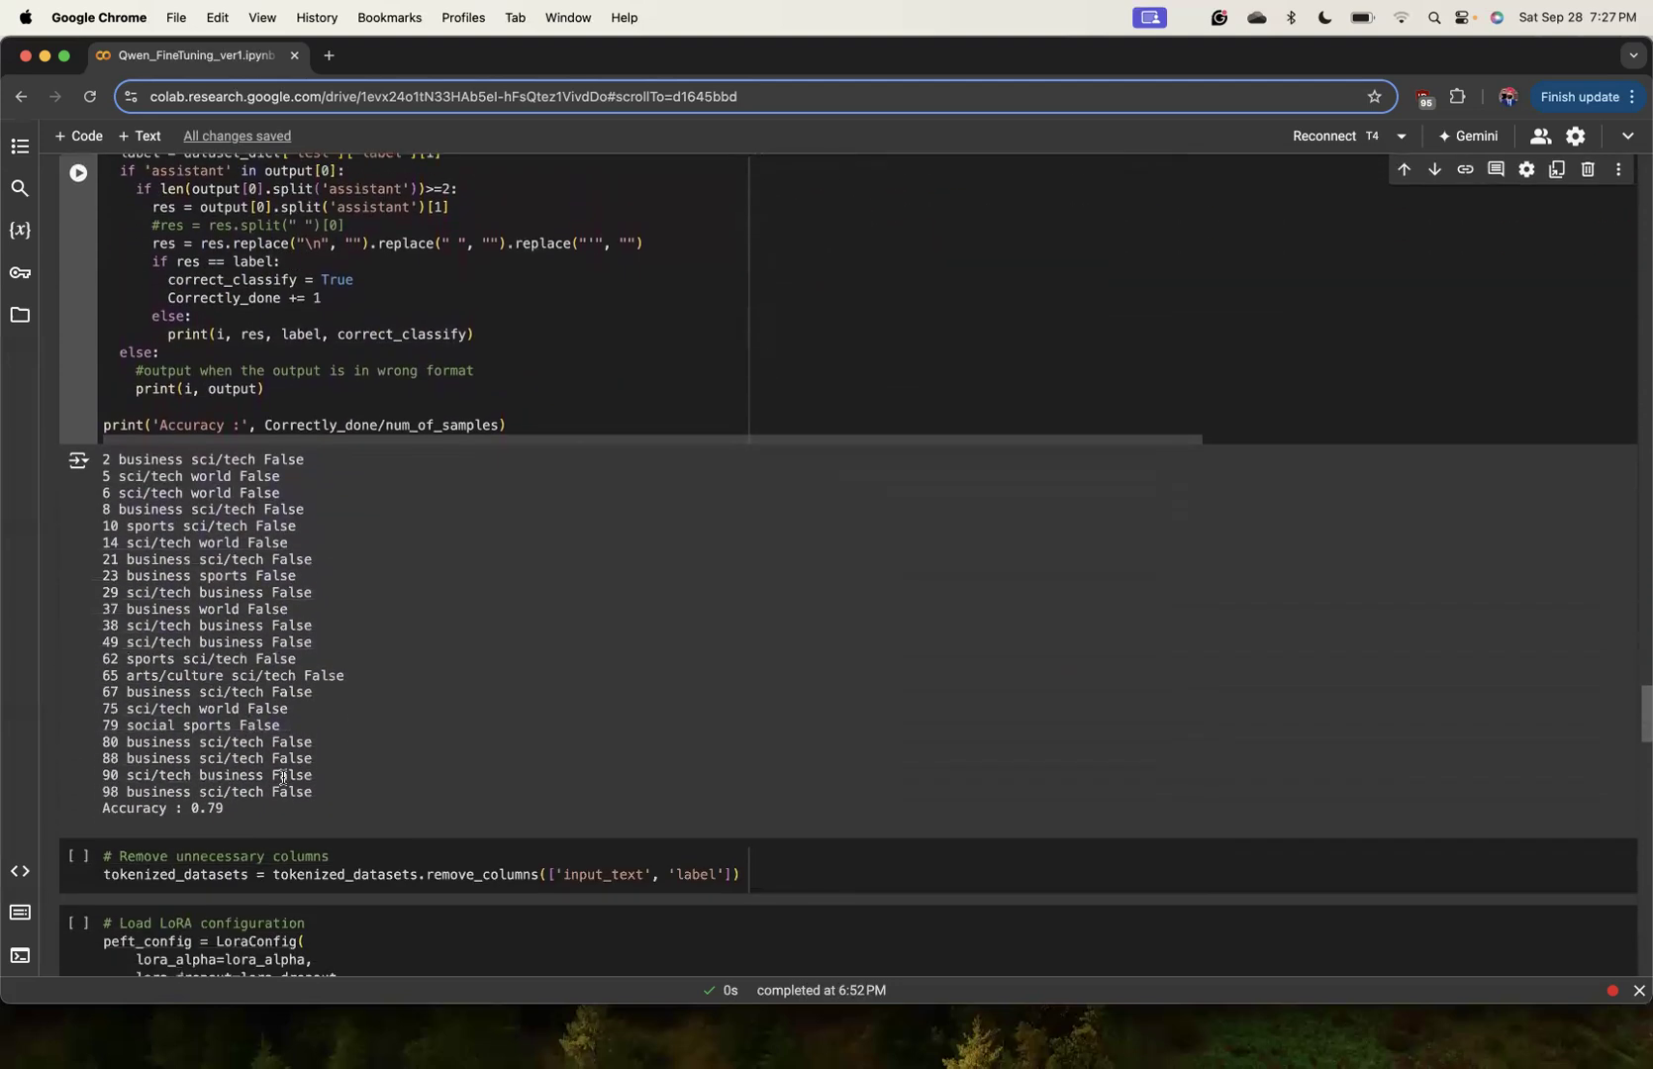
{"action": "scroll", "scroll_direction": "down", "scroll_amount": 3}
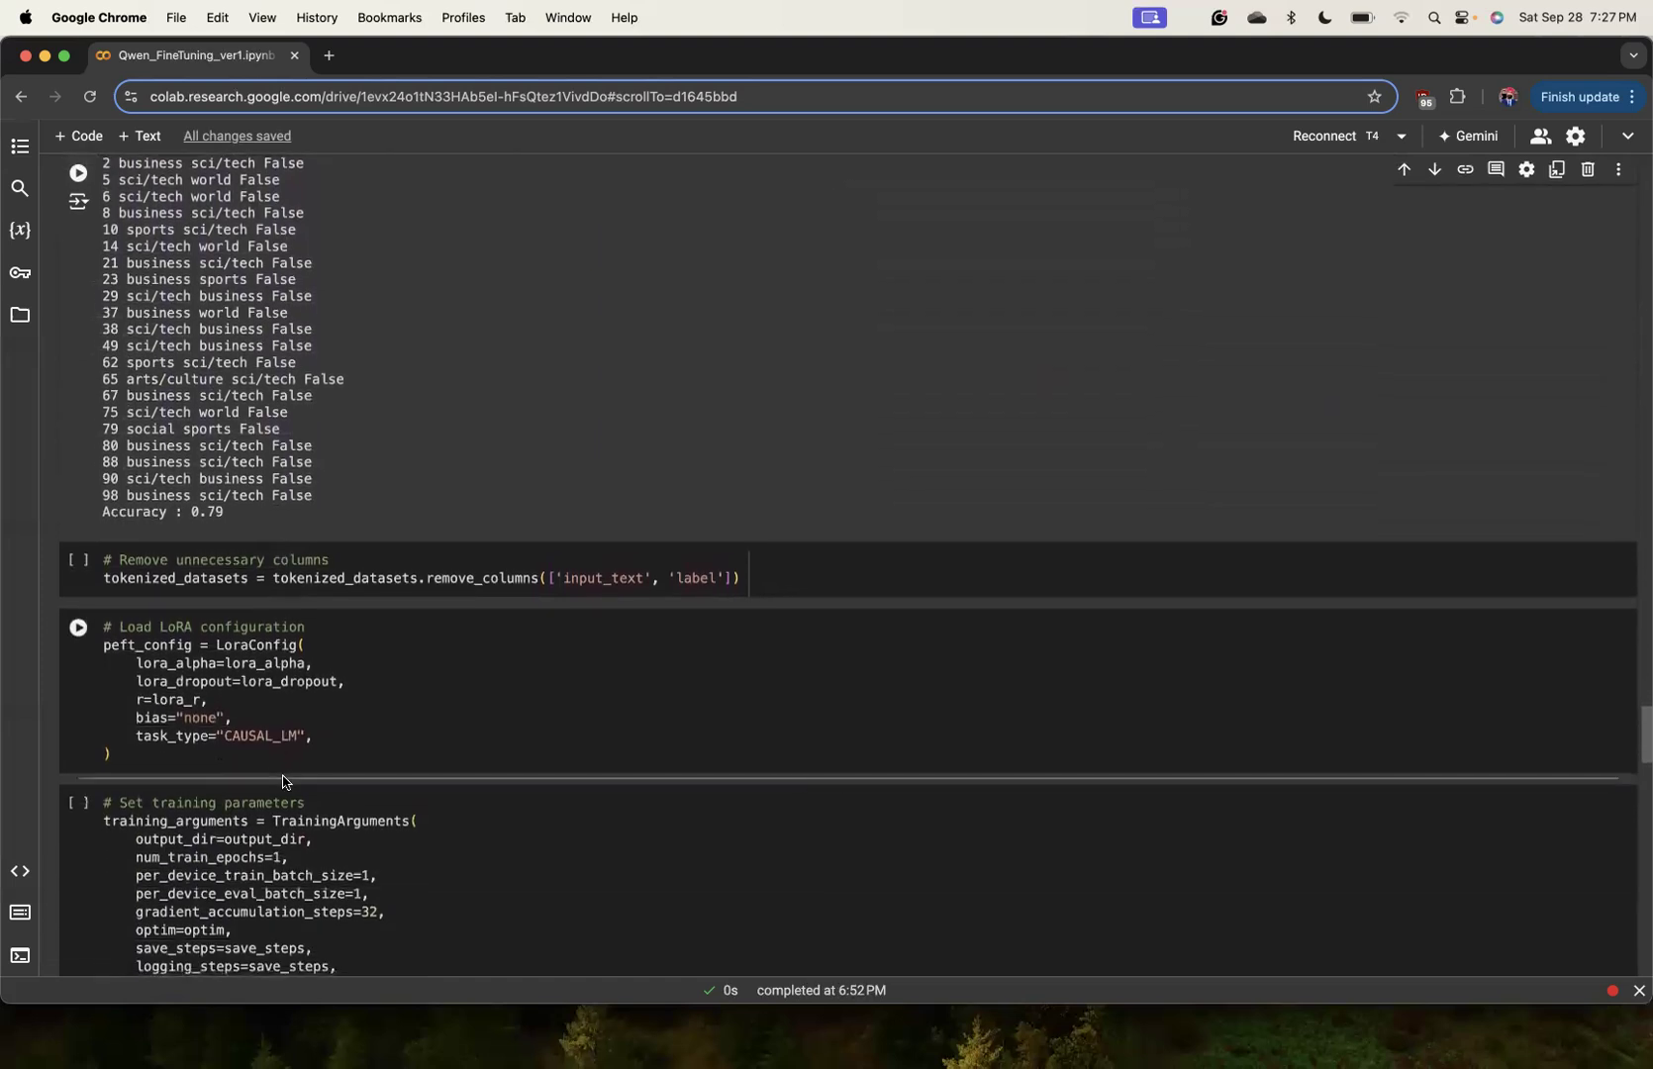
{"action": "double_click", "coordinate": [207, 513]}
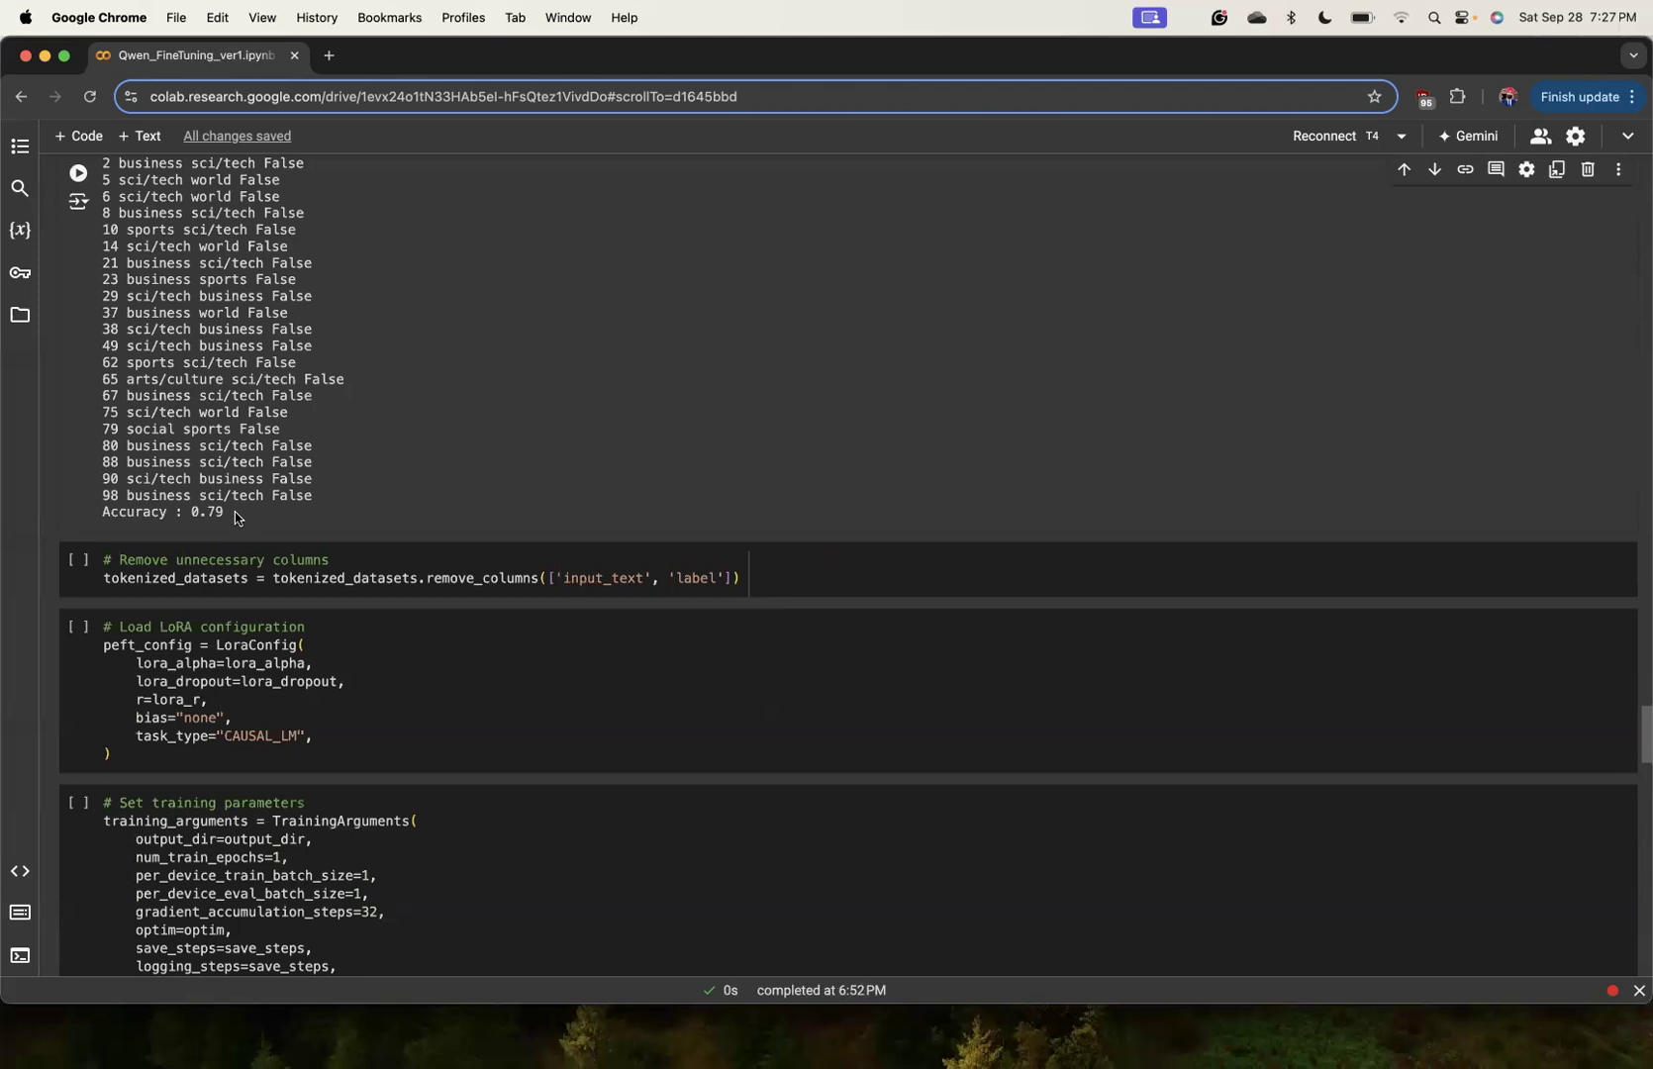
{"action": "mouse_move", "coordinate": [253, 379]}
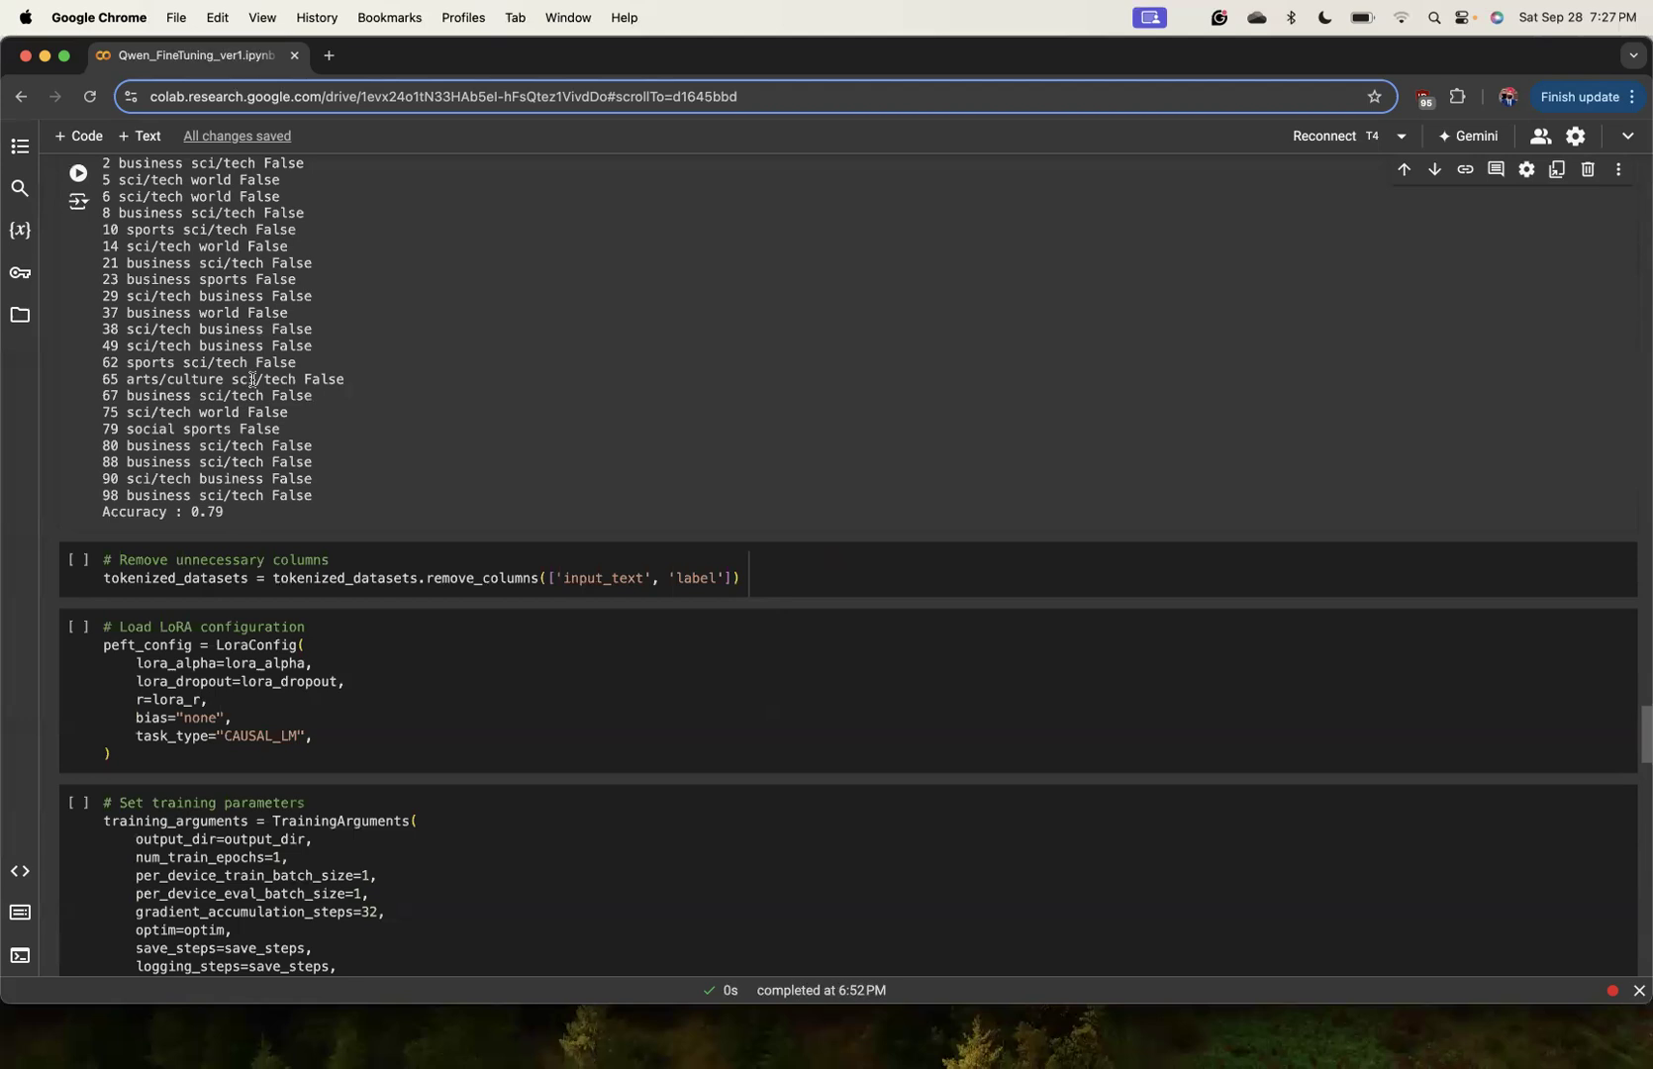
Scroll past LoraConfig to the TrainingArguments cell (learning_rate 2e-4) above SFTTrainer.
{"action": "scroll", "scroll_direction": "down", "scroll_amount": 3}
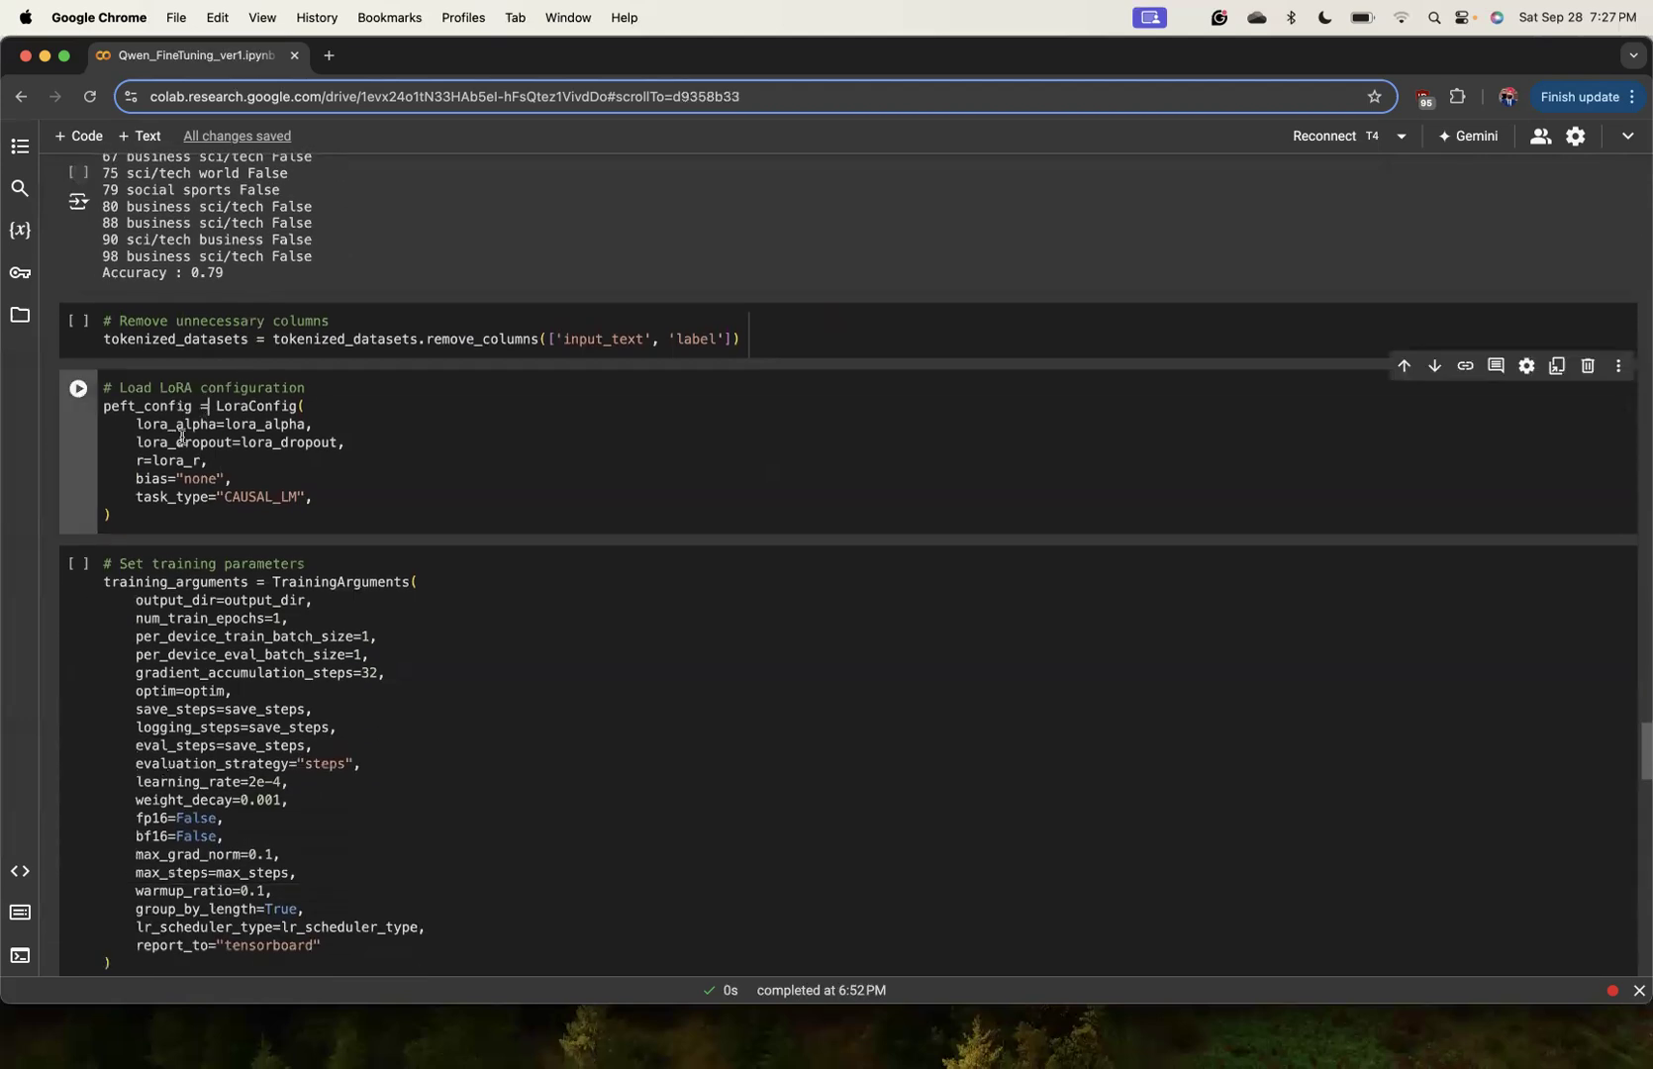
{"action": "scroll", "scroll_direction": "down", "scroll_amount": 3}
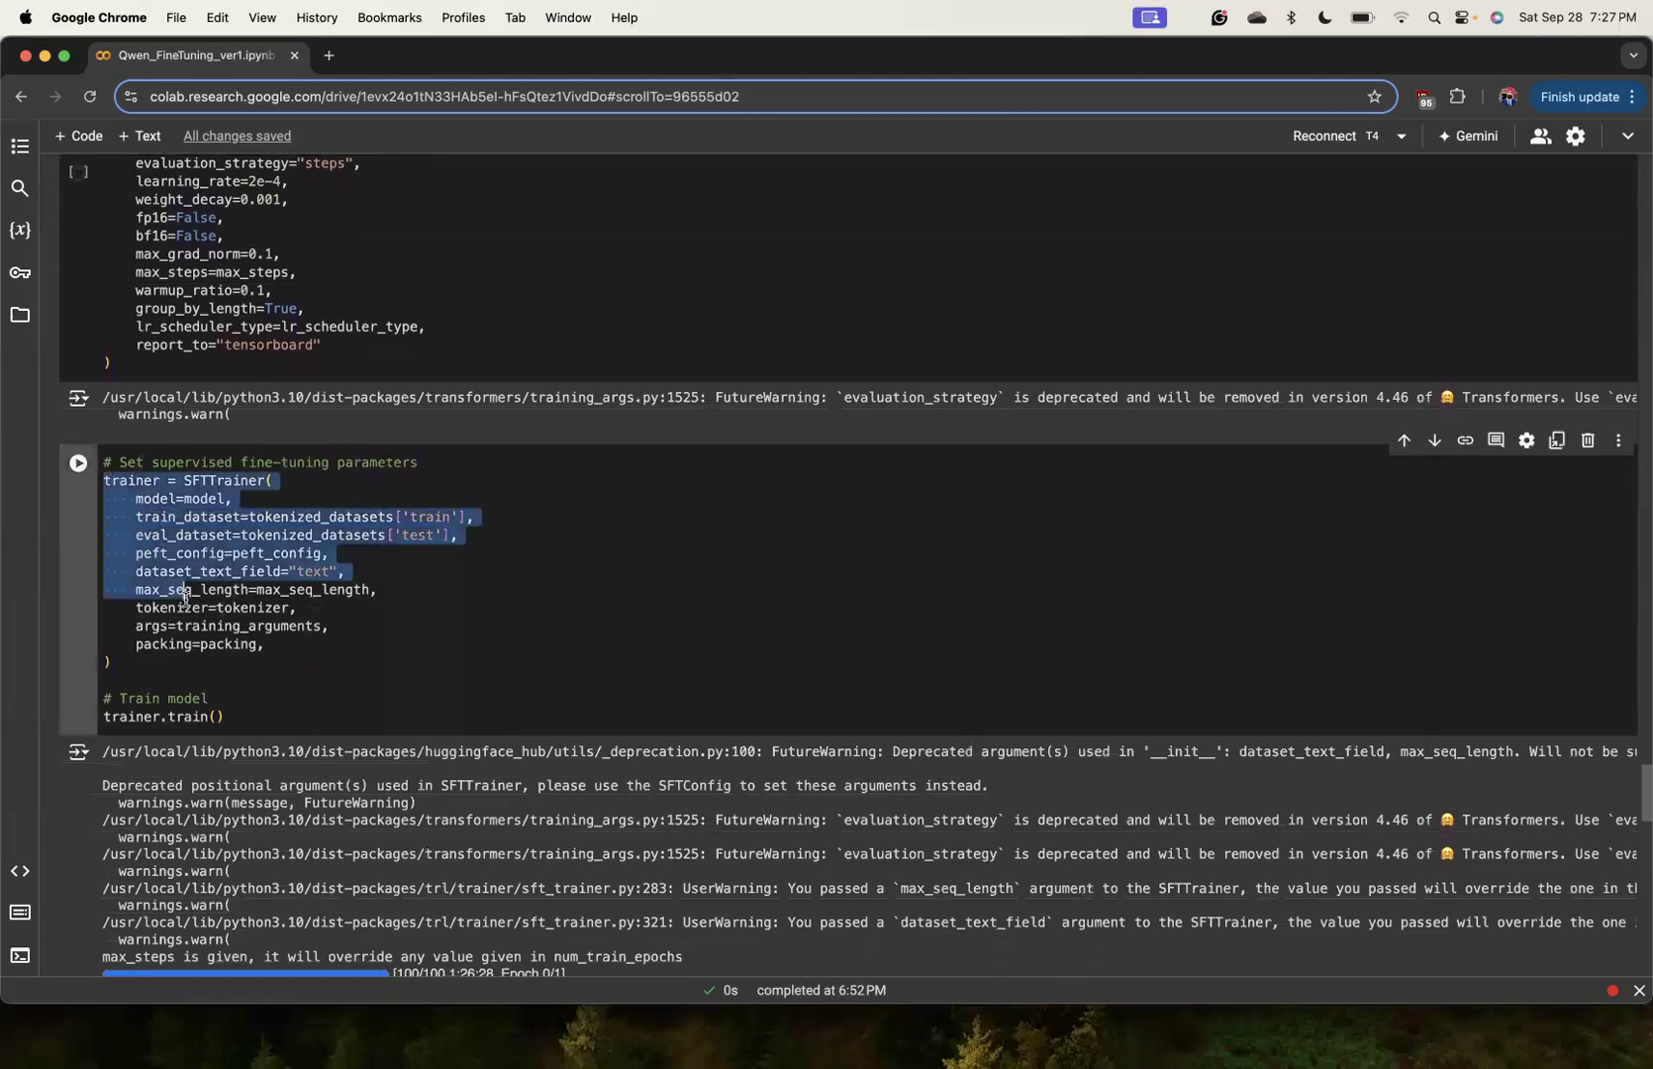
{"action": "scroll", "scroll_direction": "up", "scroll_amount": 3}
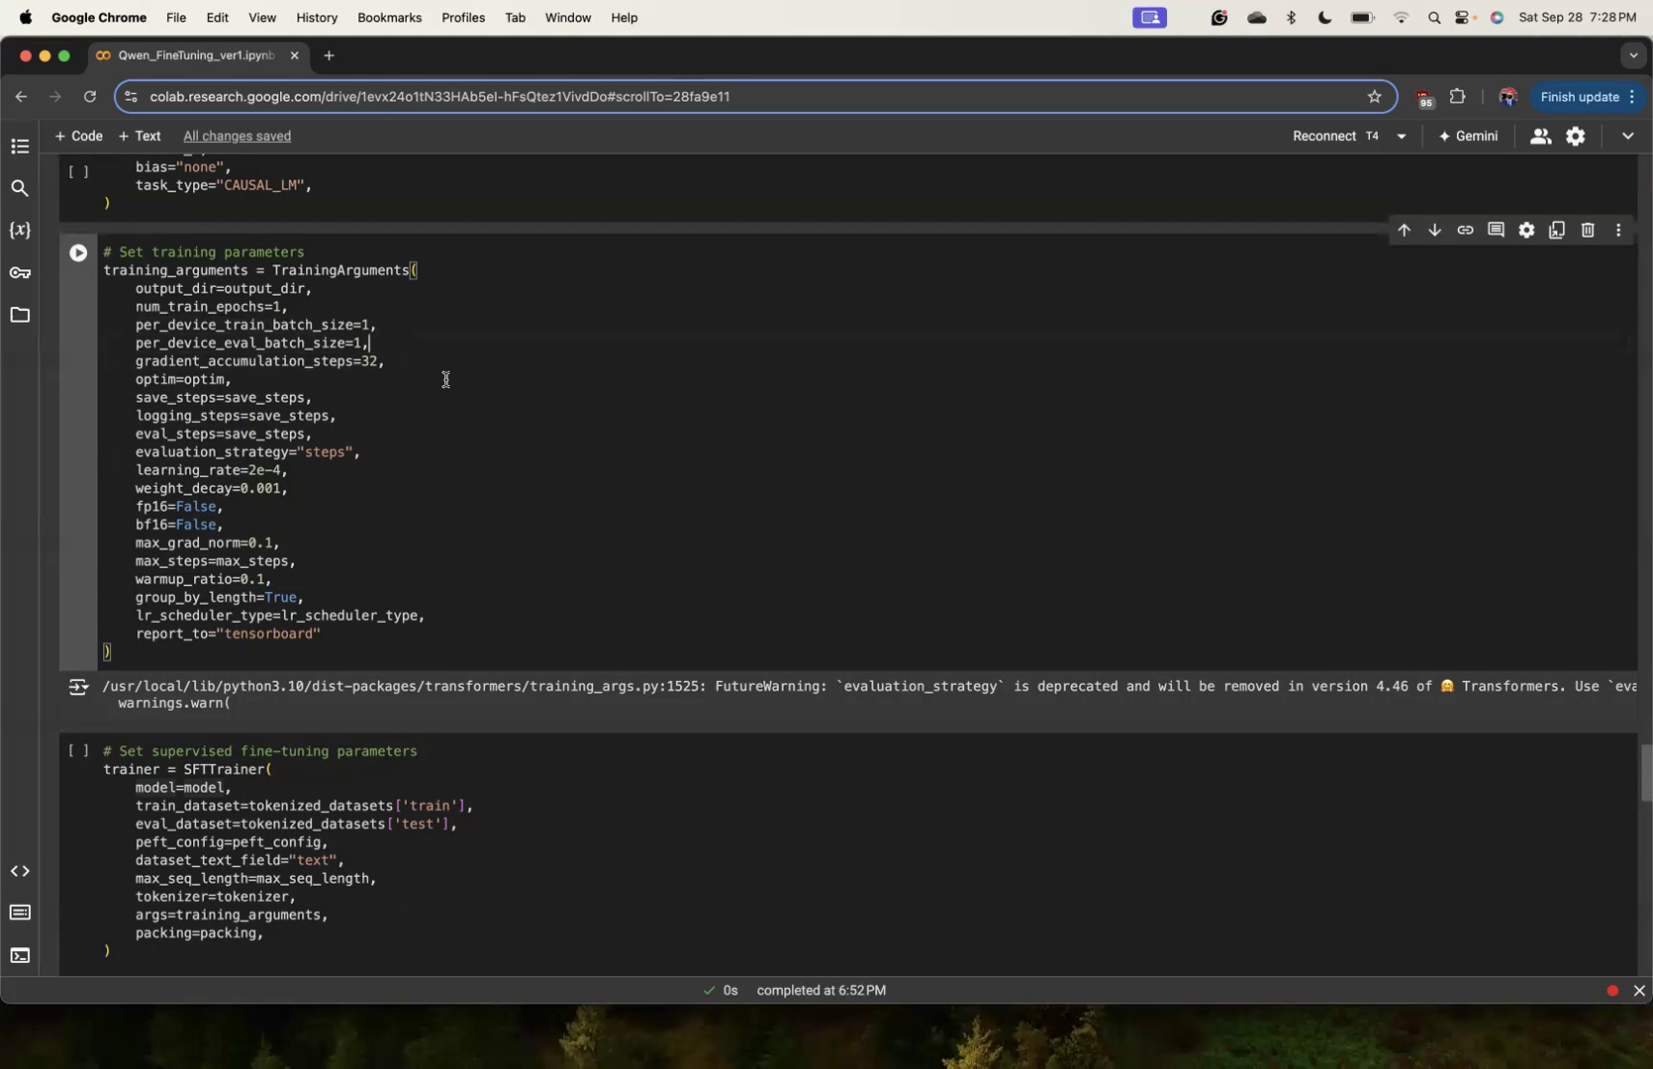
{"action": "scroll", "scroll_direction": "down", "scroll_amount": 3}
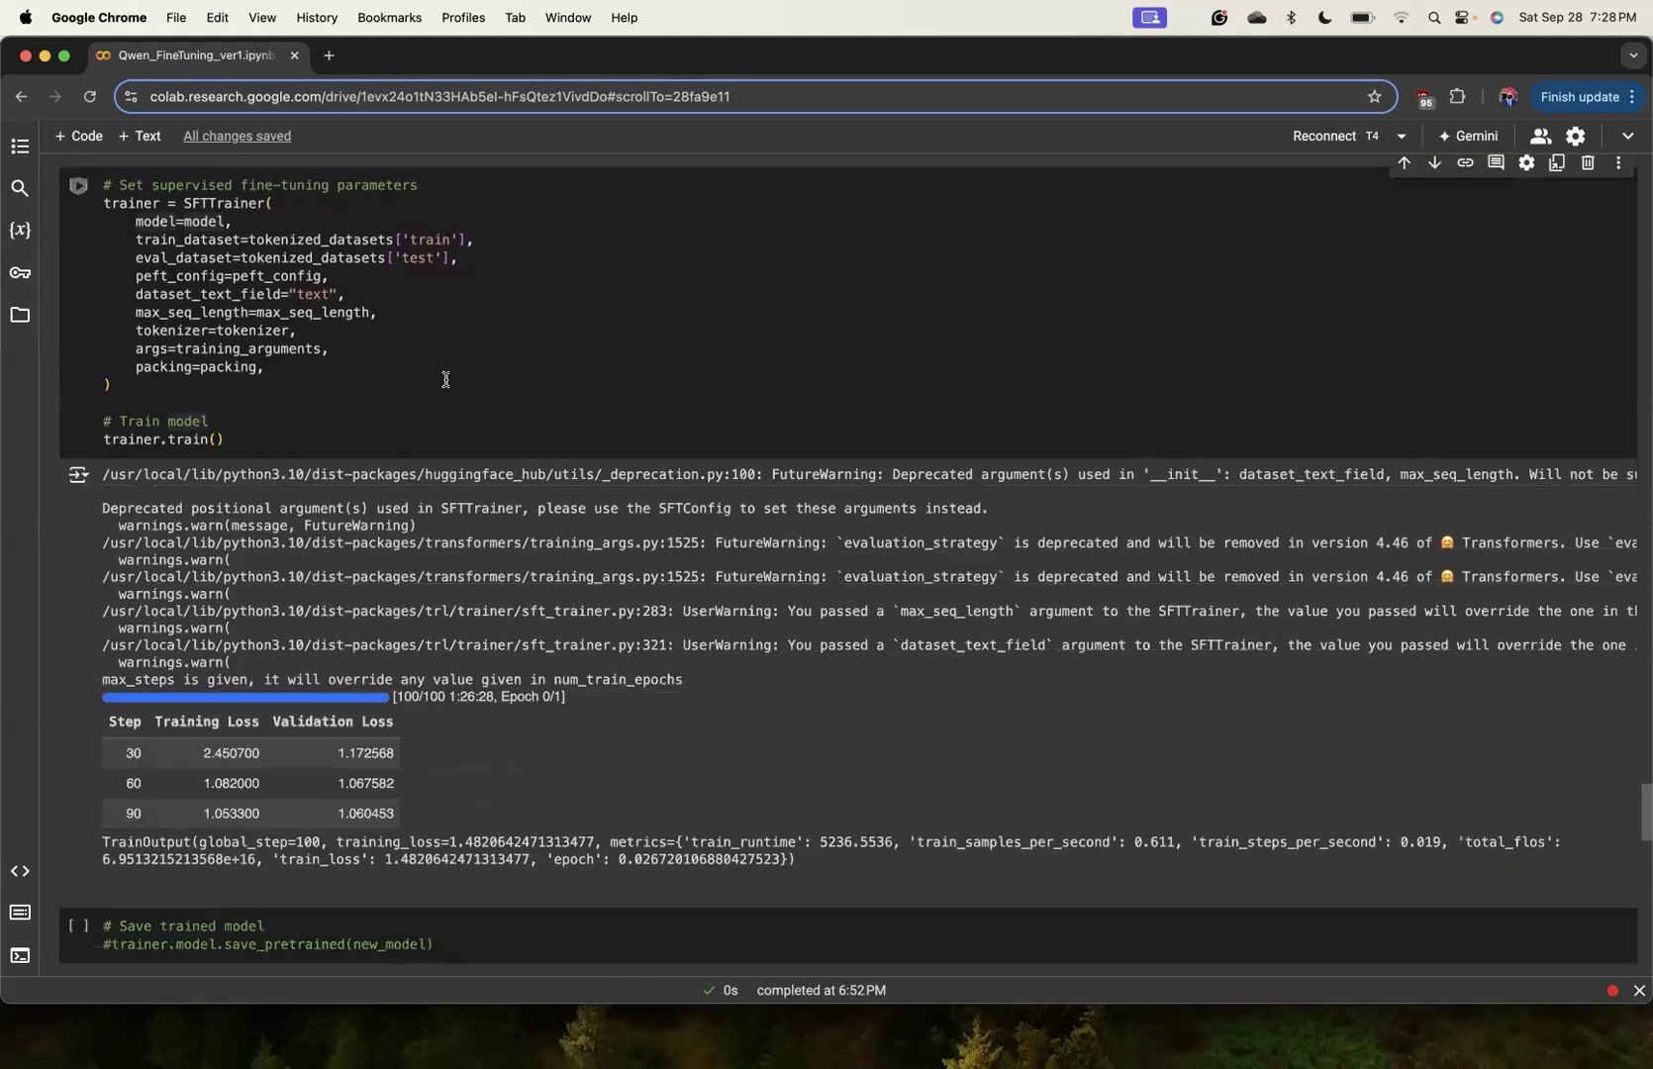
{"action": "scroll", "scroll_direction": "down", "scroll_amount": 3}
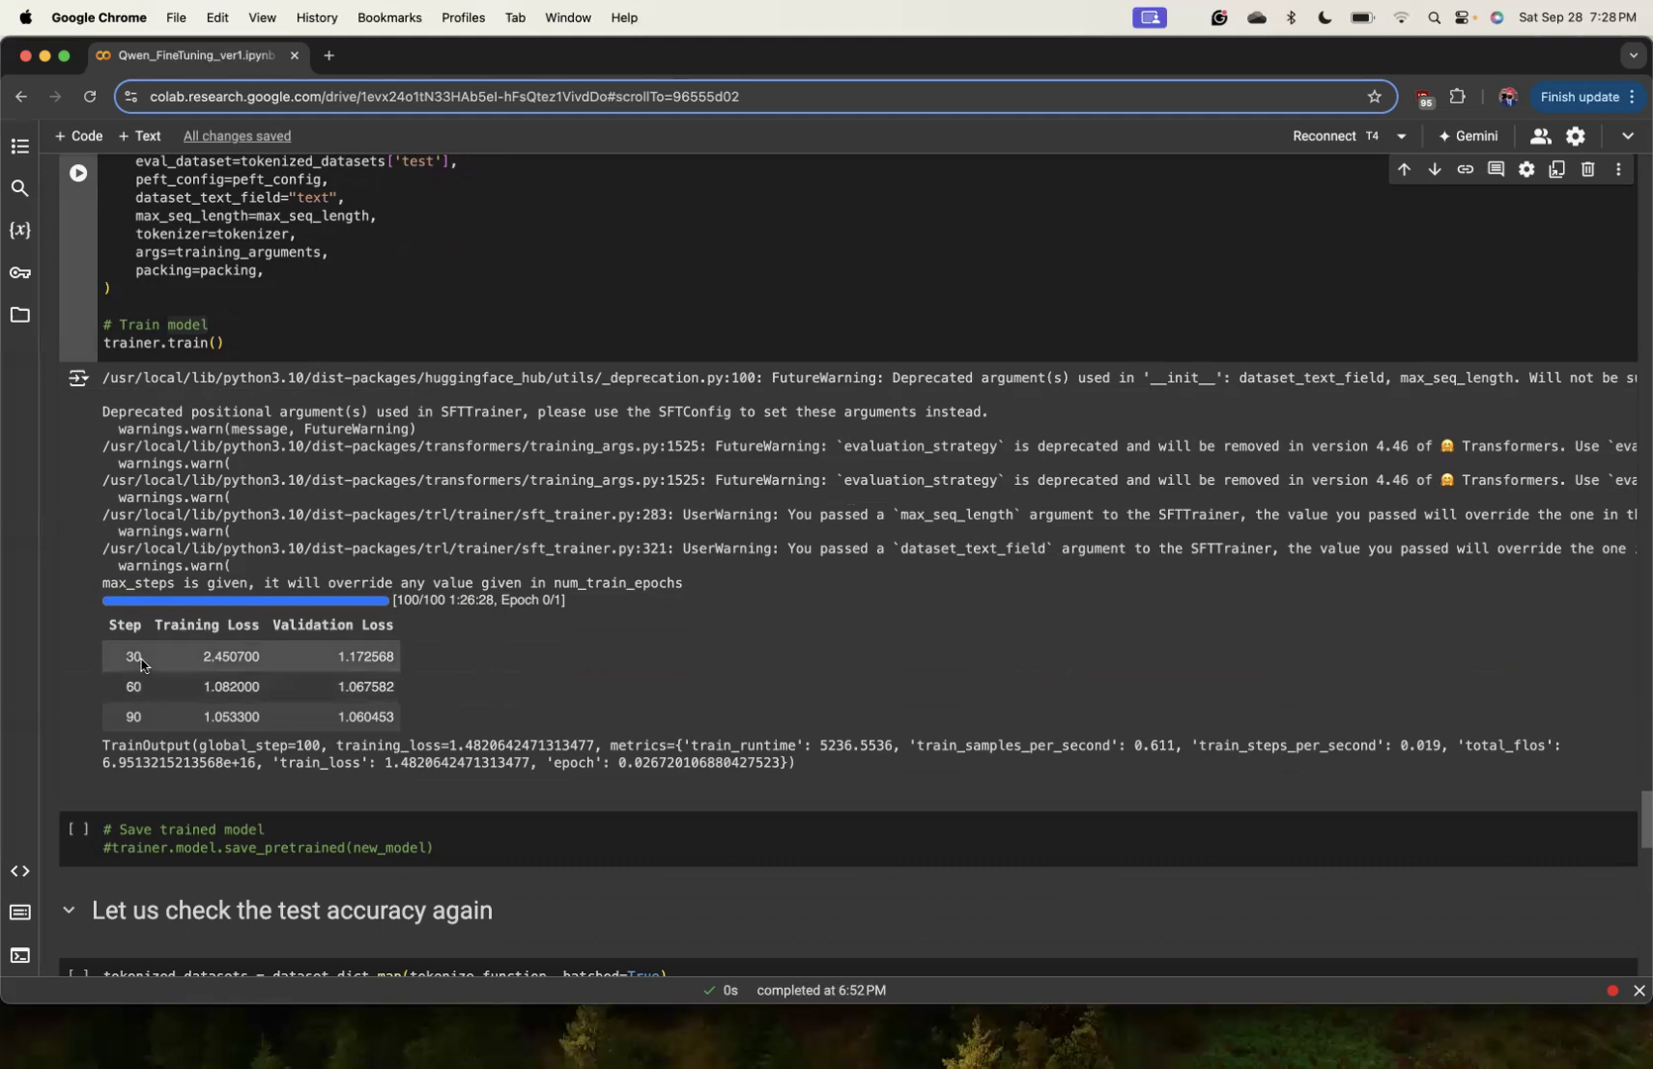
{"action": "mouse_move", "coordinate": [352, 647]}
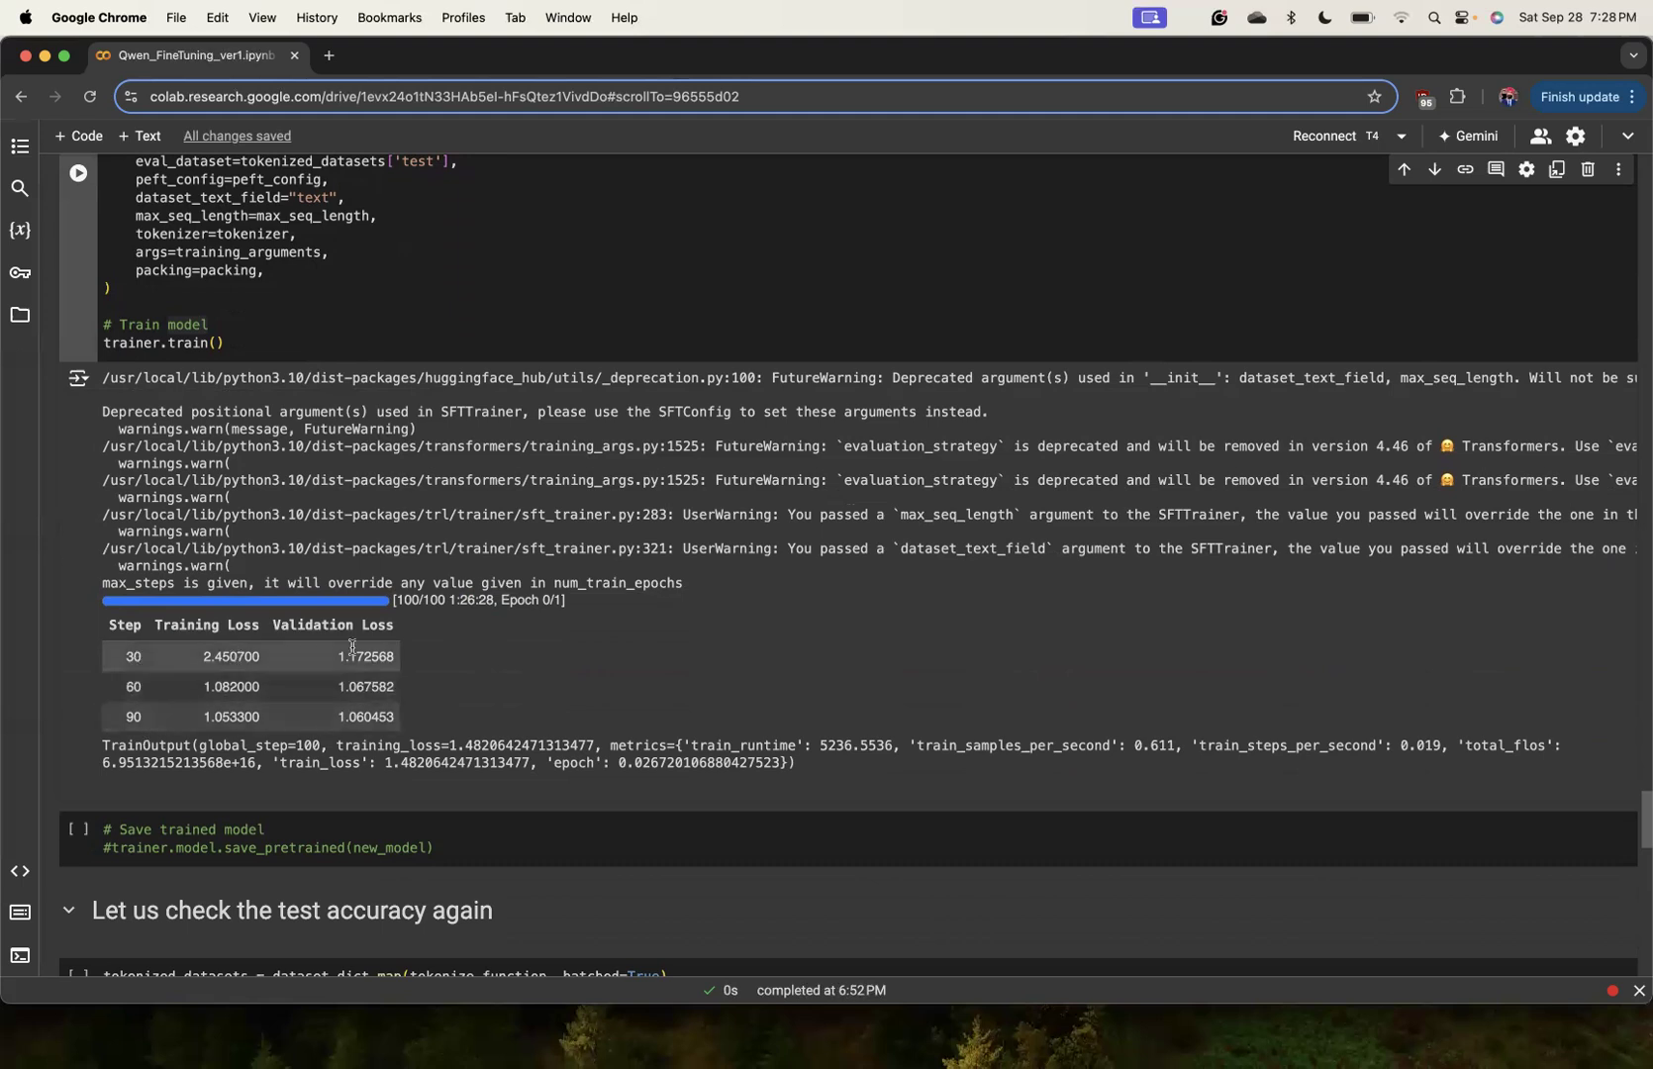
{"action": "mouse_move", "coordinate": [265, 717]}
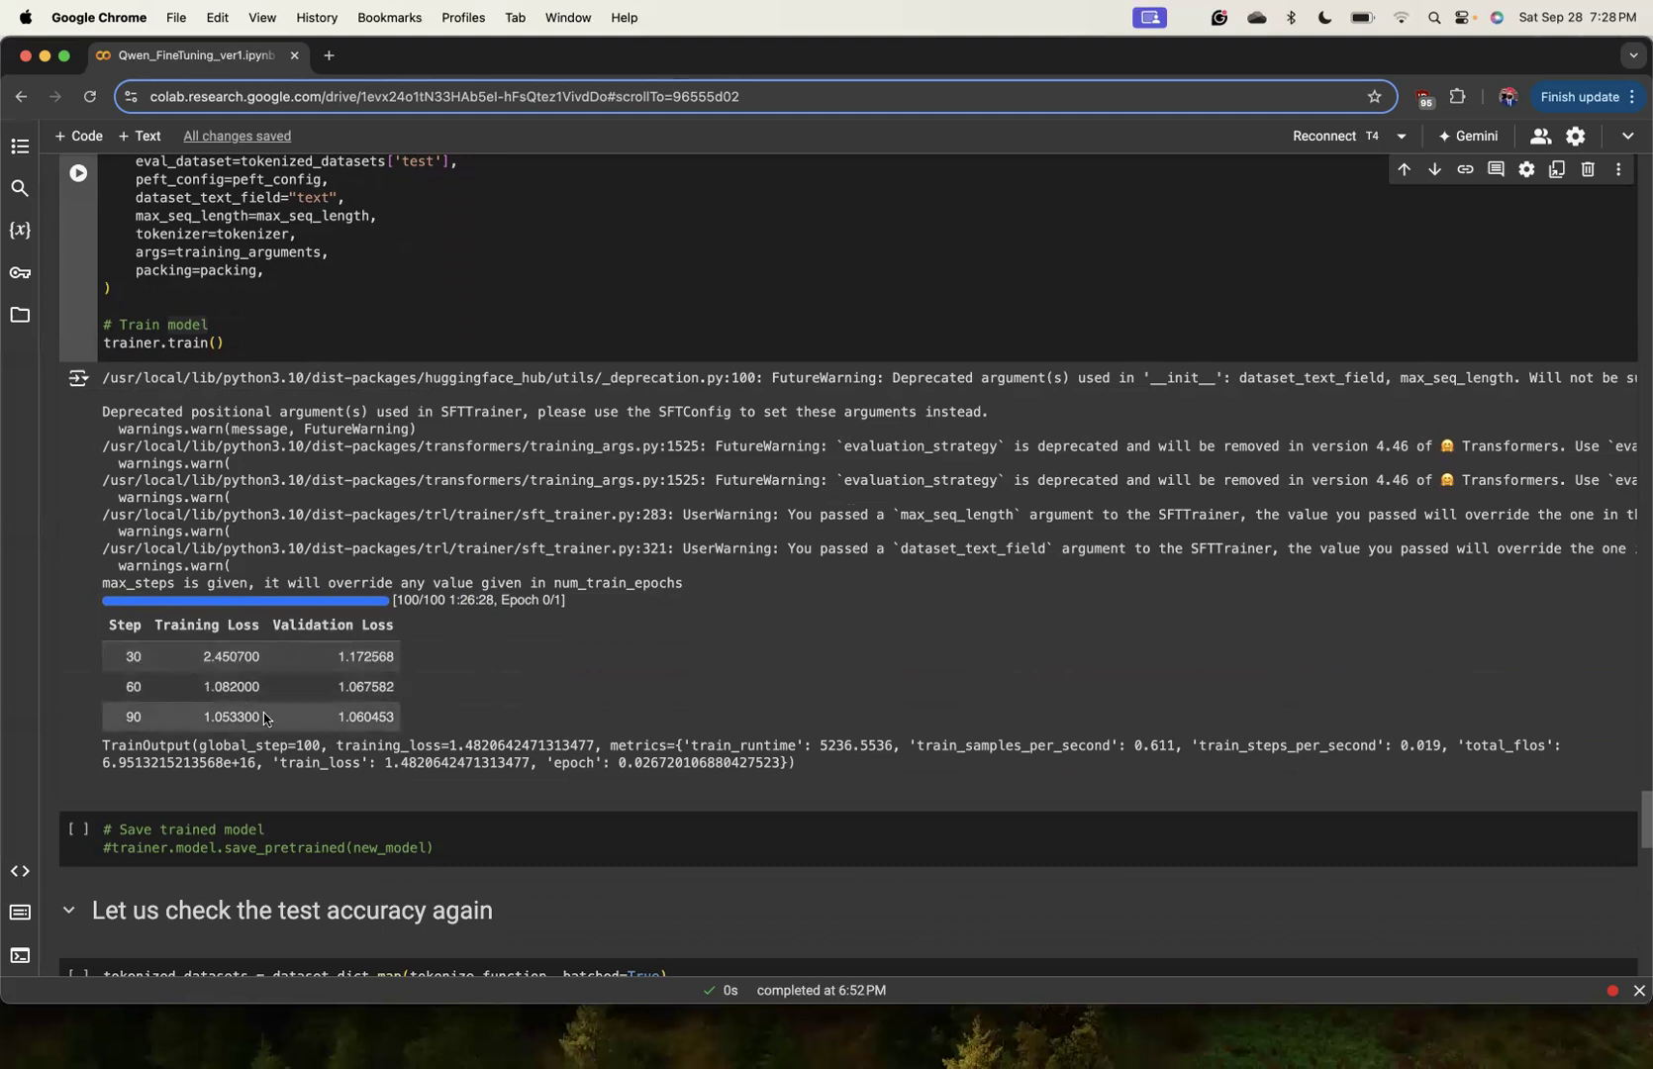
{"action": "mouse_move", "coordinate": [372, 722]}
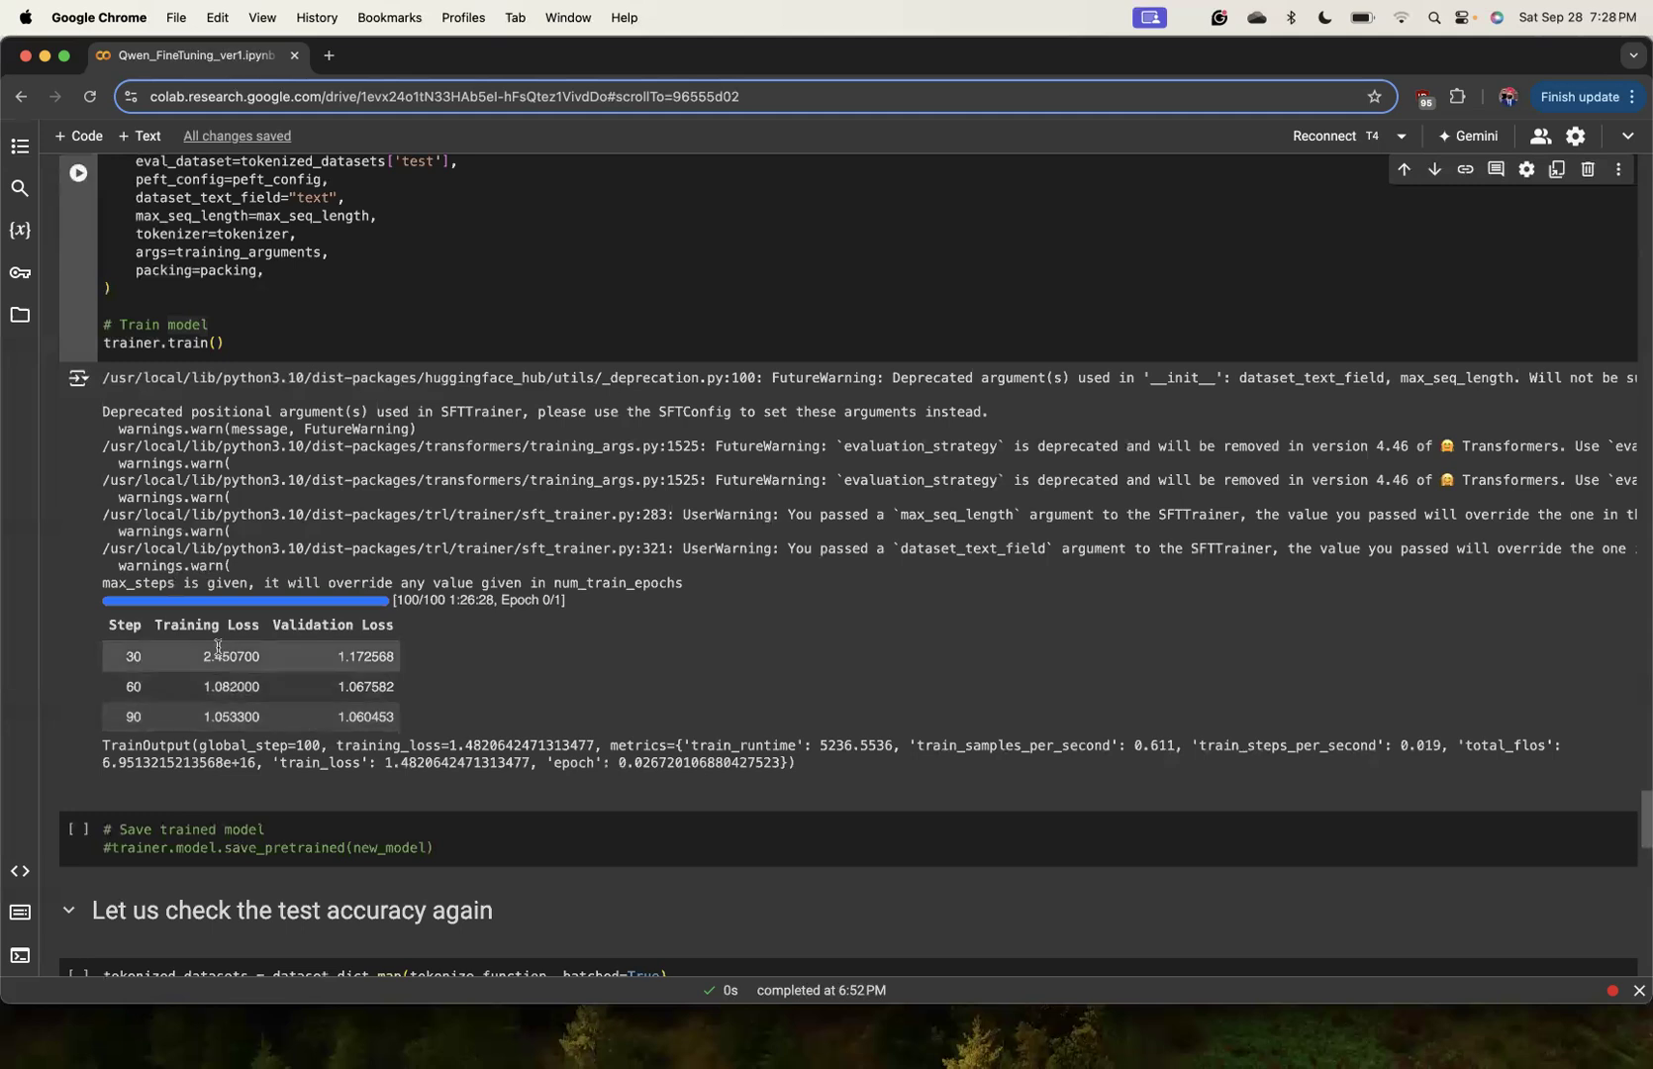
{"action": "mouse_move", "coordinate": [372, 647]}
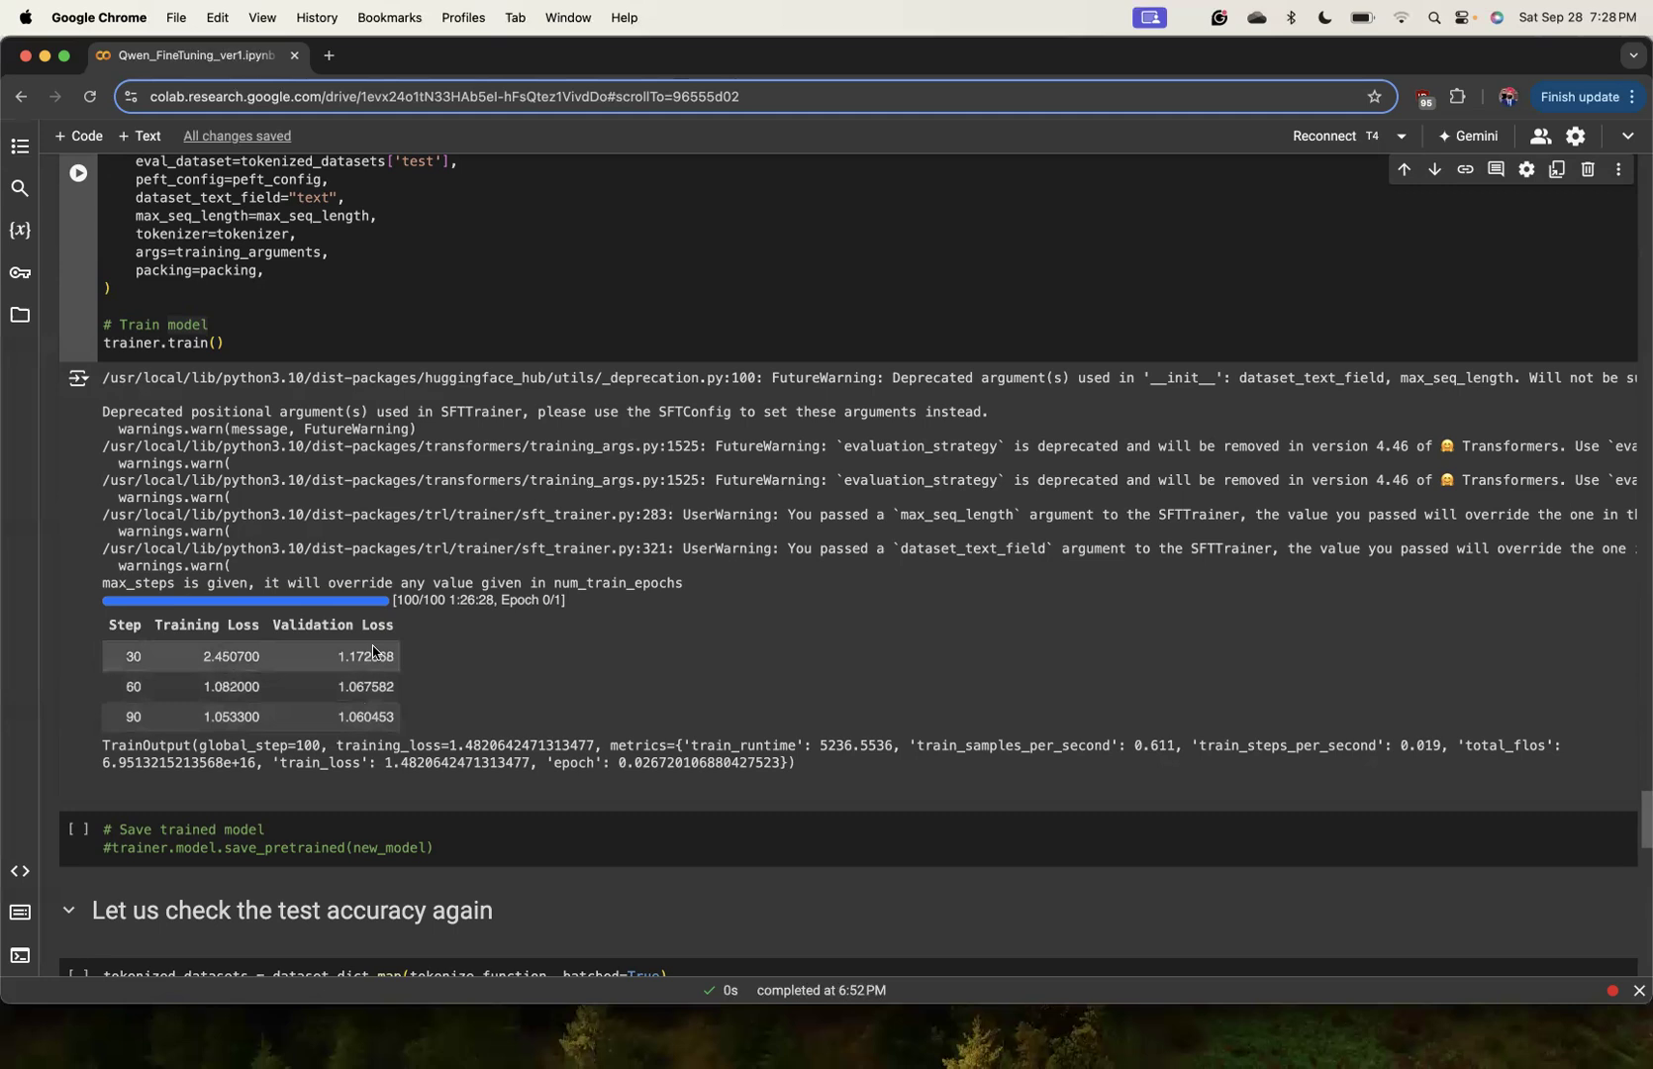
{"action": "double_click", "coordinate": [334, 626]}
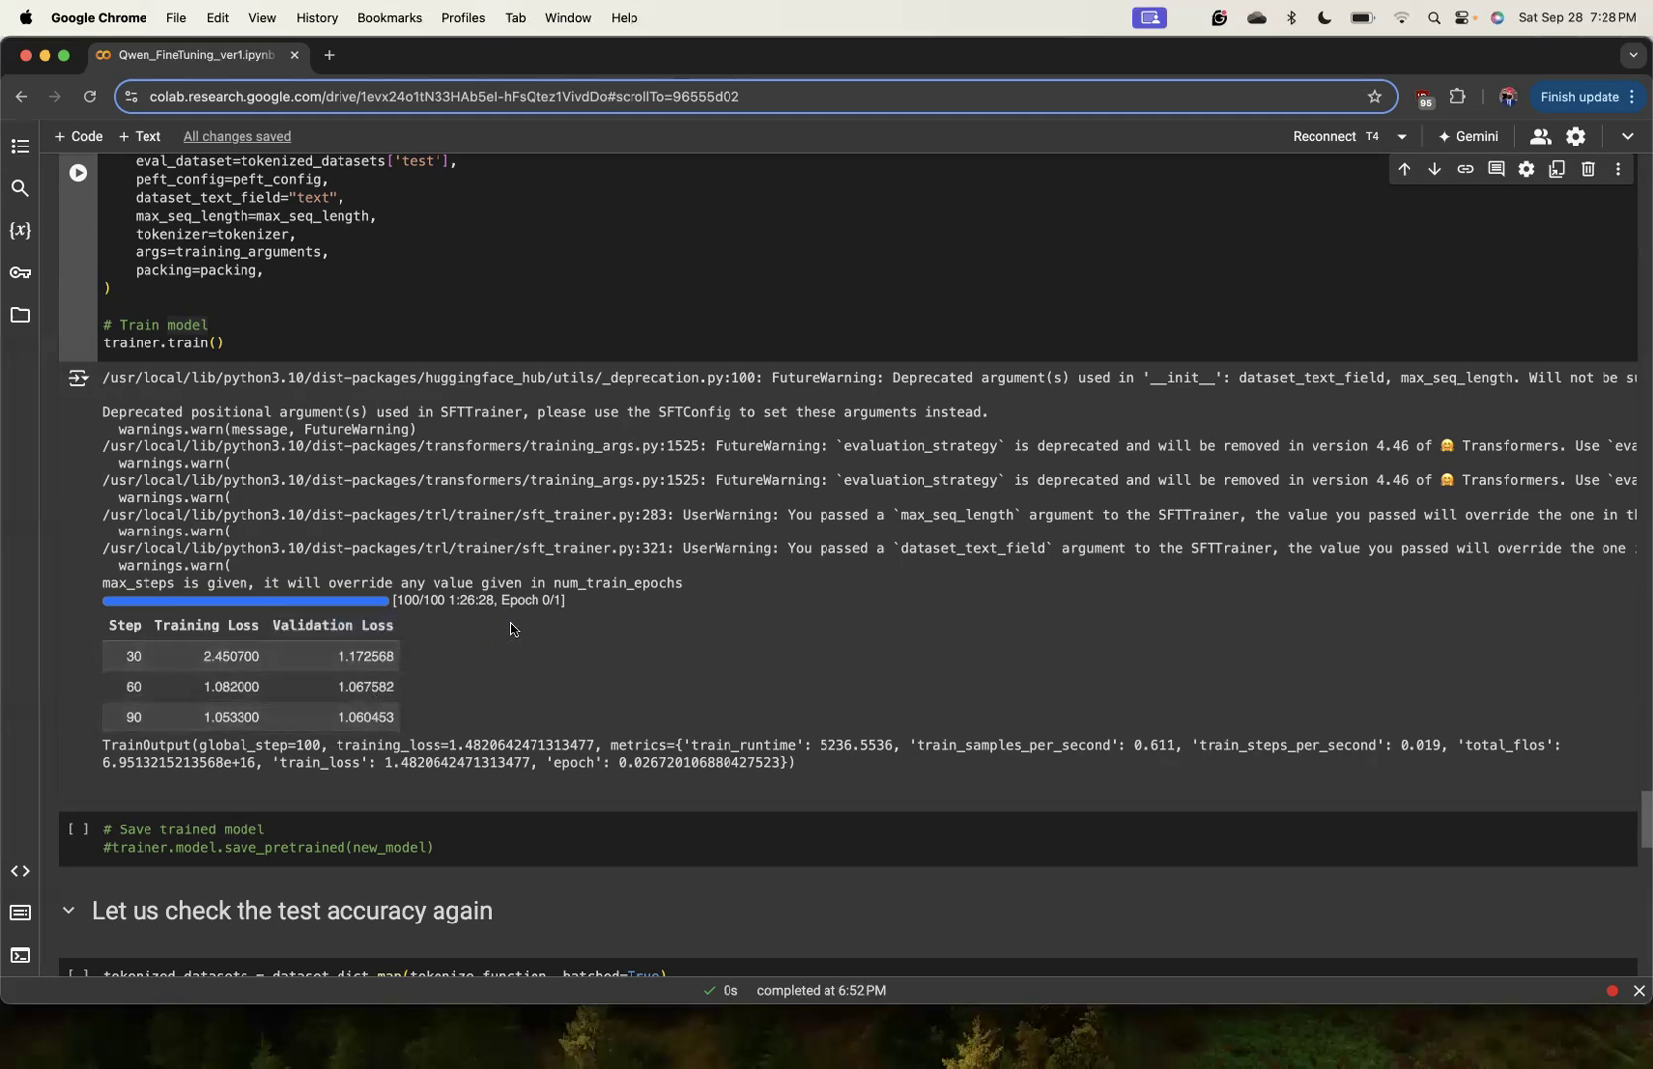
{"action": "mouse_move", "coordinate": [273, 629]}
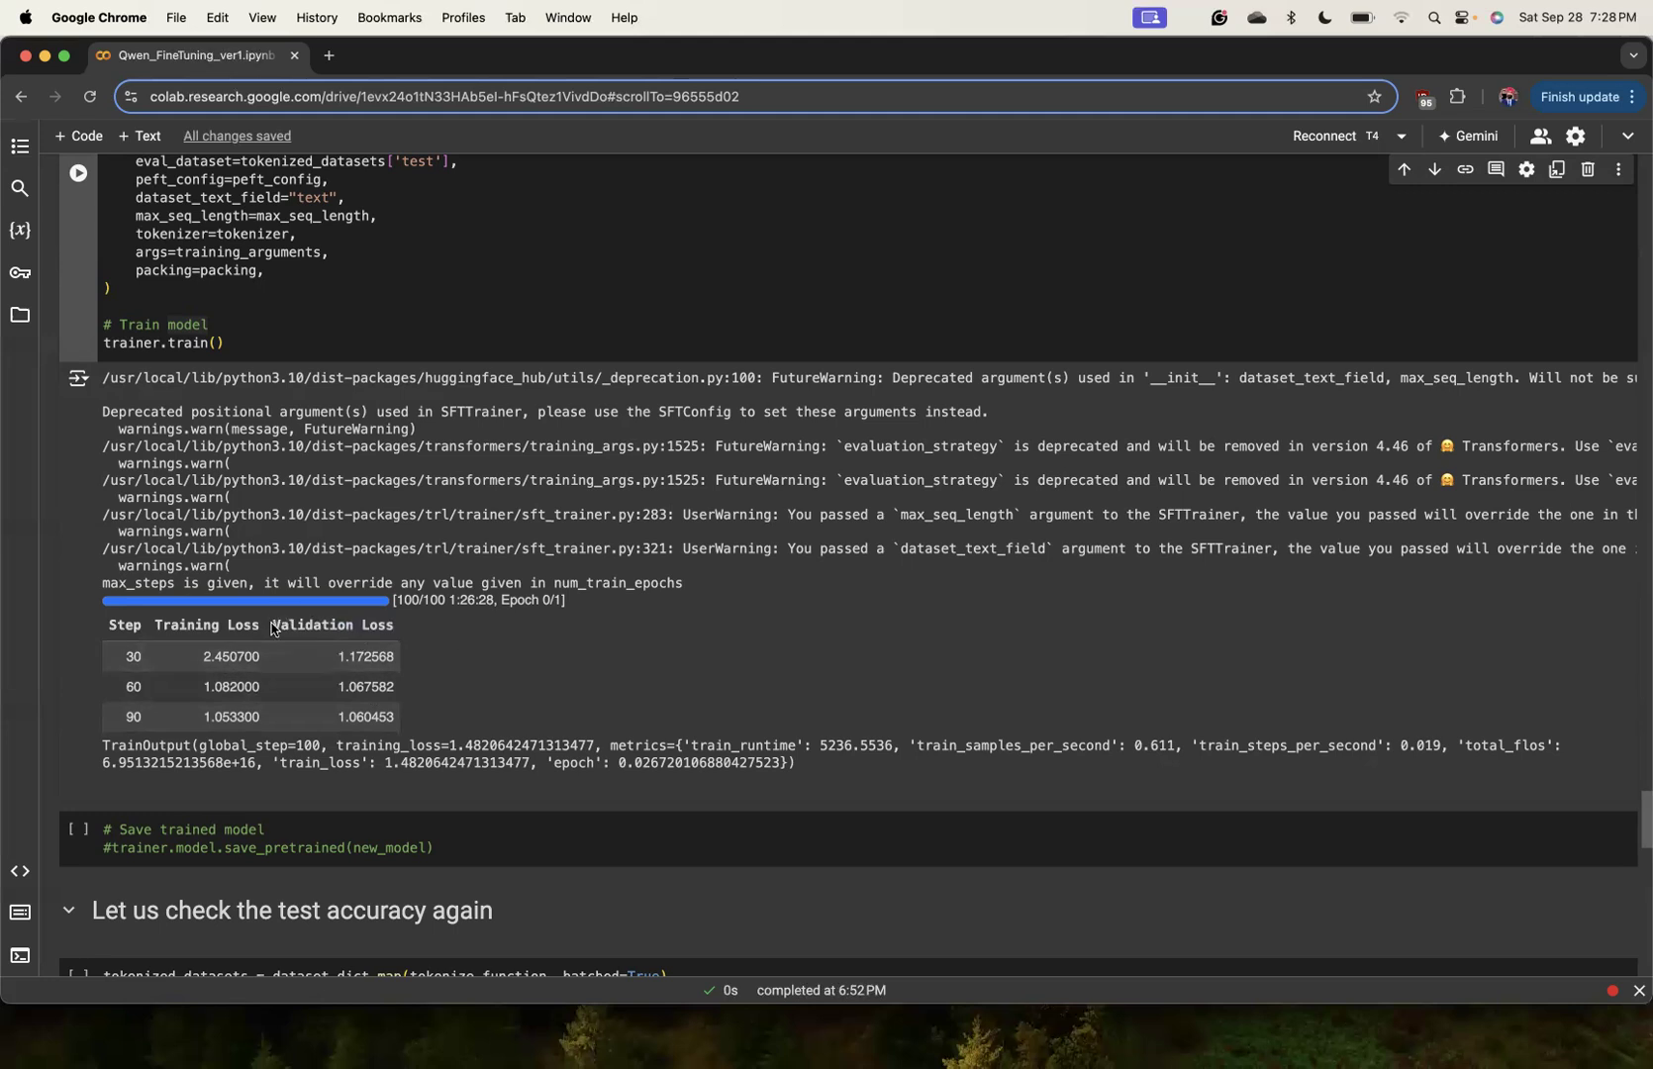
{"action": "mouse_move", "coordinate": [370, 709]}
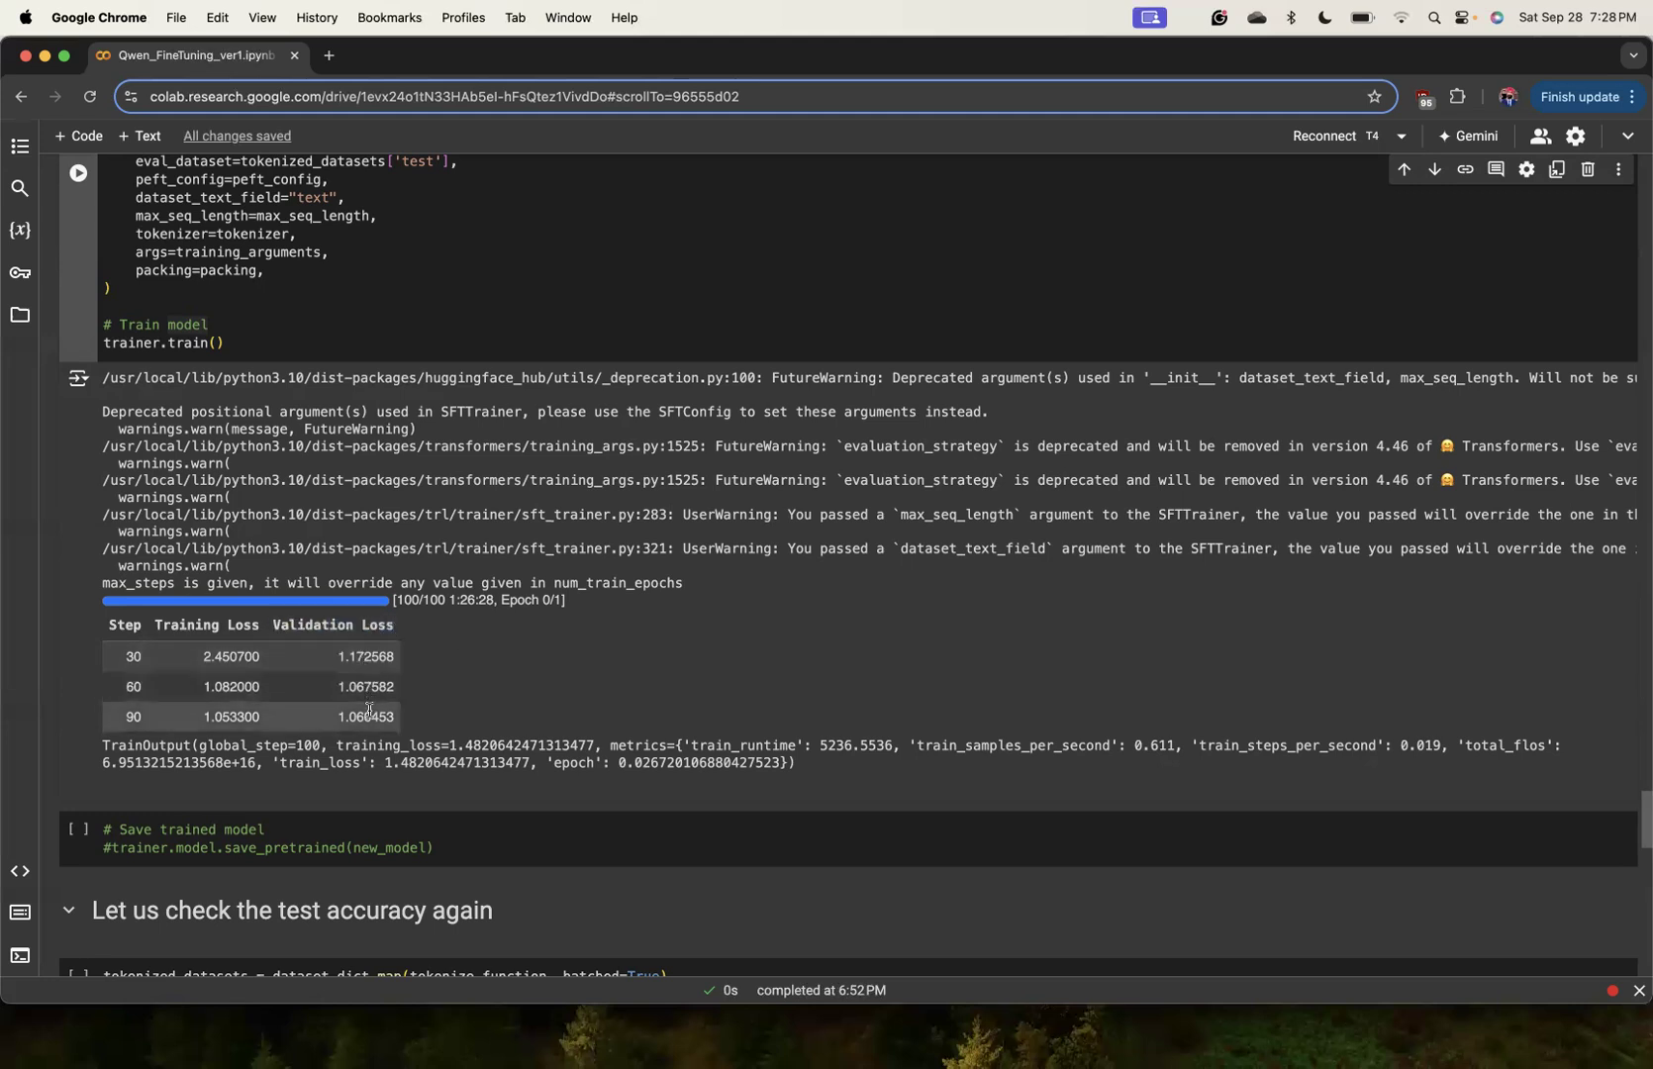
{"action": "mouse_move", "coordinate": [367, 676]}
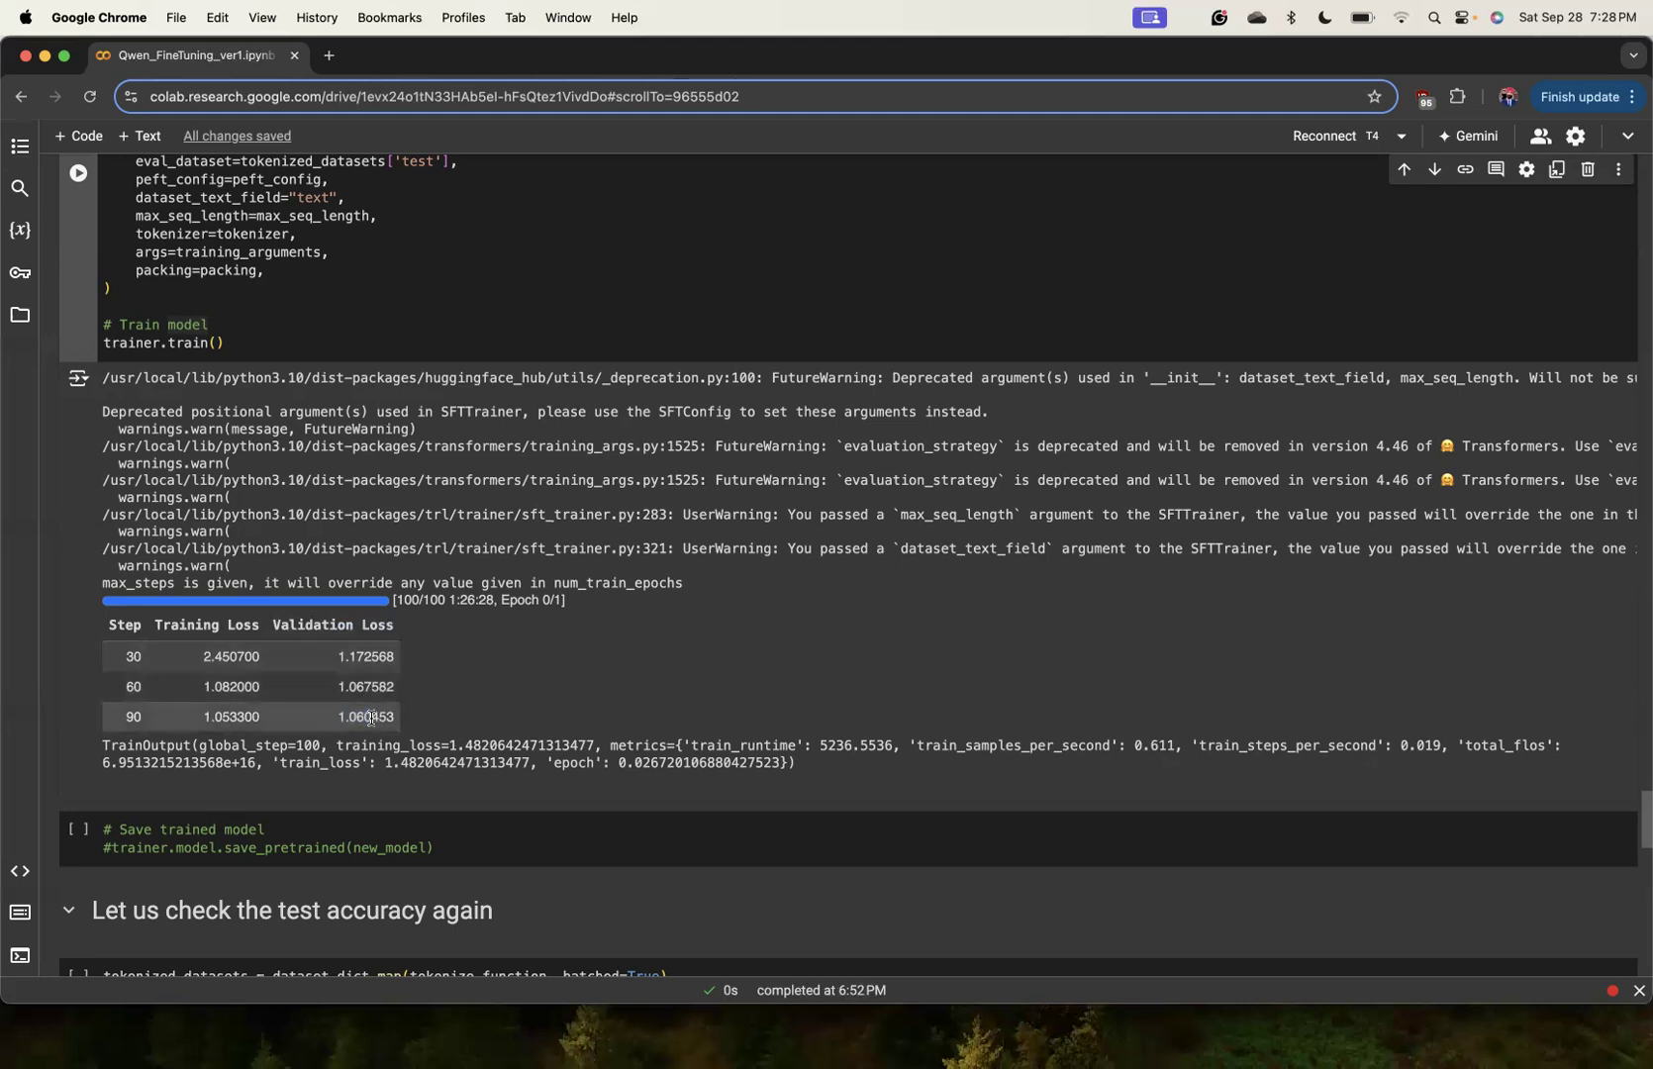
{"action": "mouse_move", "coordinate": [404, 718]}
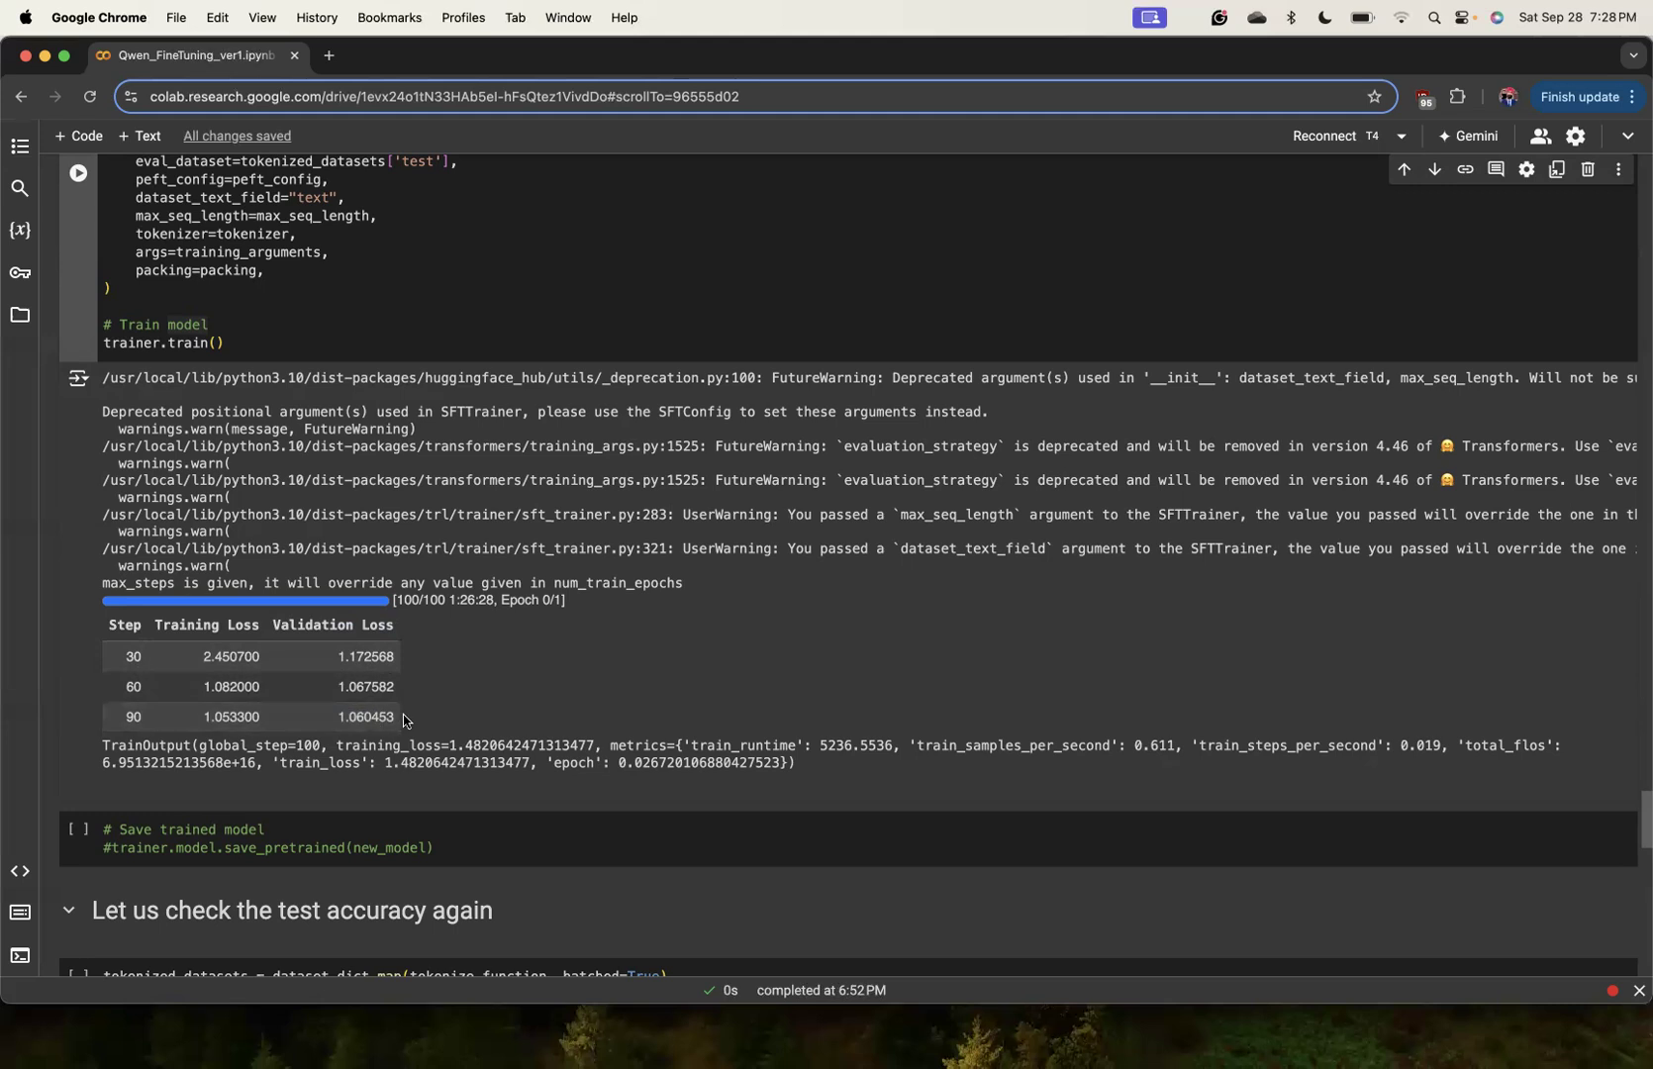
{"action": "scroll", "scroll_direction": "down", "scroll_amount": 3}
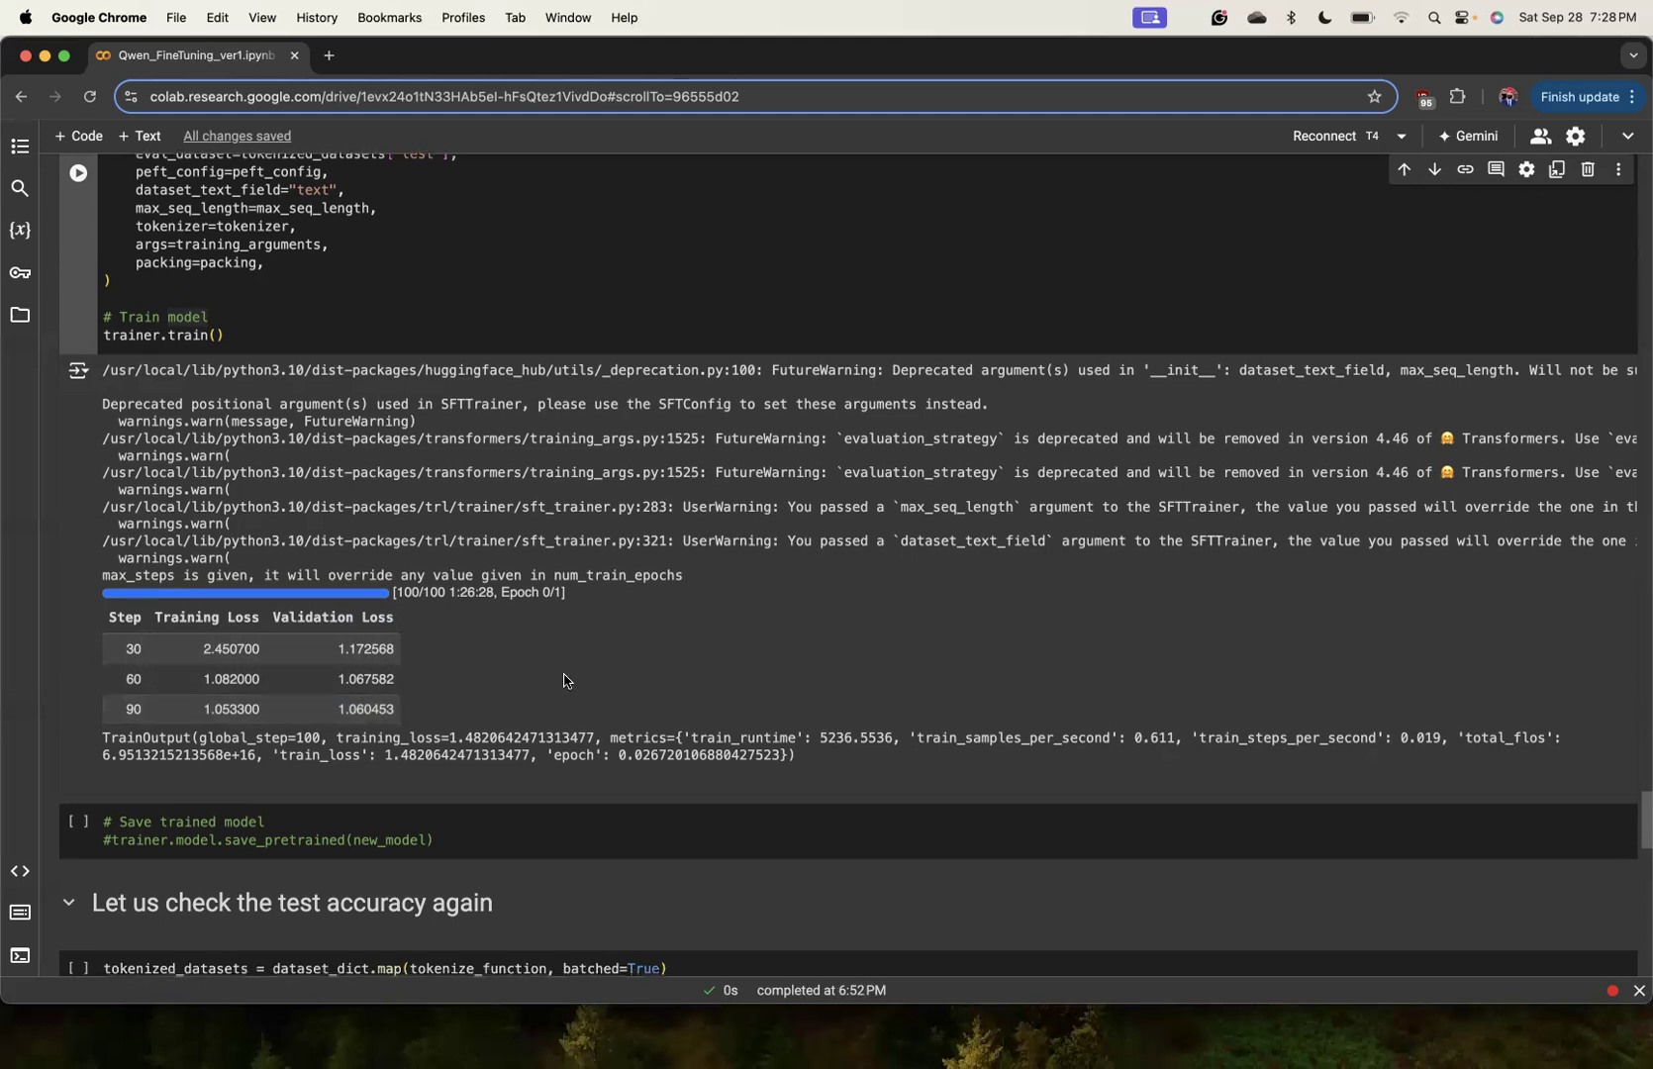
{"action": "mouse_move", "coordinate": [499, 592]}
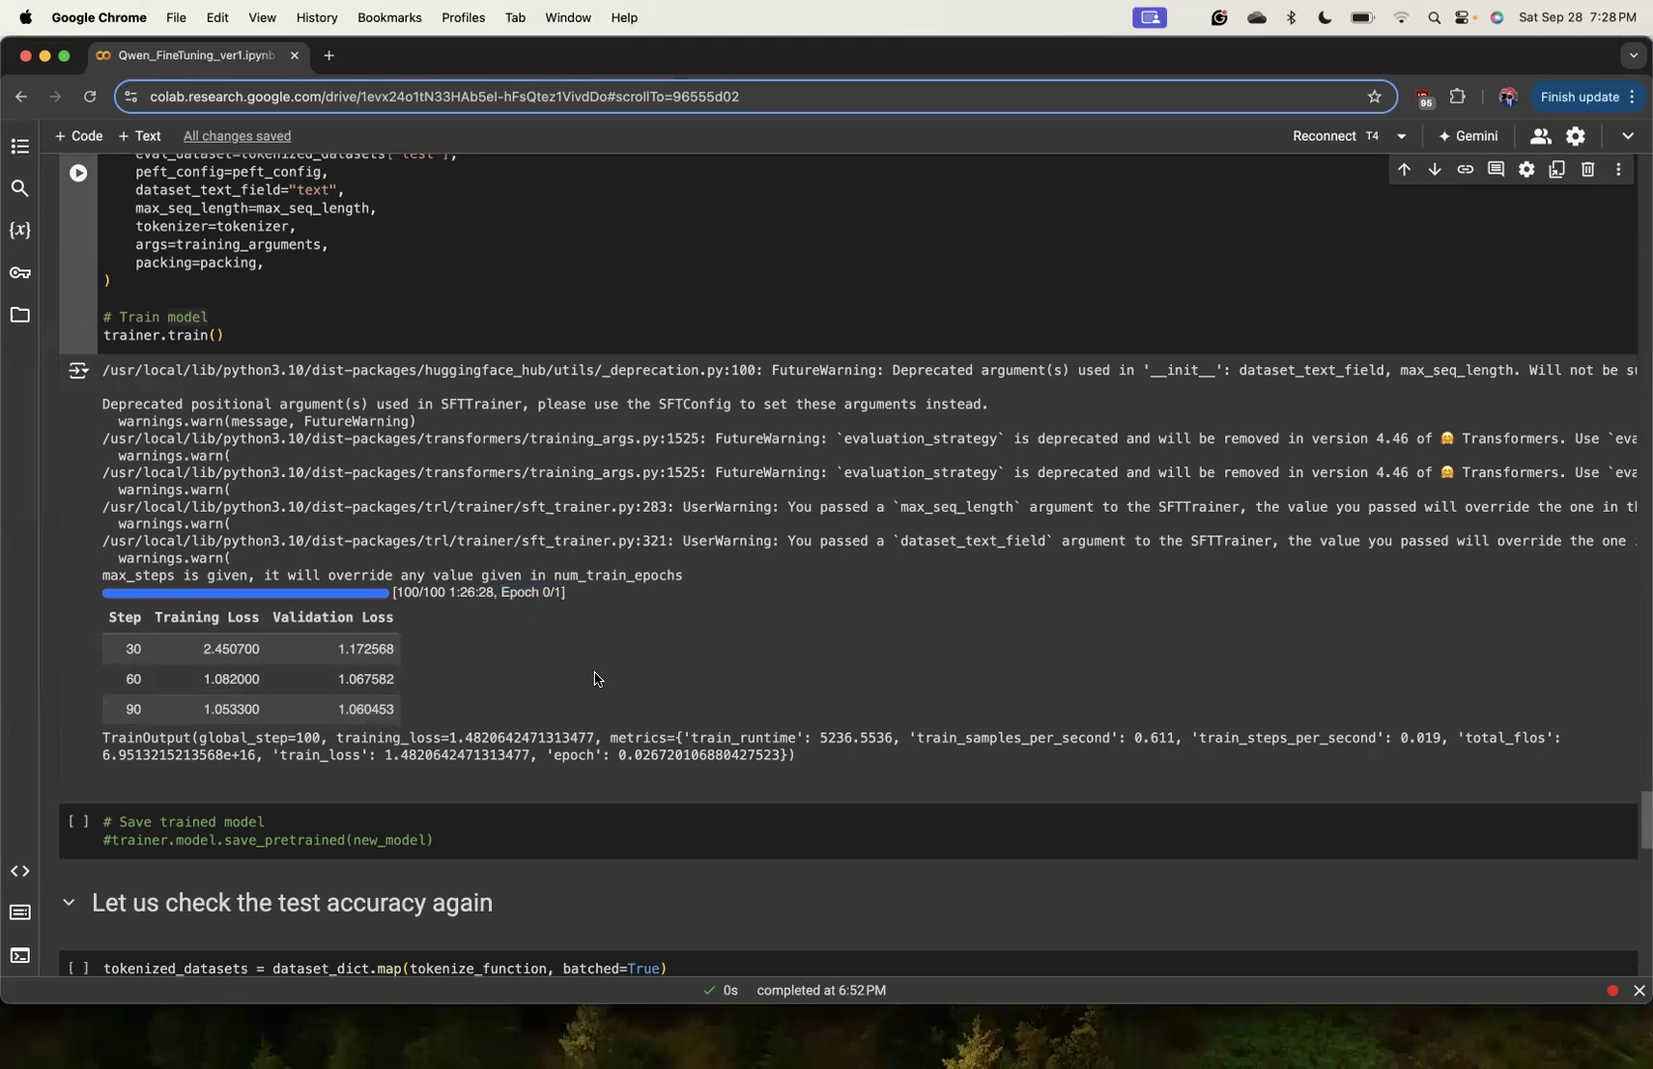
{"action": "mouse_move", "coordinate": [519, 617]}
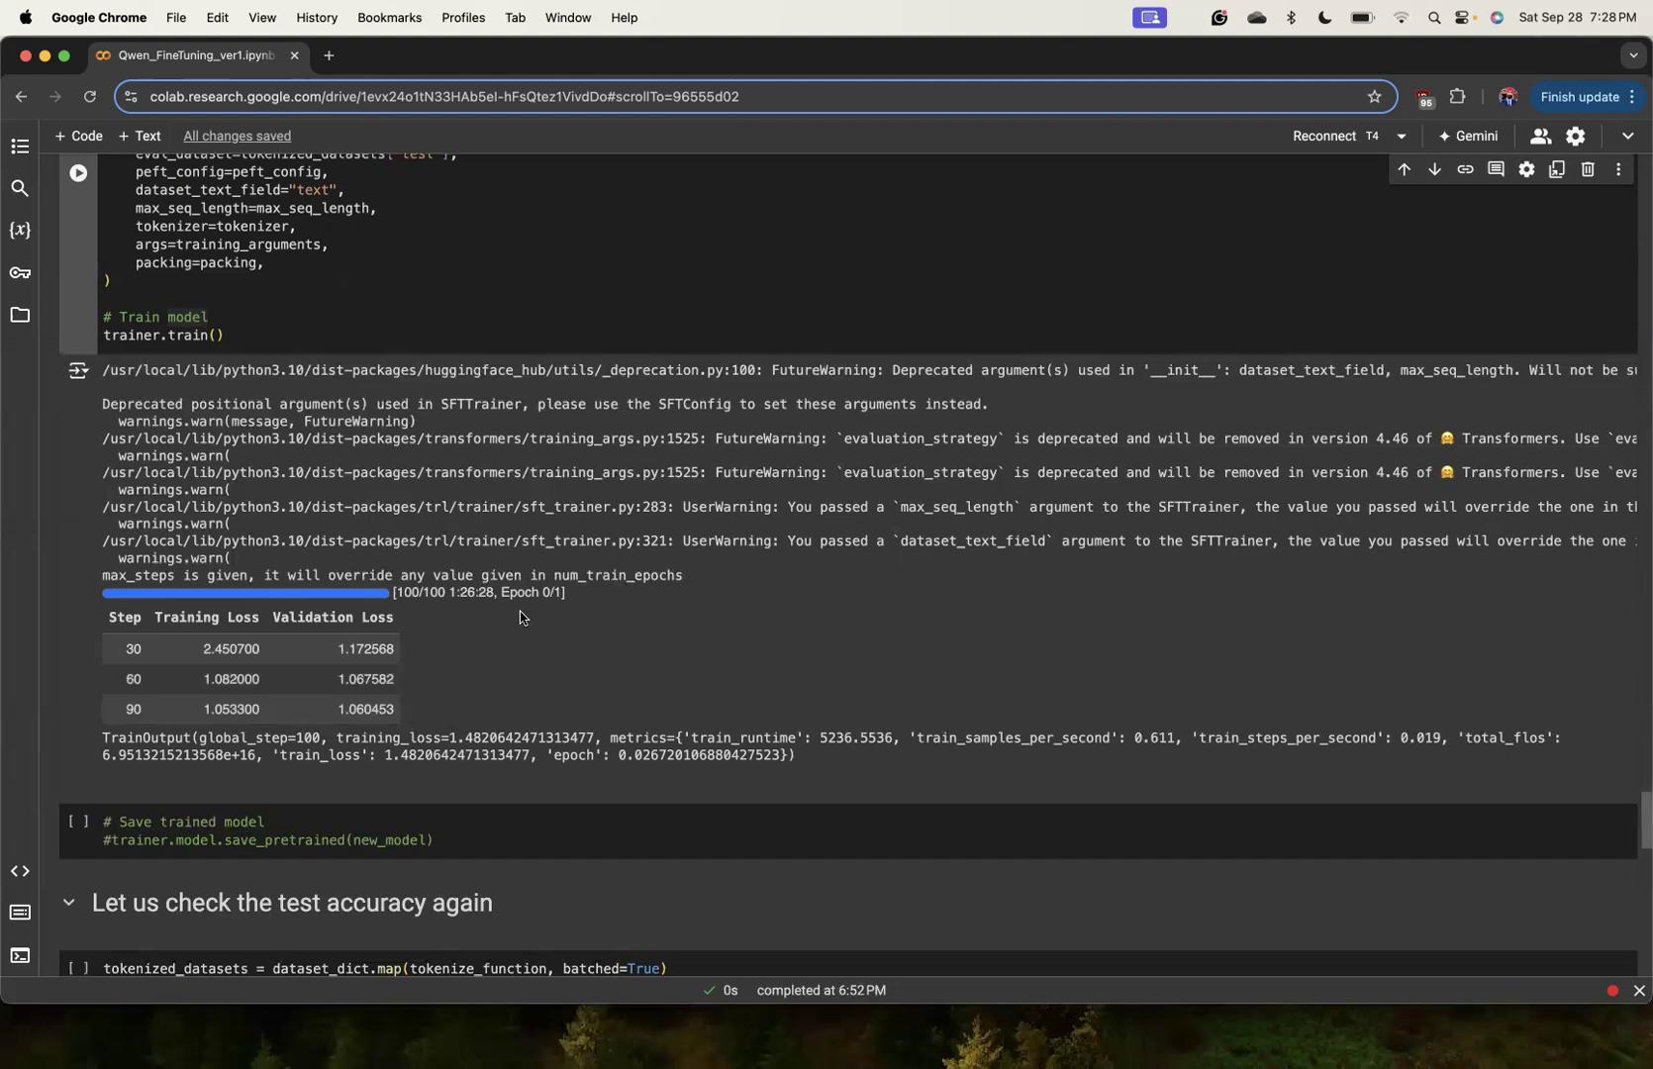
{"action": "double_click", "coordinate": [531, 592]}
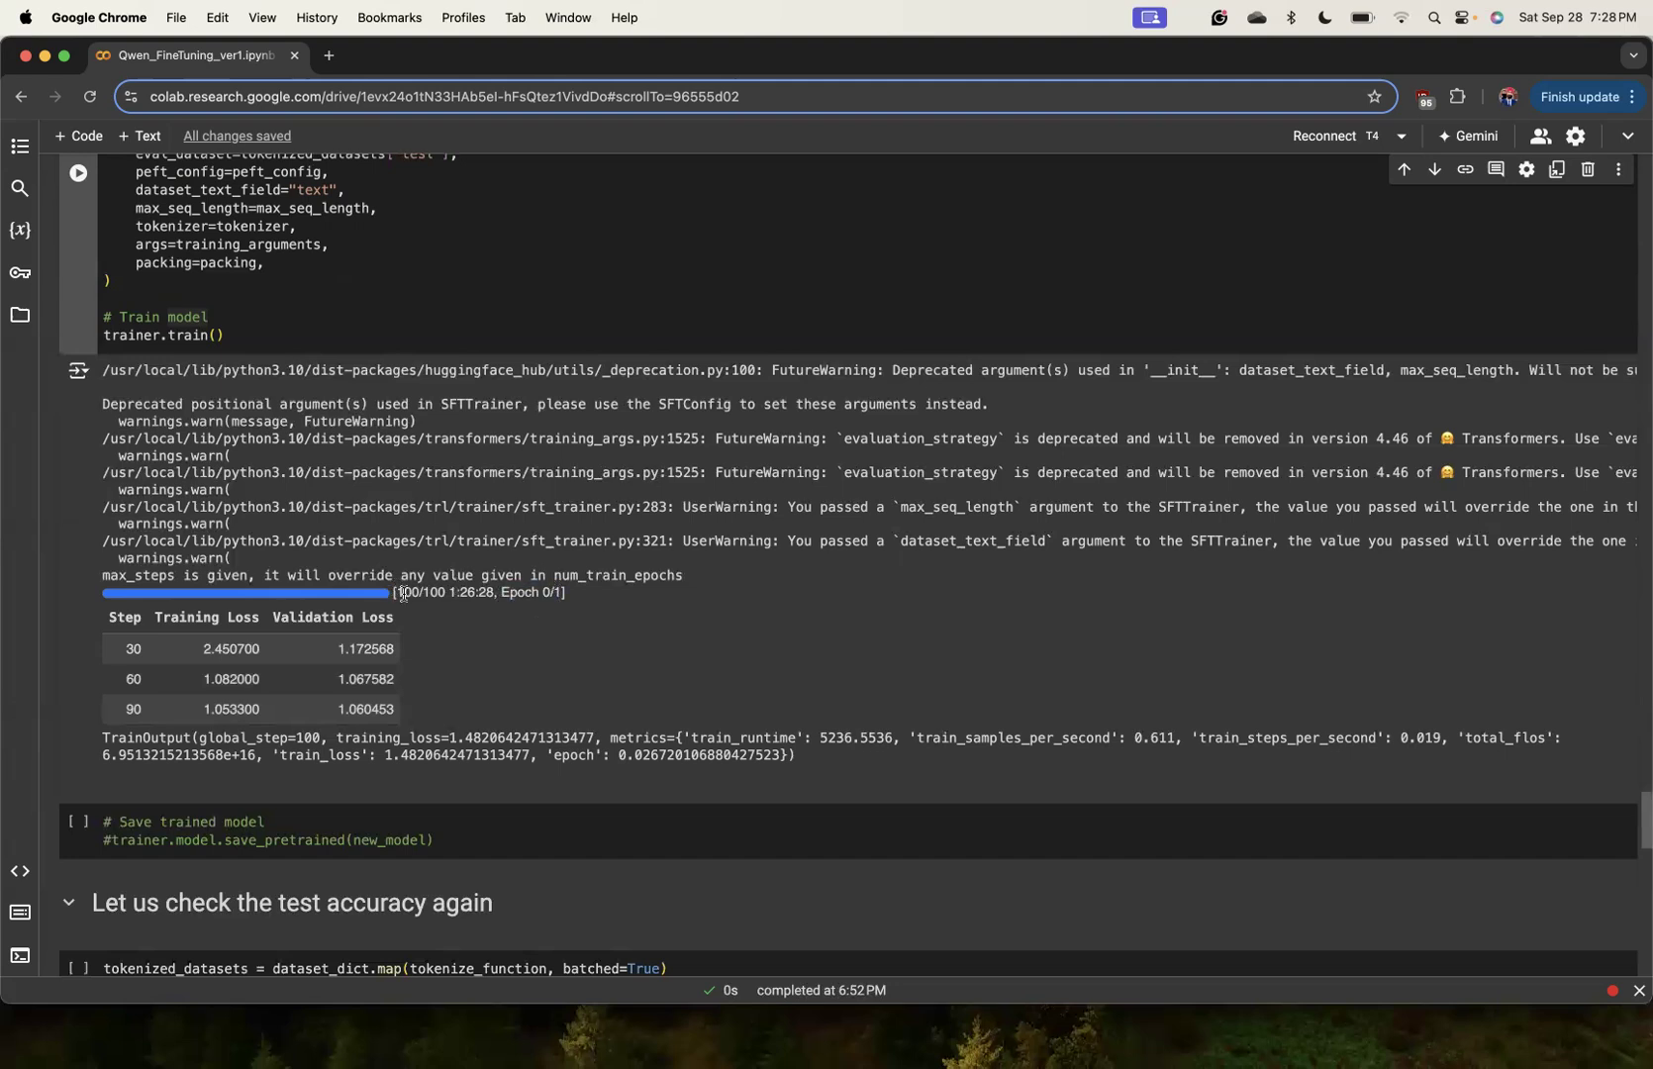
{"action": "mouse_move", "coordinate": [510, 649]}
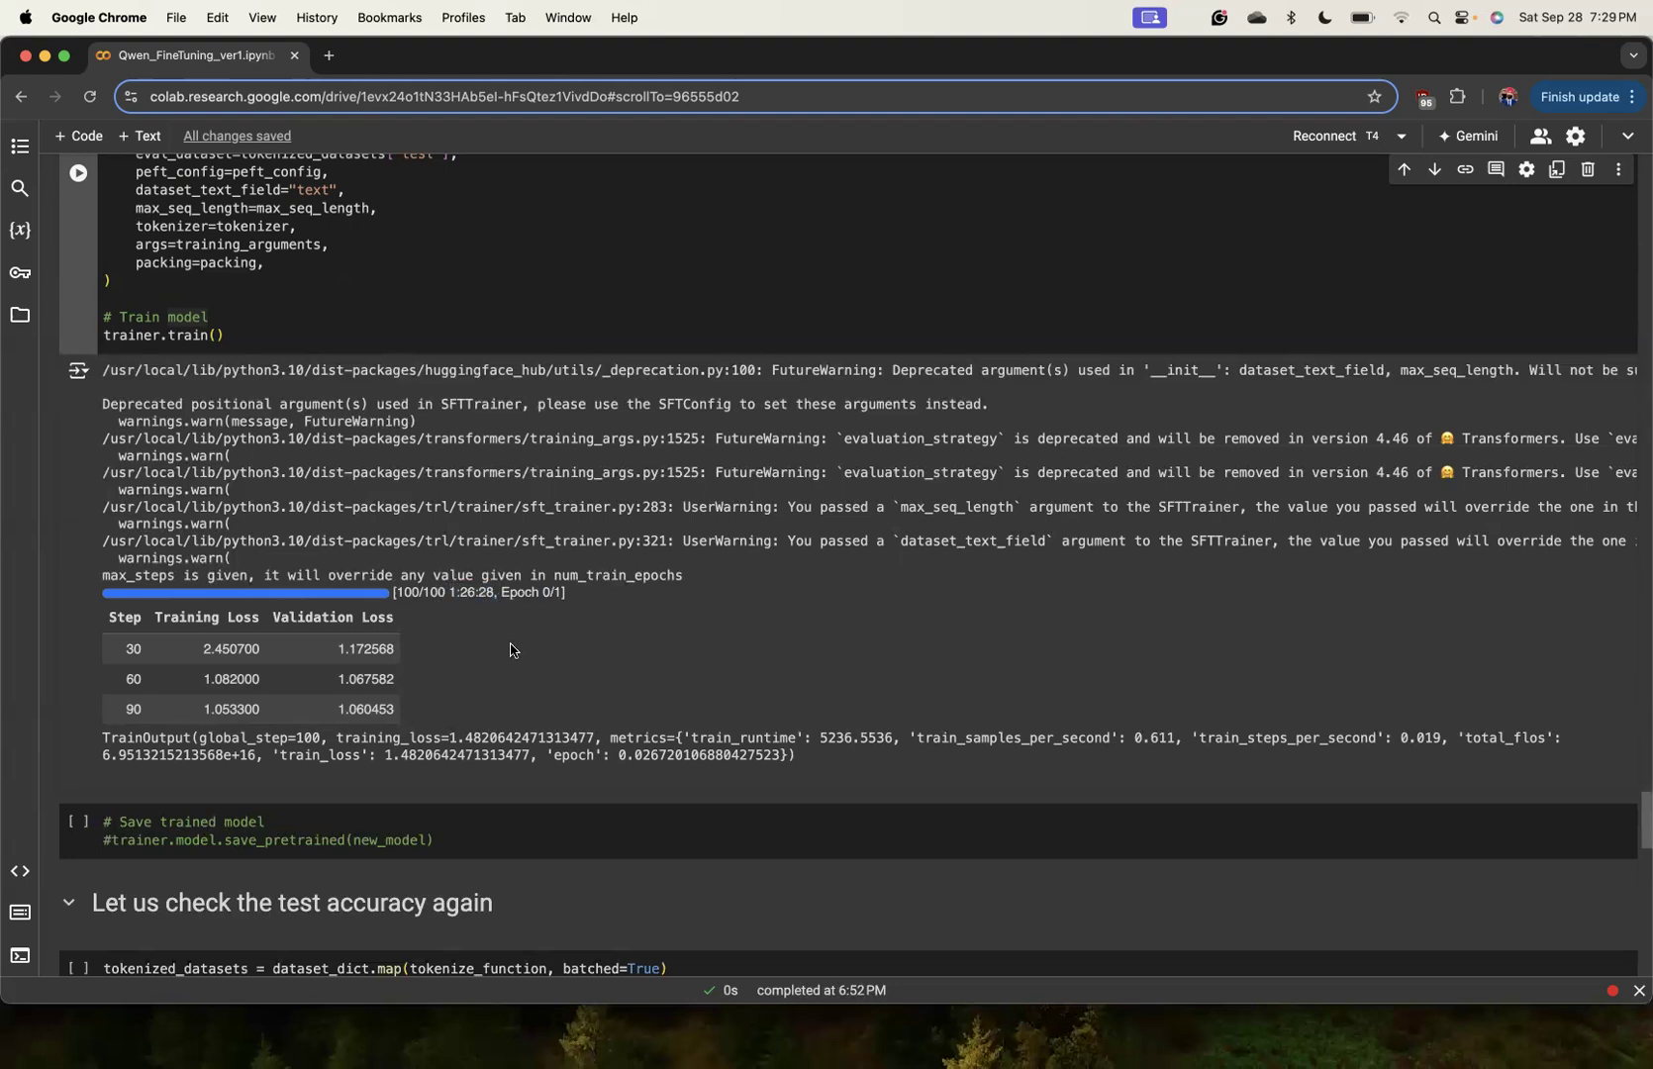
{"action": "scroll", "scroll_direction": "down", "scroll_amount": 3}
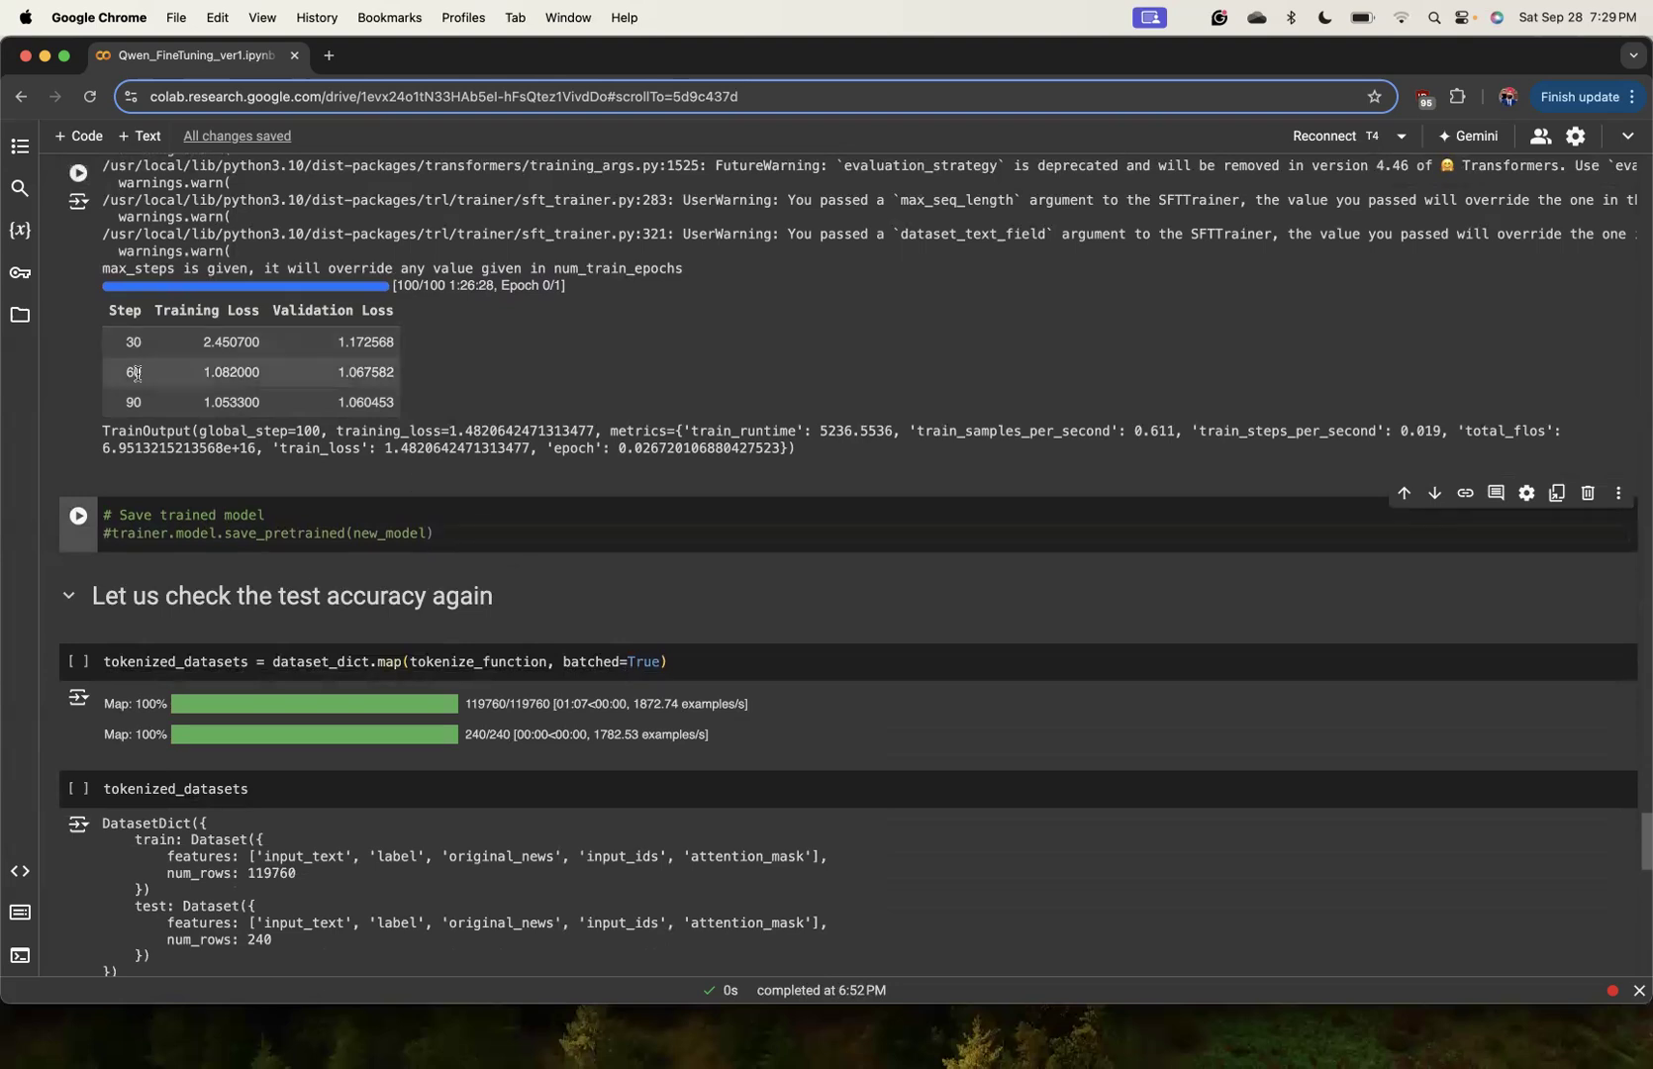
{"action": "scroll", "scroll_direction": "down", "scroll_amount": 3}
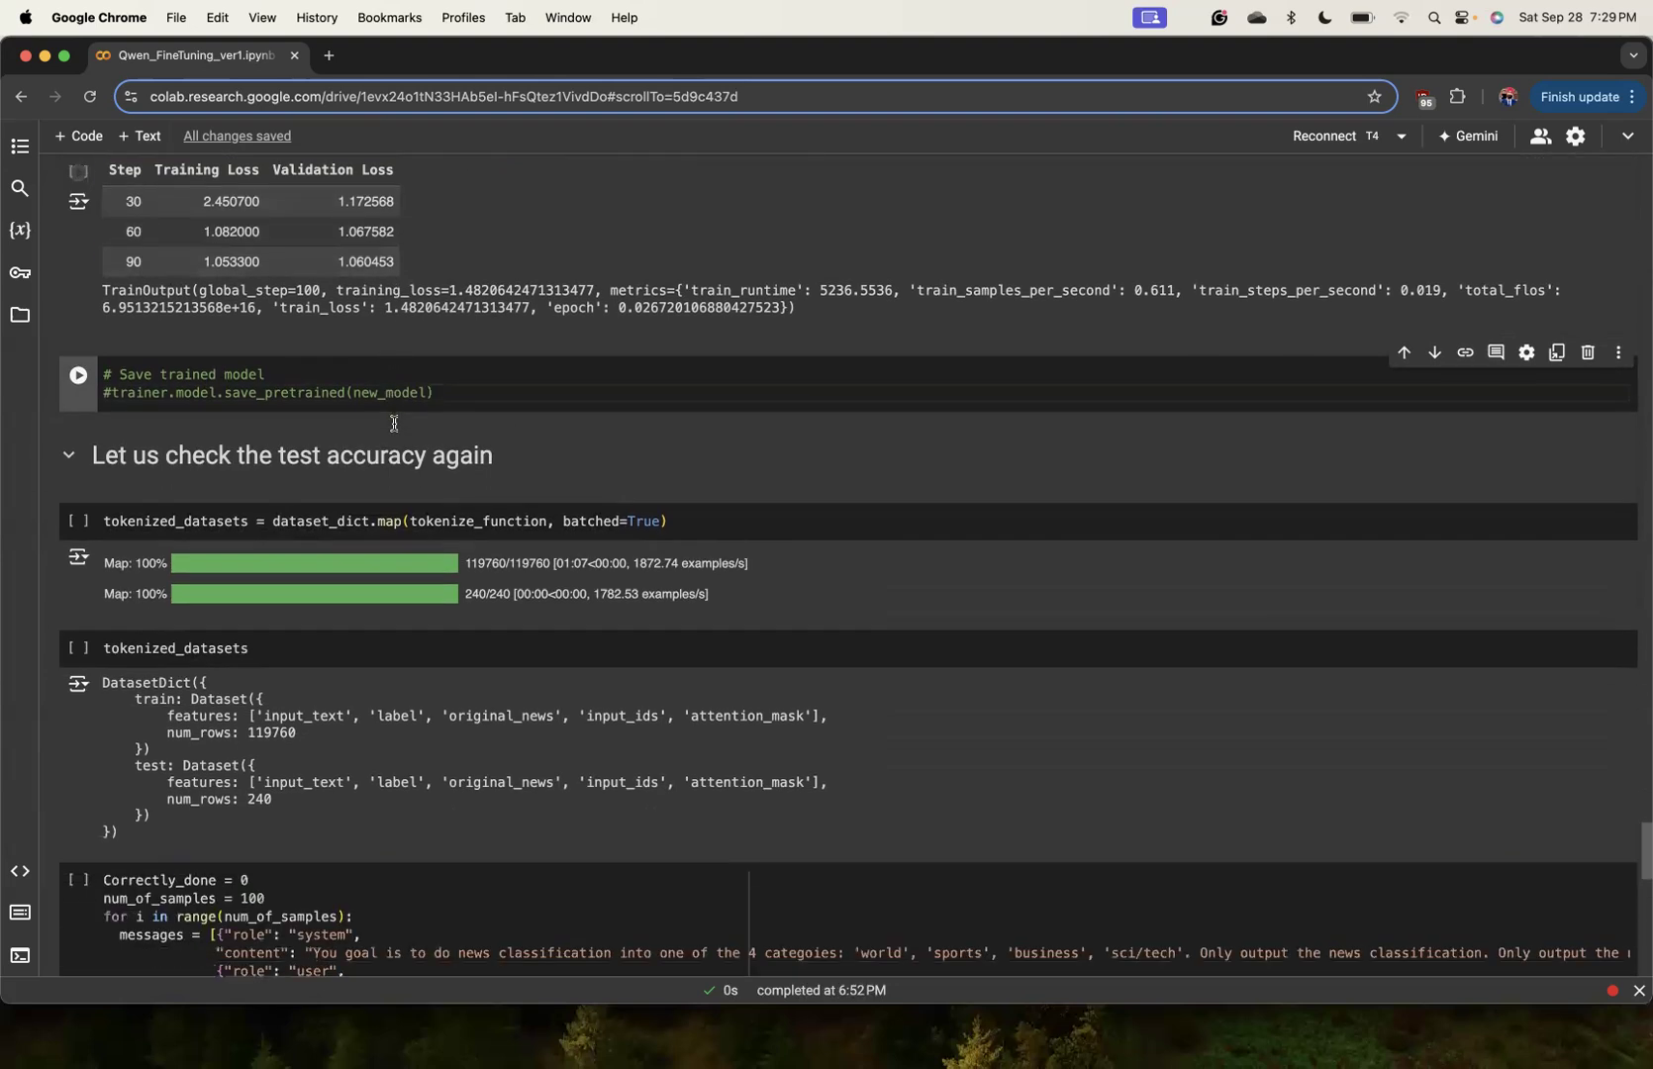
{"action": "scroll", "scroll_direction": "down", "scroll_amount": 3}
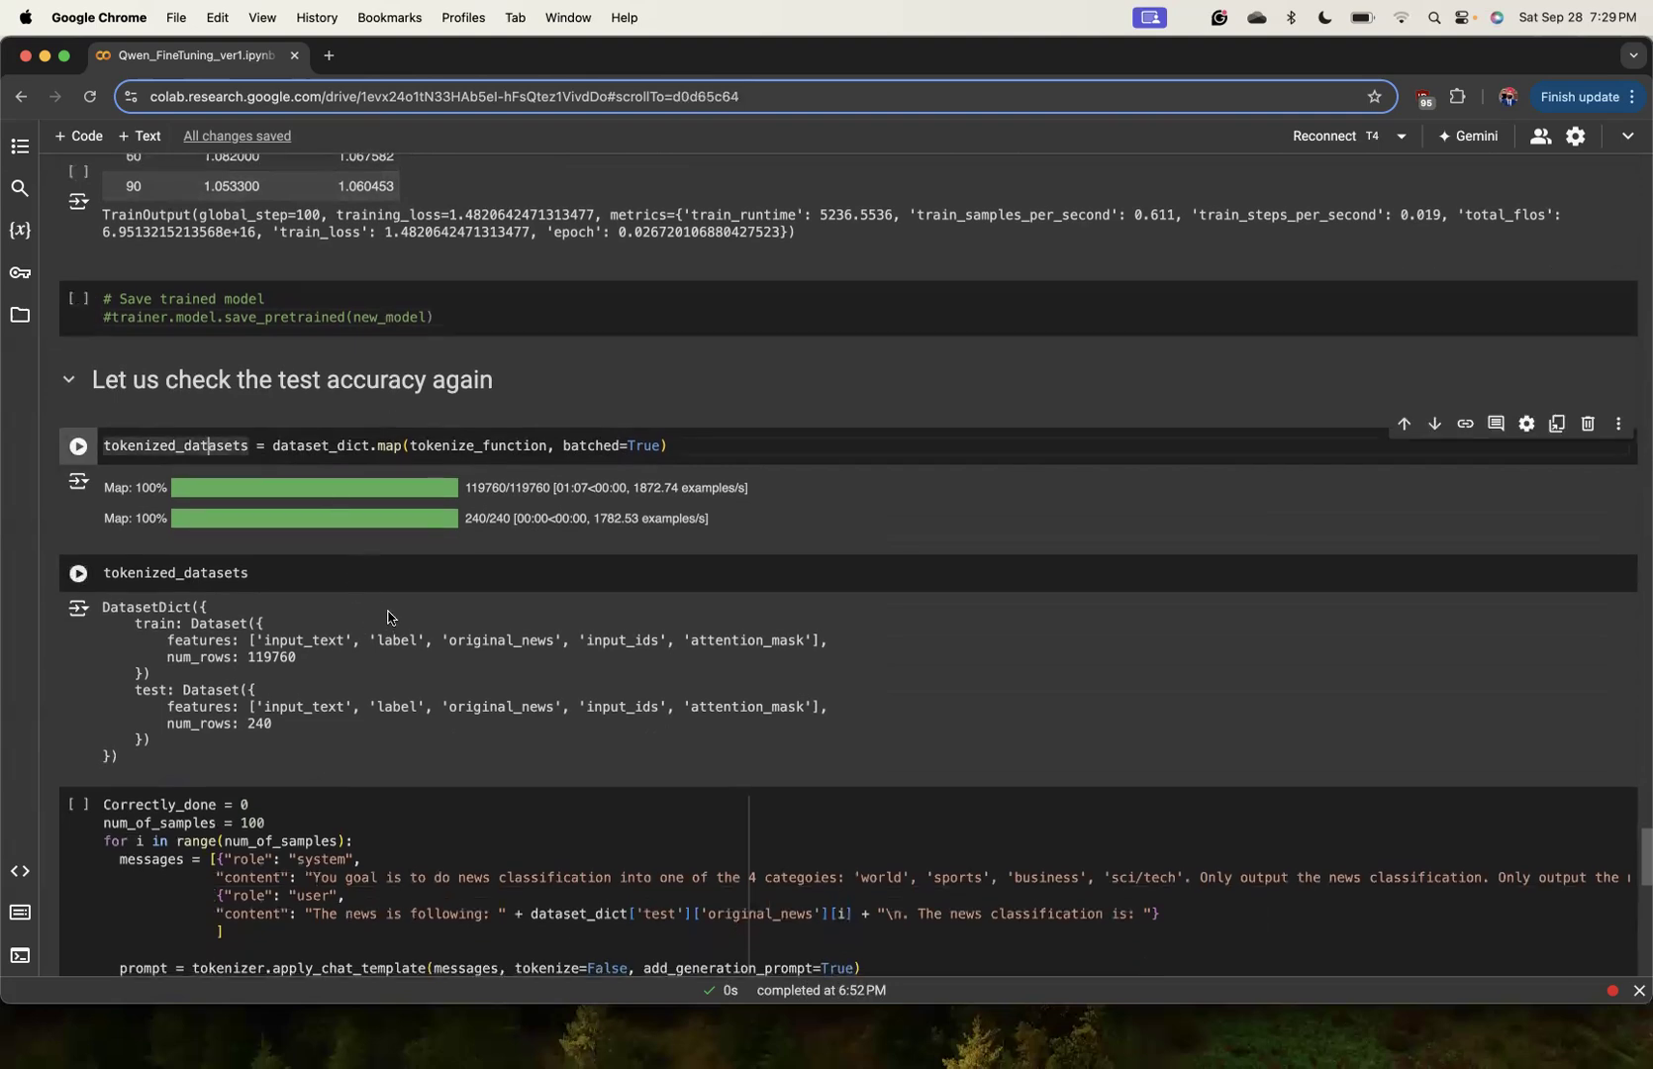
{"action": "mouse_move", "coordinate": [370, 599]}
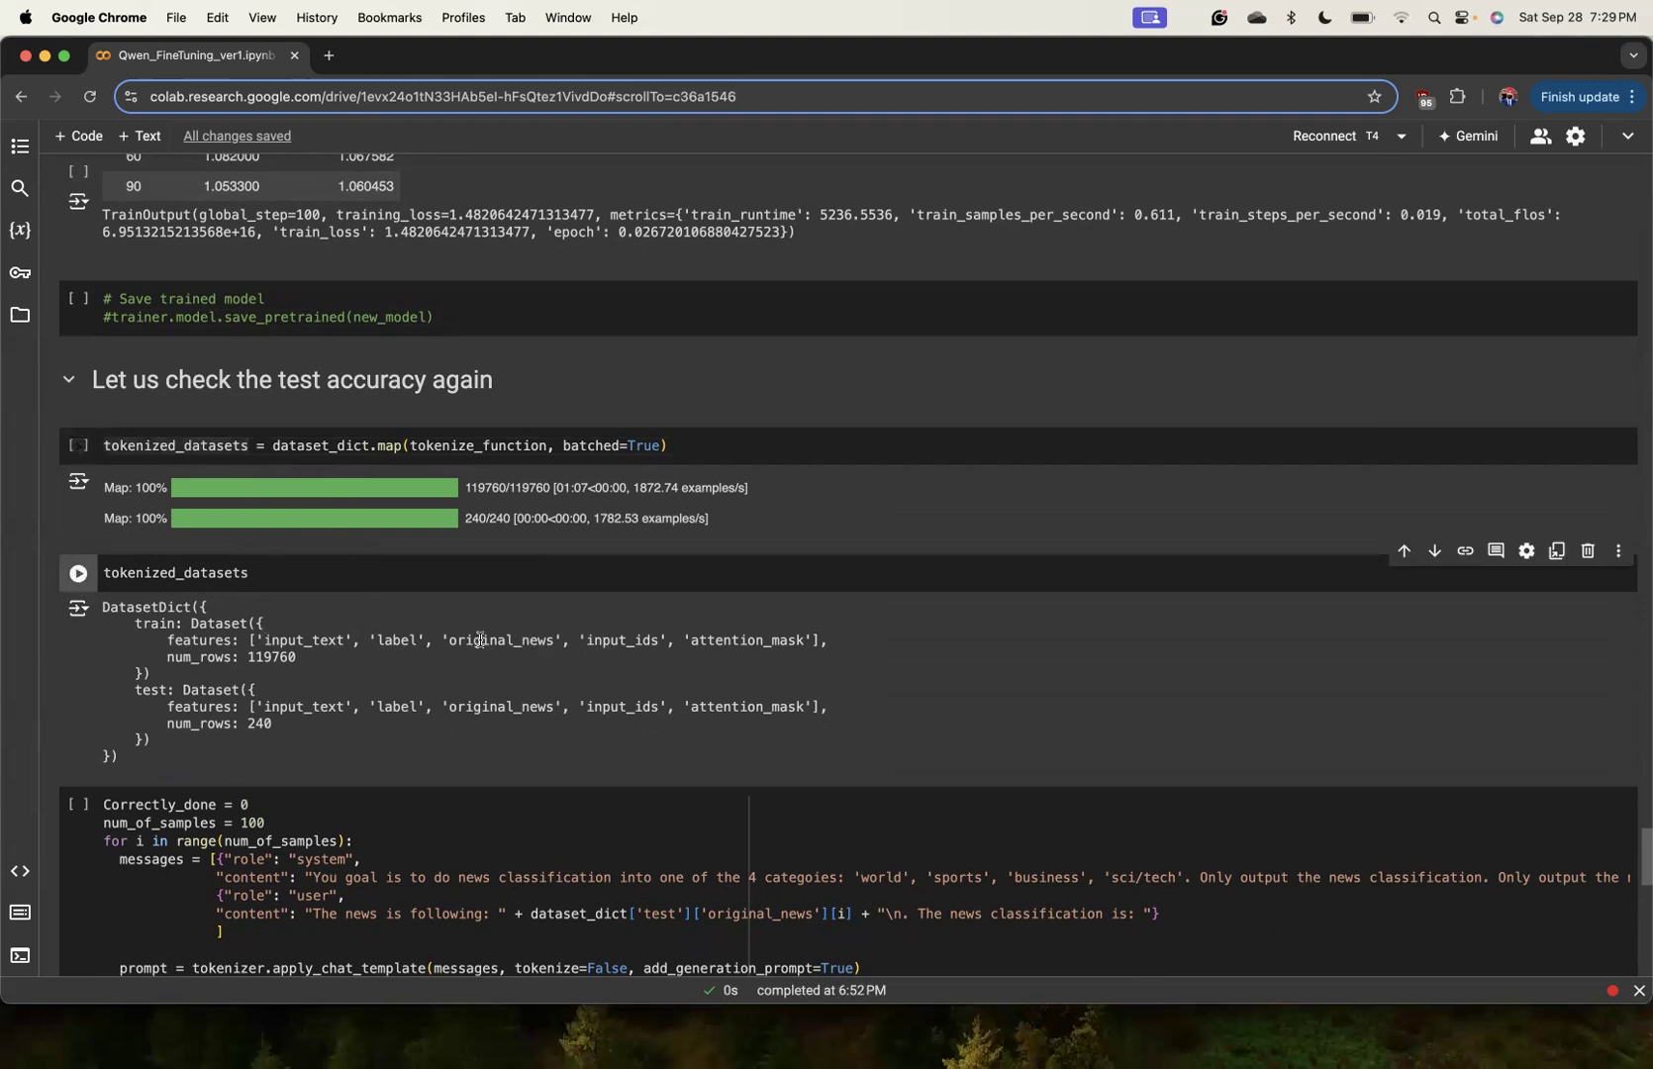
{"action": "scroll", "scroll_direction": "down", "scroll_amount": 3}
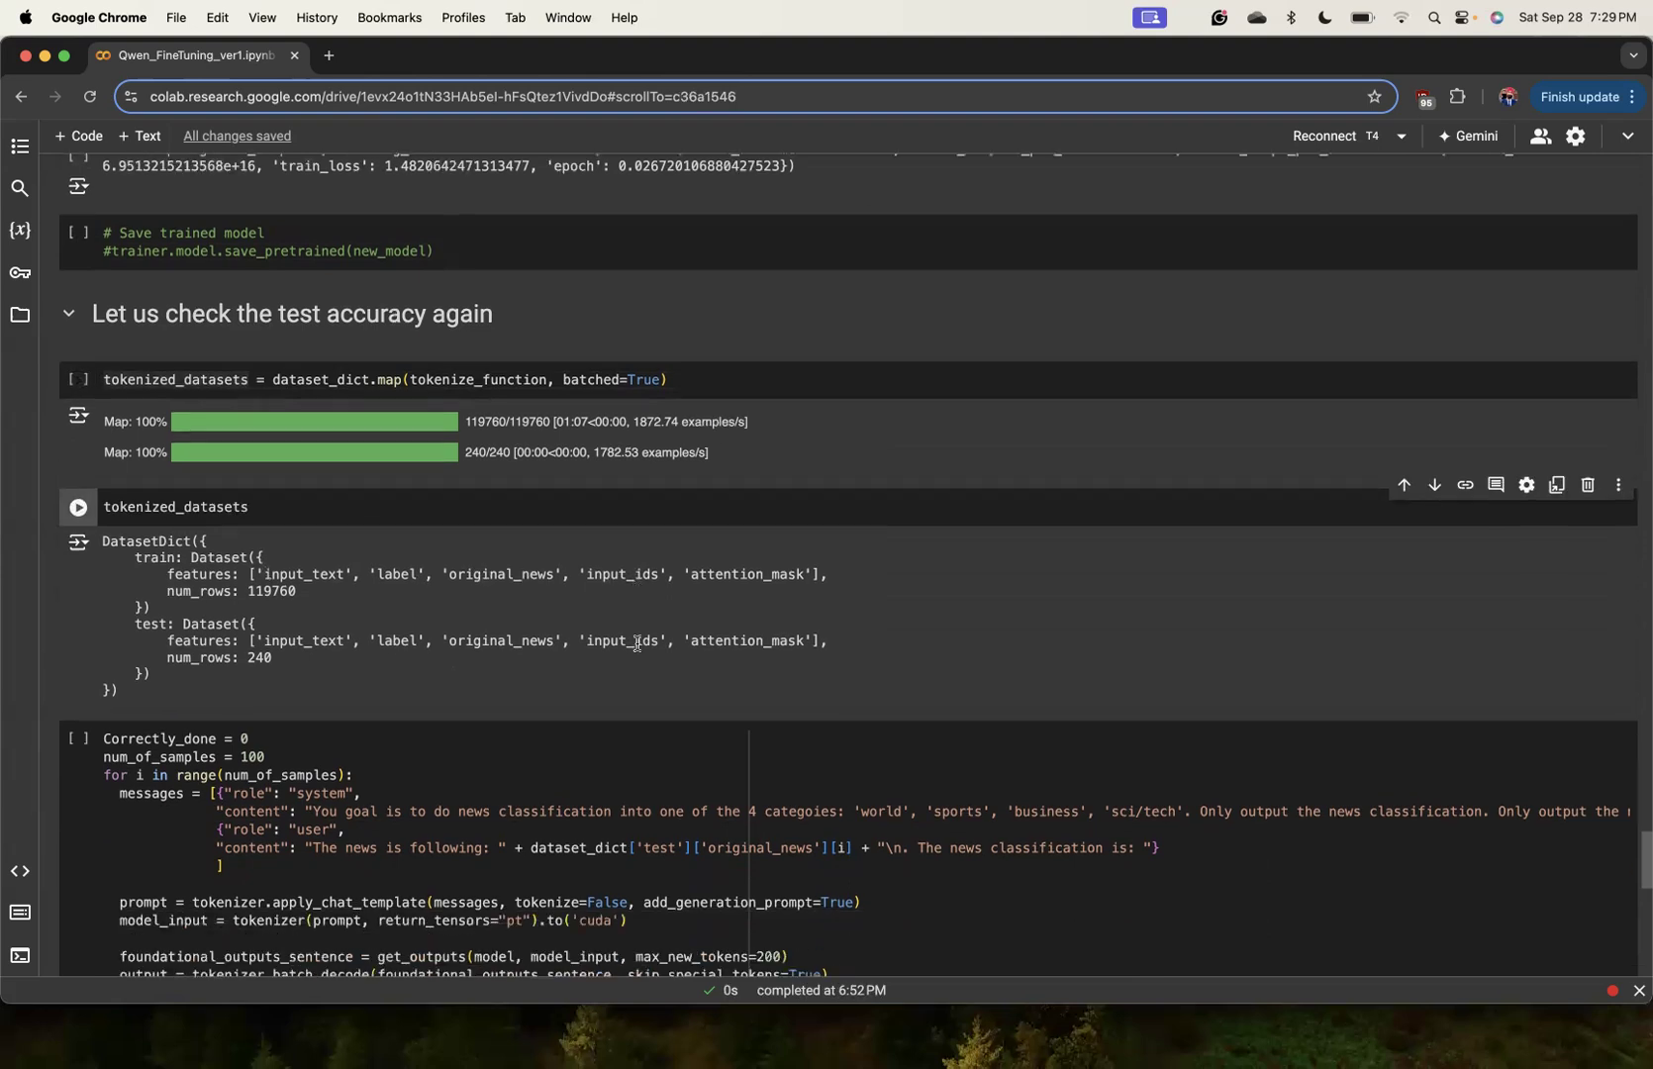
{"action": "scroll", "scroll_direction": "down", "scroll_amount": 3}
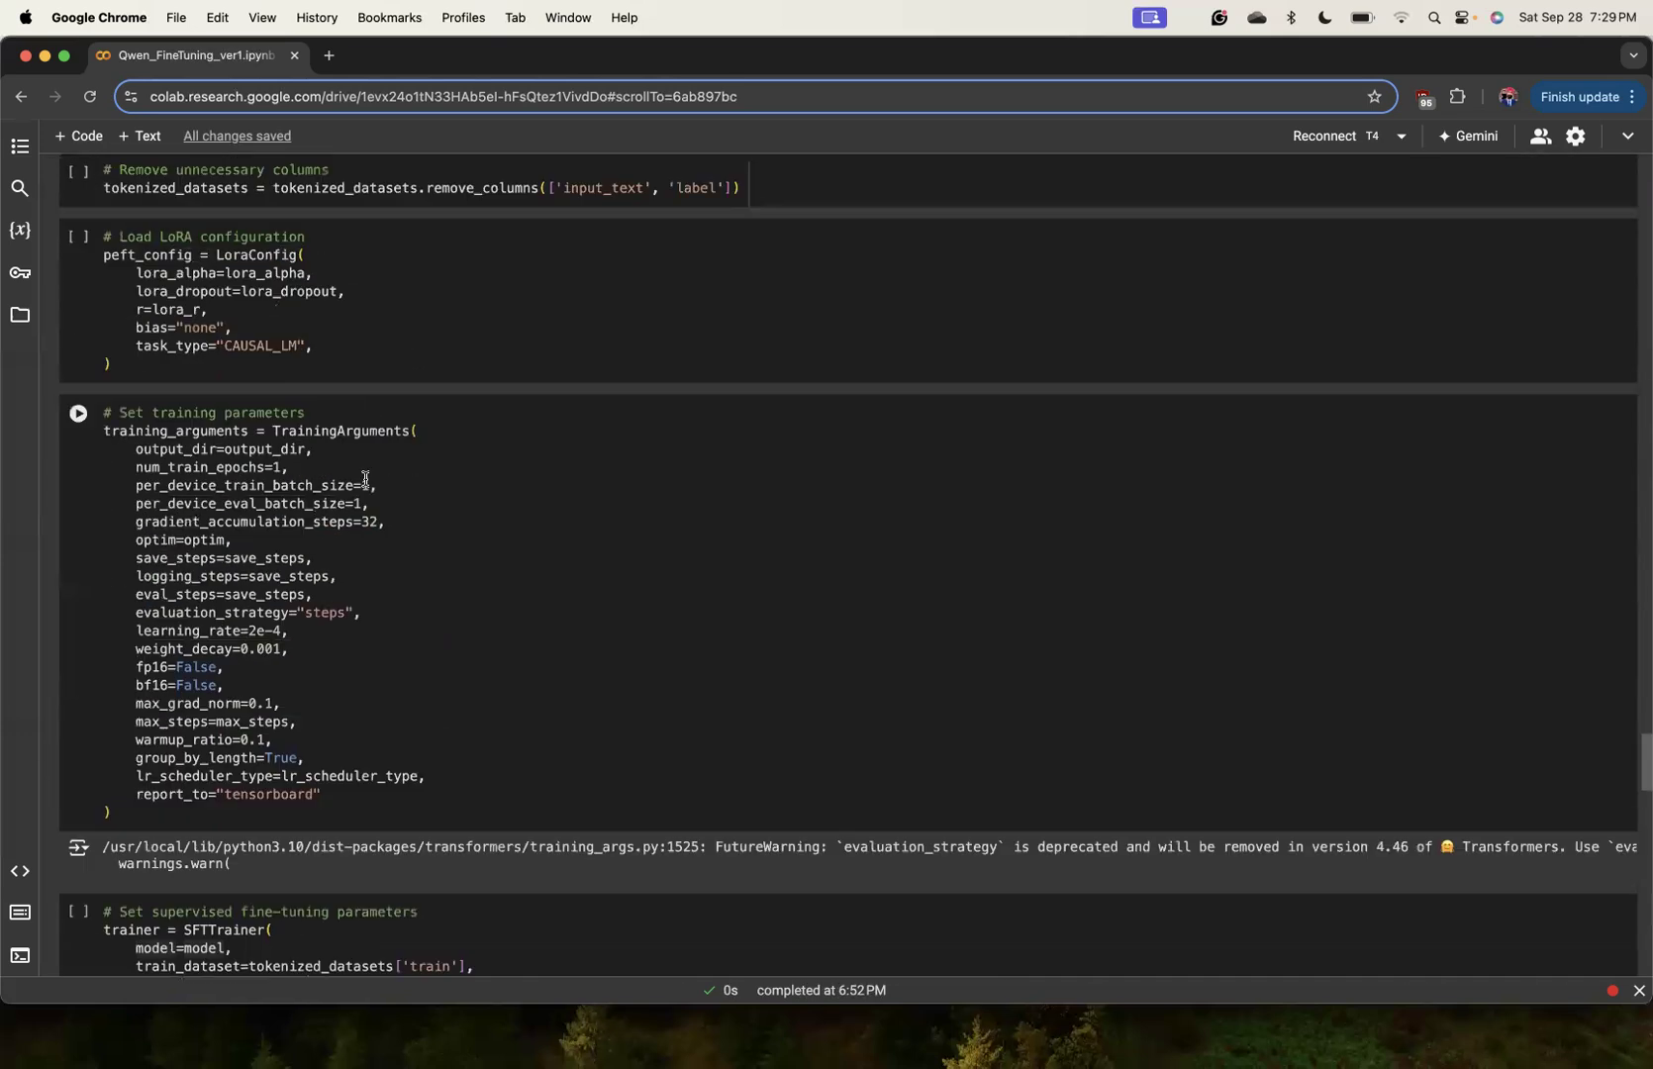
Scroll past the training cells to the final evaluation output showing 'Accuracy : 0.86'.
{"action": "scroll", "scroll_direction": "up", "scroll_amount": 3}
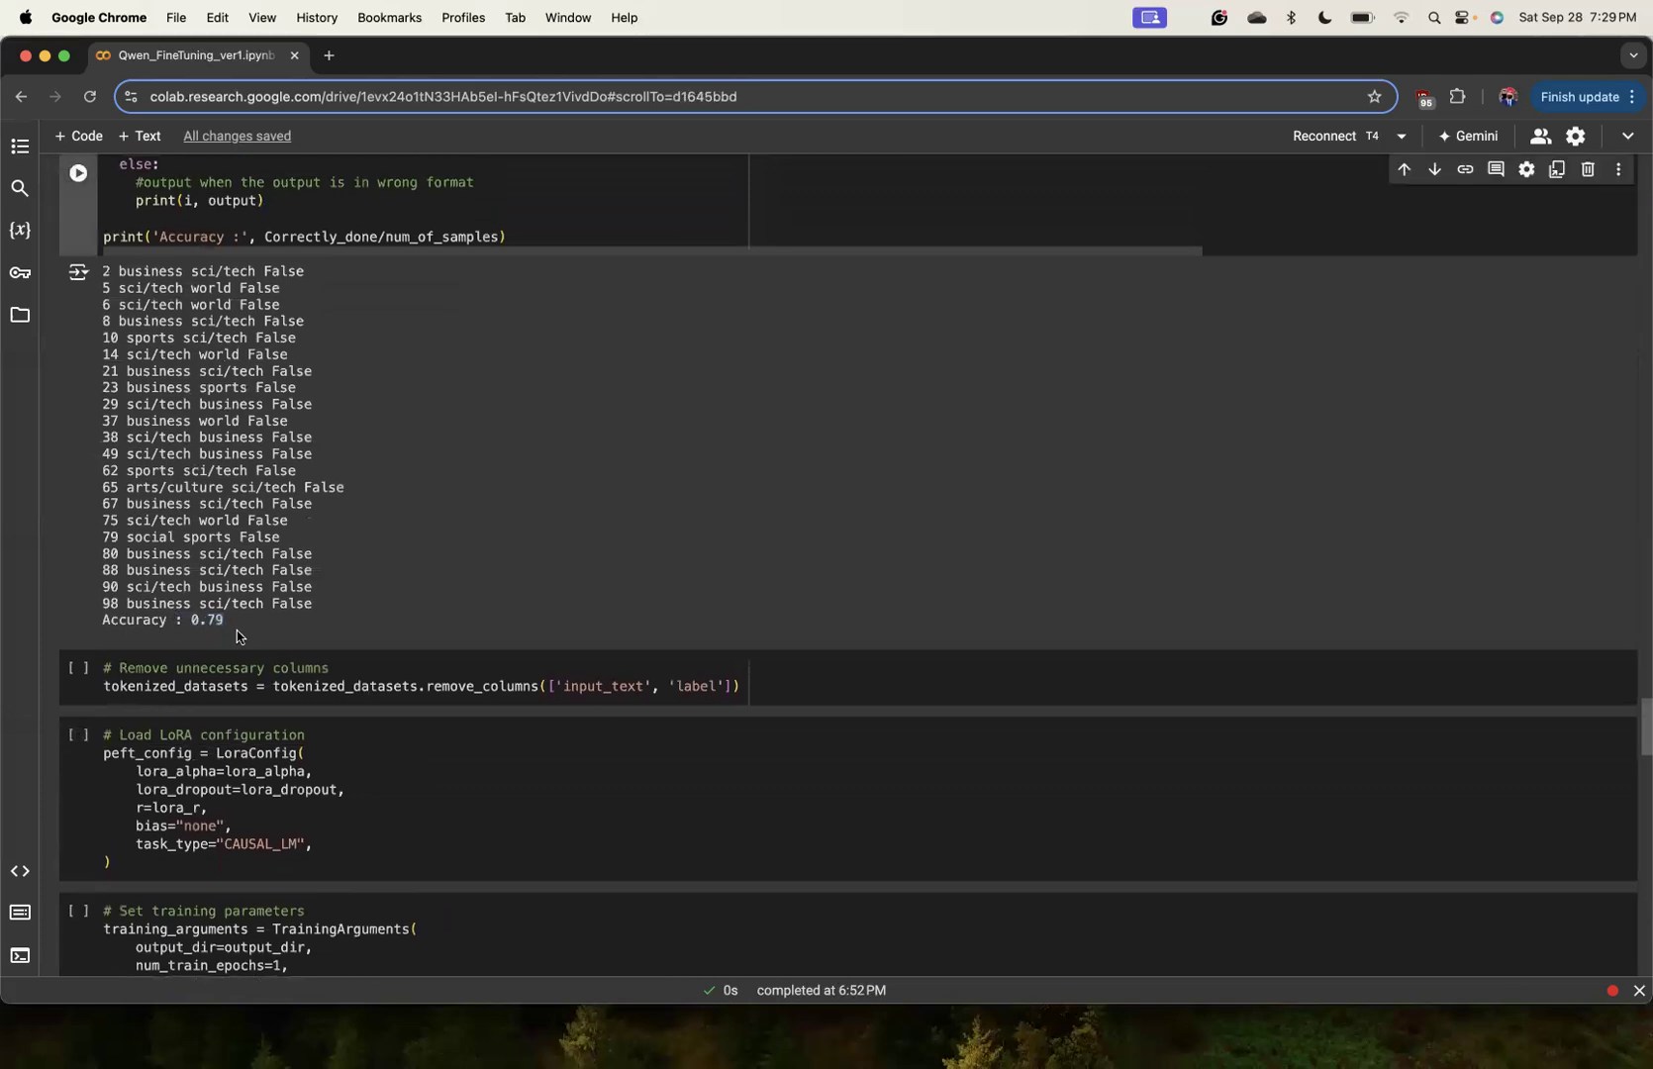
{"action": "scroll", "scroll_direction": "down", "scroll_amount": 3}
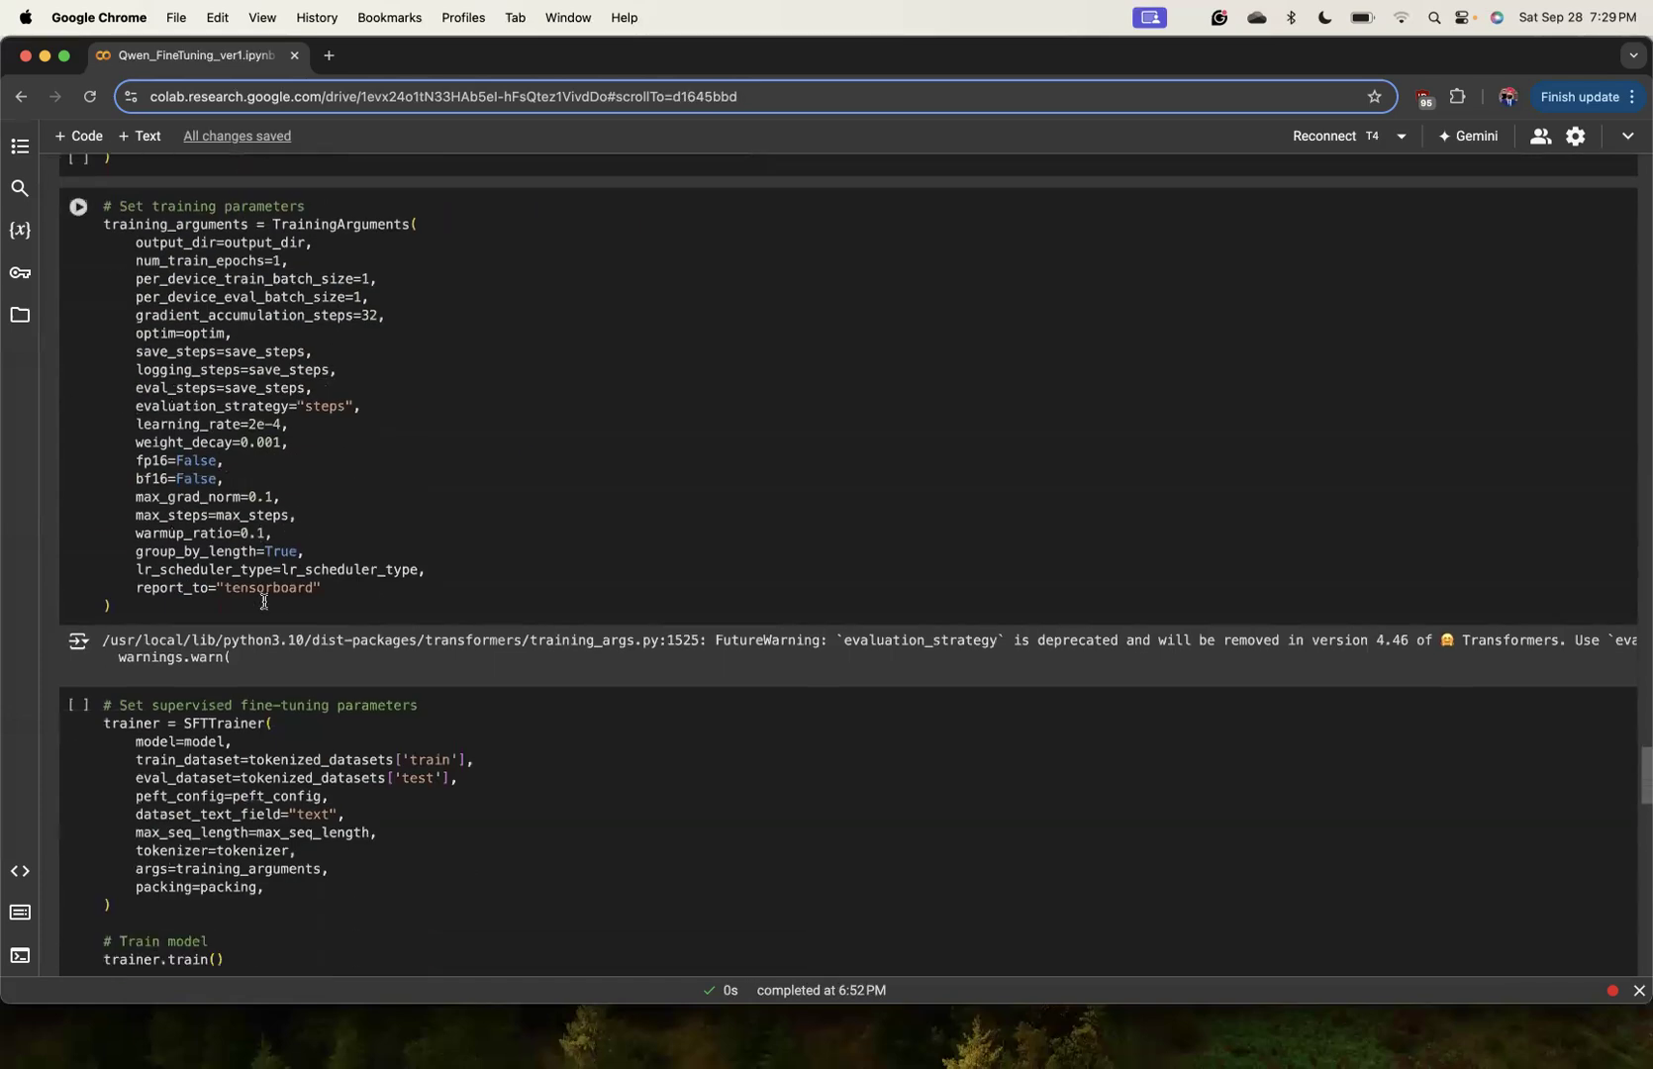
{"action": "scroll", "scroll_direction": "down", "scroll_amount": 3}
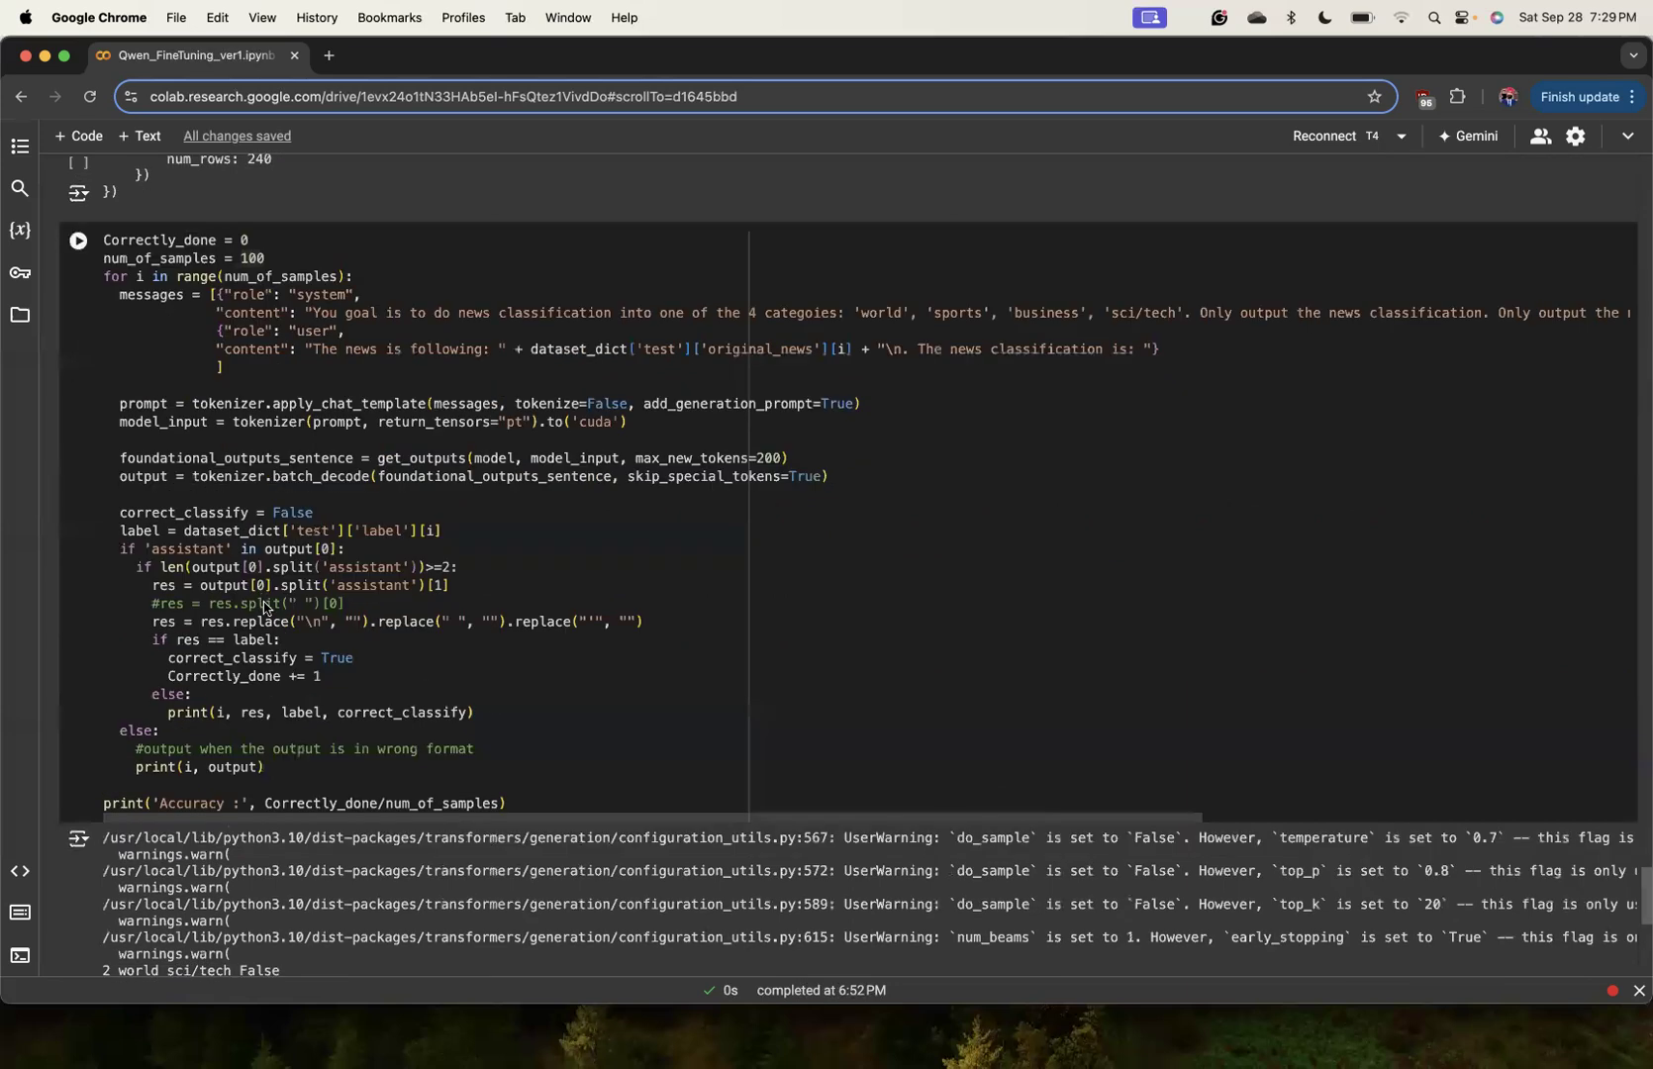
{"action": "scroll", "scroll_direction": "down", "scroll_amount": 3}
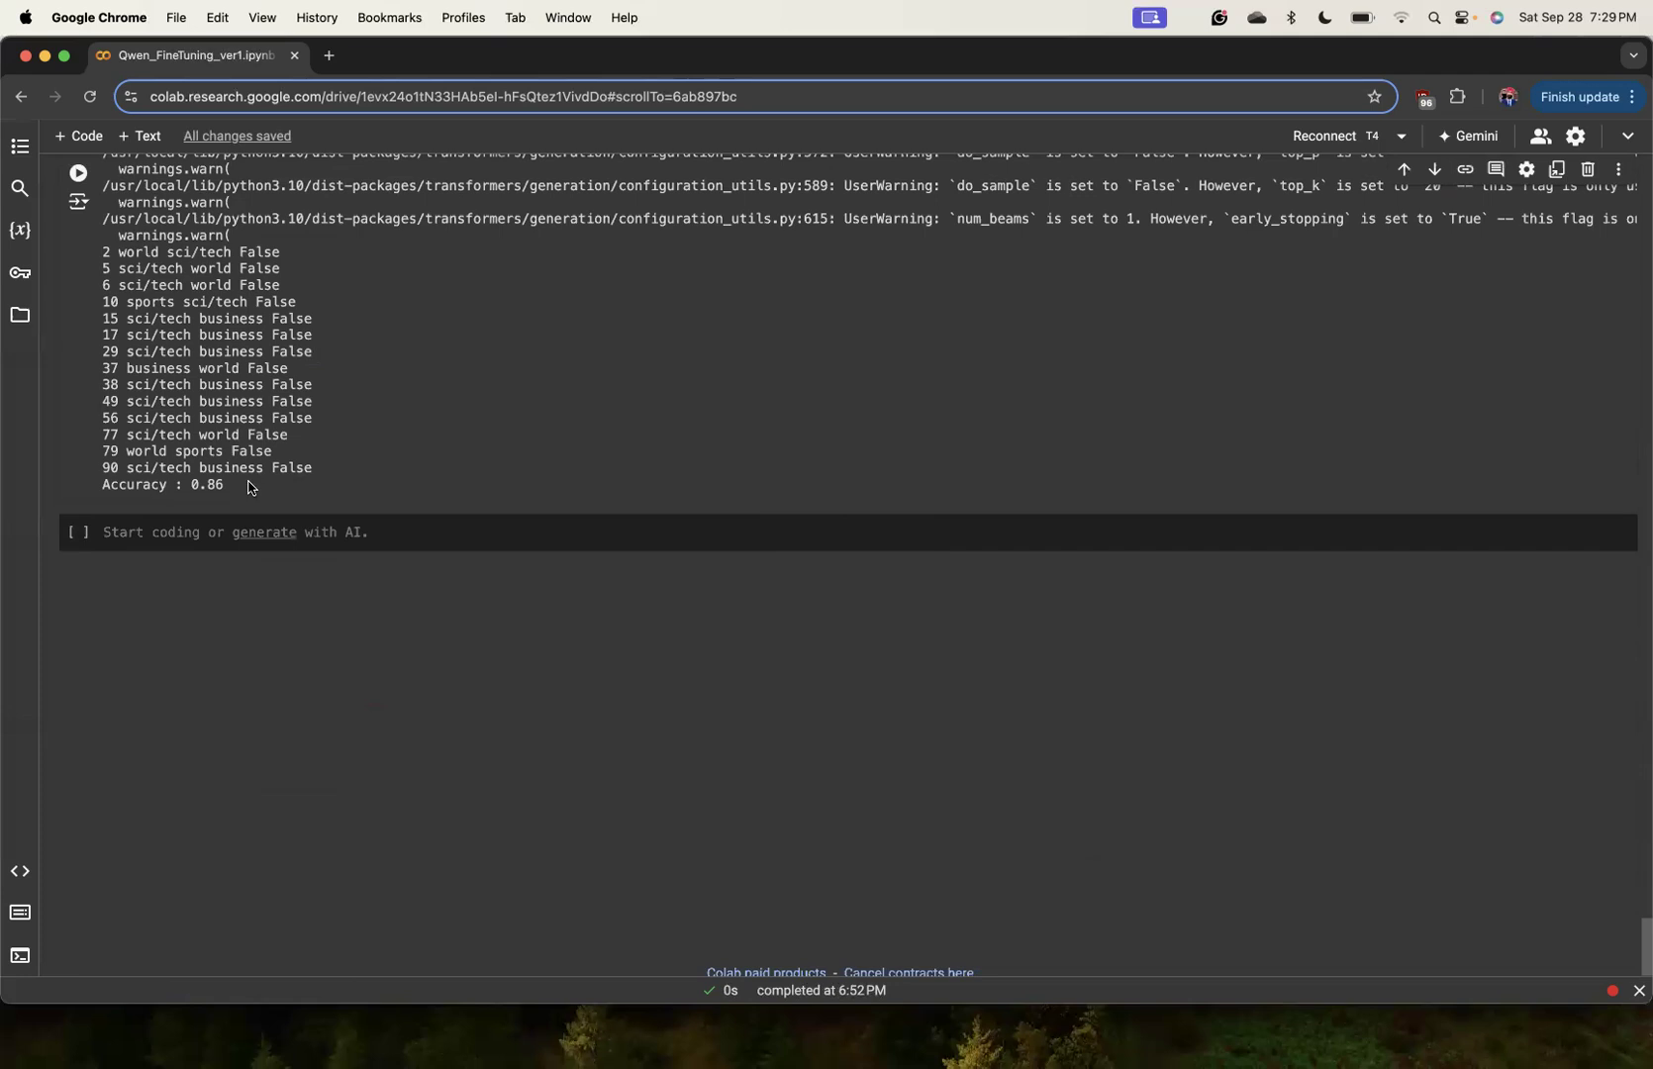
{"action": "mouse_move", "coordinate": [209, 487]}
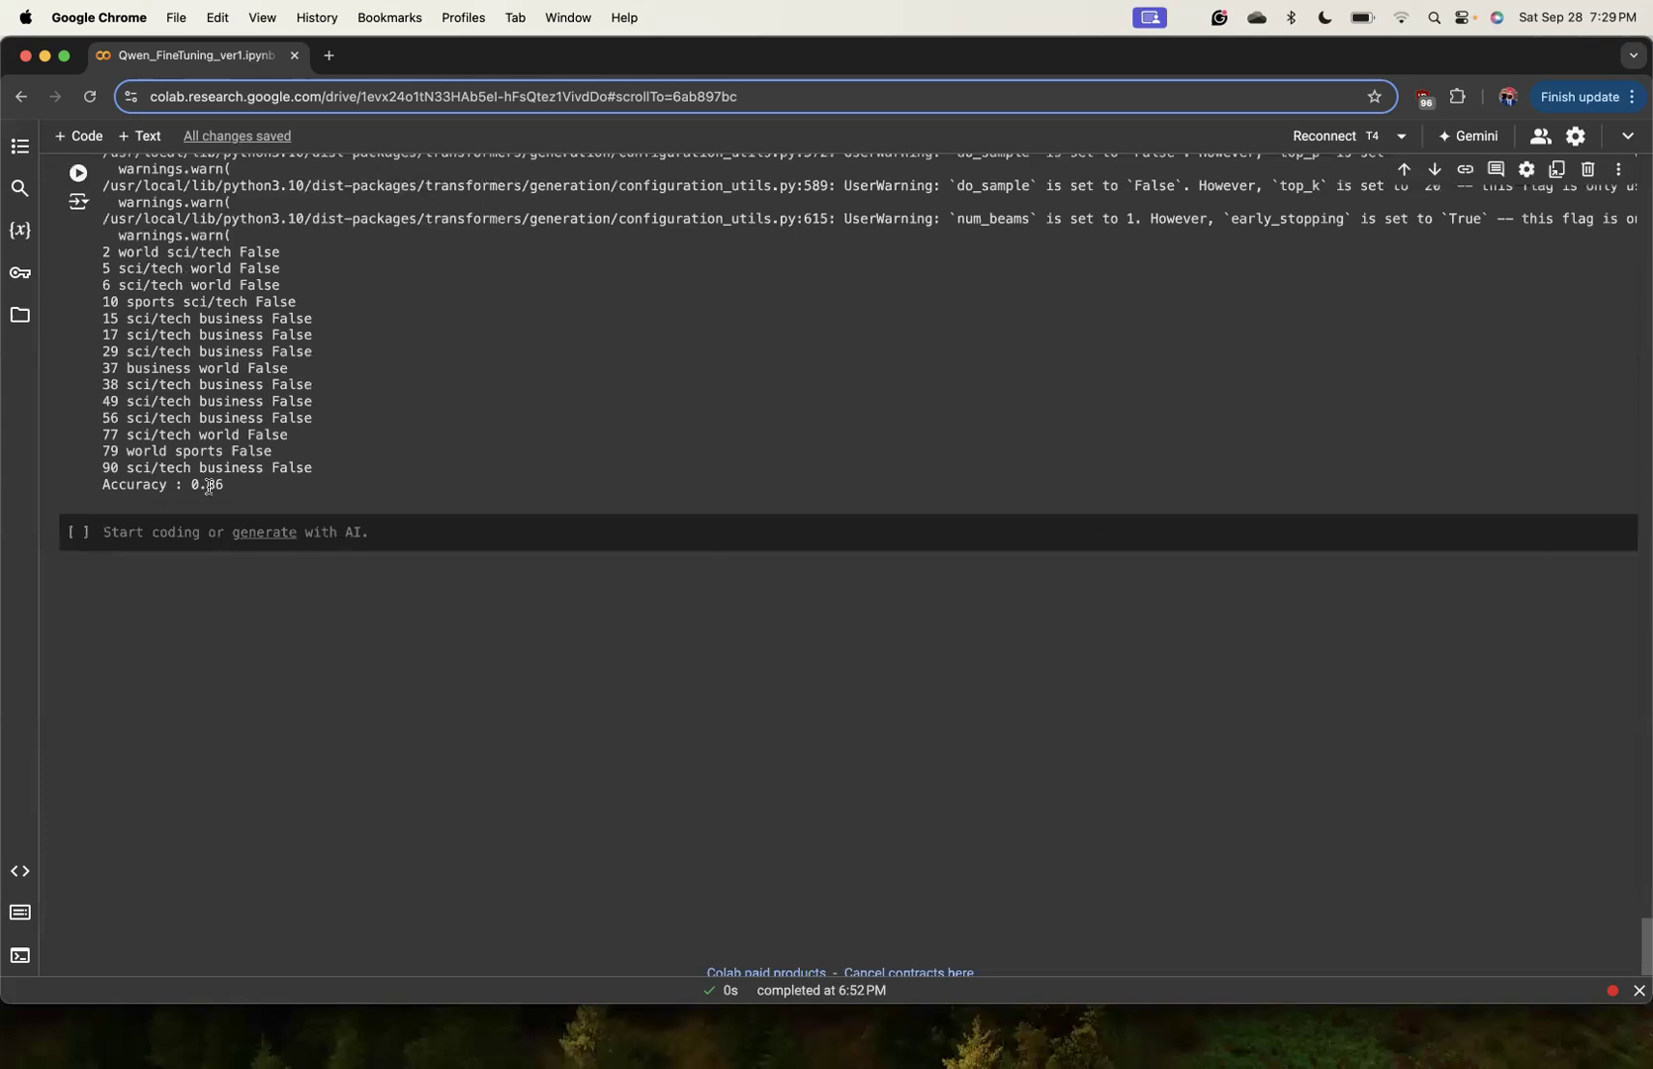
{"action": "mouse_move", "coordinate": [505, 444]}
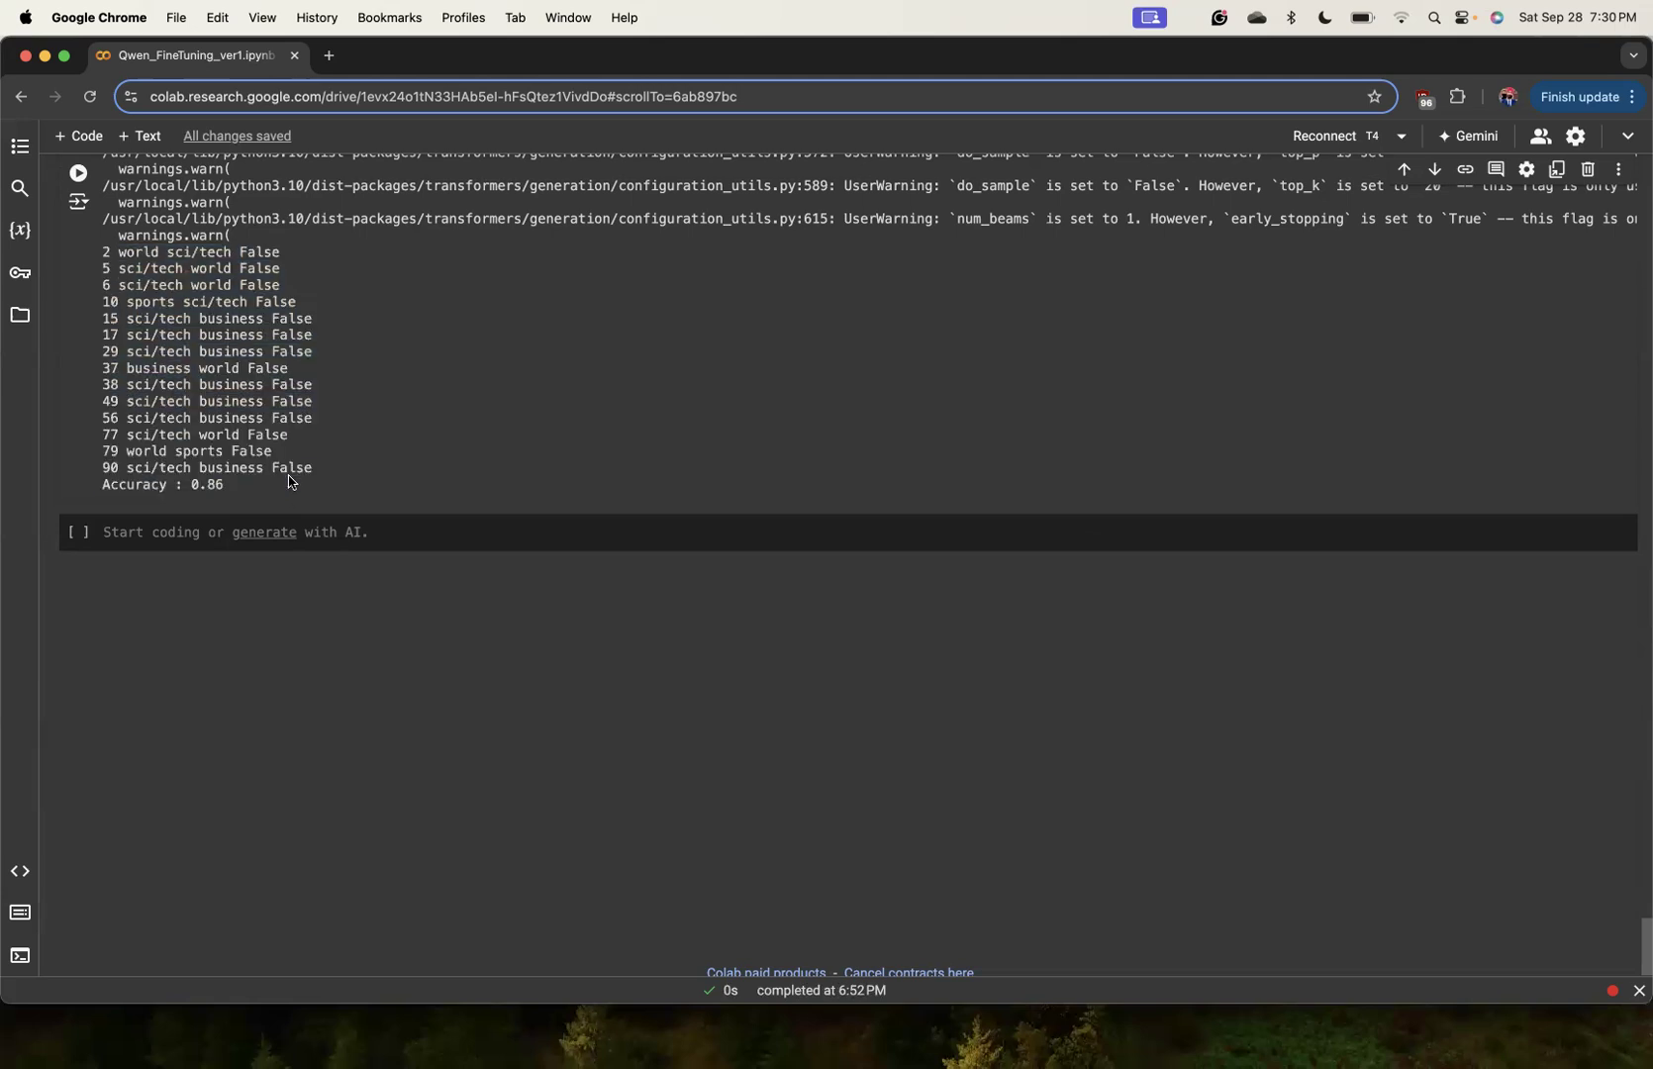
{"action": "mouse_move", "coordinate": [313, 487]}
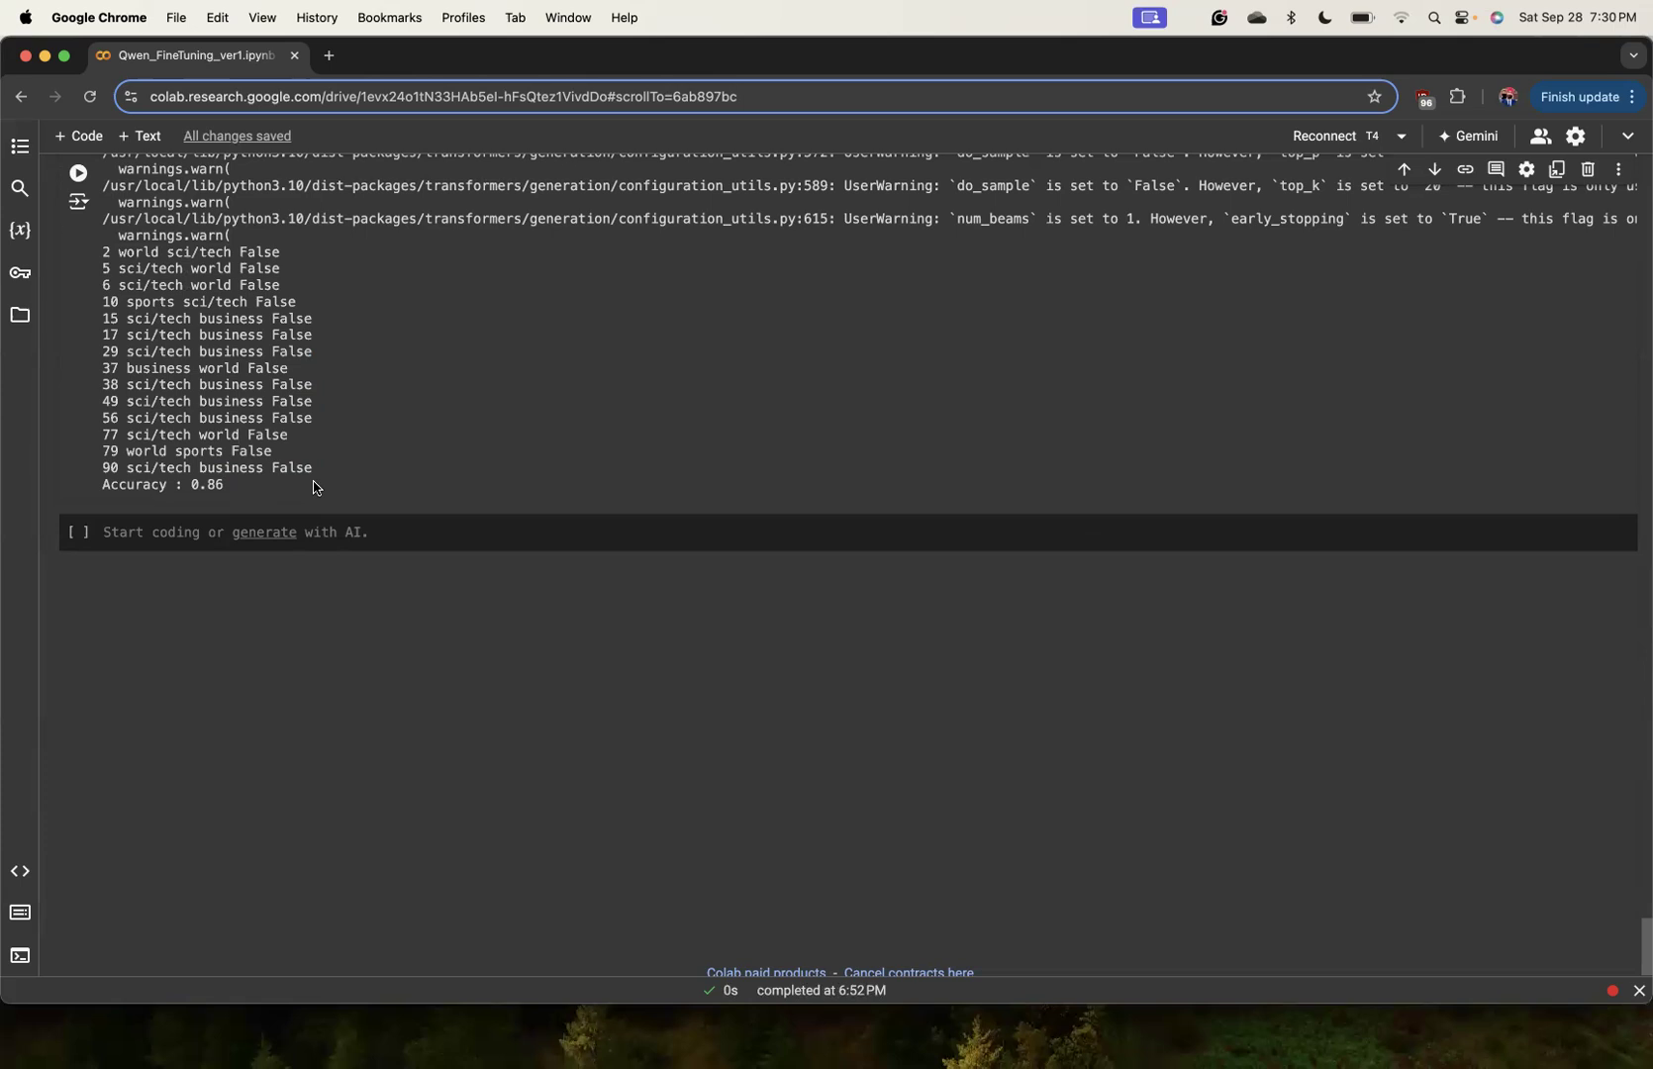
{"action": "mouse_move", "coordinate": [471, 359]}
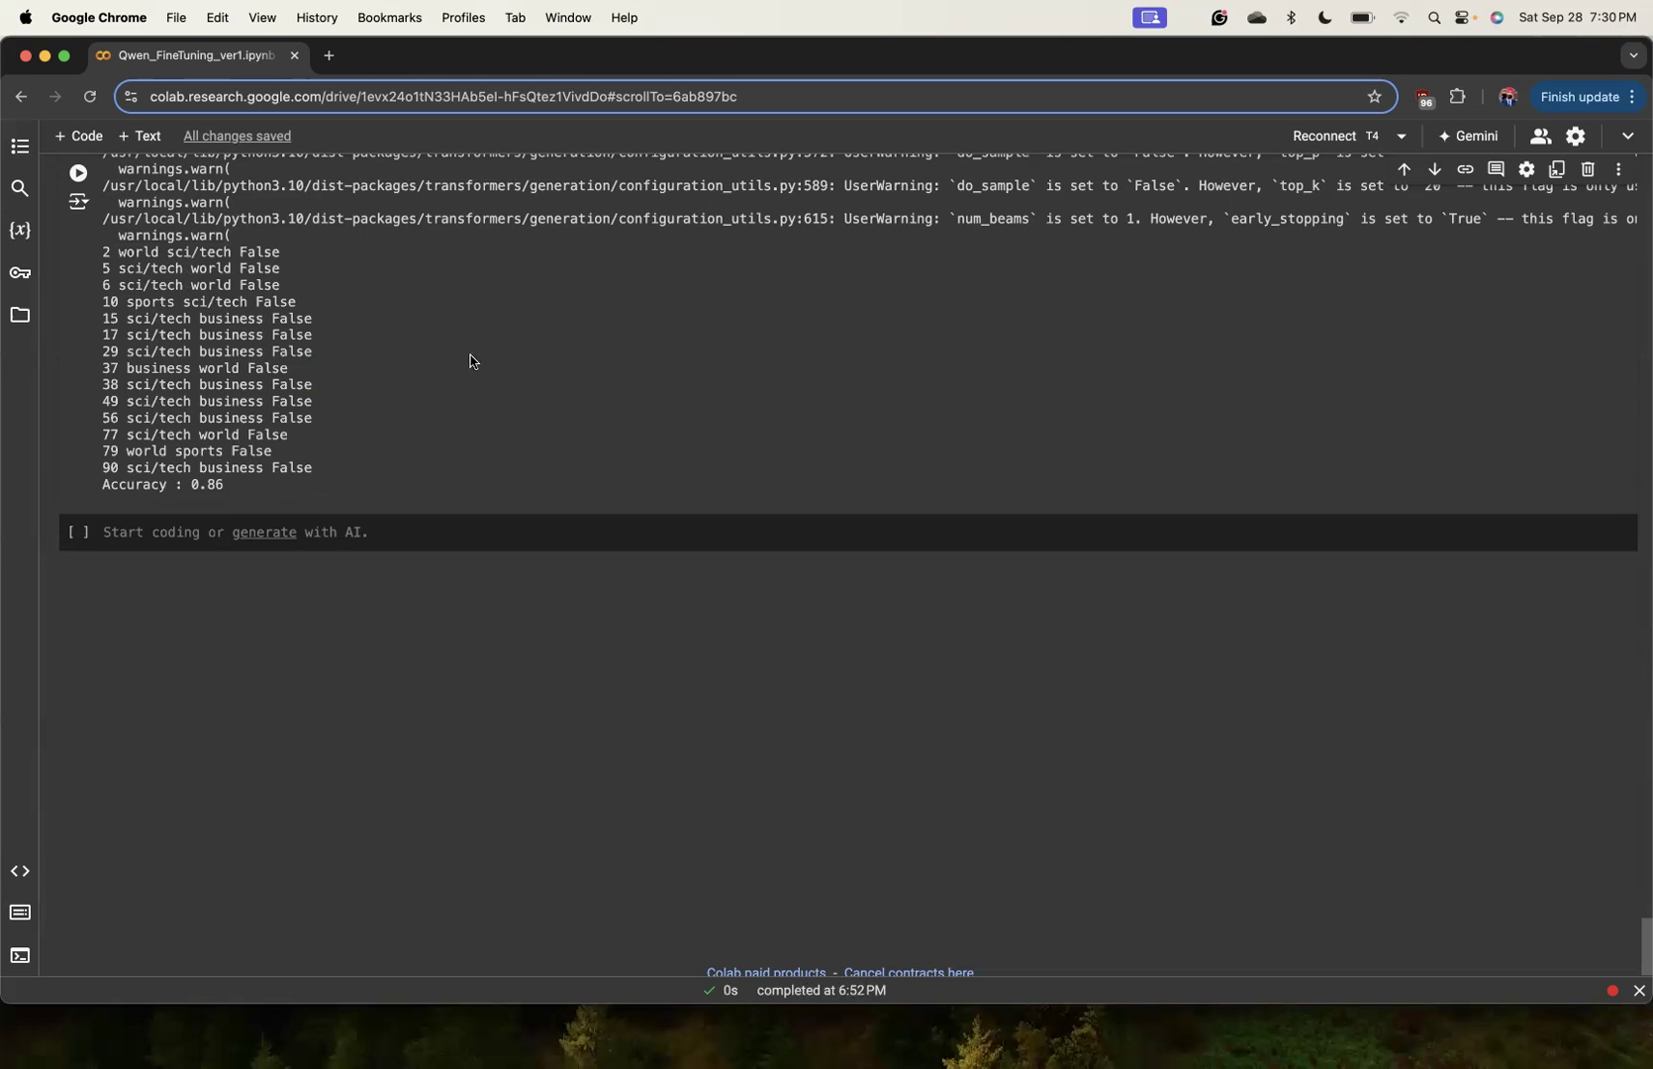
{"action": "mouse_move", "coordinate": [390, 58]}
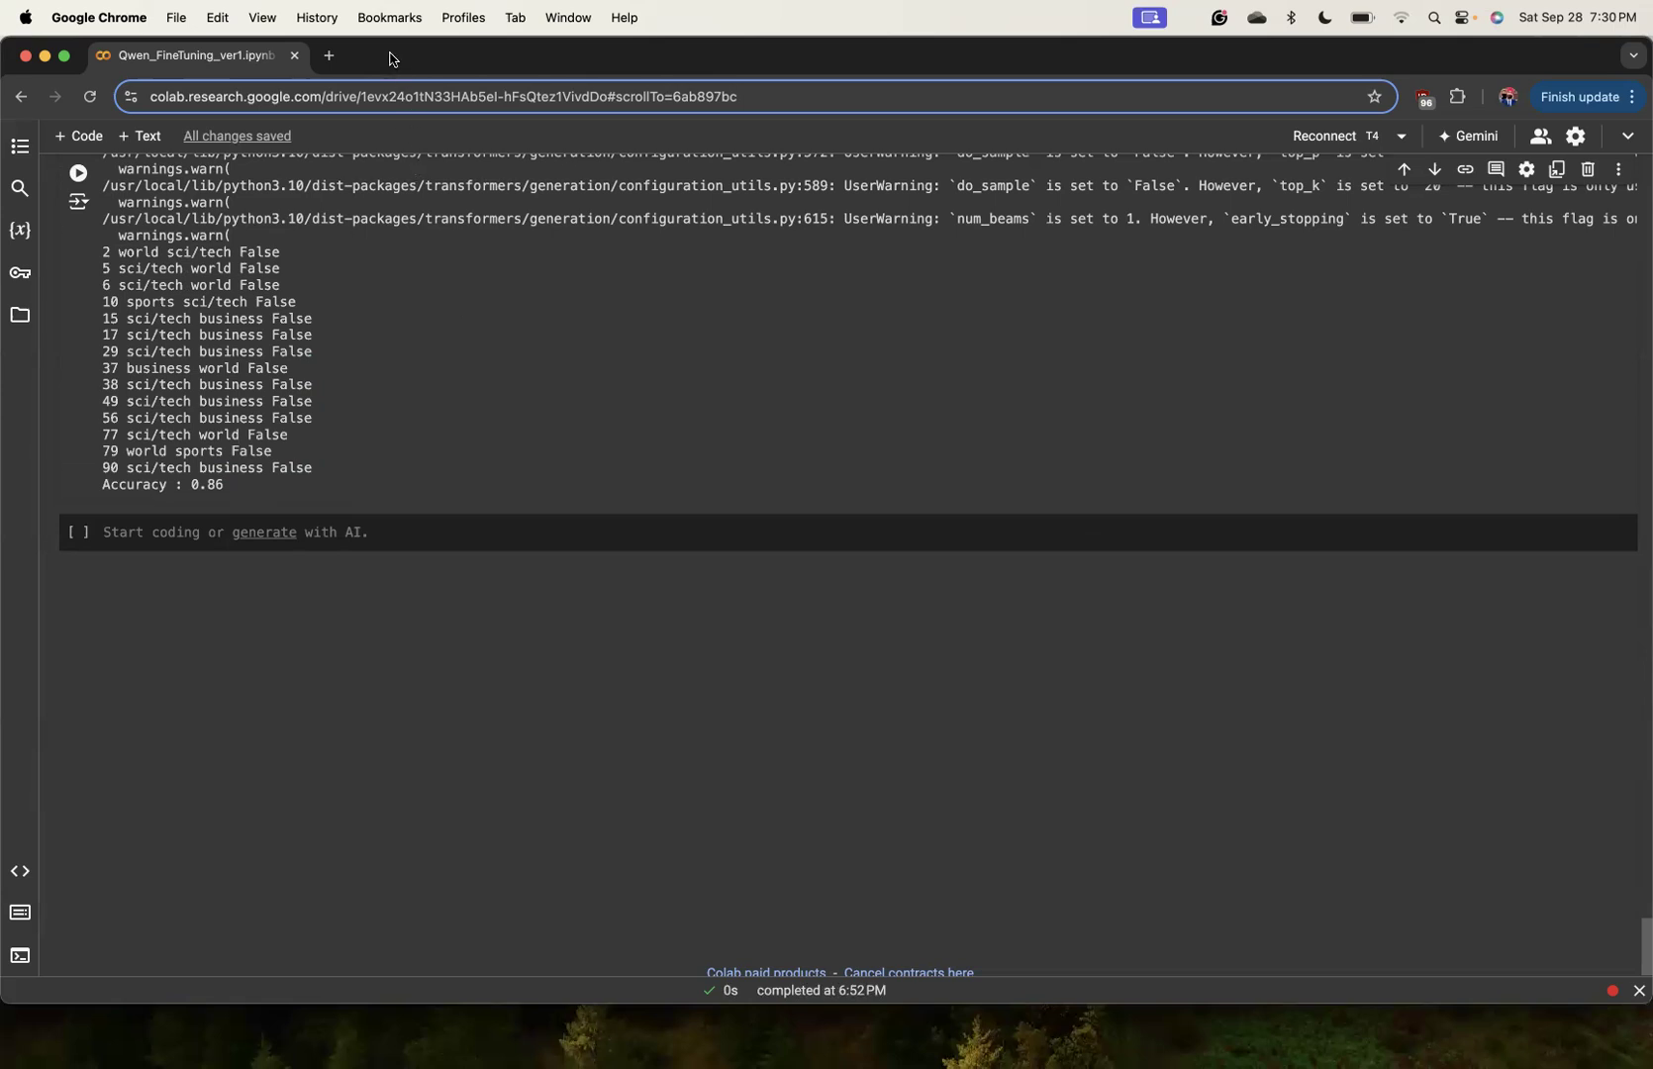